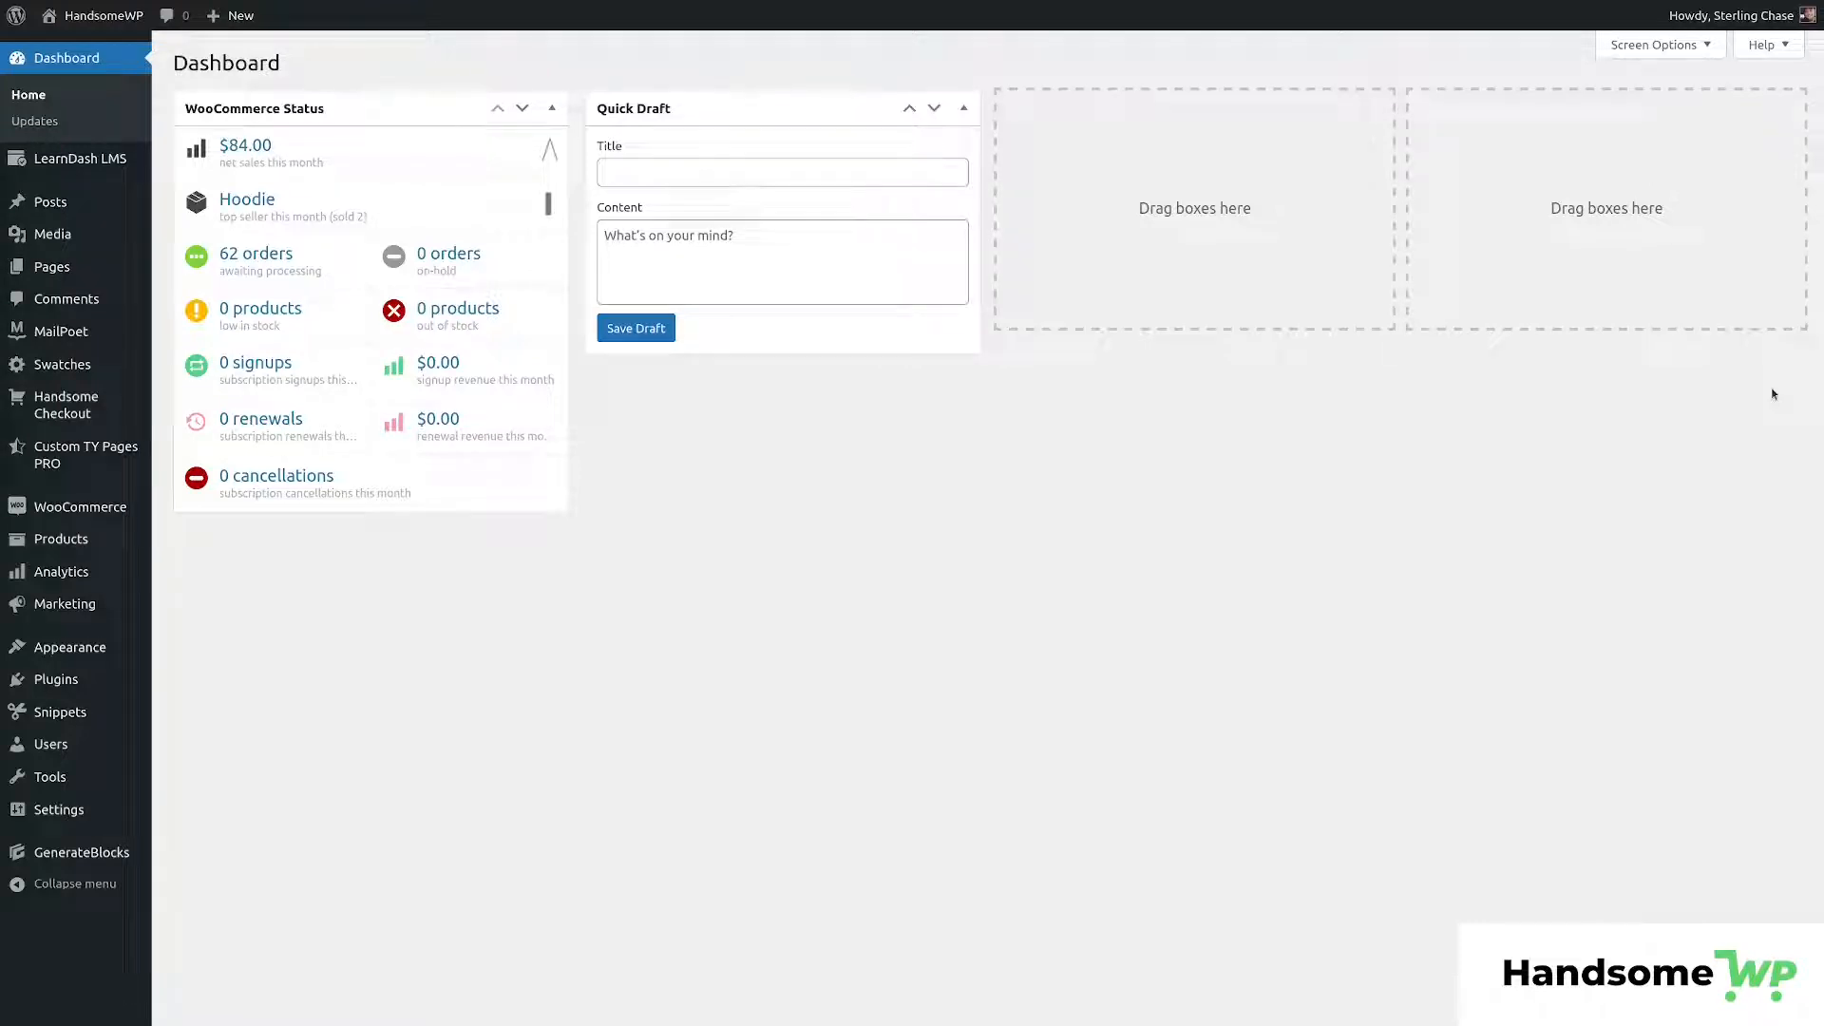
mouse_move(1660, 318)
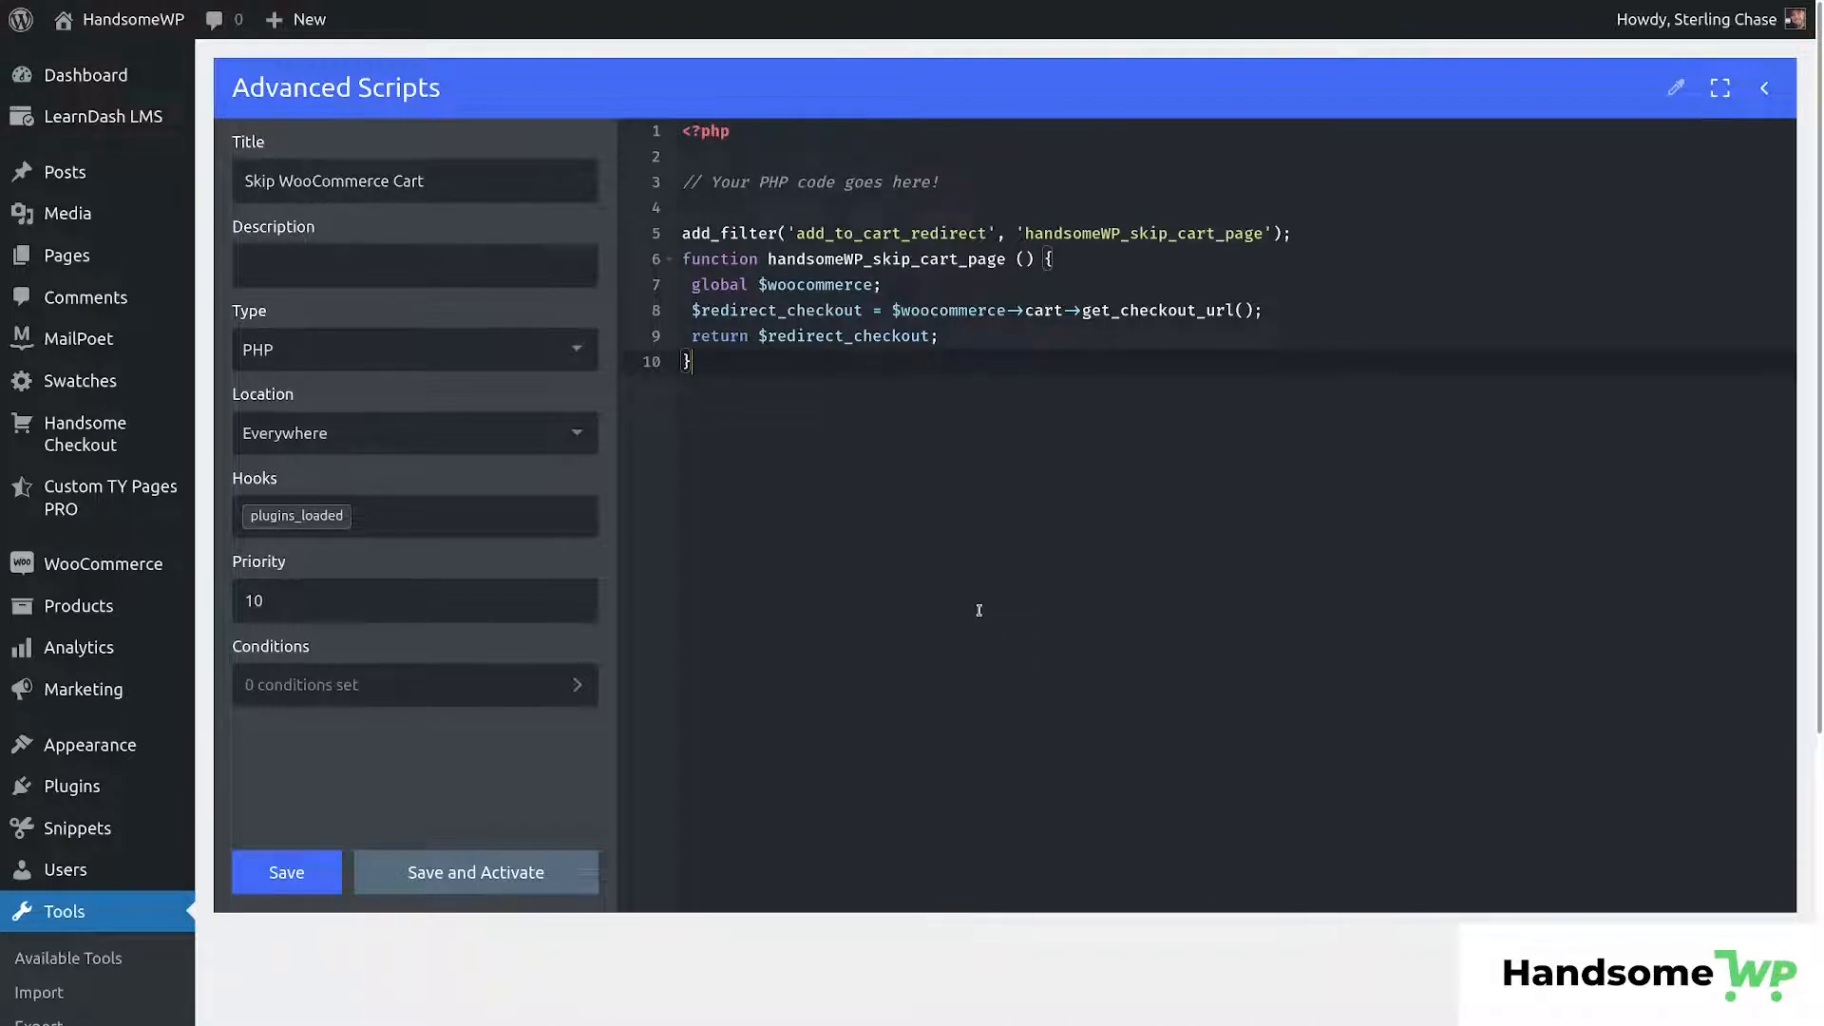
mouse_move(226, 830)
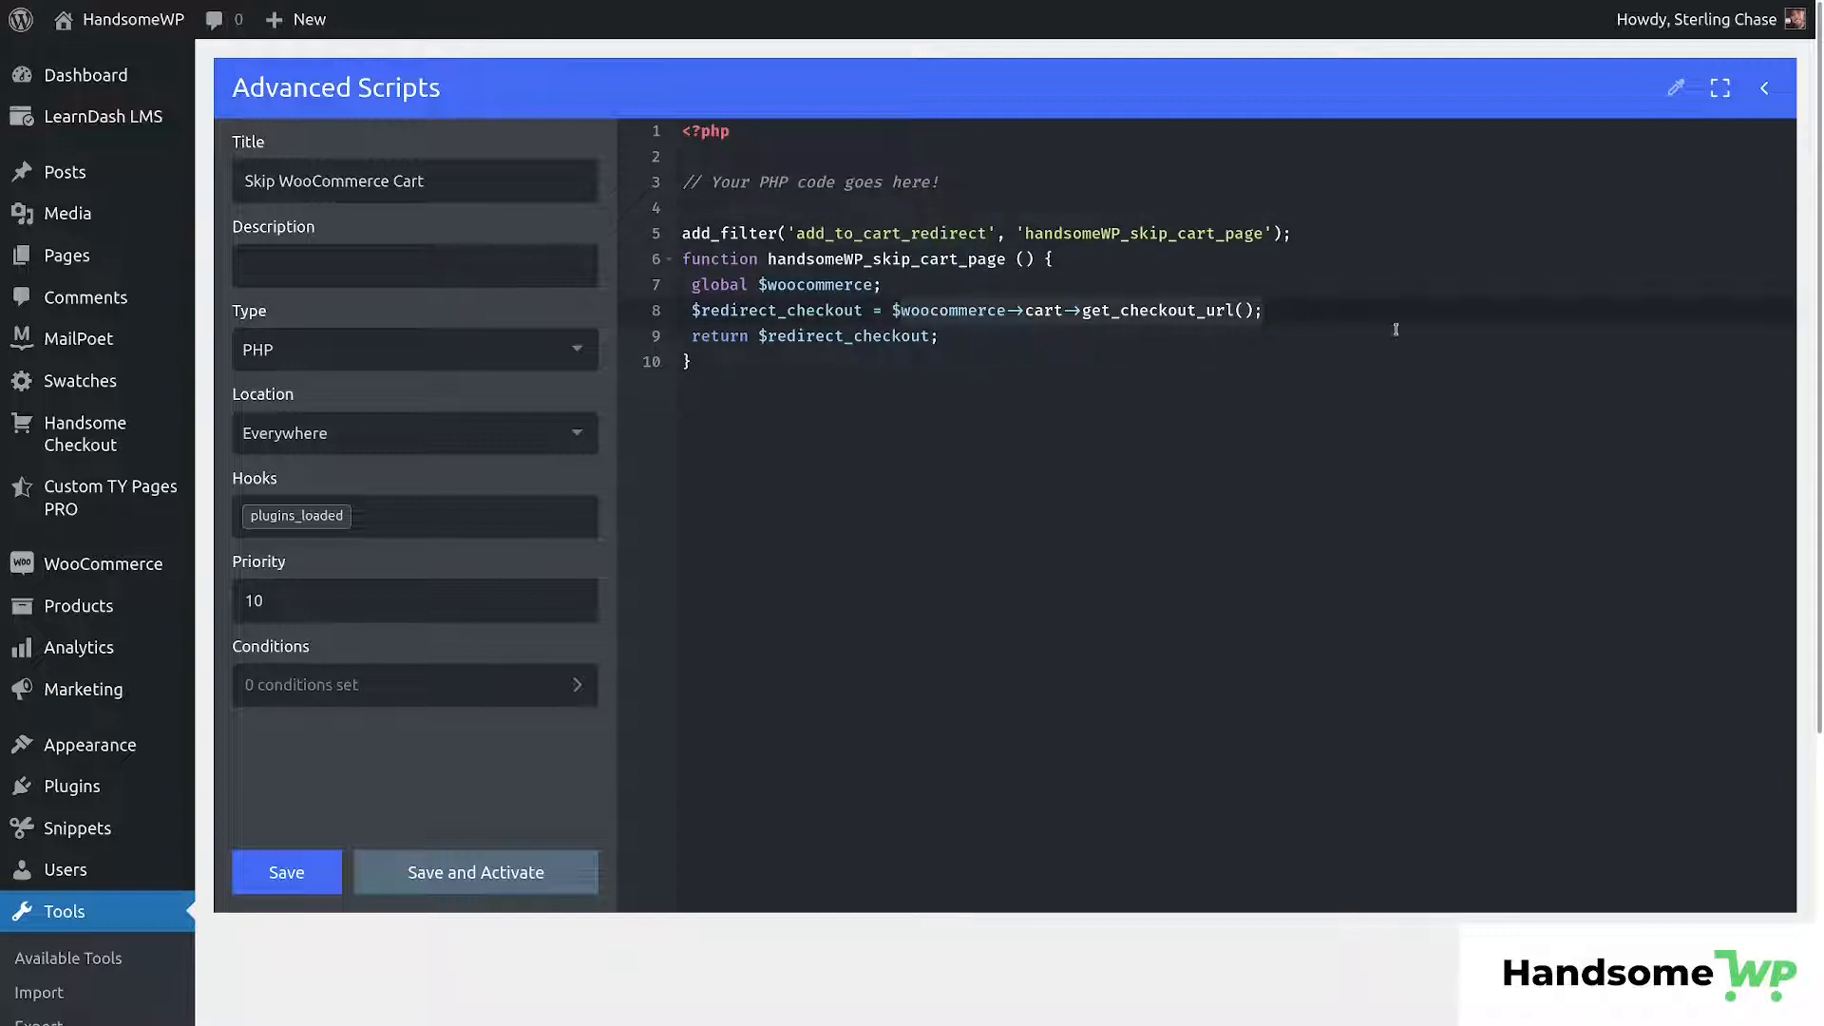
mouse_move(810, 519)
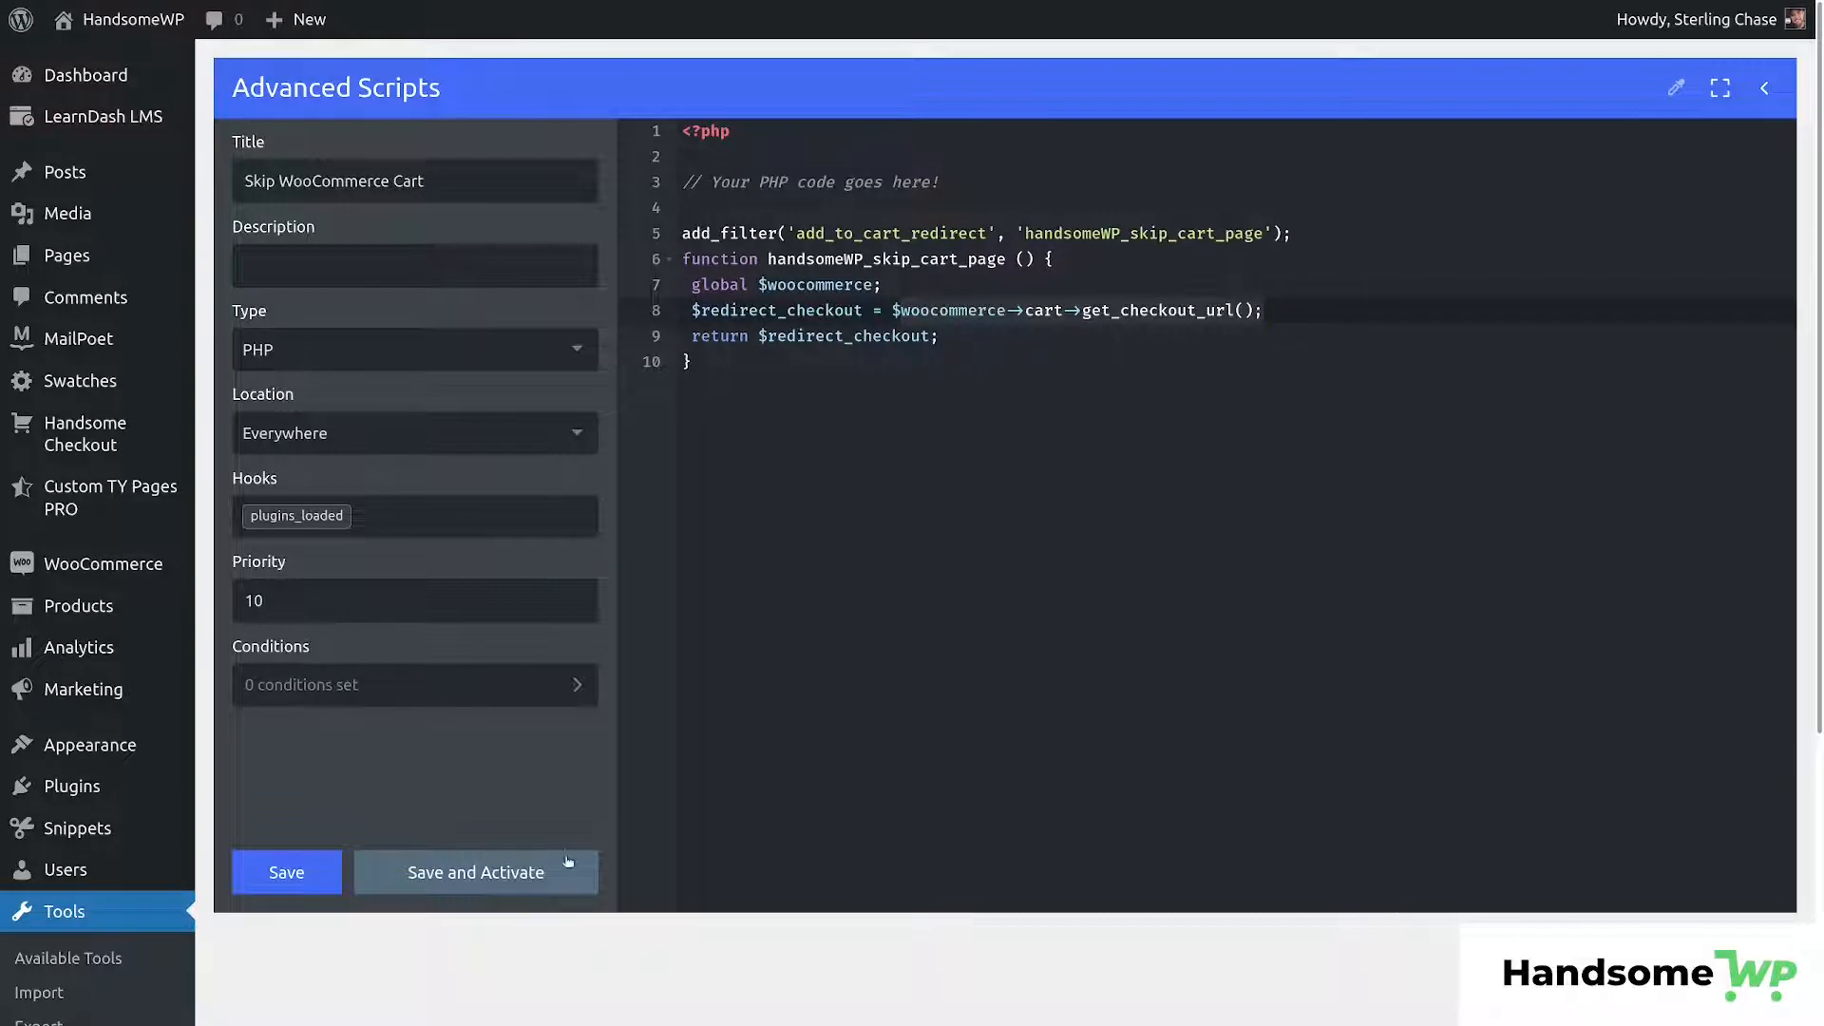
Save and activate the Skip WooCommerce Cart snippet in Advanced Scripts.
left_click(475, 872)
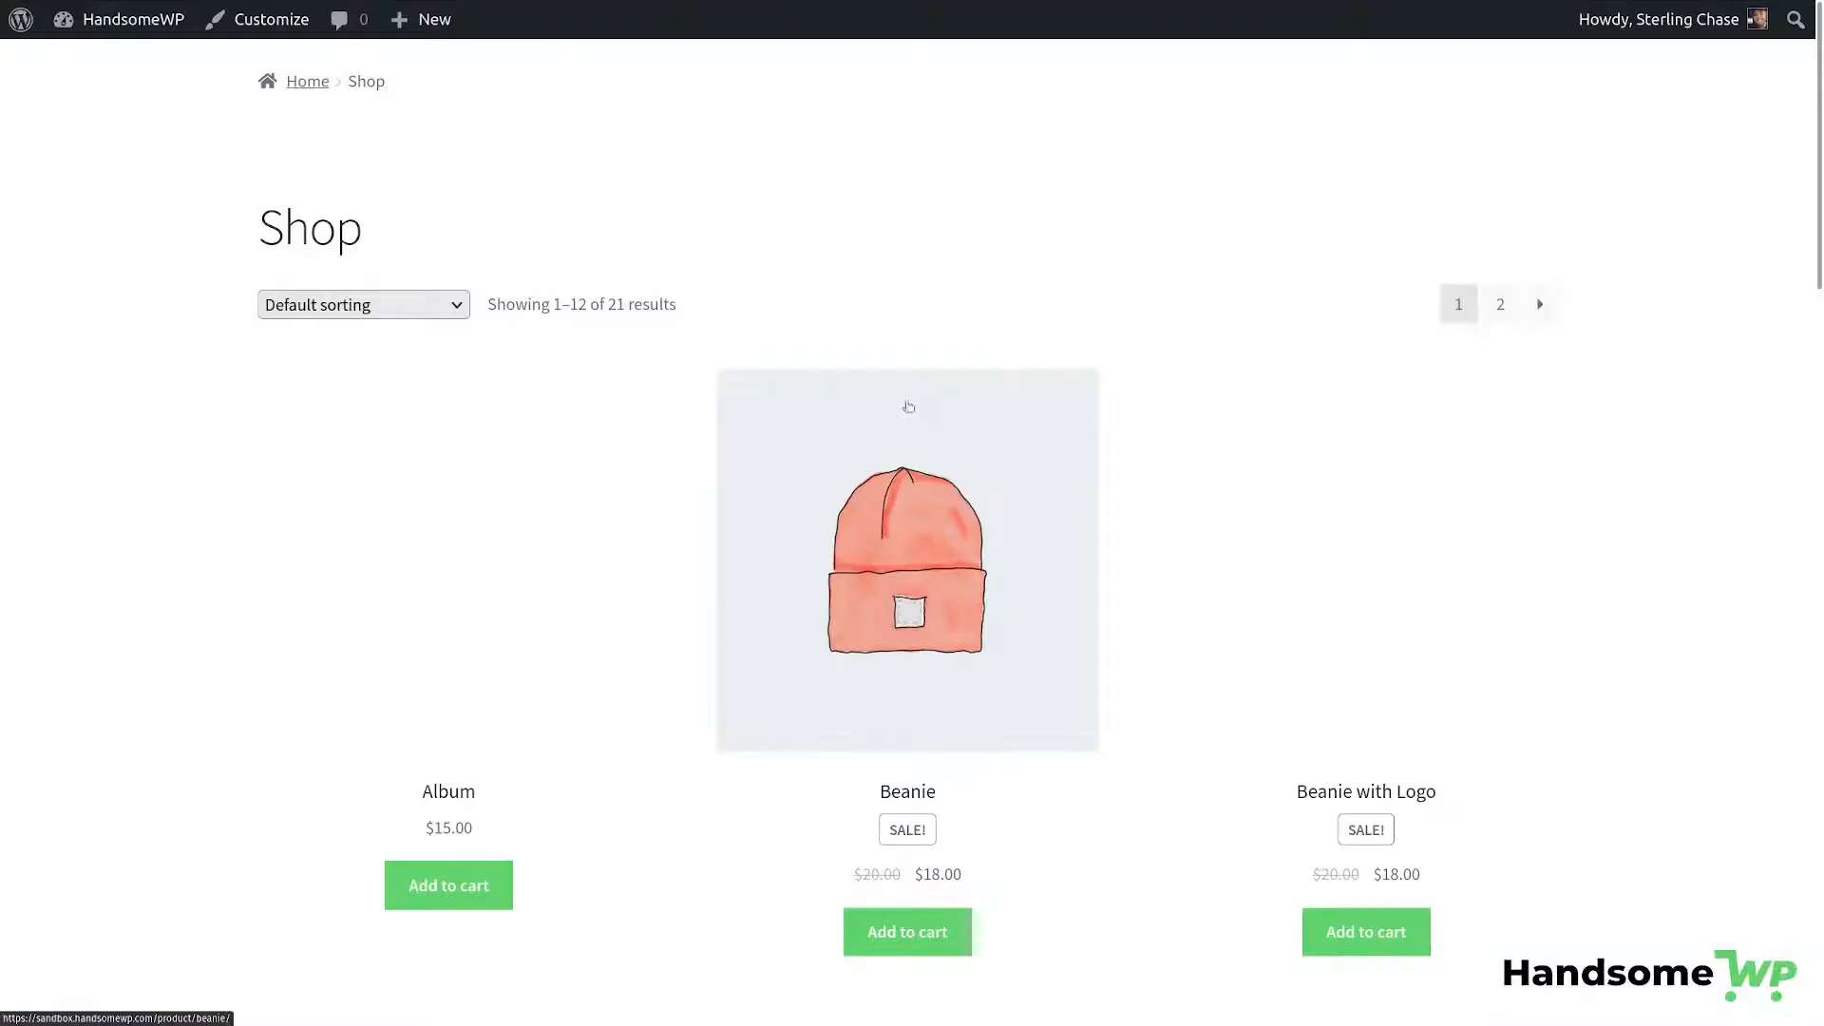
scroll("down", 3)
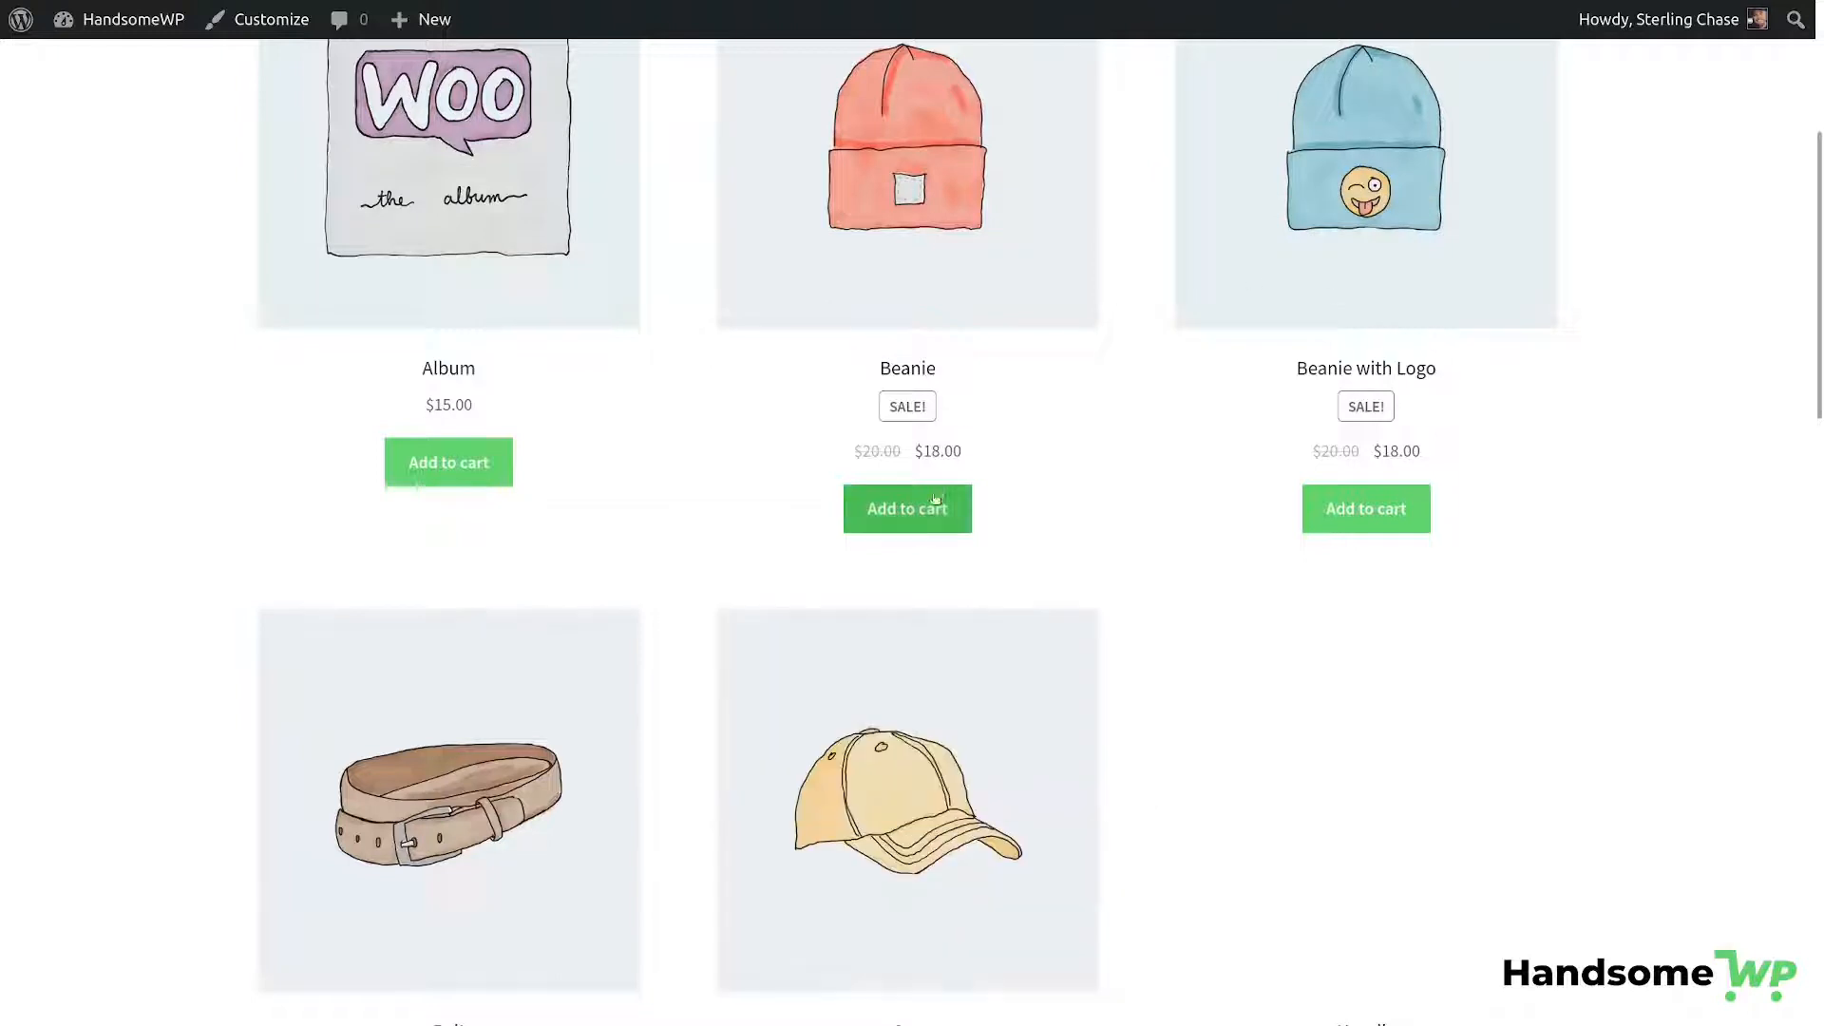
Add the Beanie from the Shop and land directly on checkout, then review the page.
left_click(906, 509)
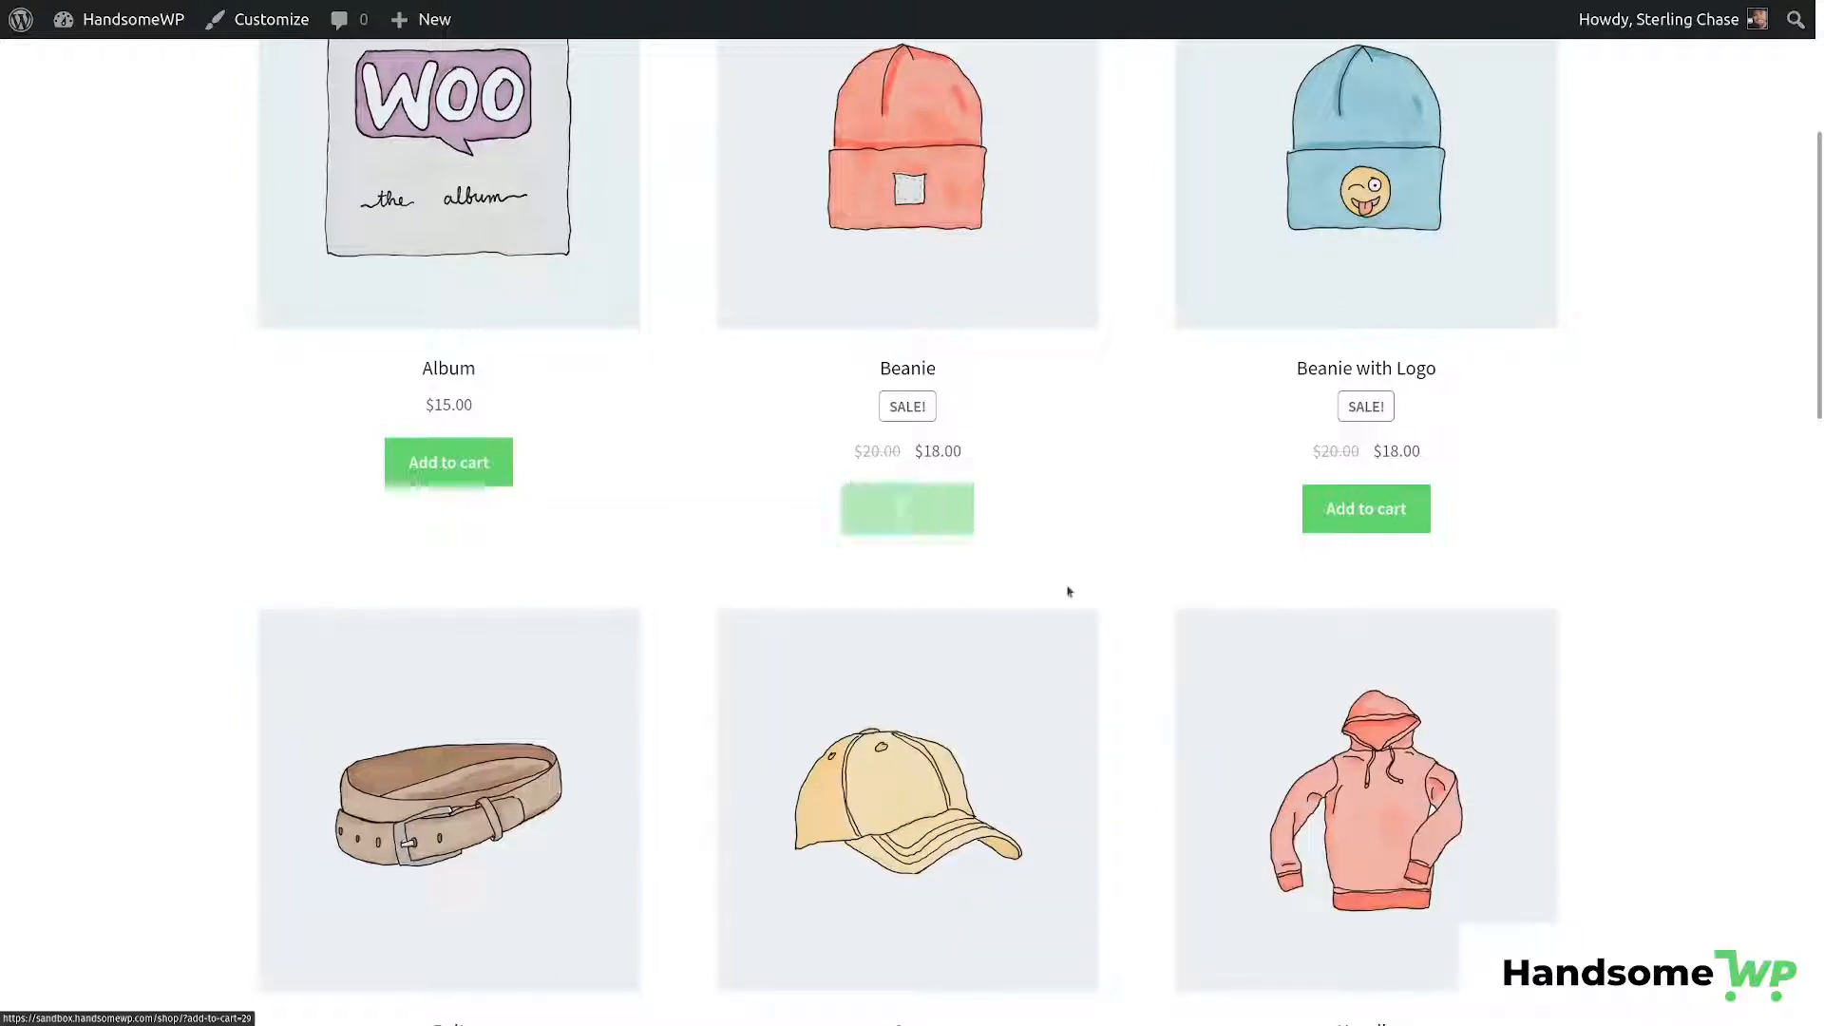
left_click(906, 509)
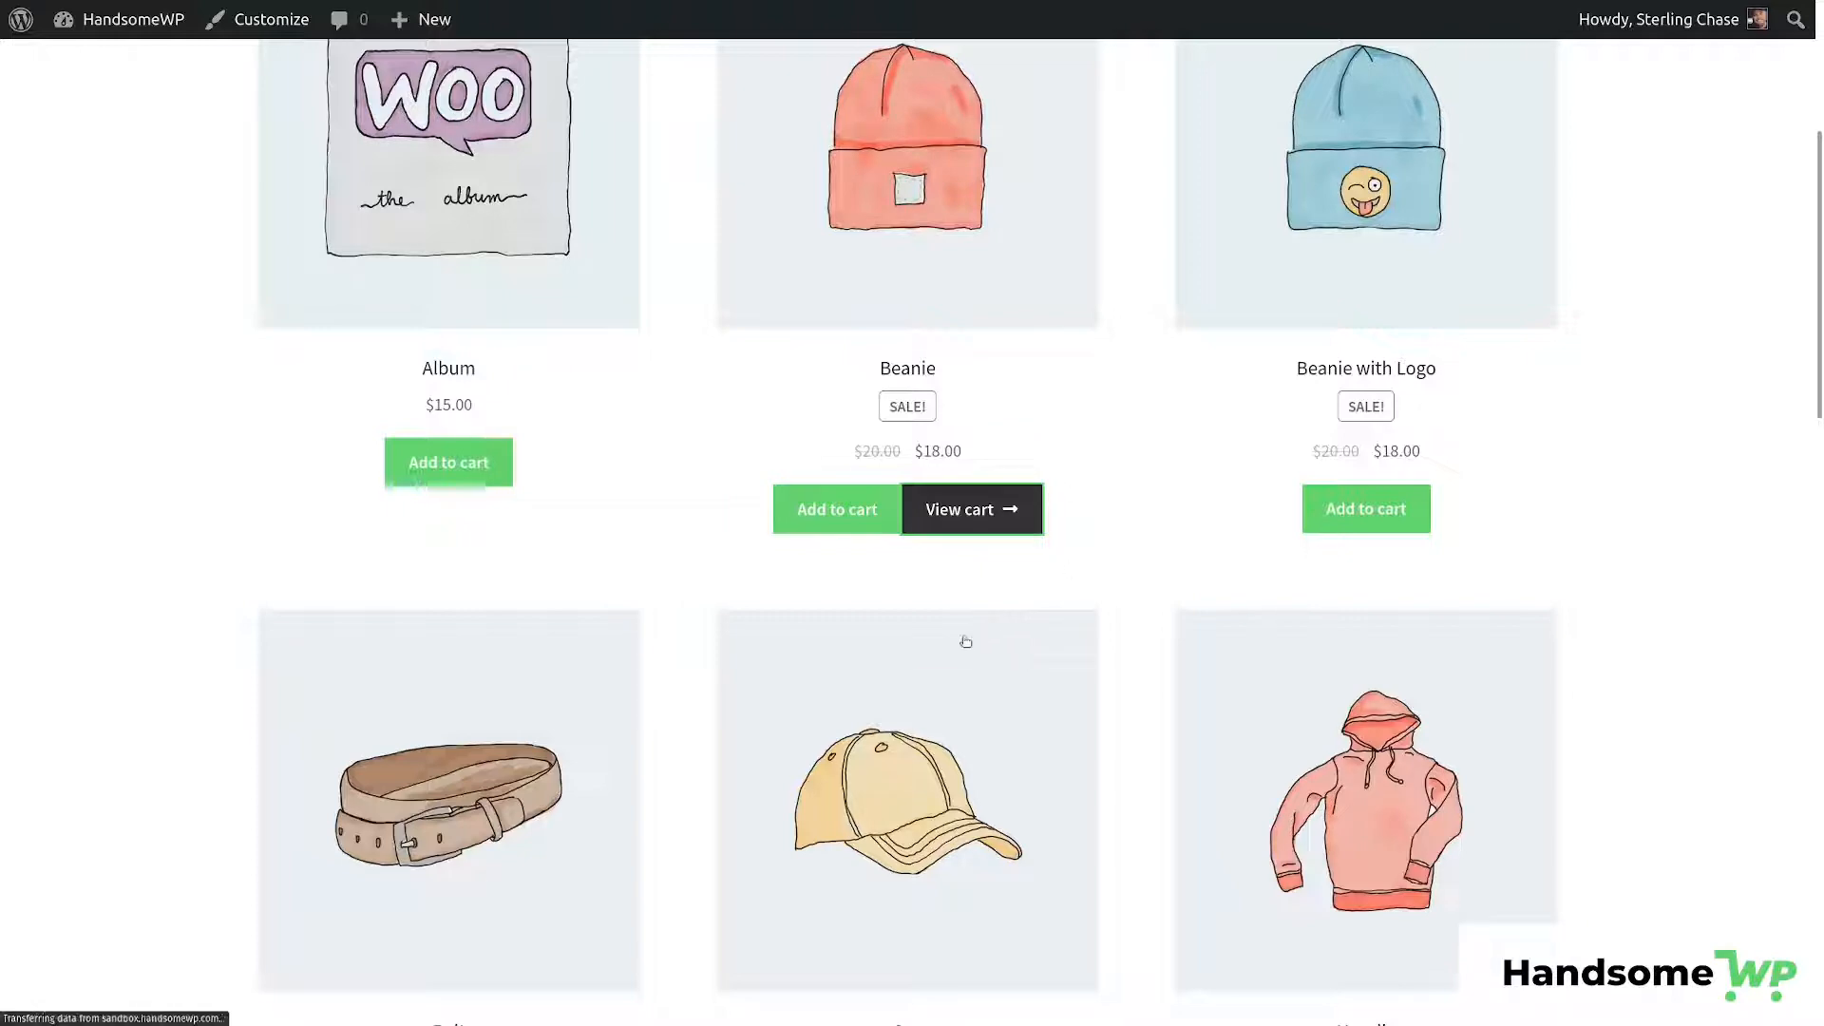
left_click(958, 509)
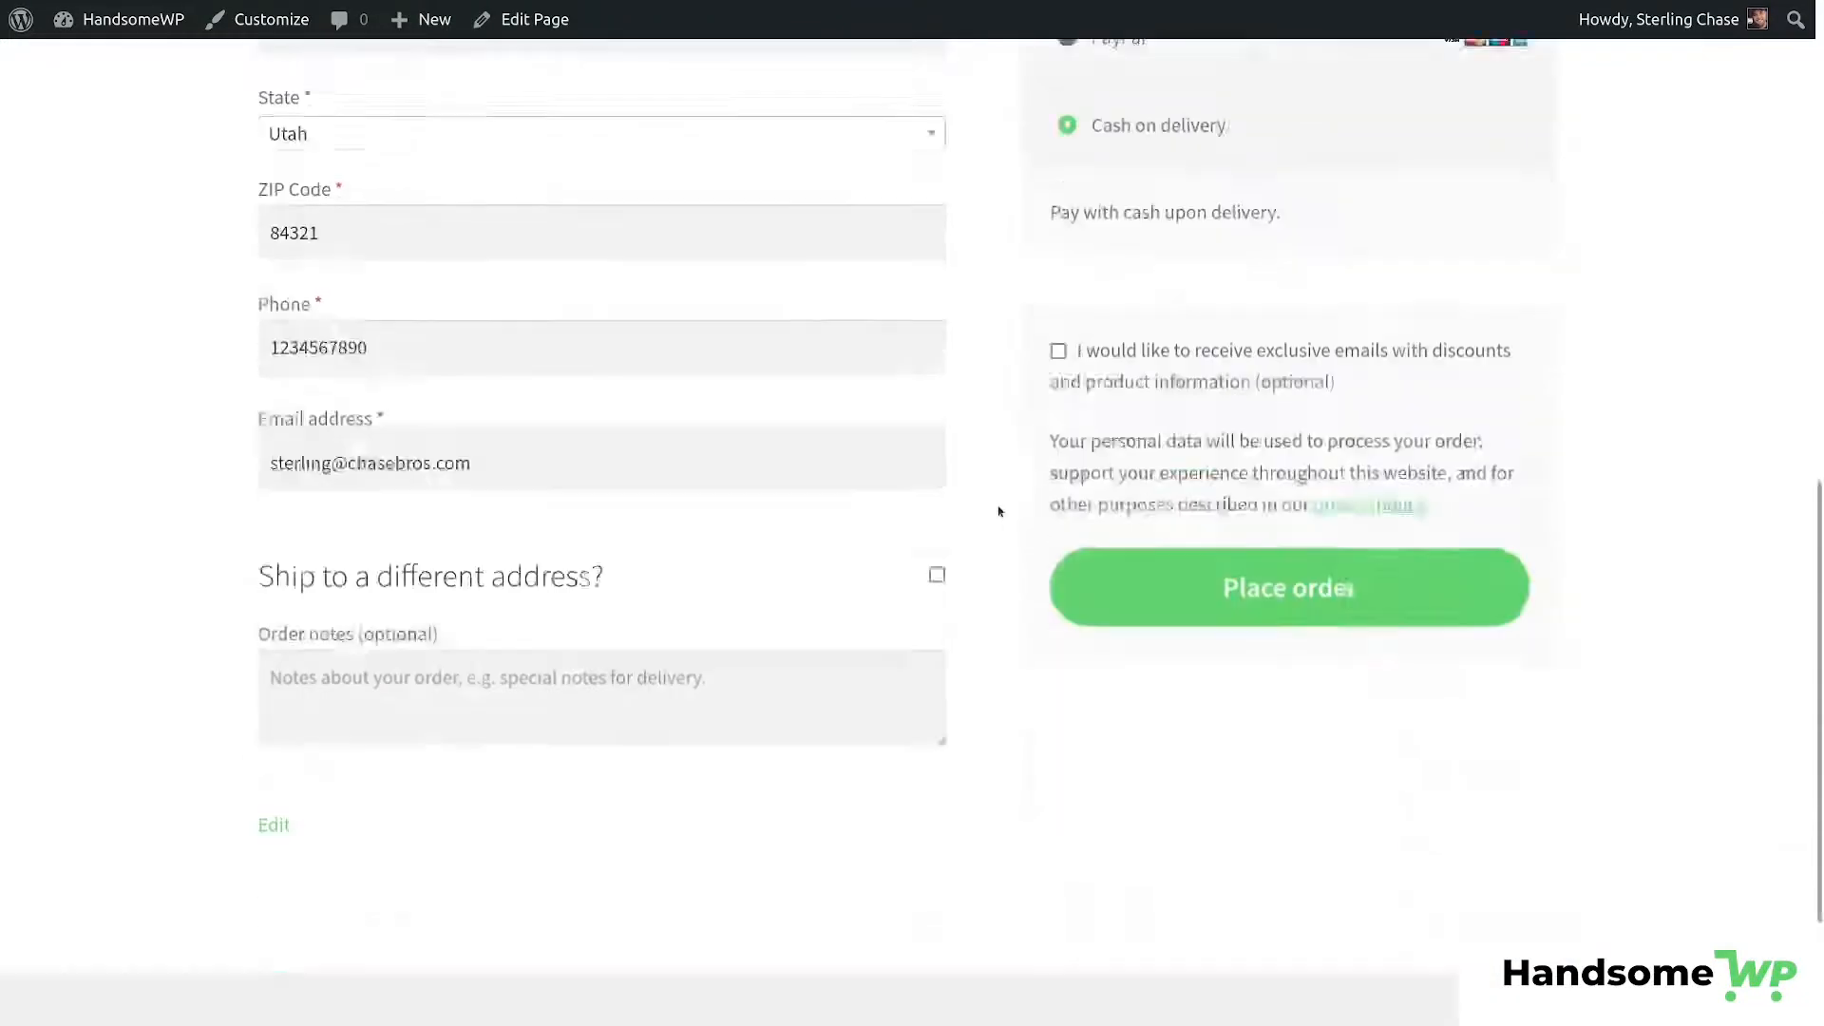
scroll("up", 3)
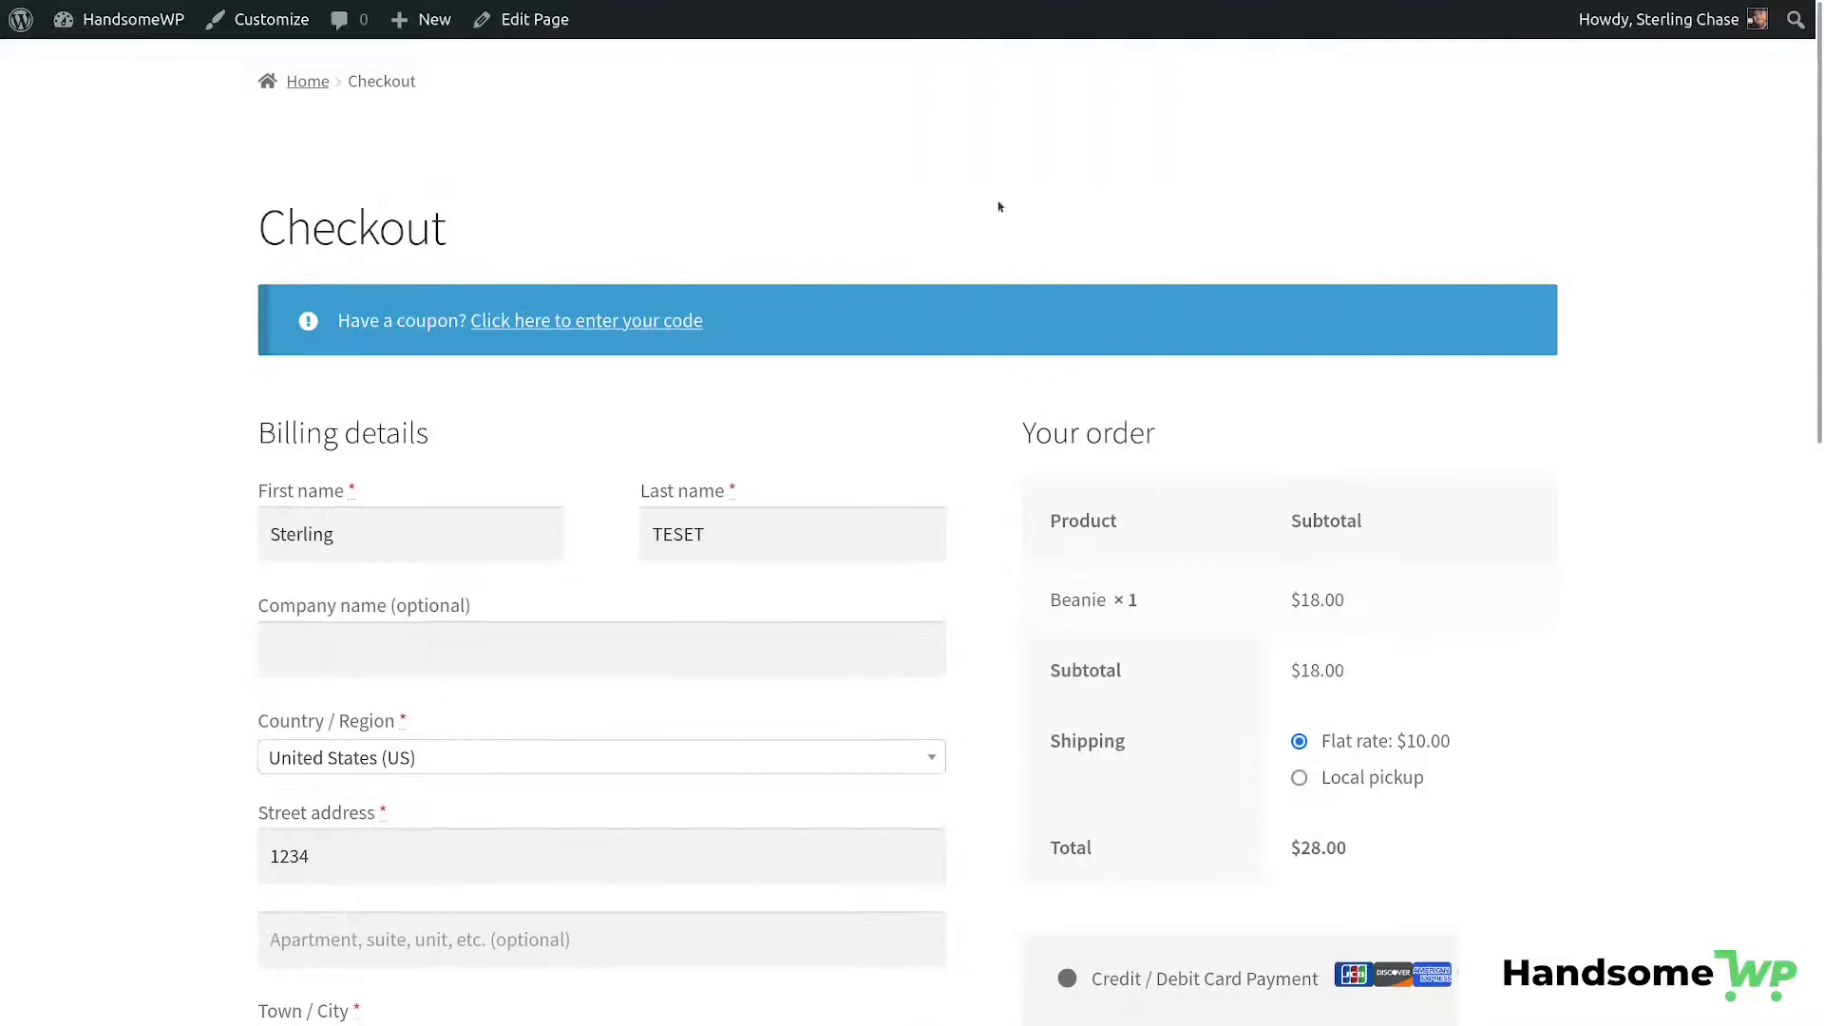
scroll("down", 3)
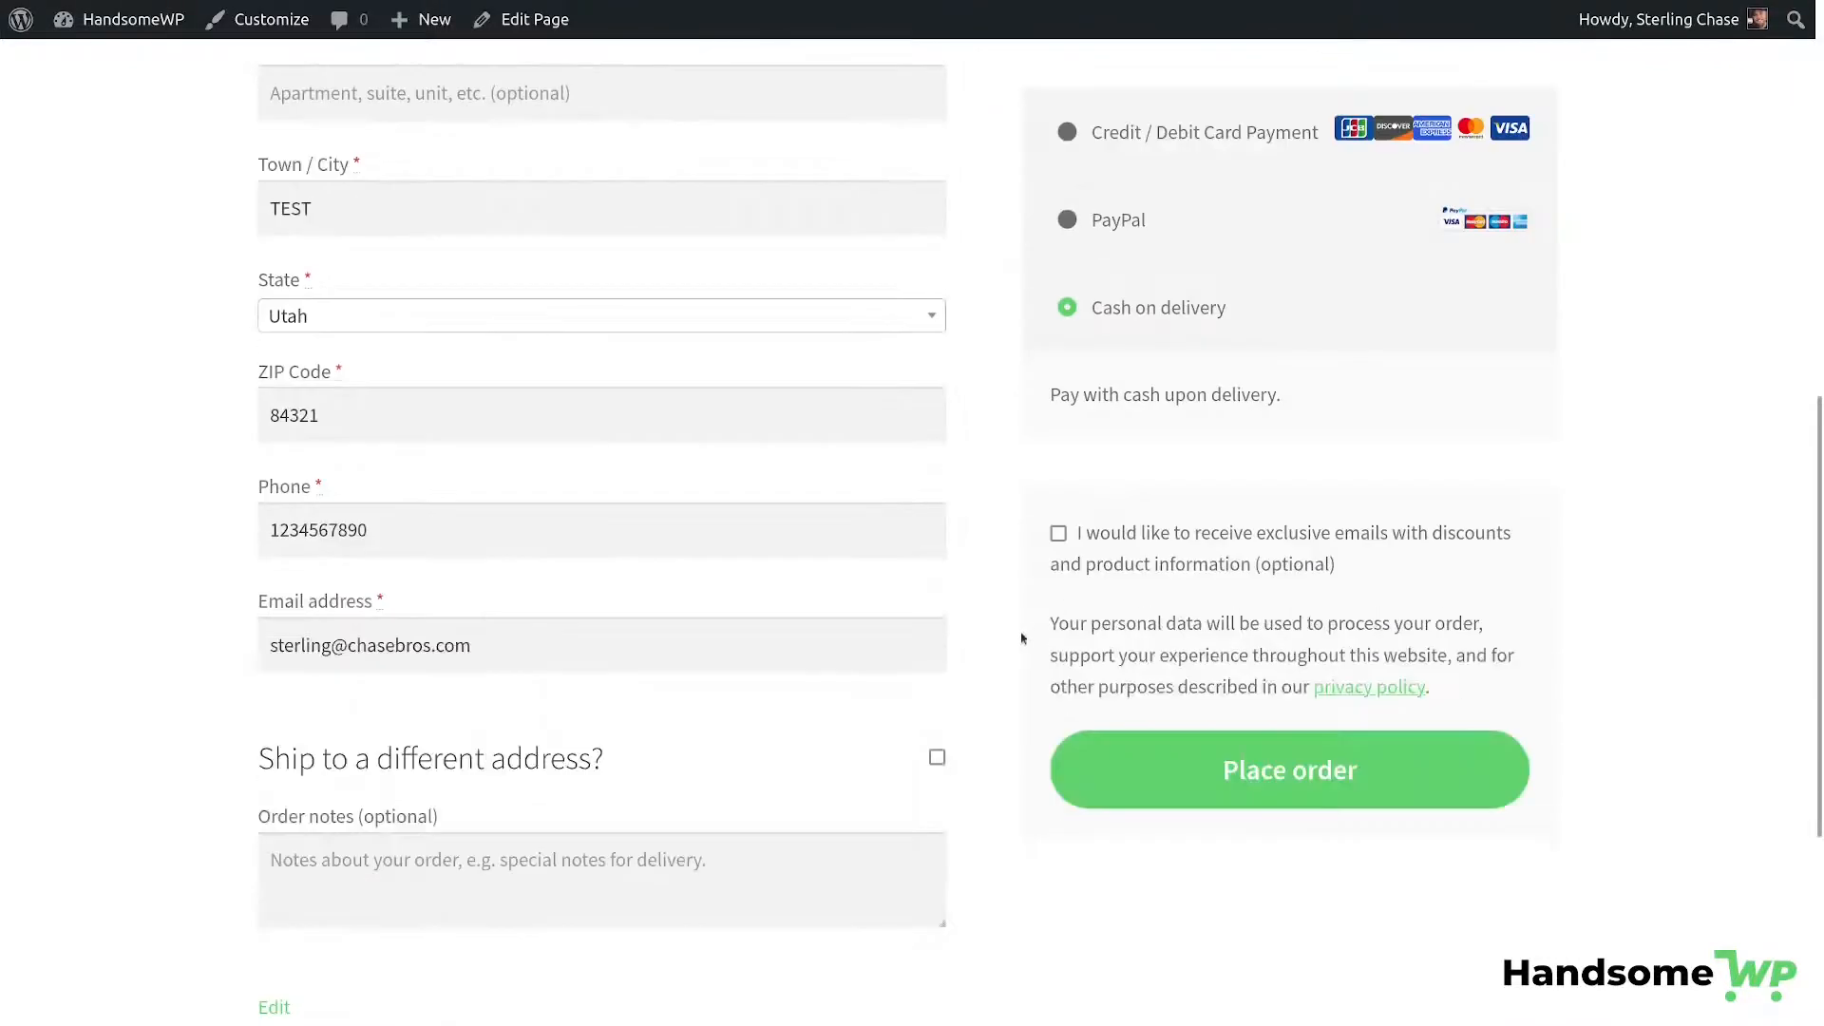
scroll("up", 3)
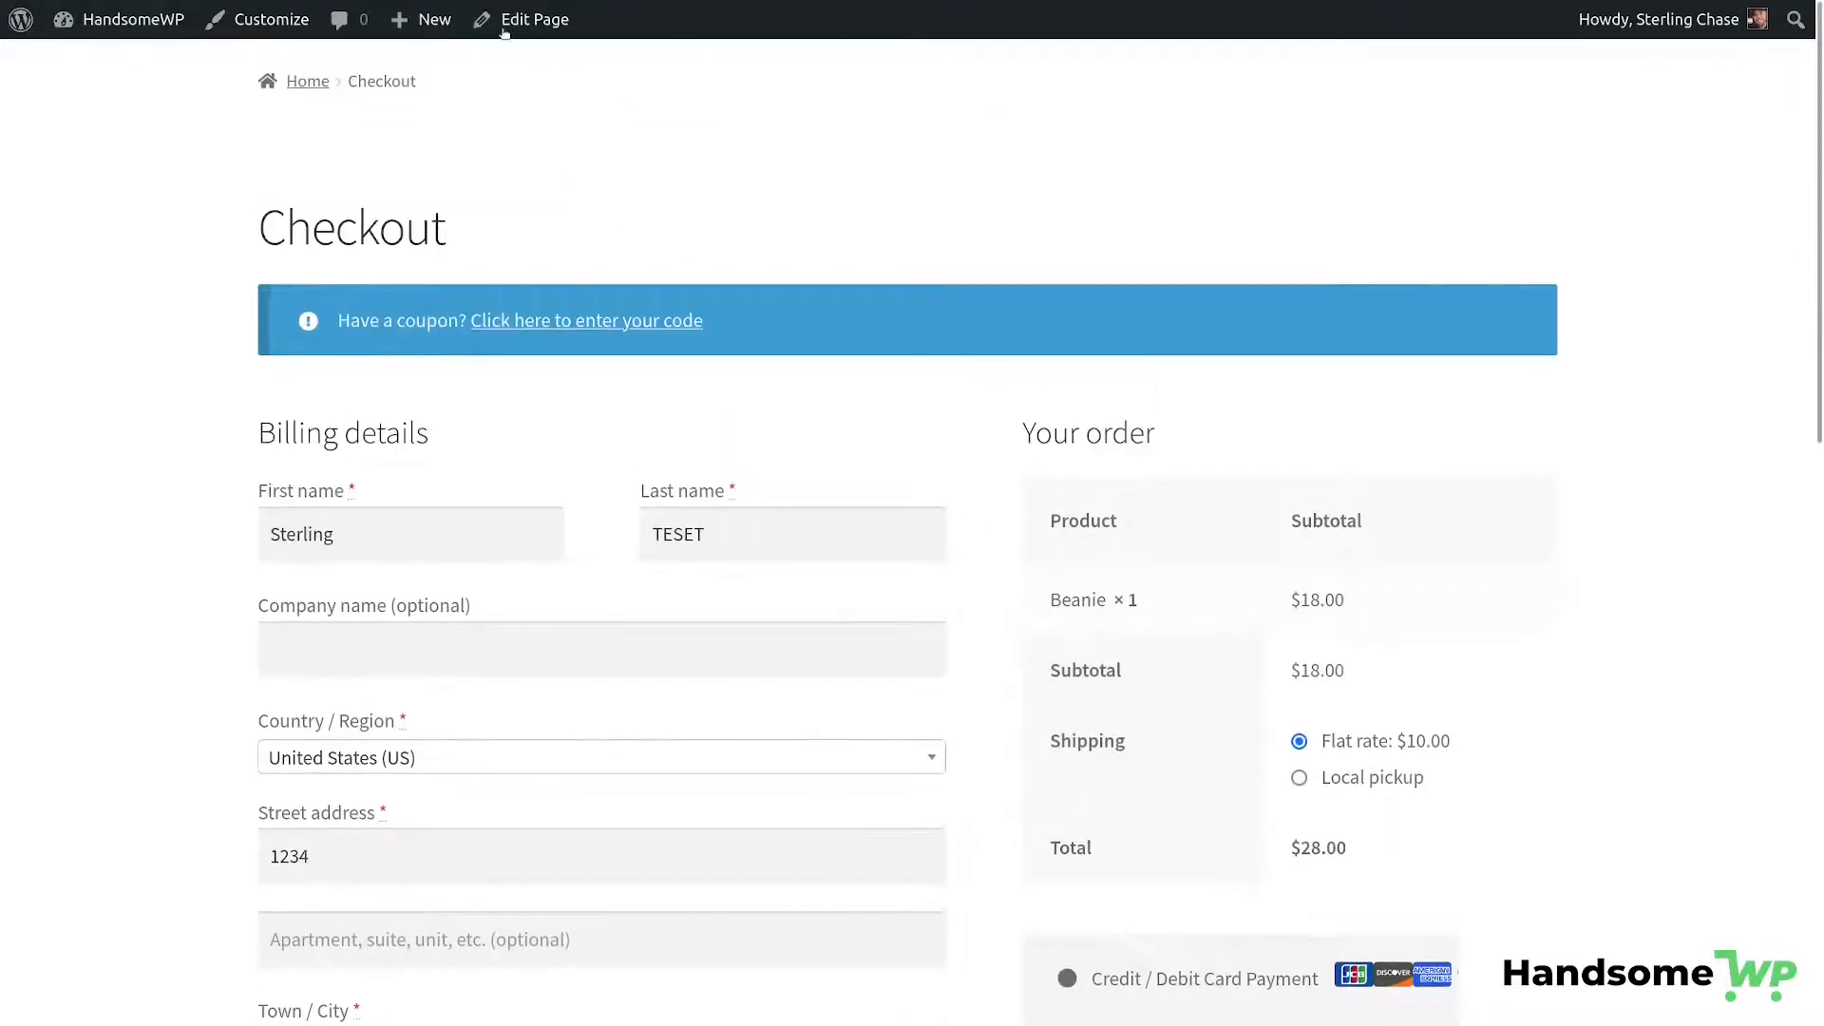
mouse_move(782, 254)
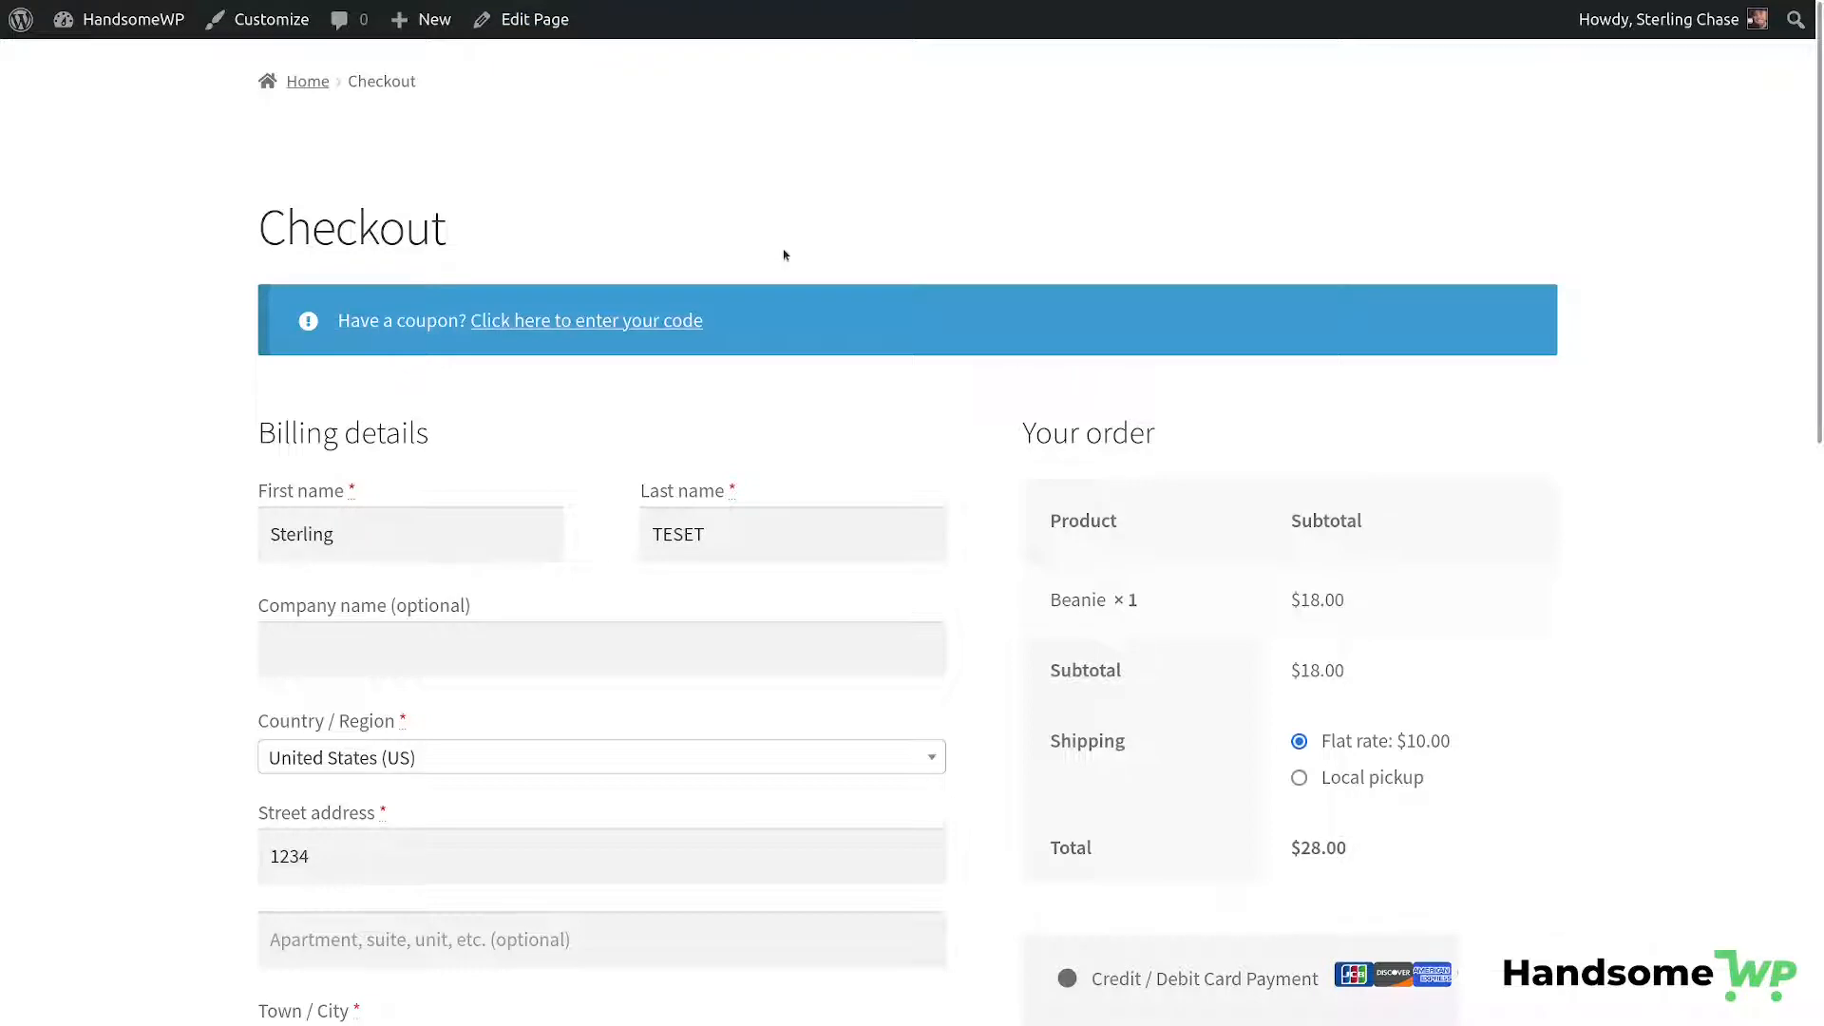
mouse_move(806, 268)
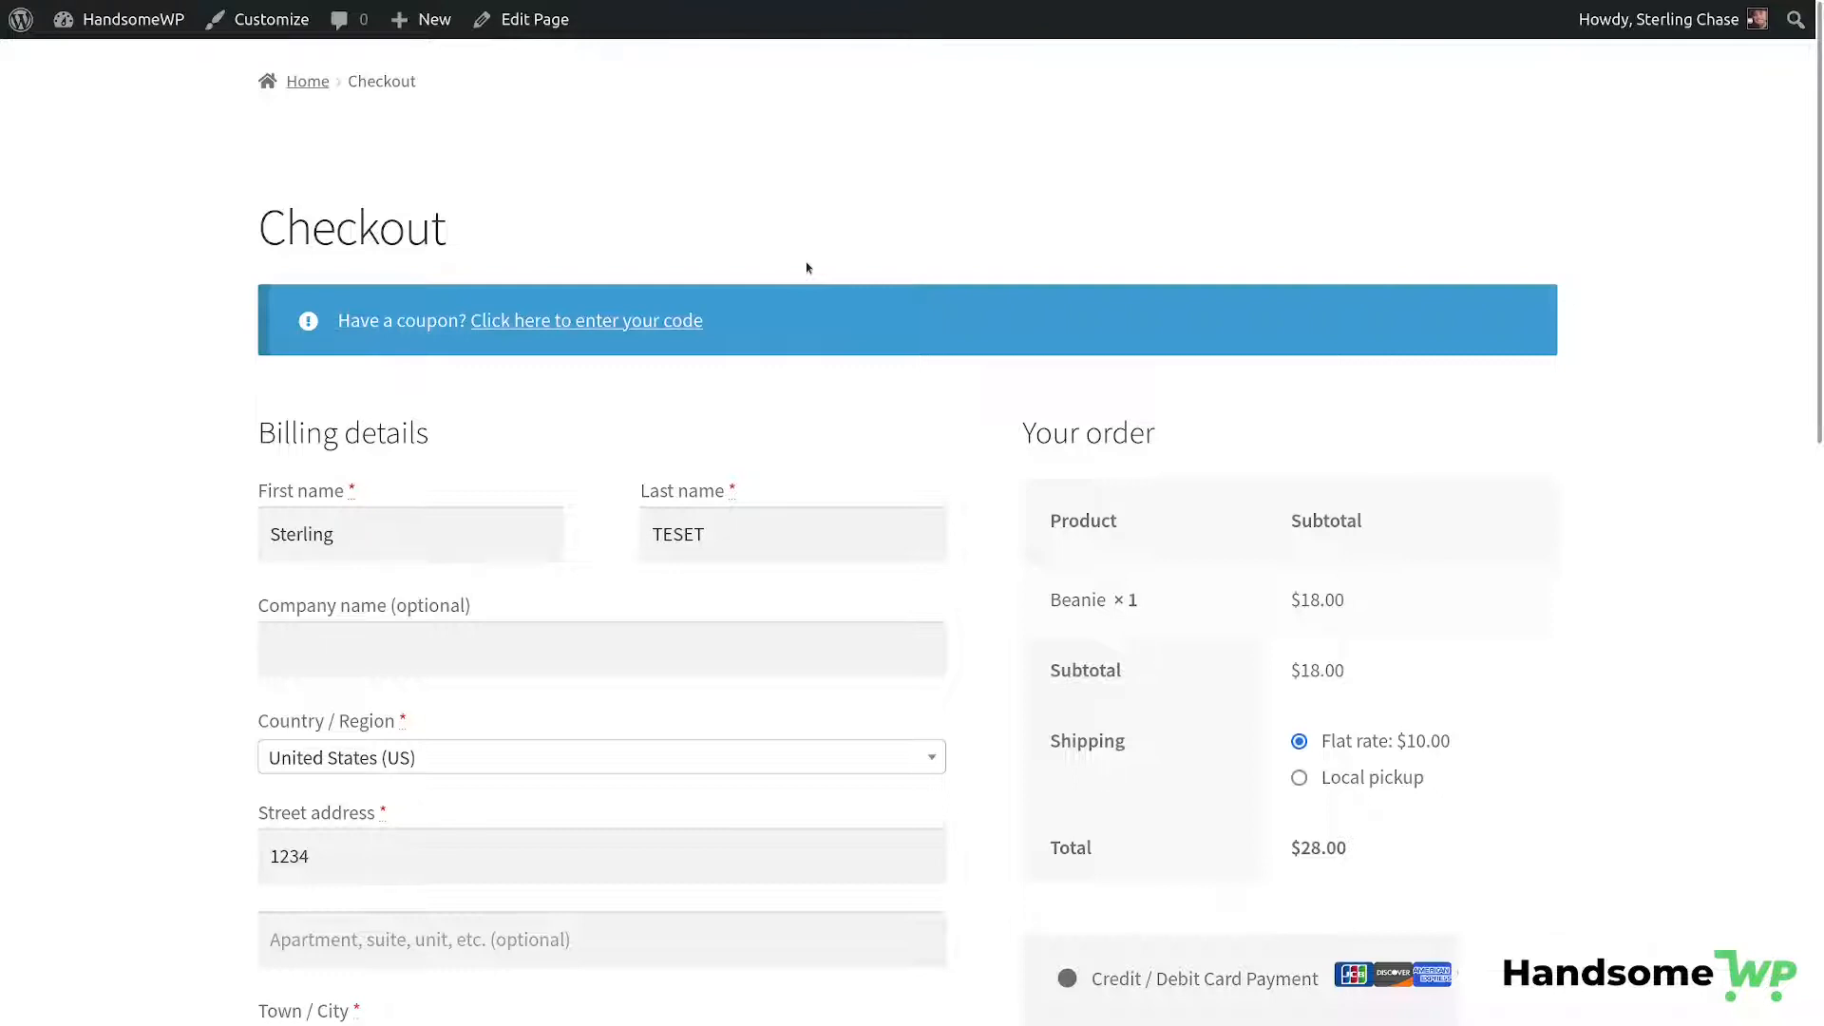
mouse_move(305, 81)
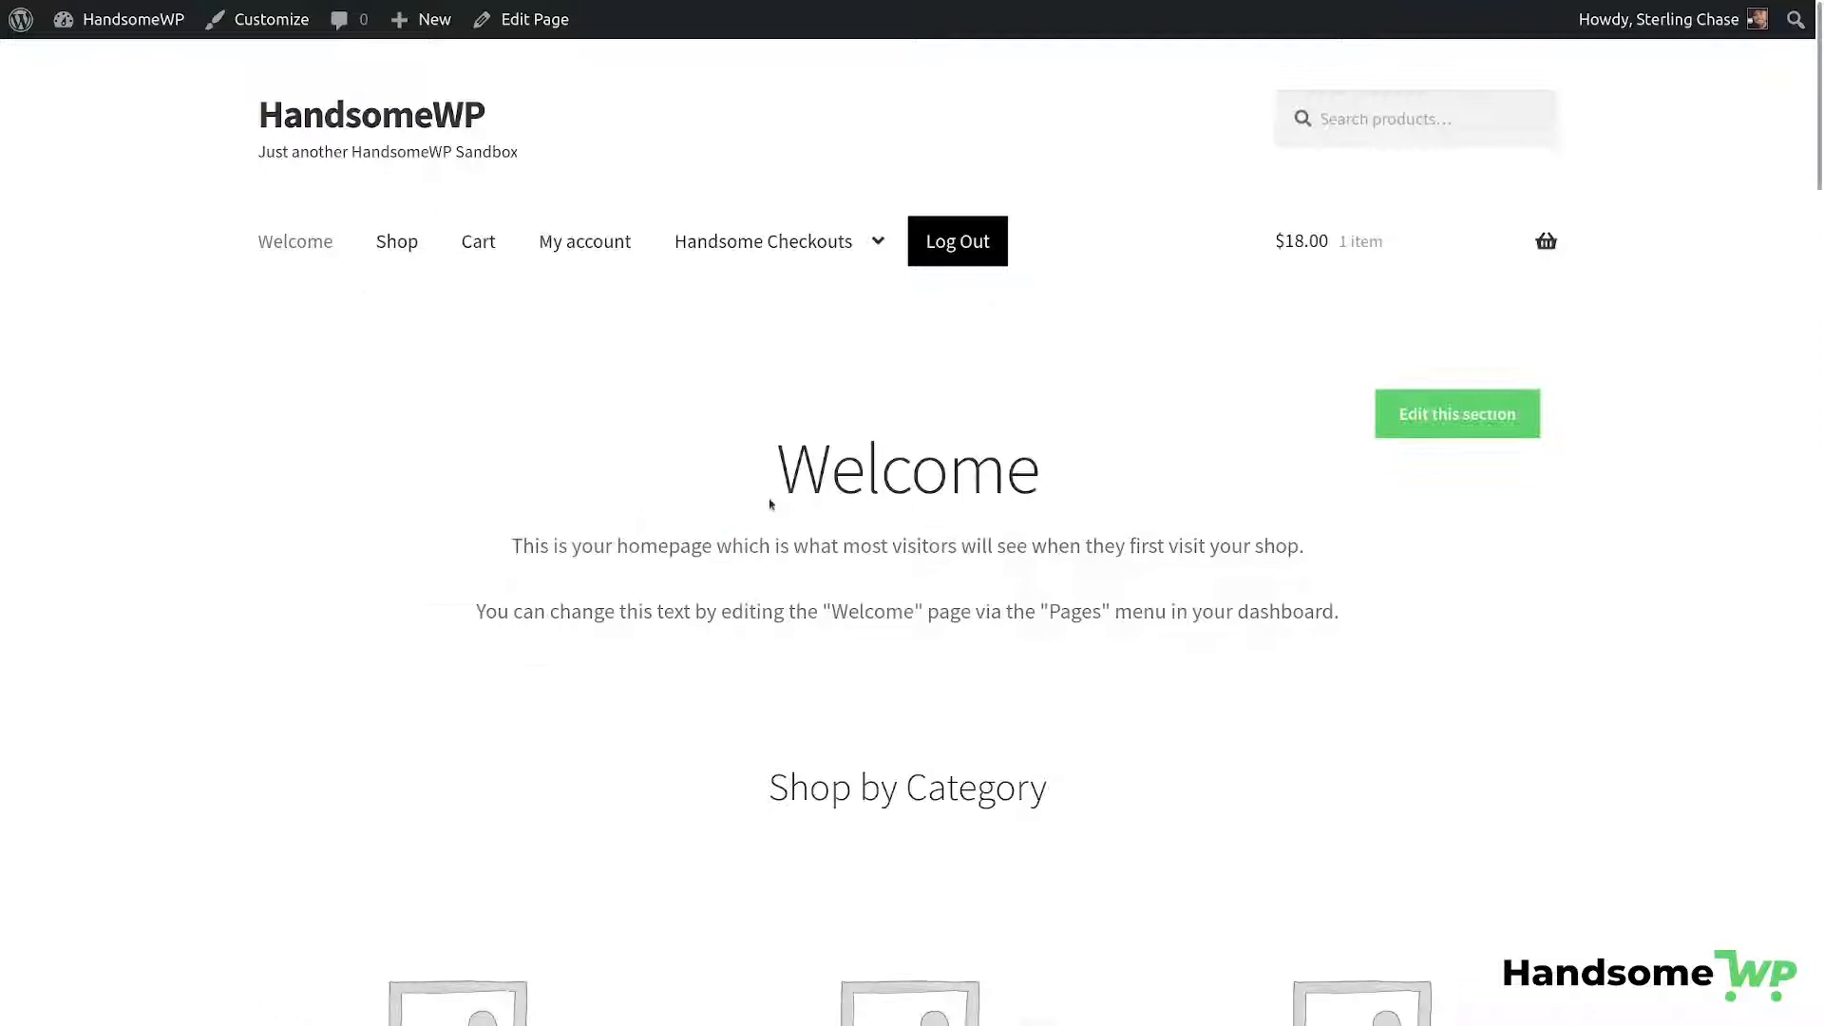
Add the Cap ($16.00) from the home page so checkout lists Beanie and Cap at $44.00.
scroll("down", 3)
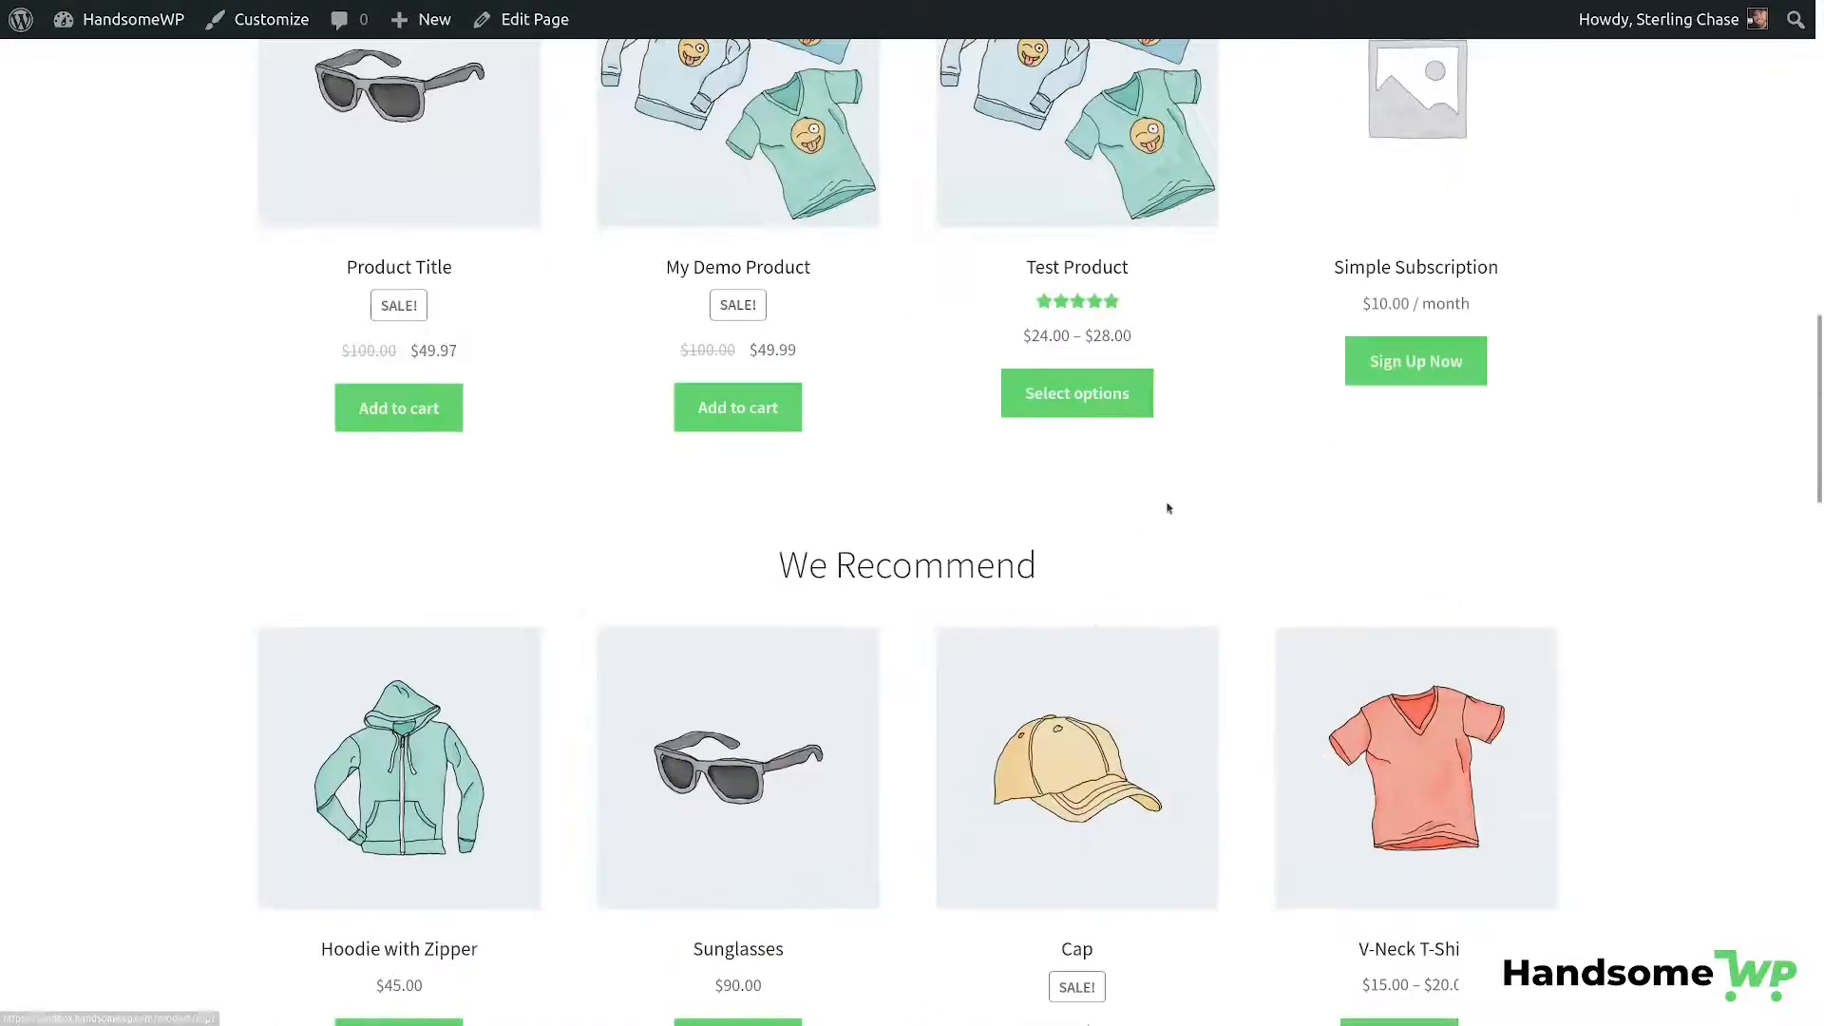
scroll("down", 3)
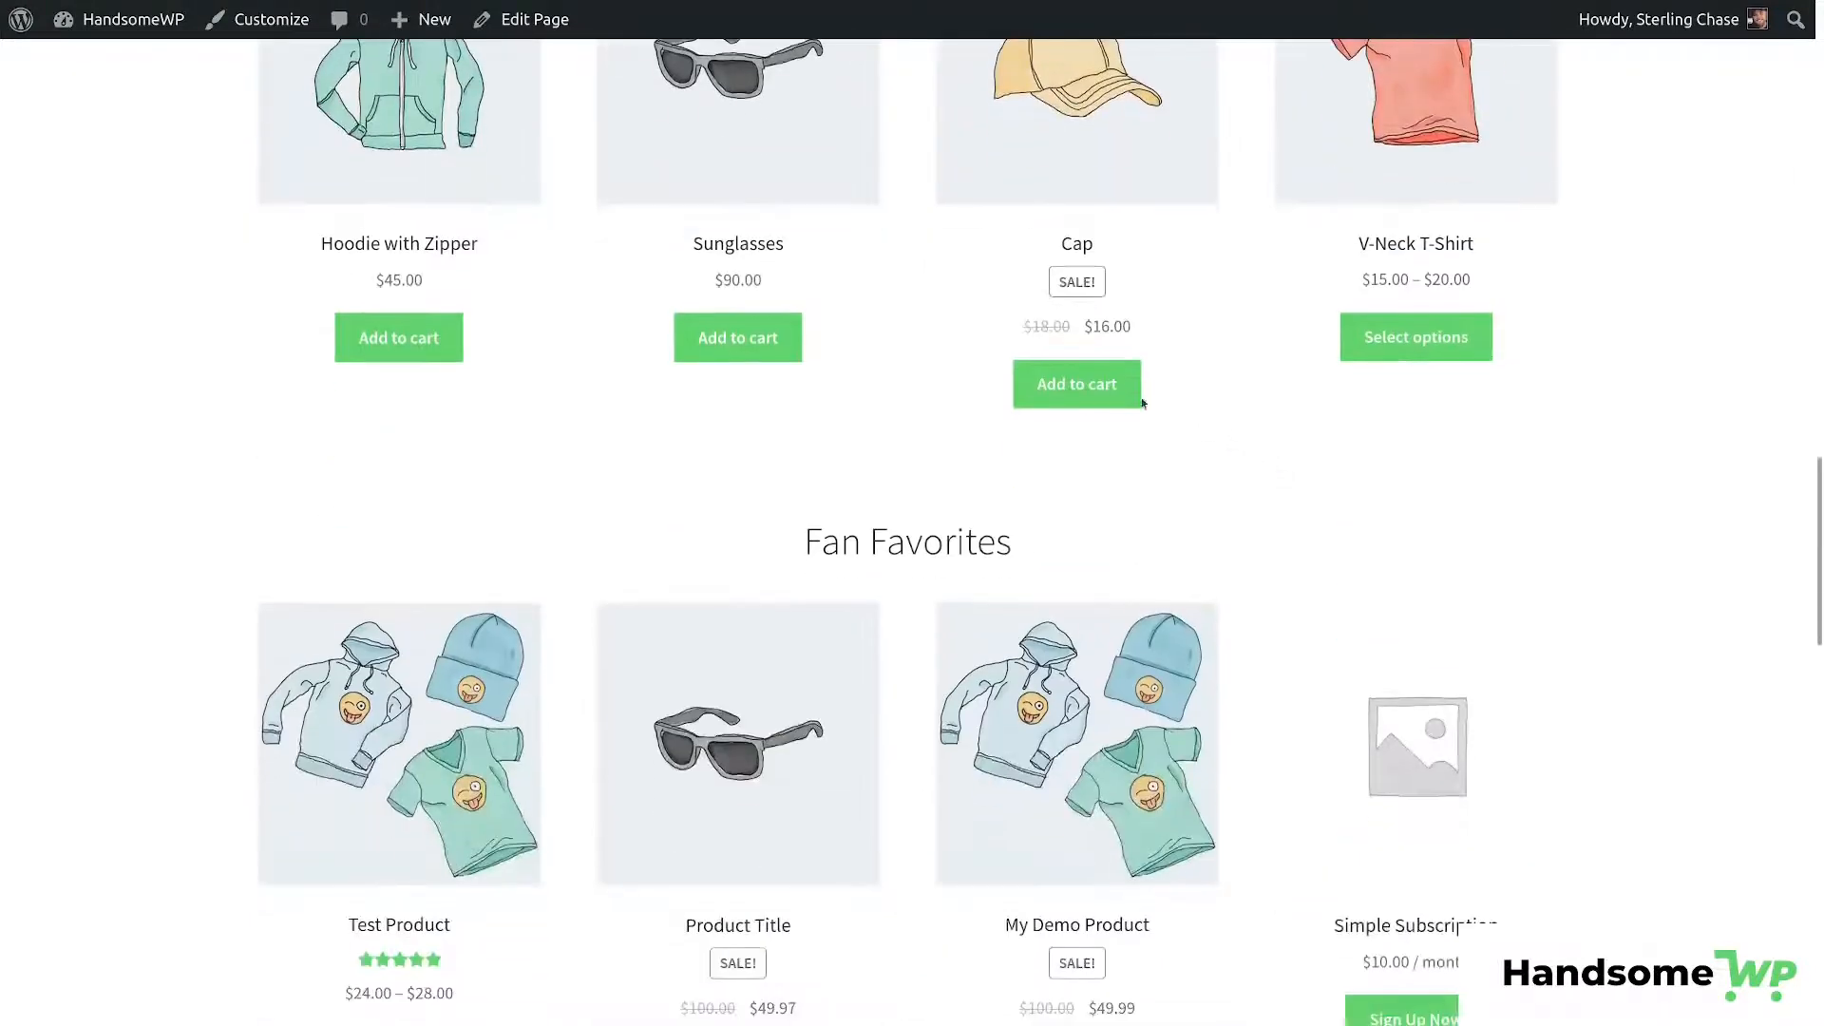
left_click(1075, 383)
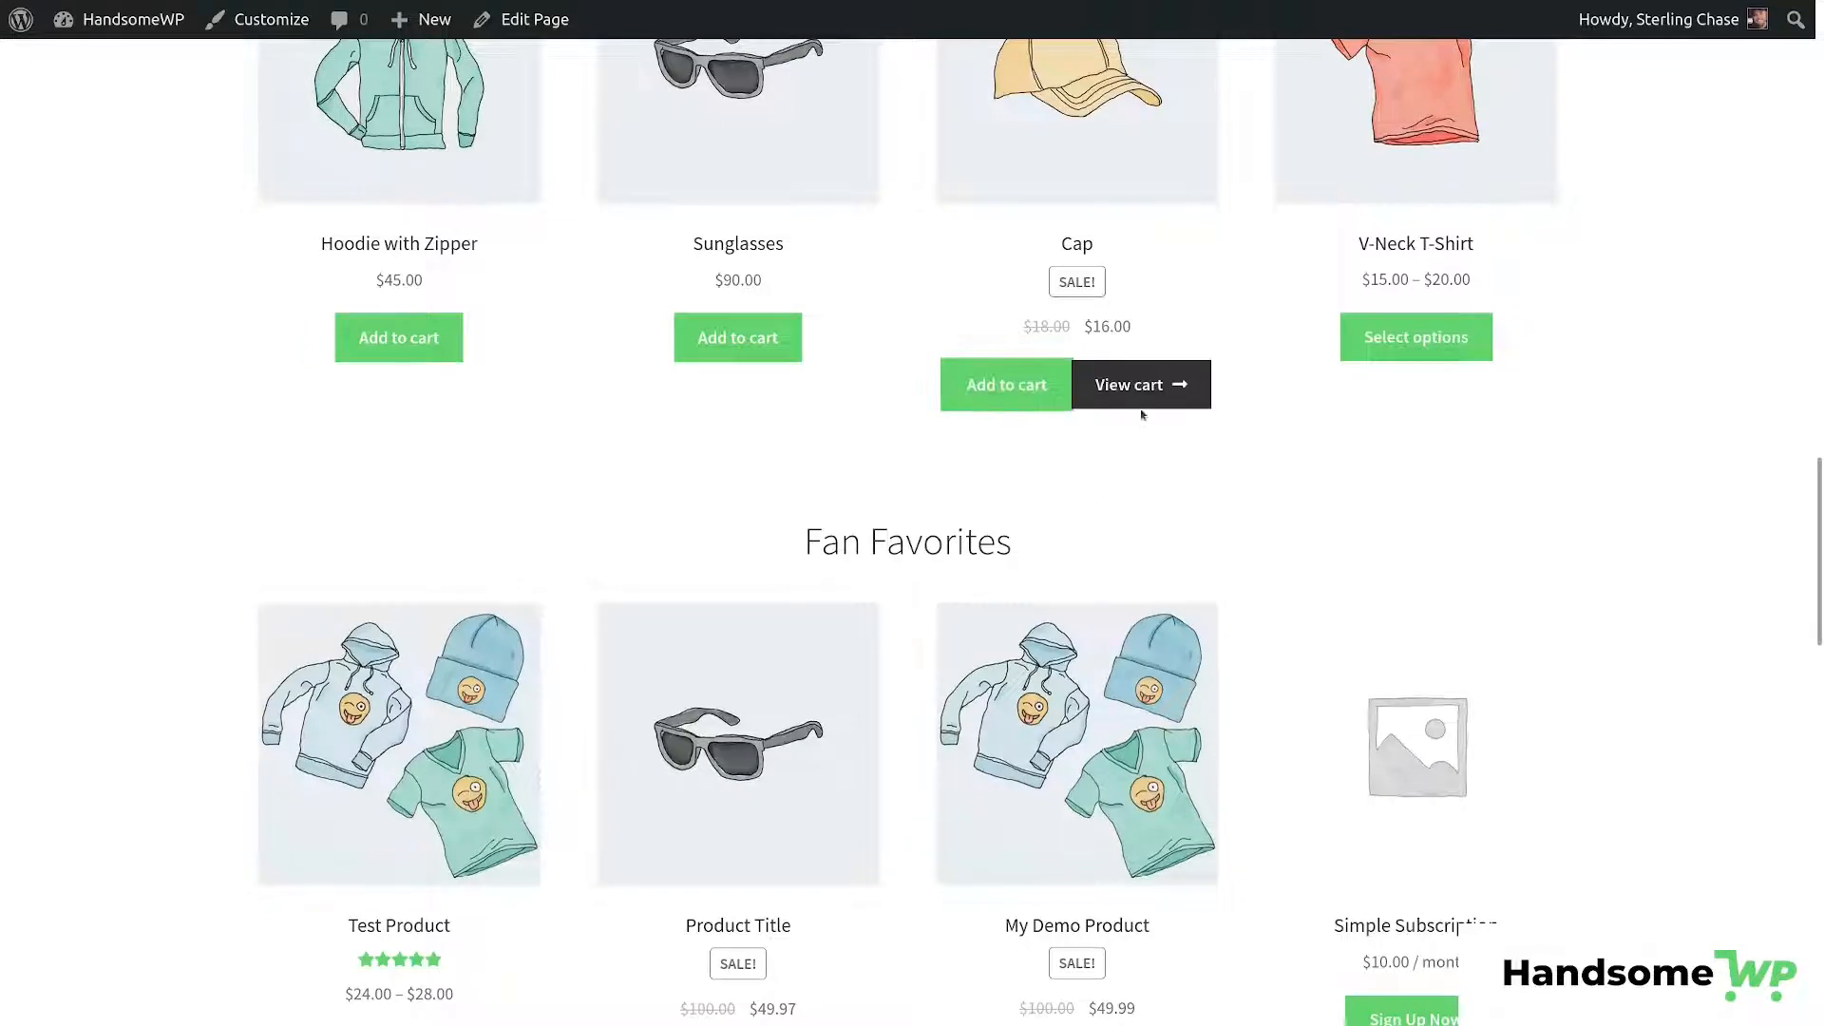
mouse_move(1373, 656)
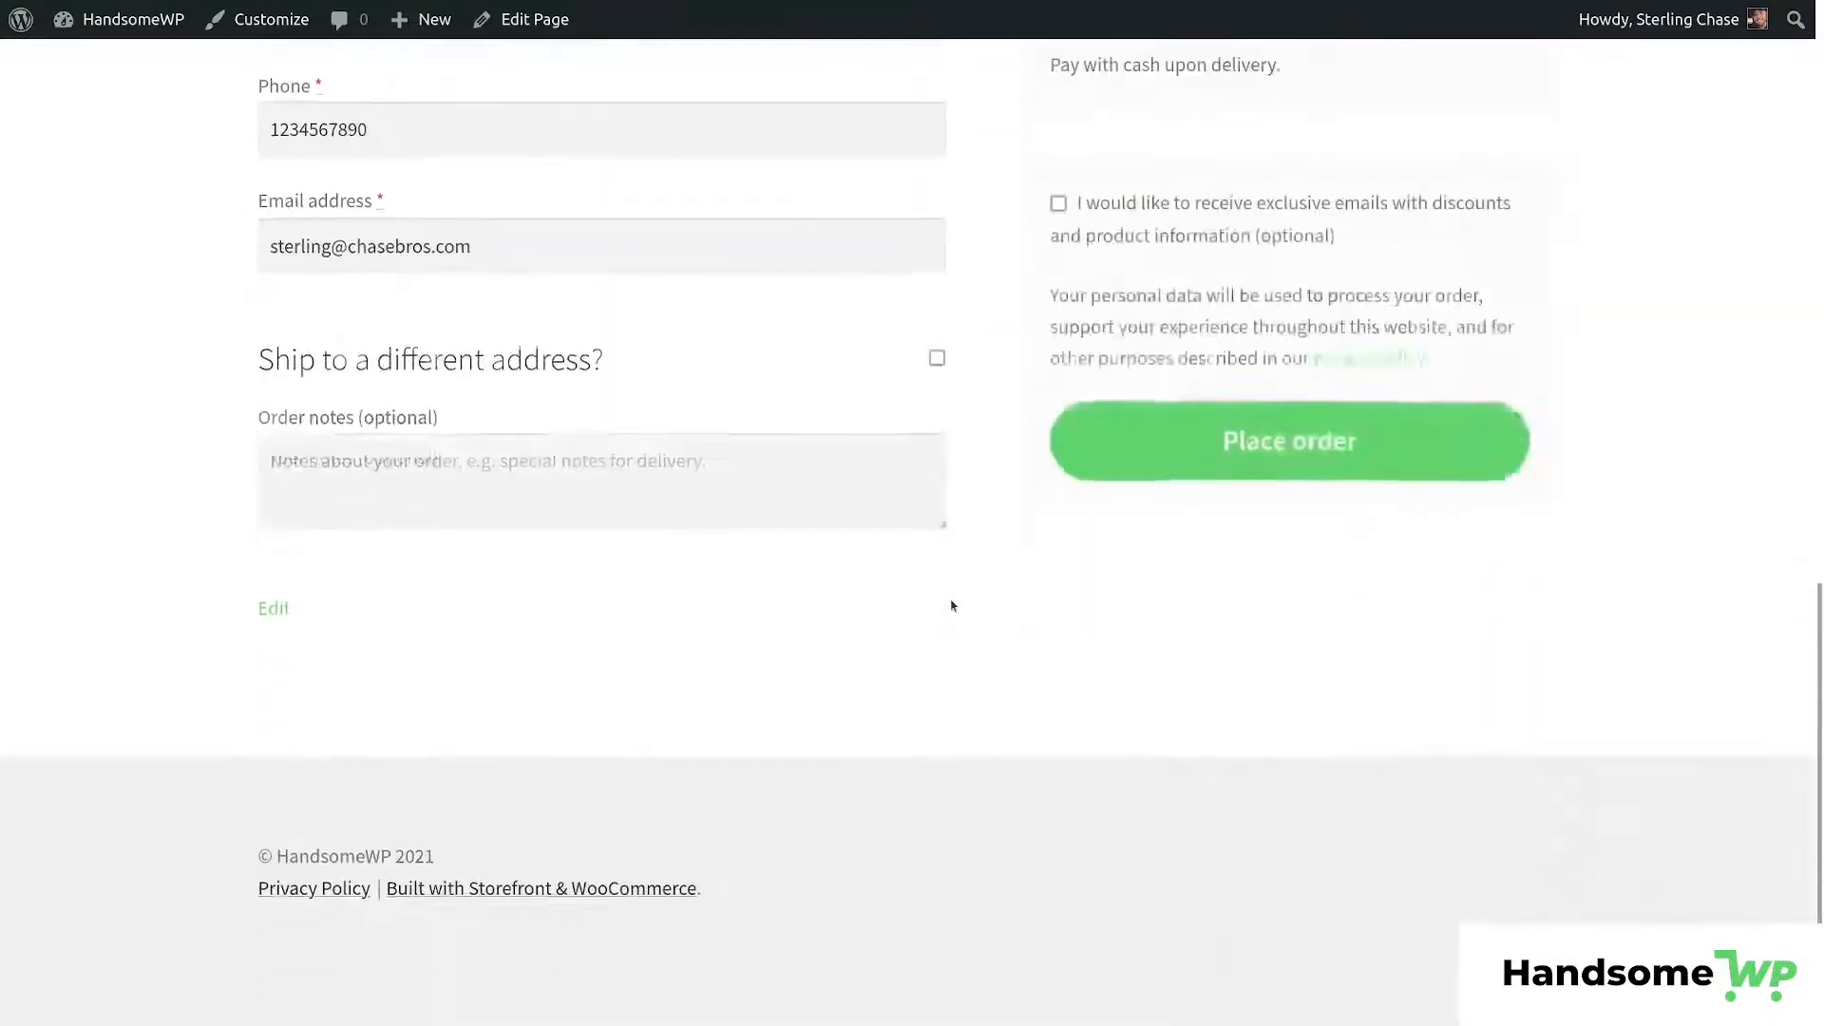
scroll("up", 3)
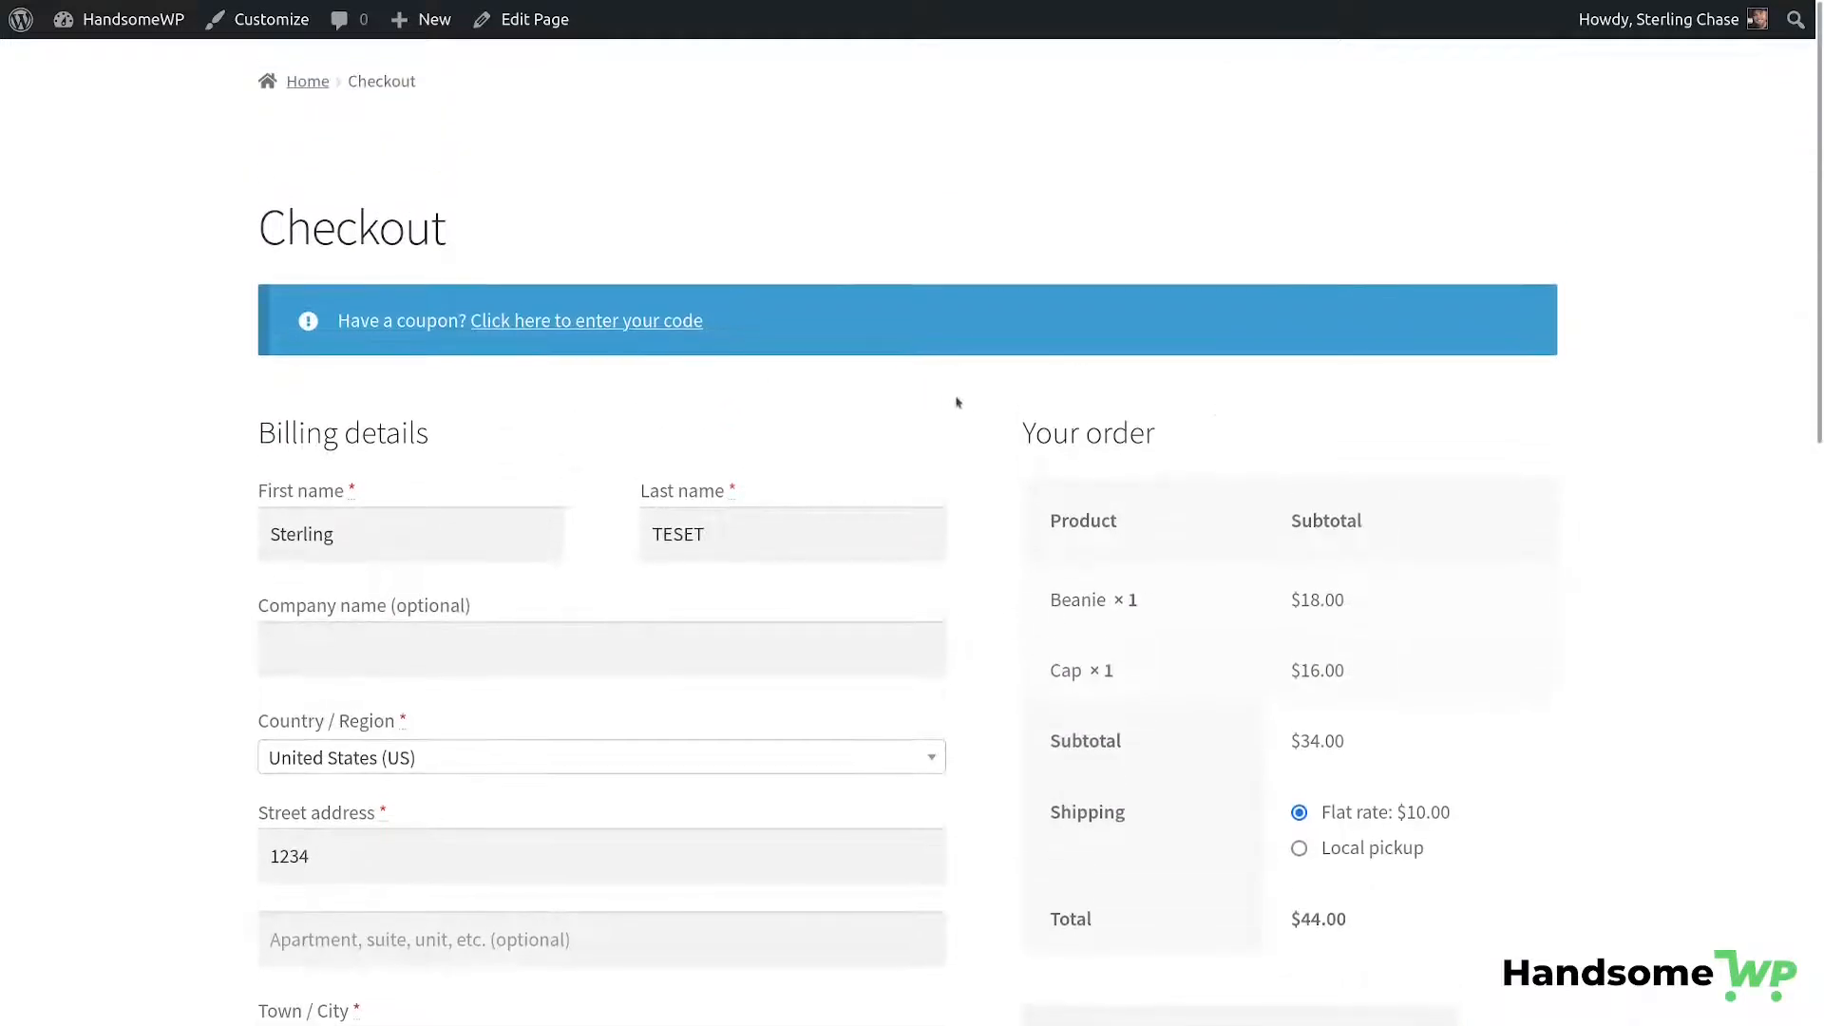
scroll("down", 3)
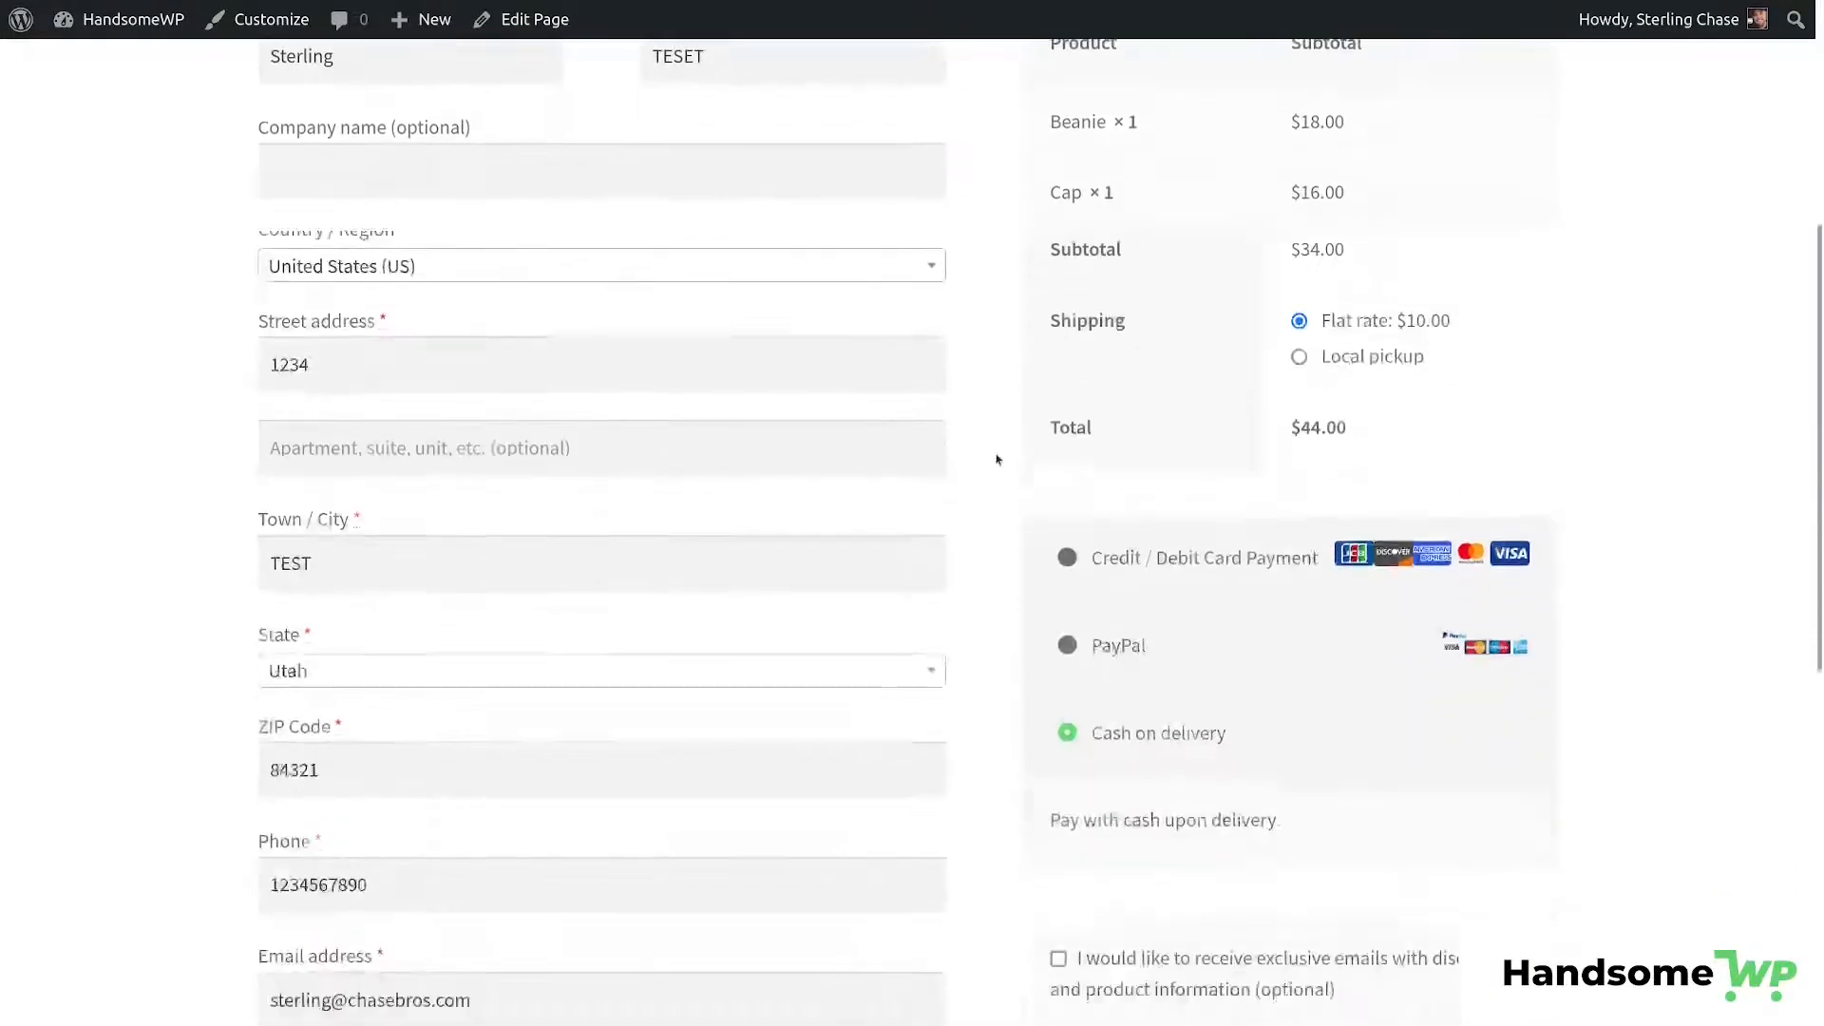
scroll("up", 3)
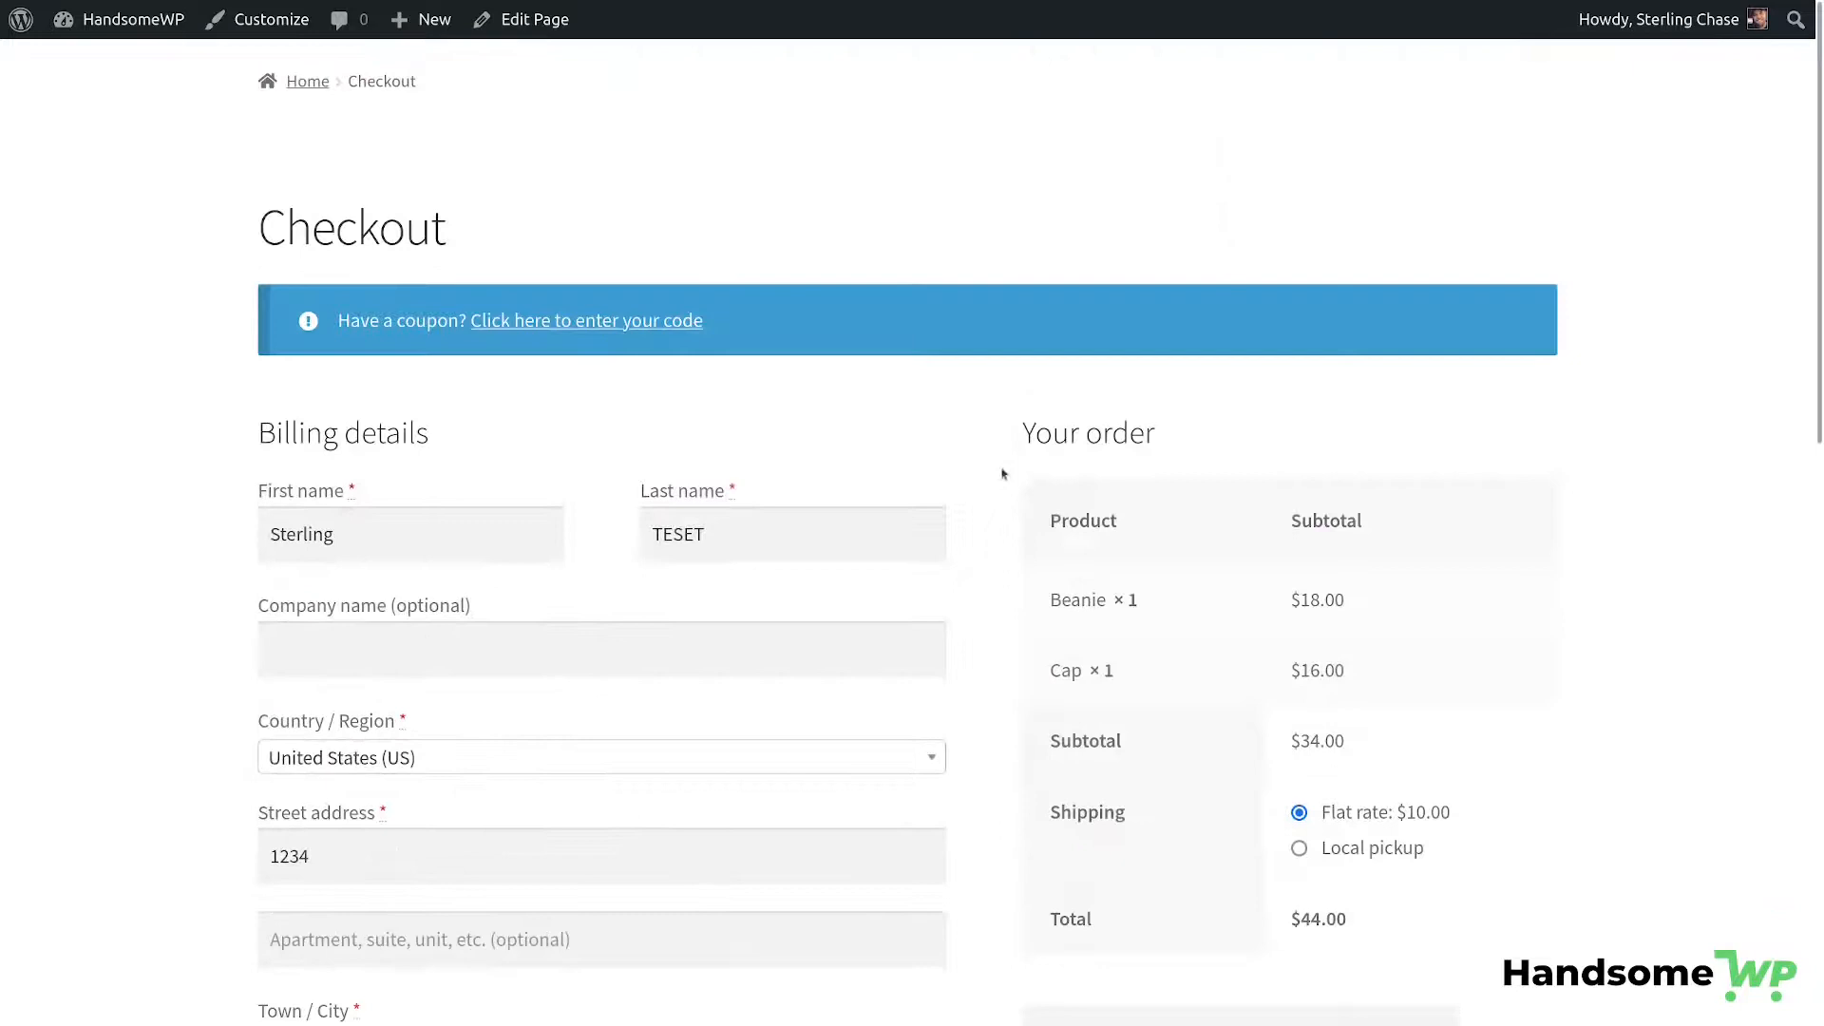
mouse_move(712, 193)
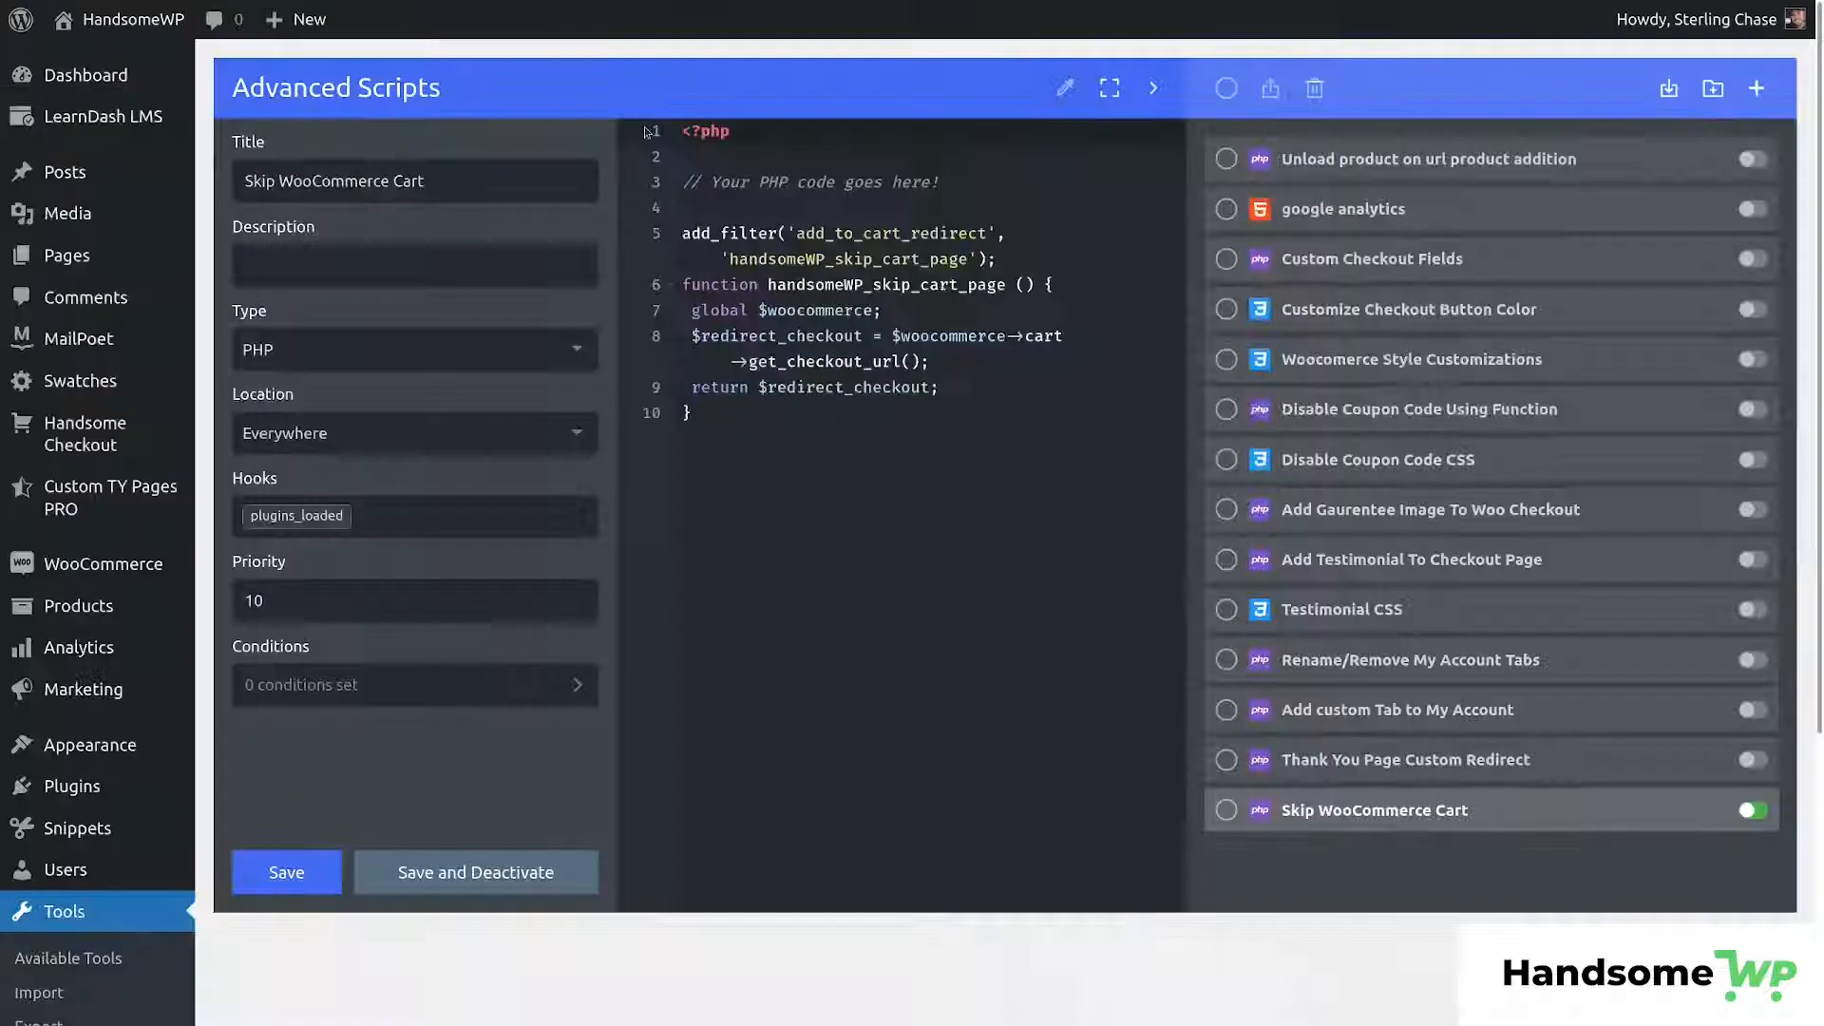
Save and deactivate the Skip WooCommerce Cart snippet, then return to the store home page.
left_click(1753, 809)
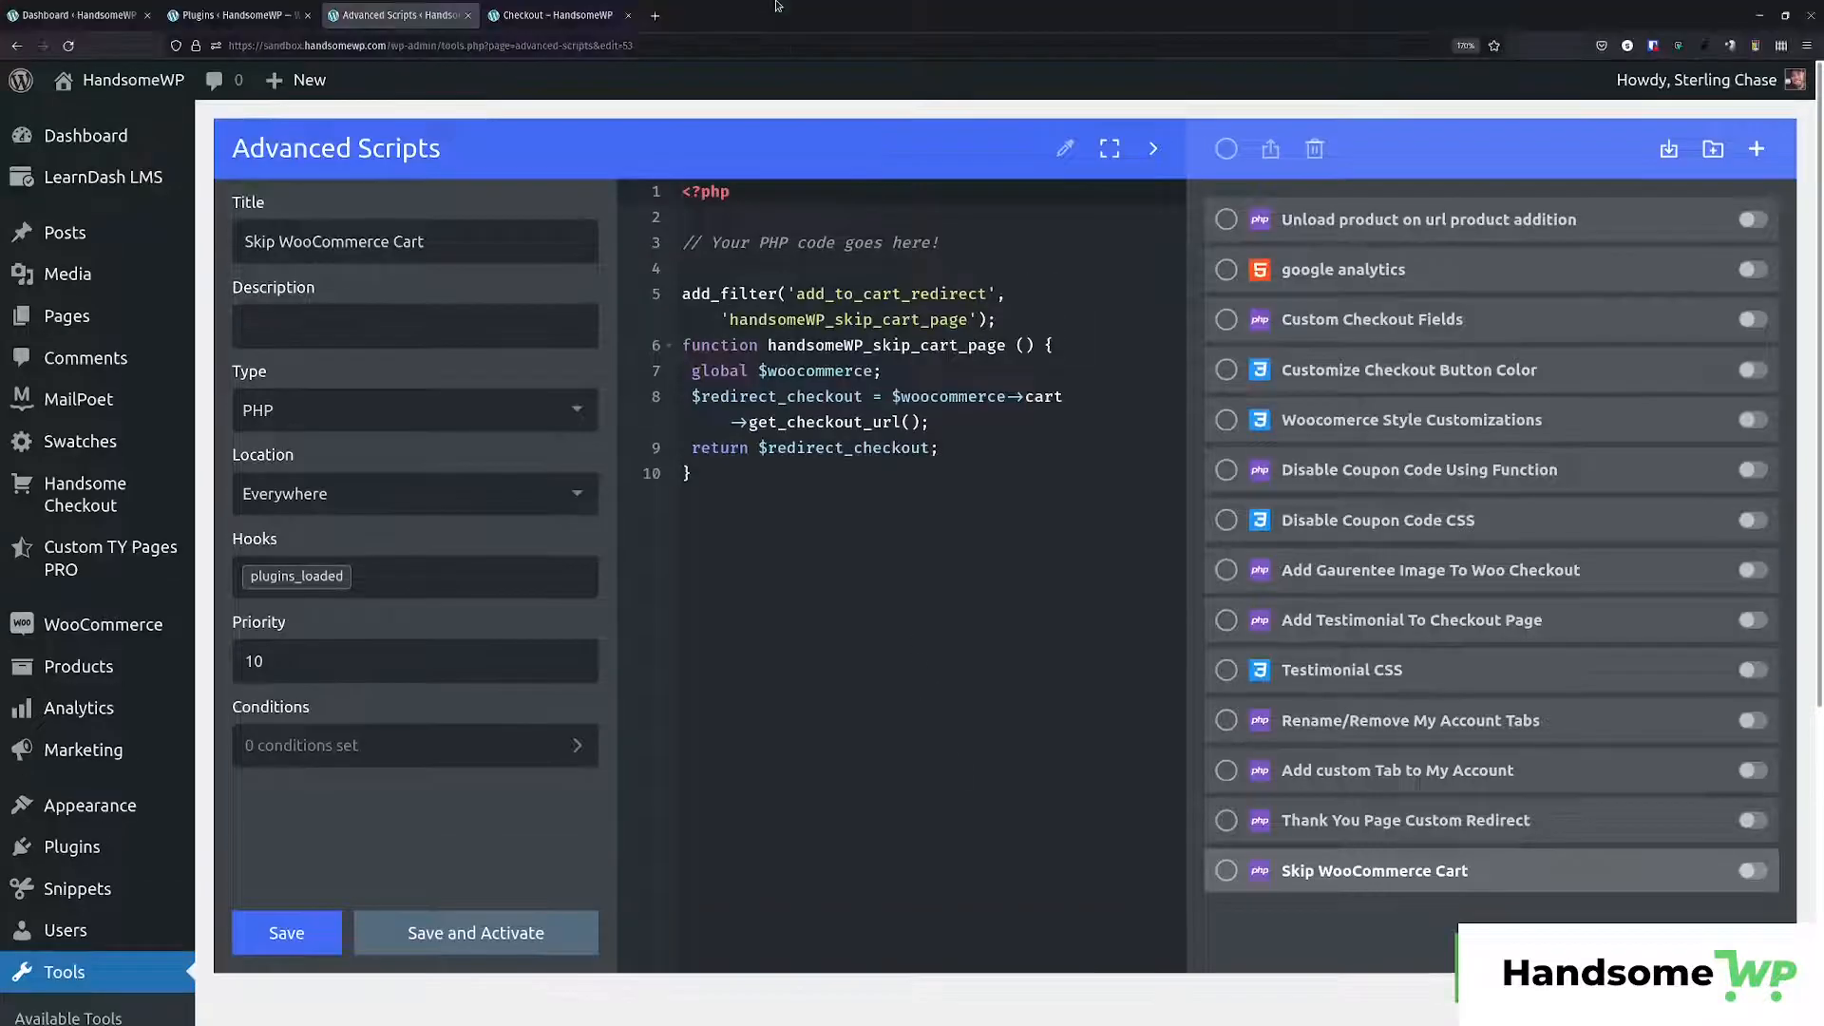
left_click(558, 15)
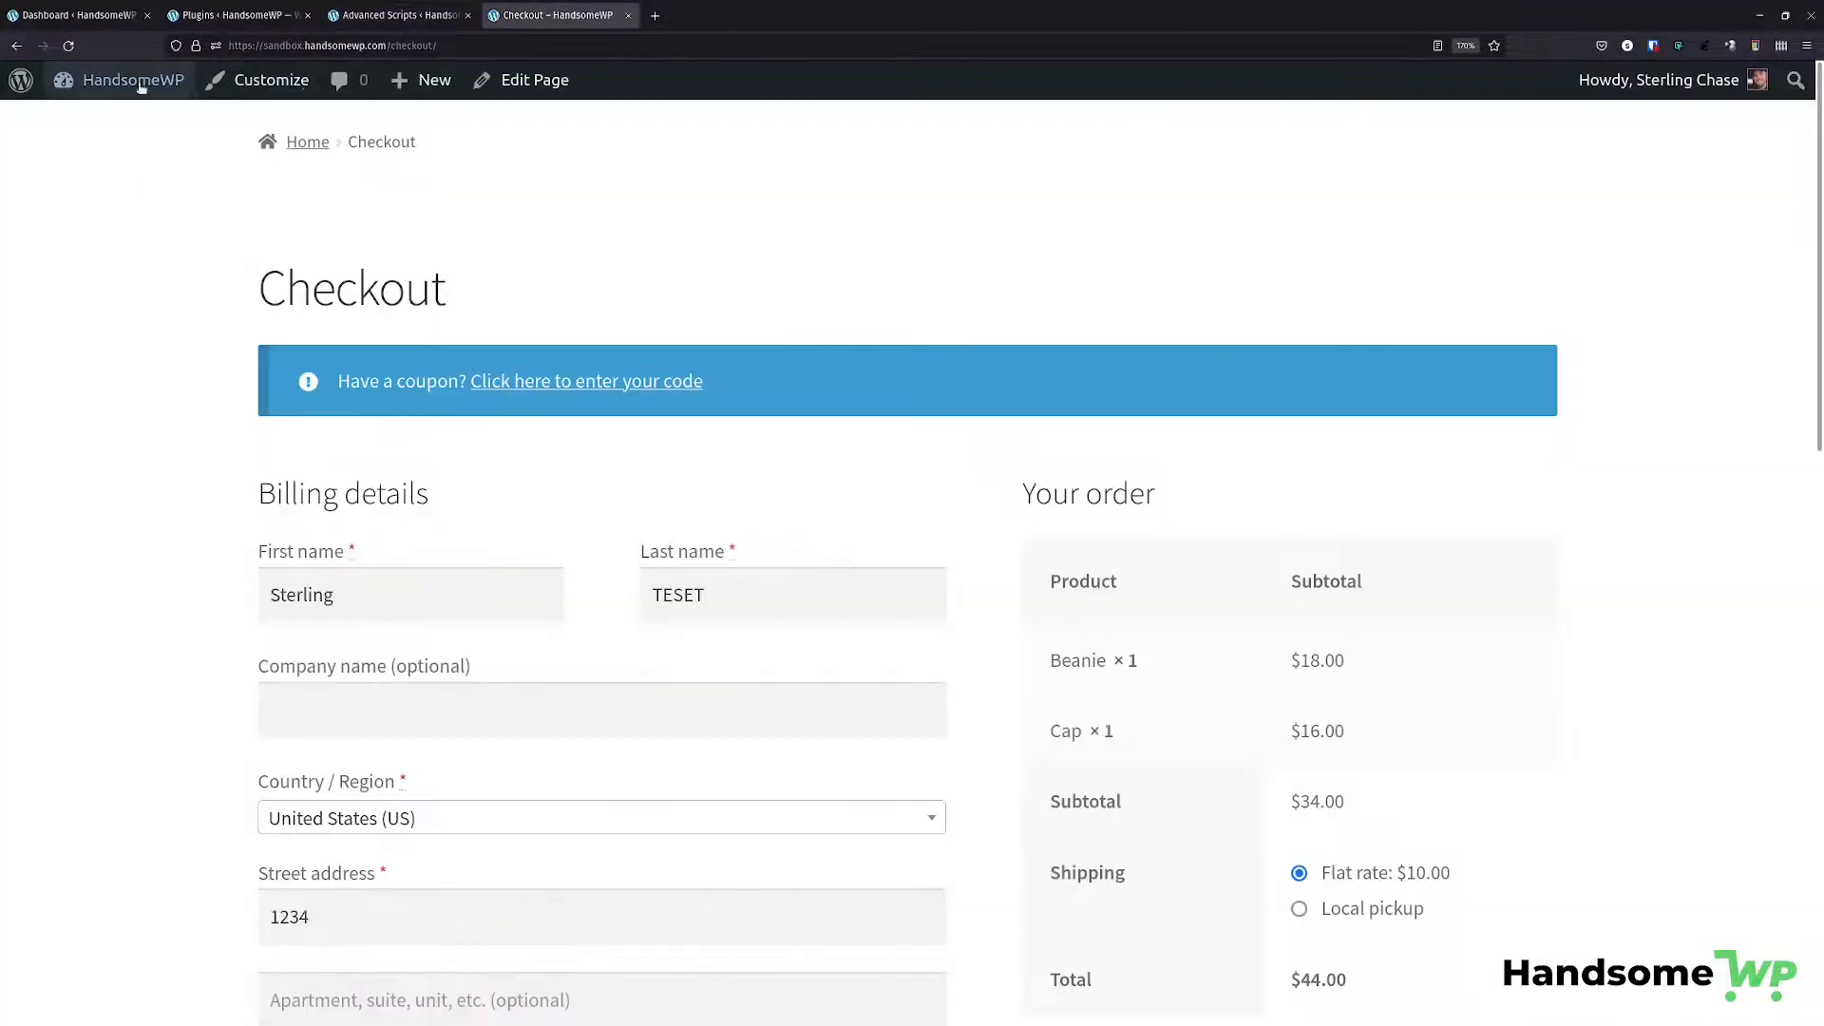
scroll("down", 3)
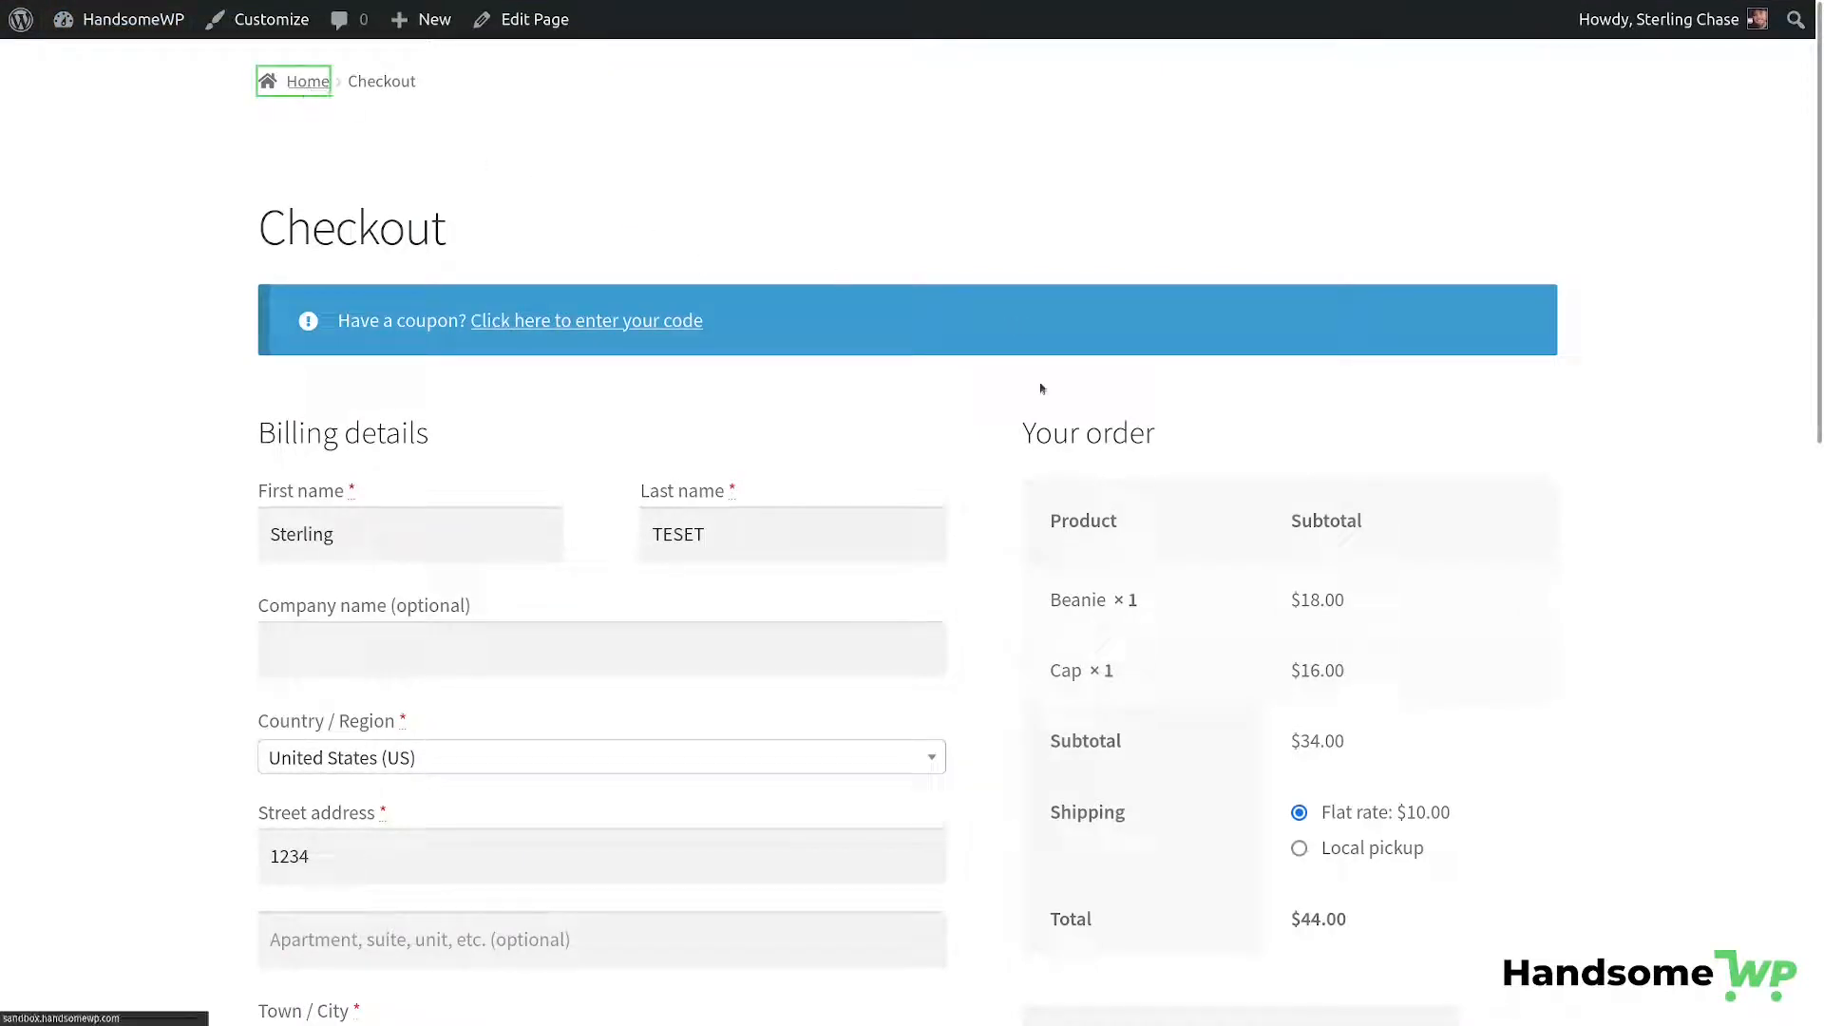
left_click(308, 81)
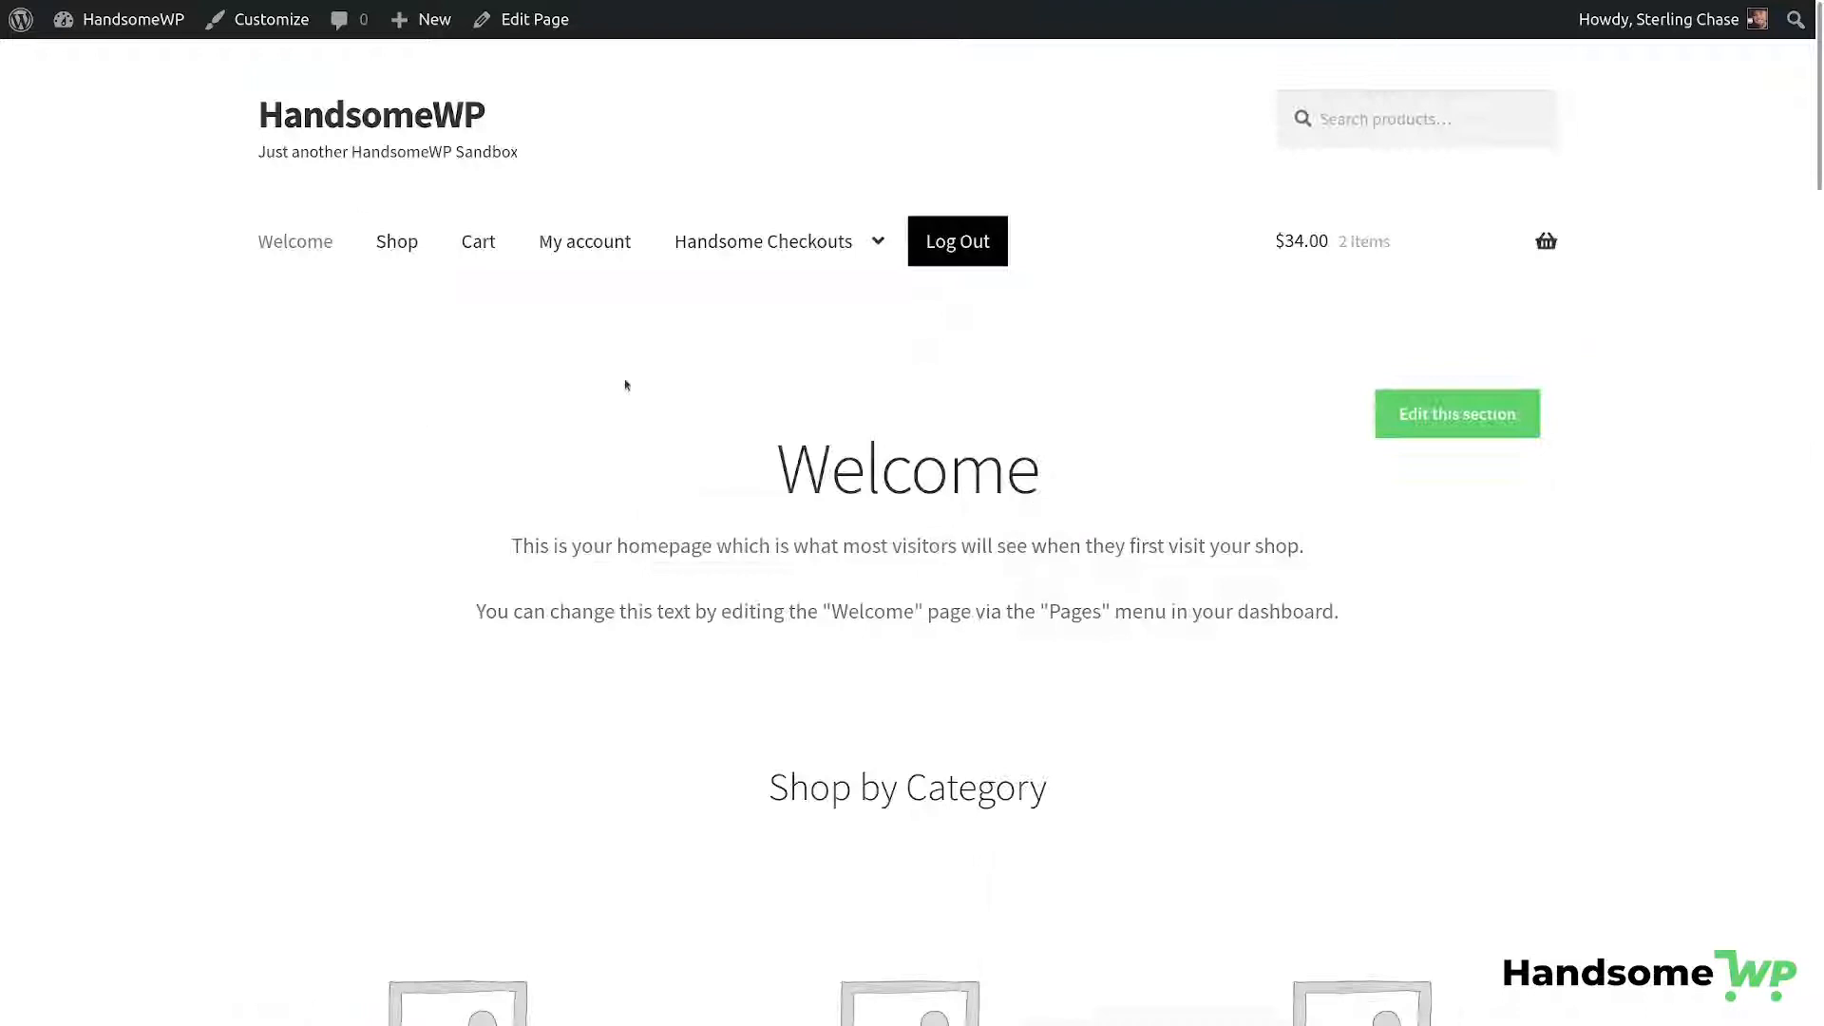
Add Product Title ($49.97) and view the cart listing Beanie, Cap and Product Title at $93.97.
scroll("down", 3)
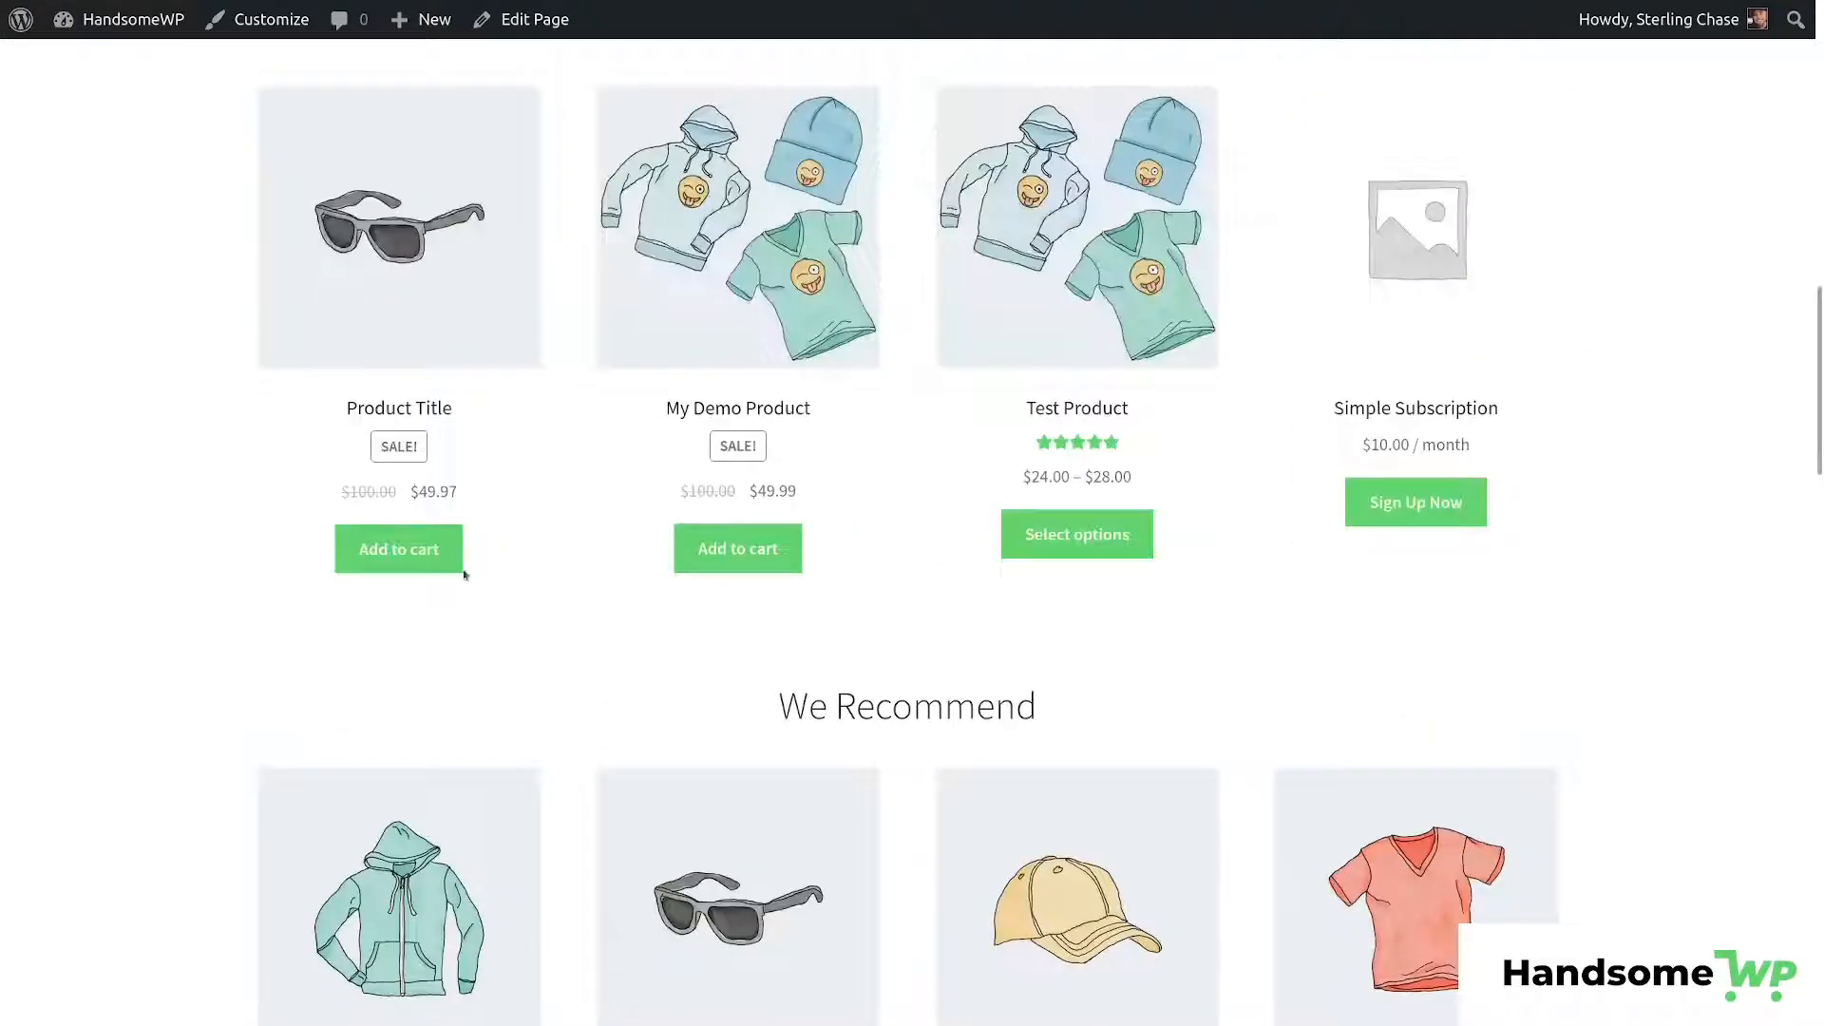
left_click(397, 549)
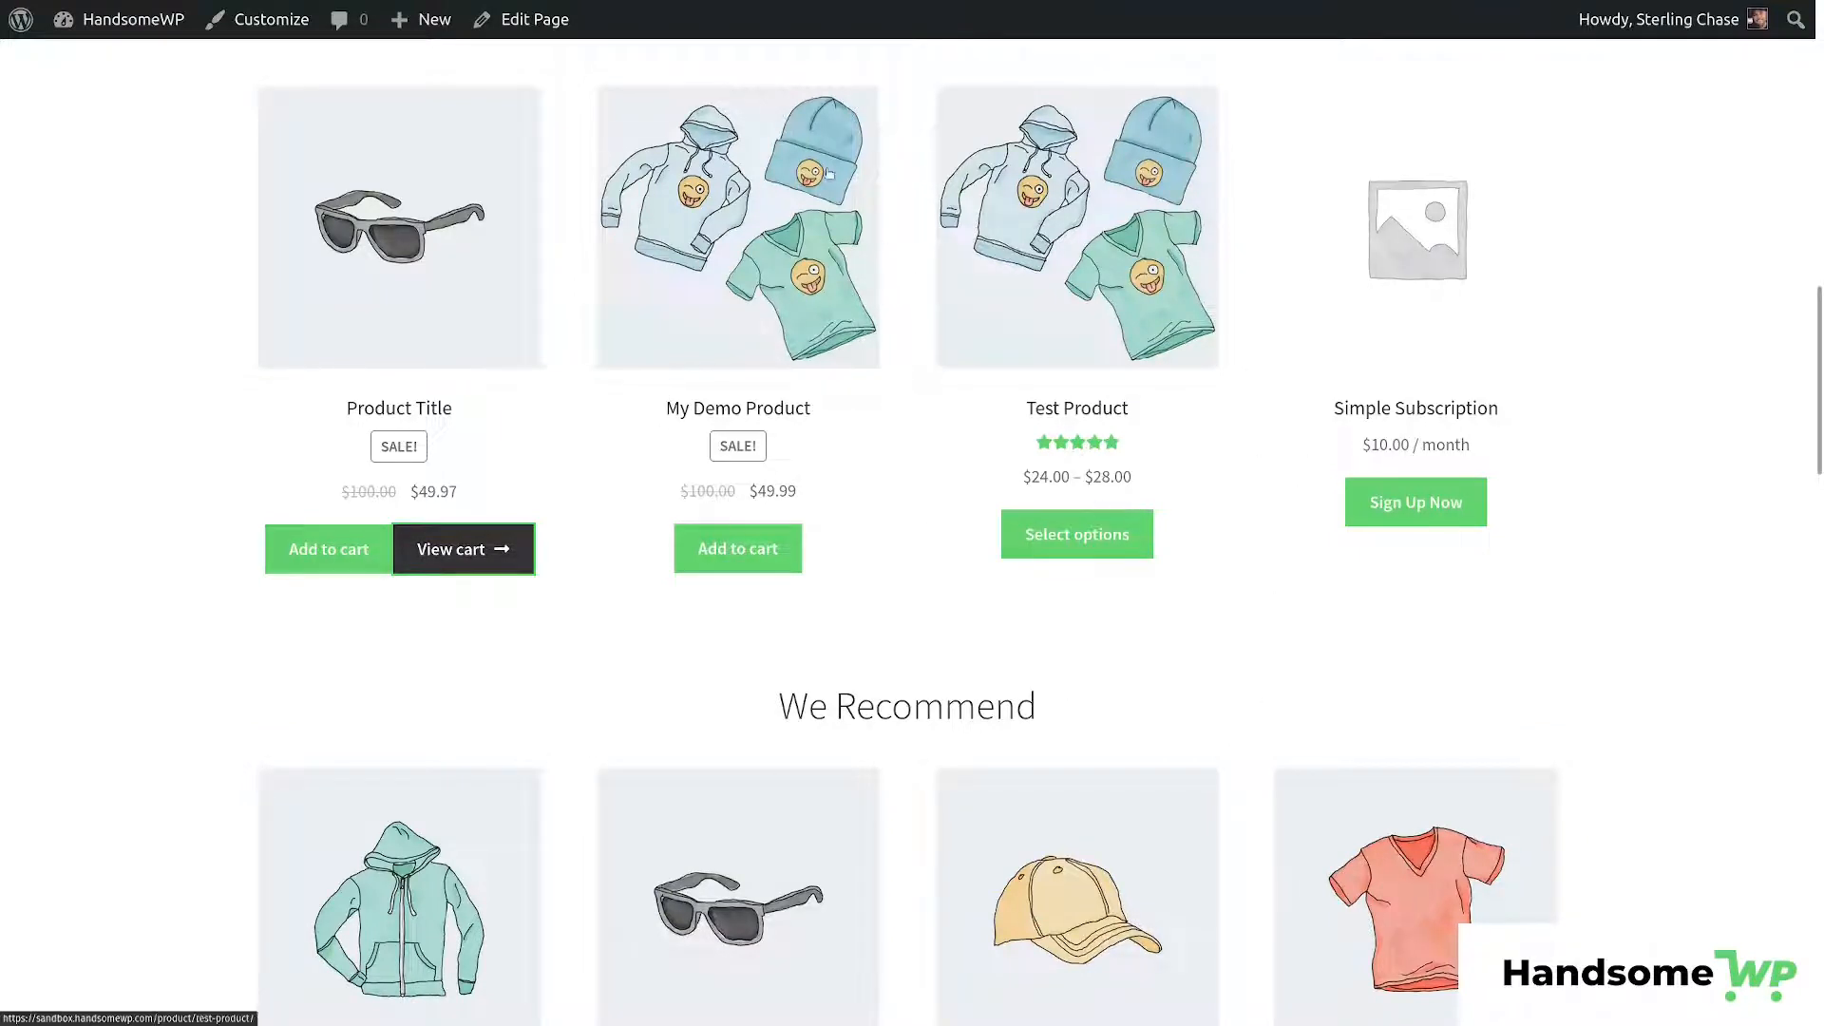
left_click(461, 549)
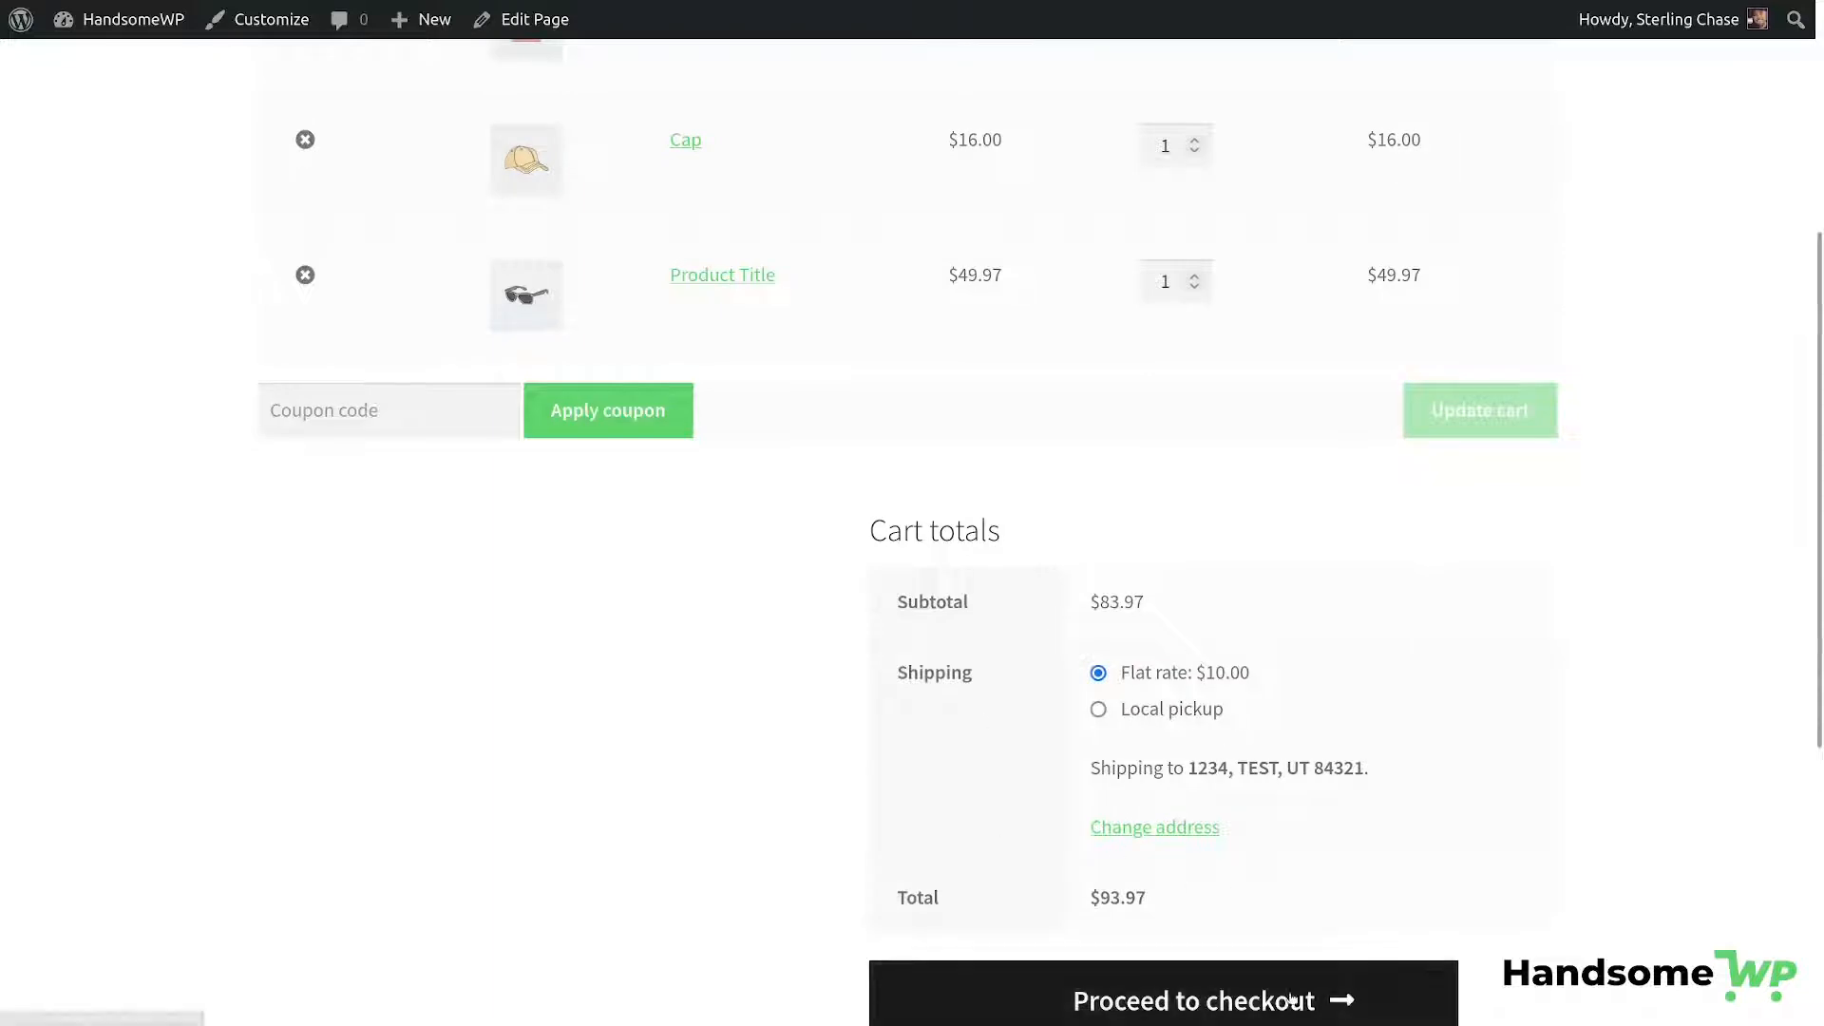
scroll("up", 3)
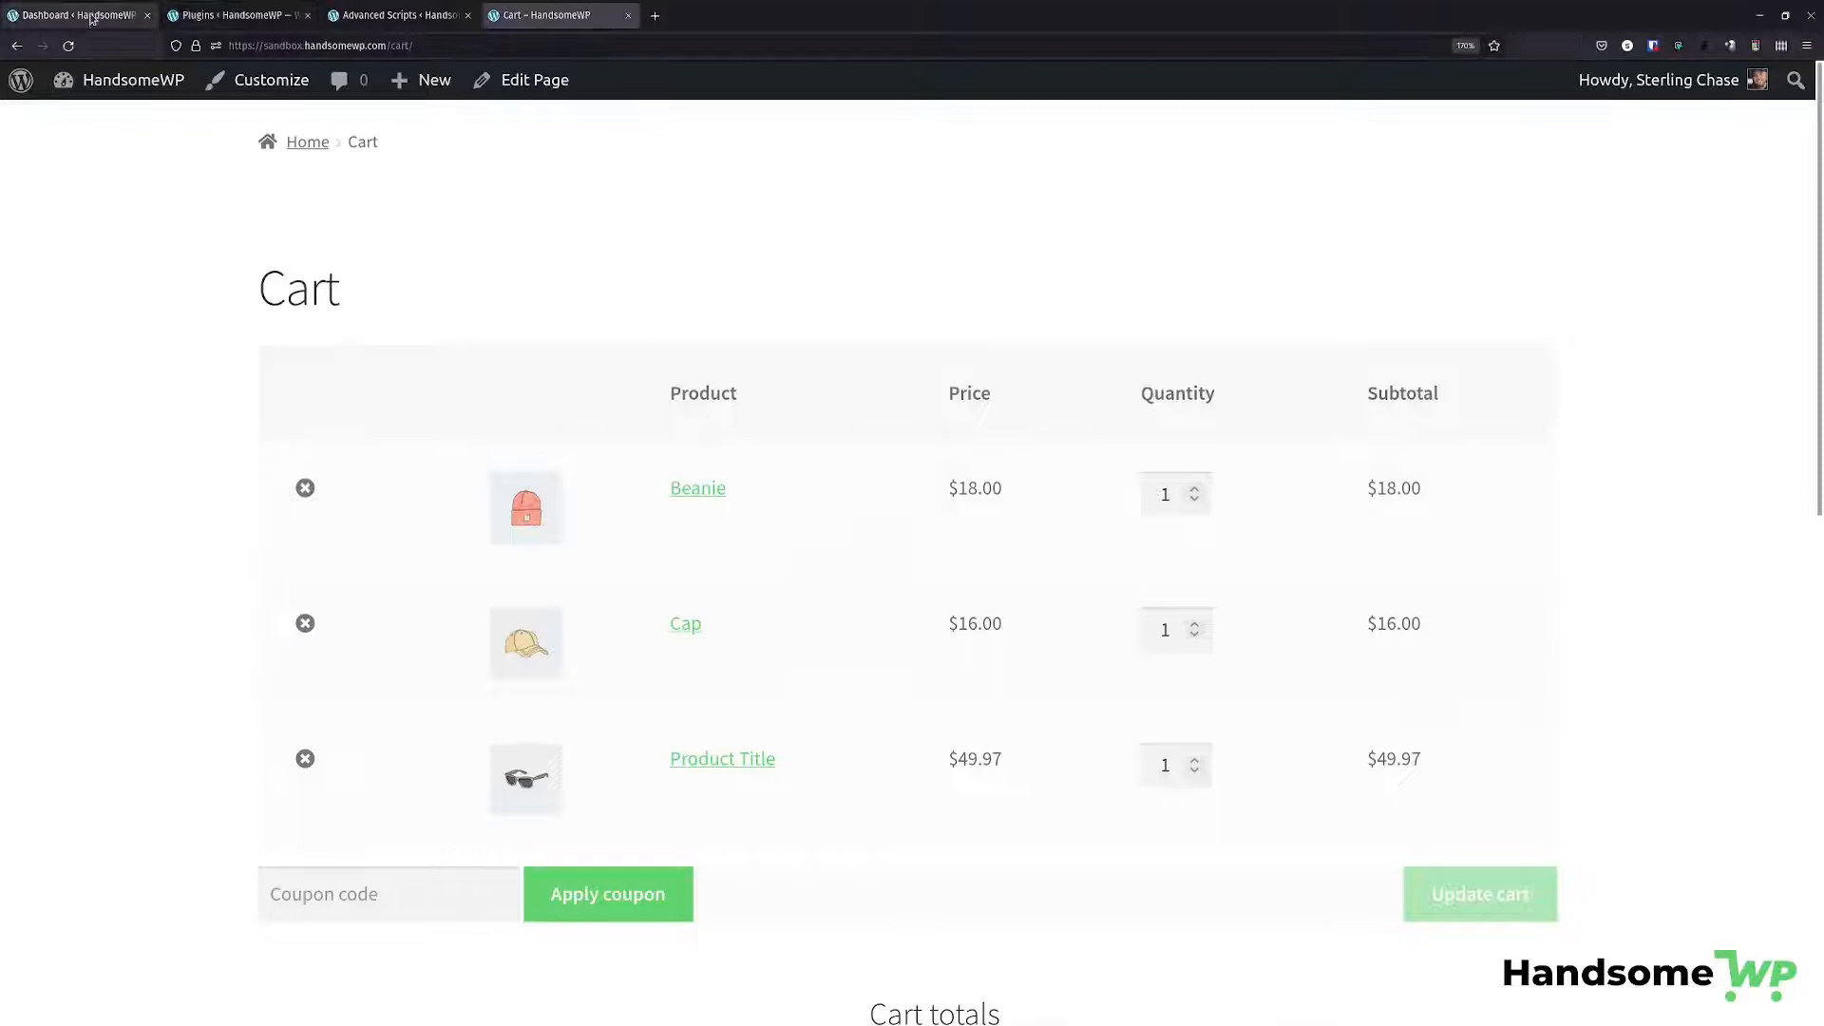
Reach the WooCommerce Skip Cart PRO rules list, checking the Settings license info on the way.
left_click(231, 13)
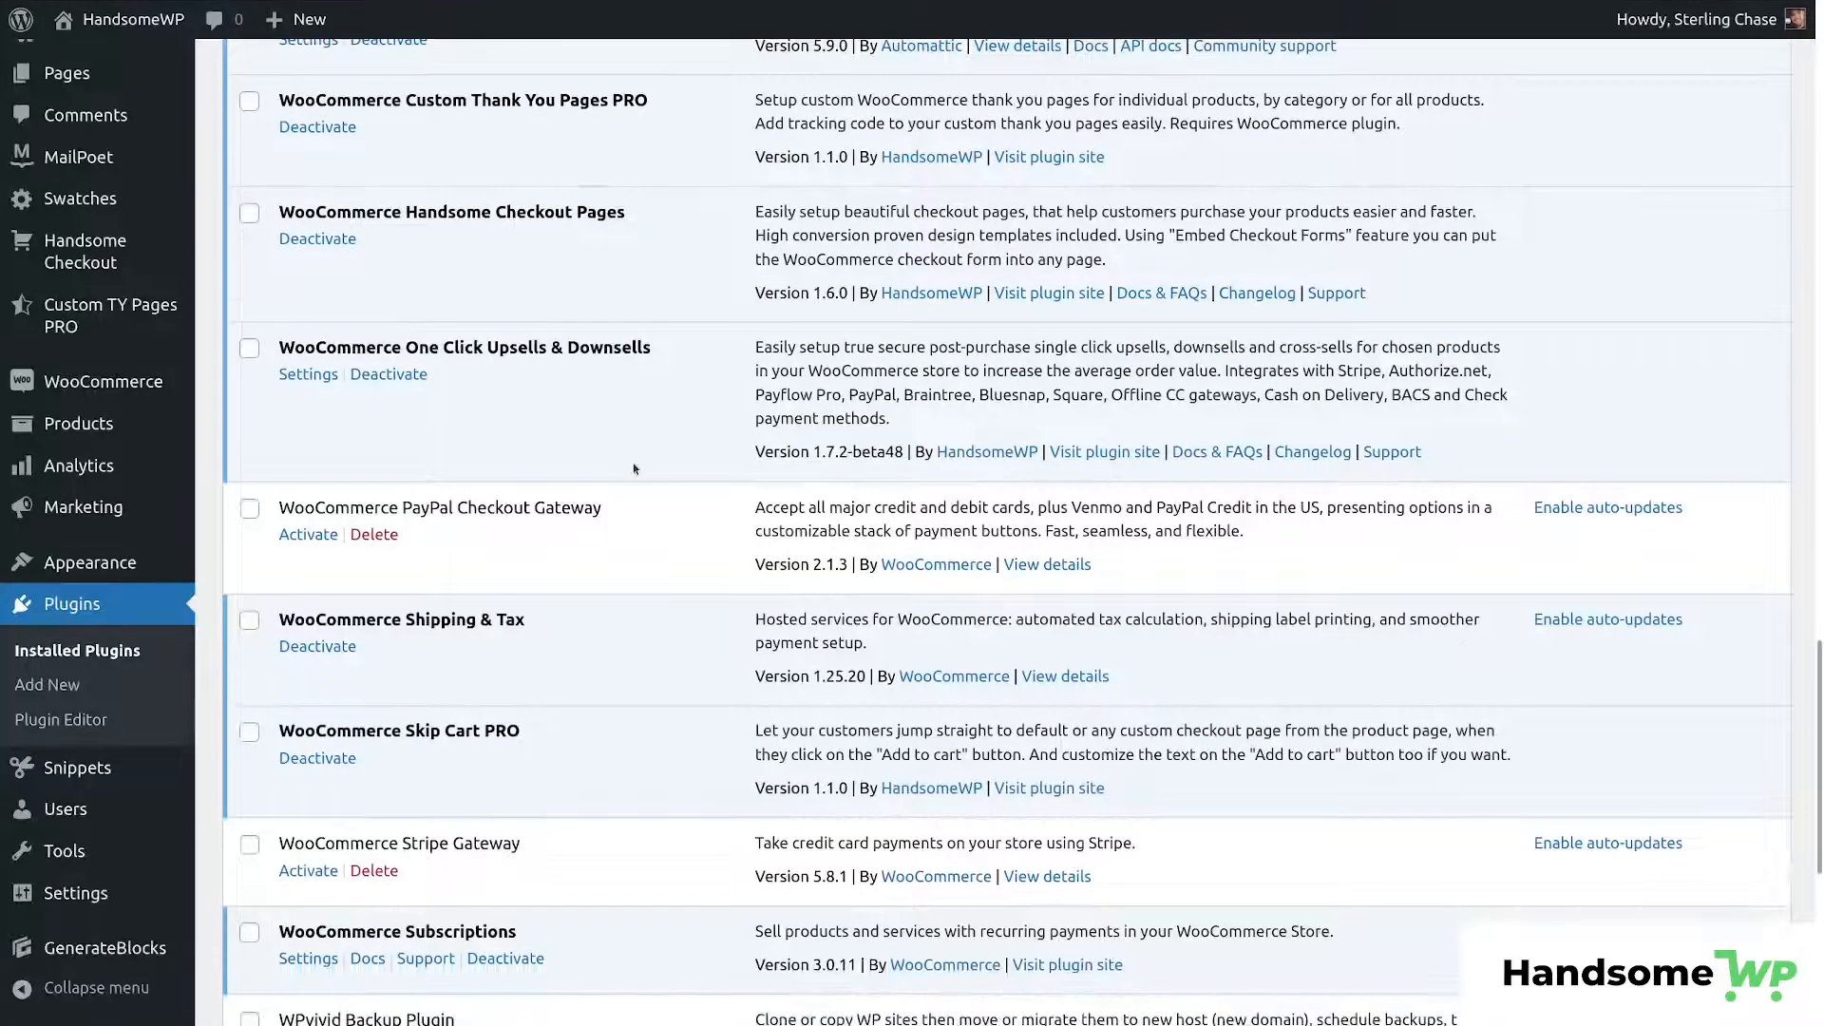
mouse_move(724, 388)
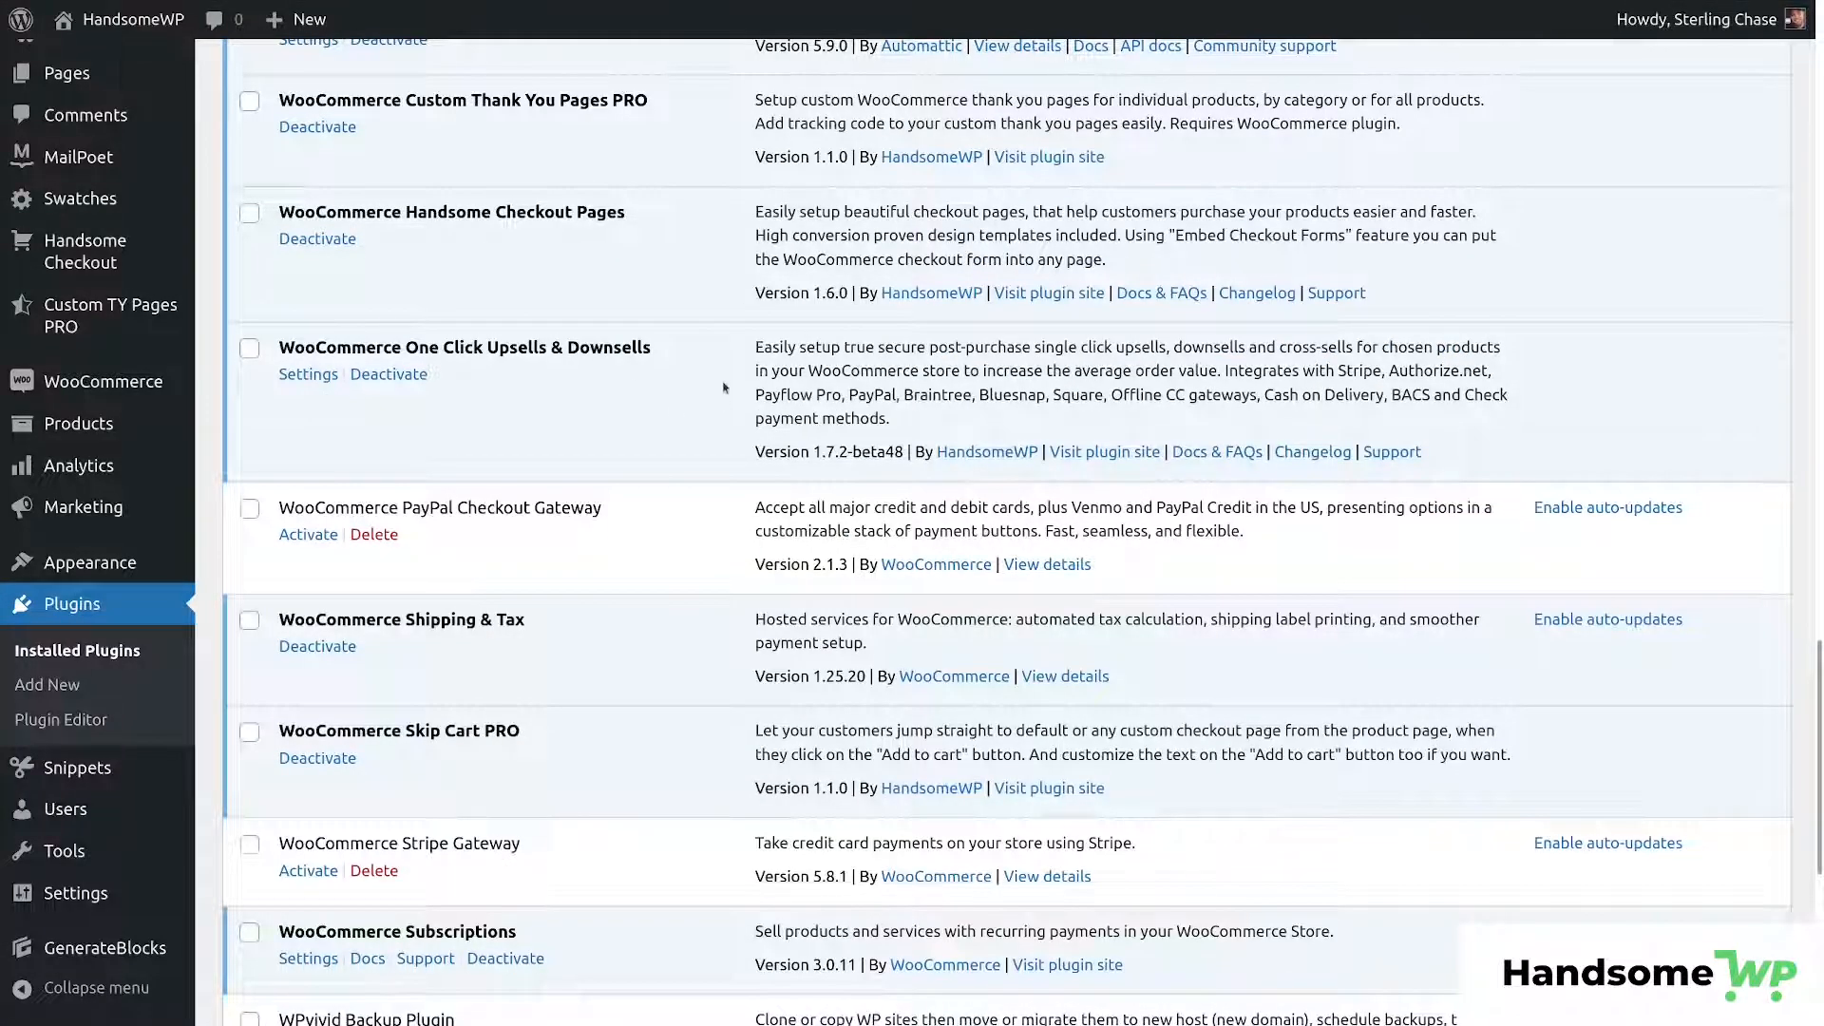
mouse_move(276, 241)
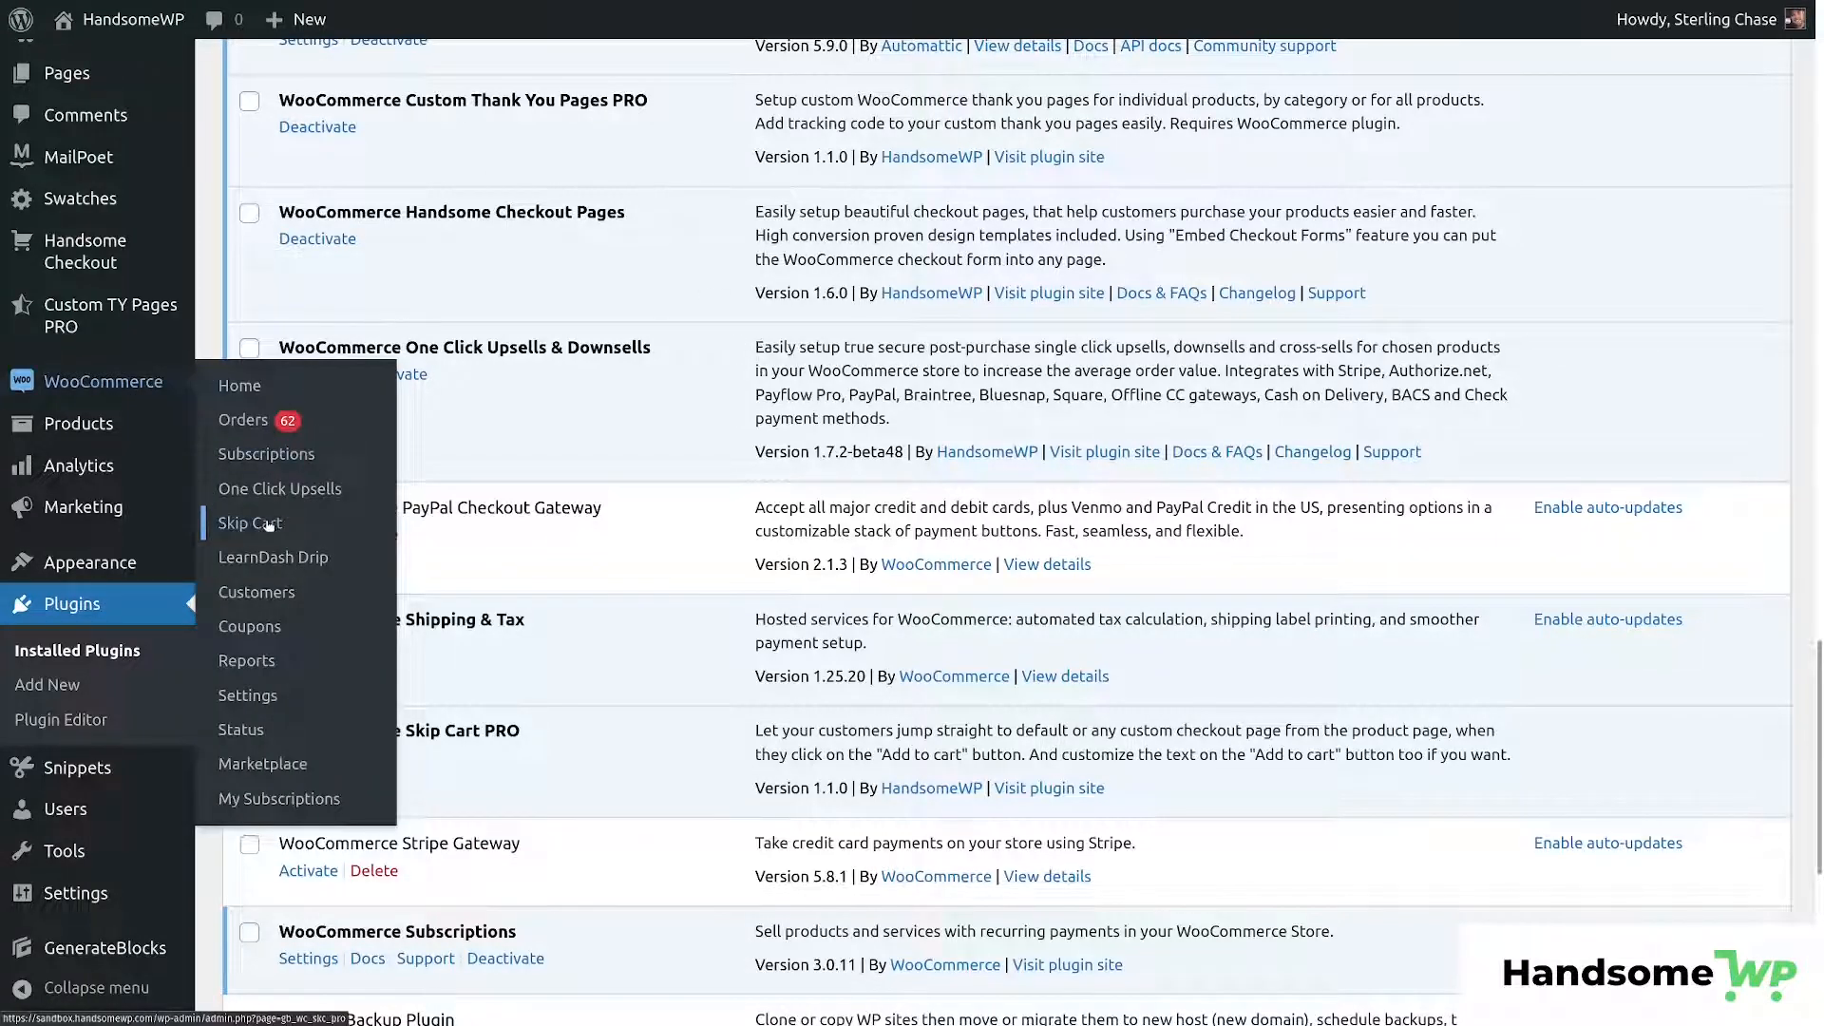
left_click(248, 523)
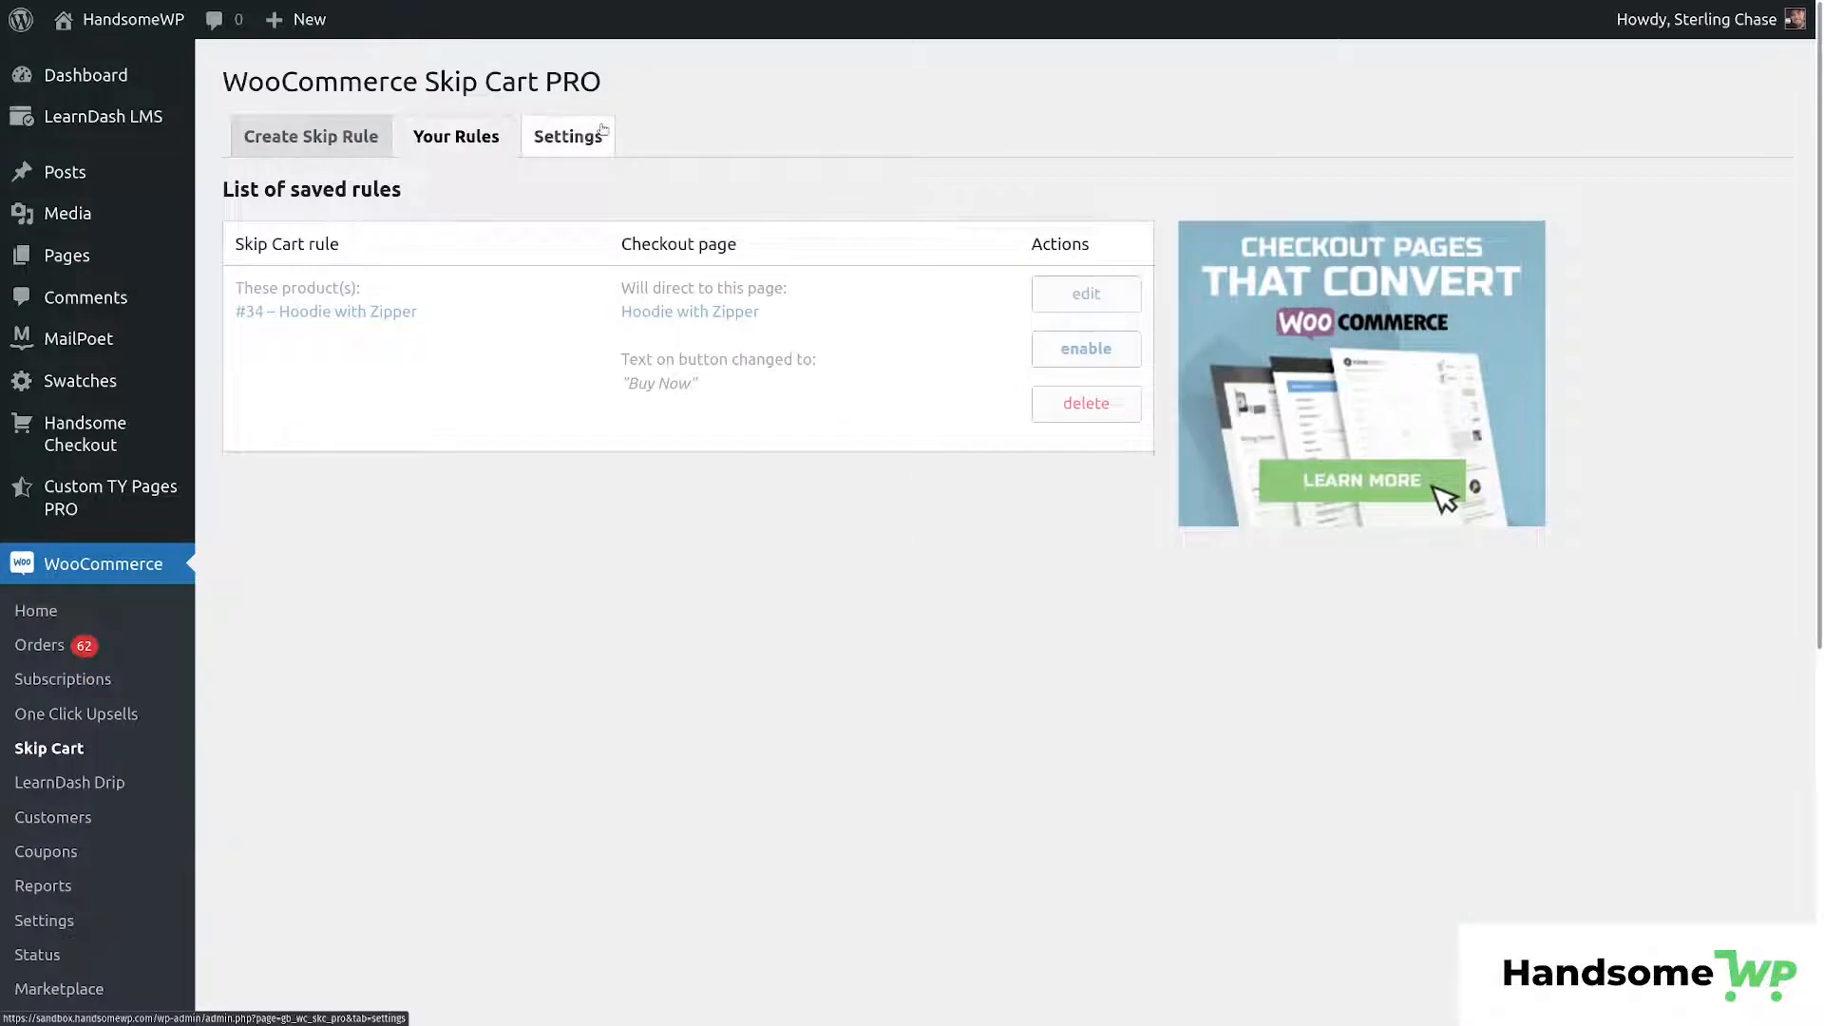
left_click(568, 136)
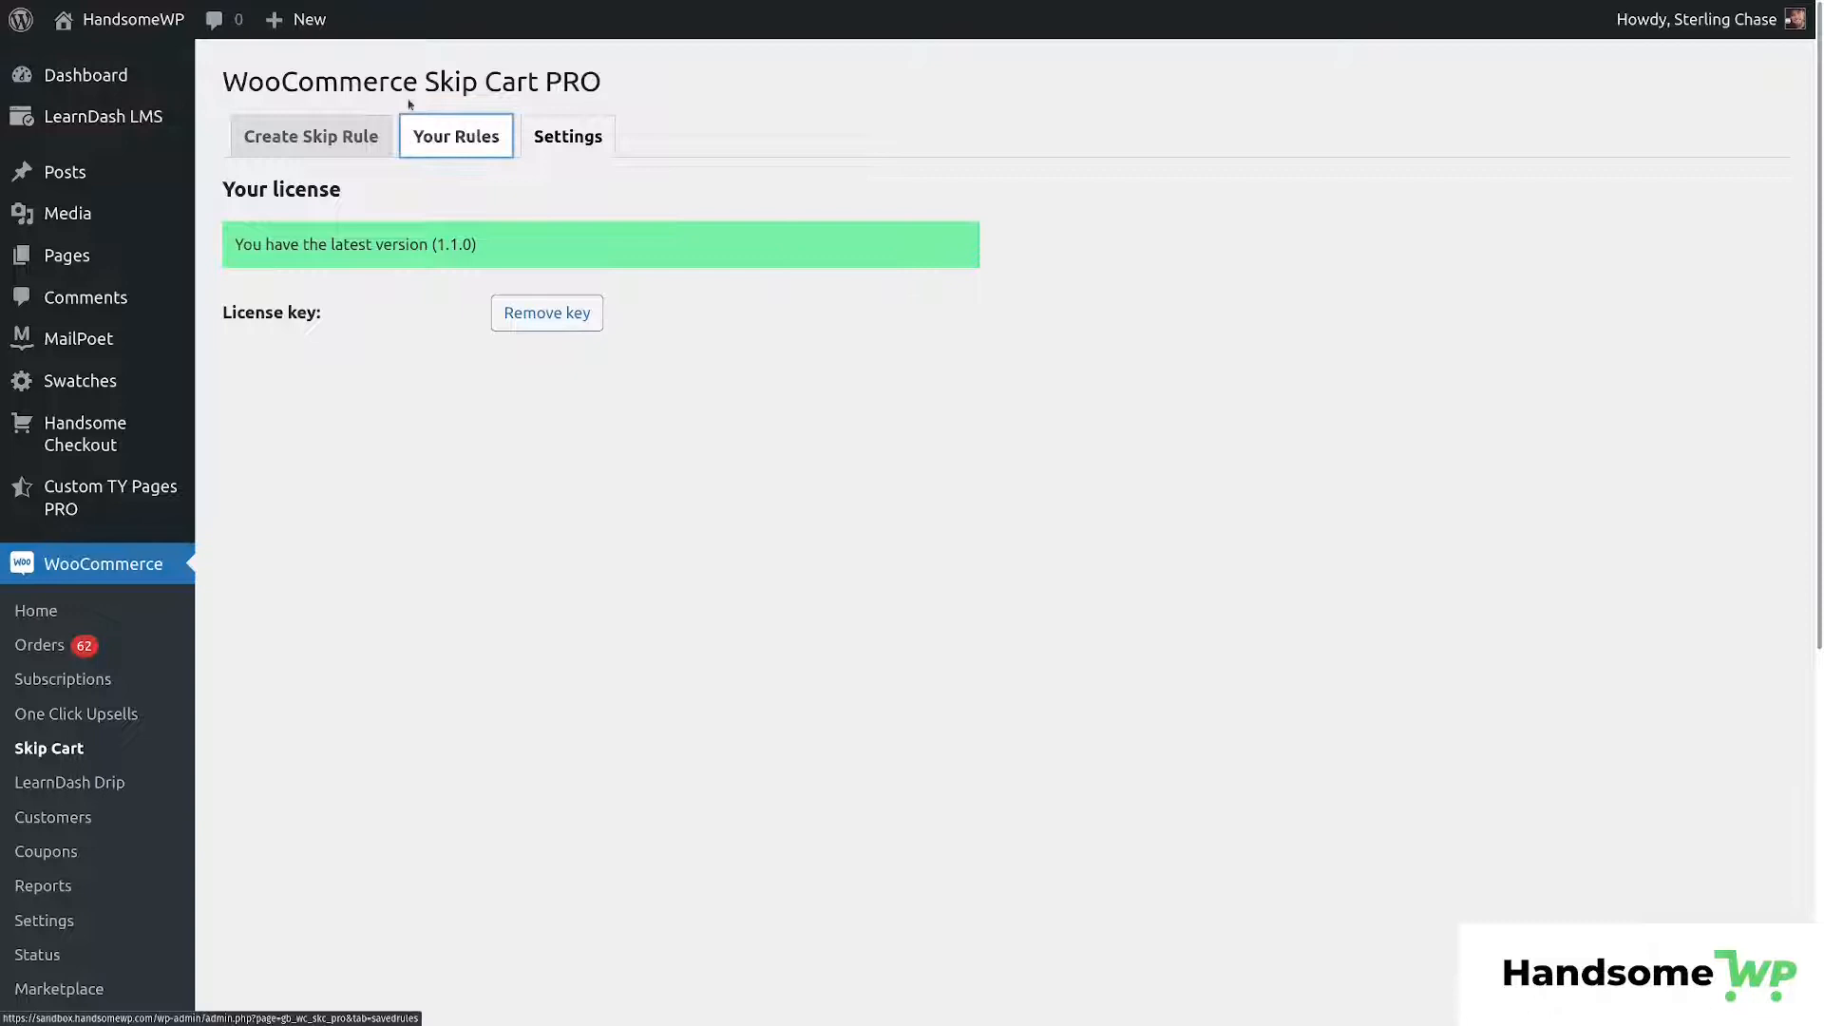
left_click(456, 136)
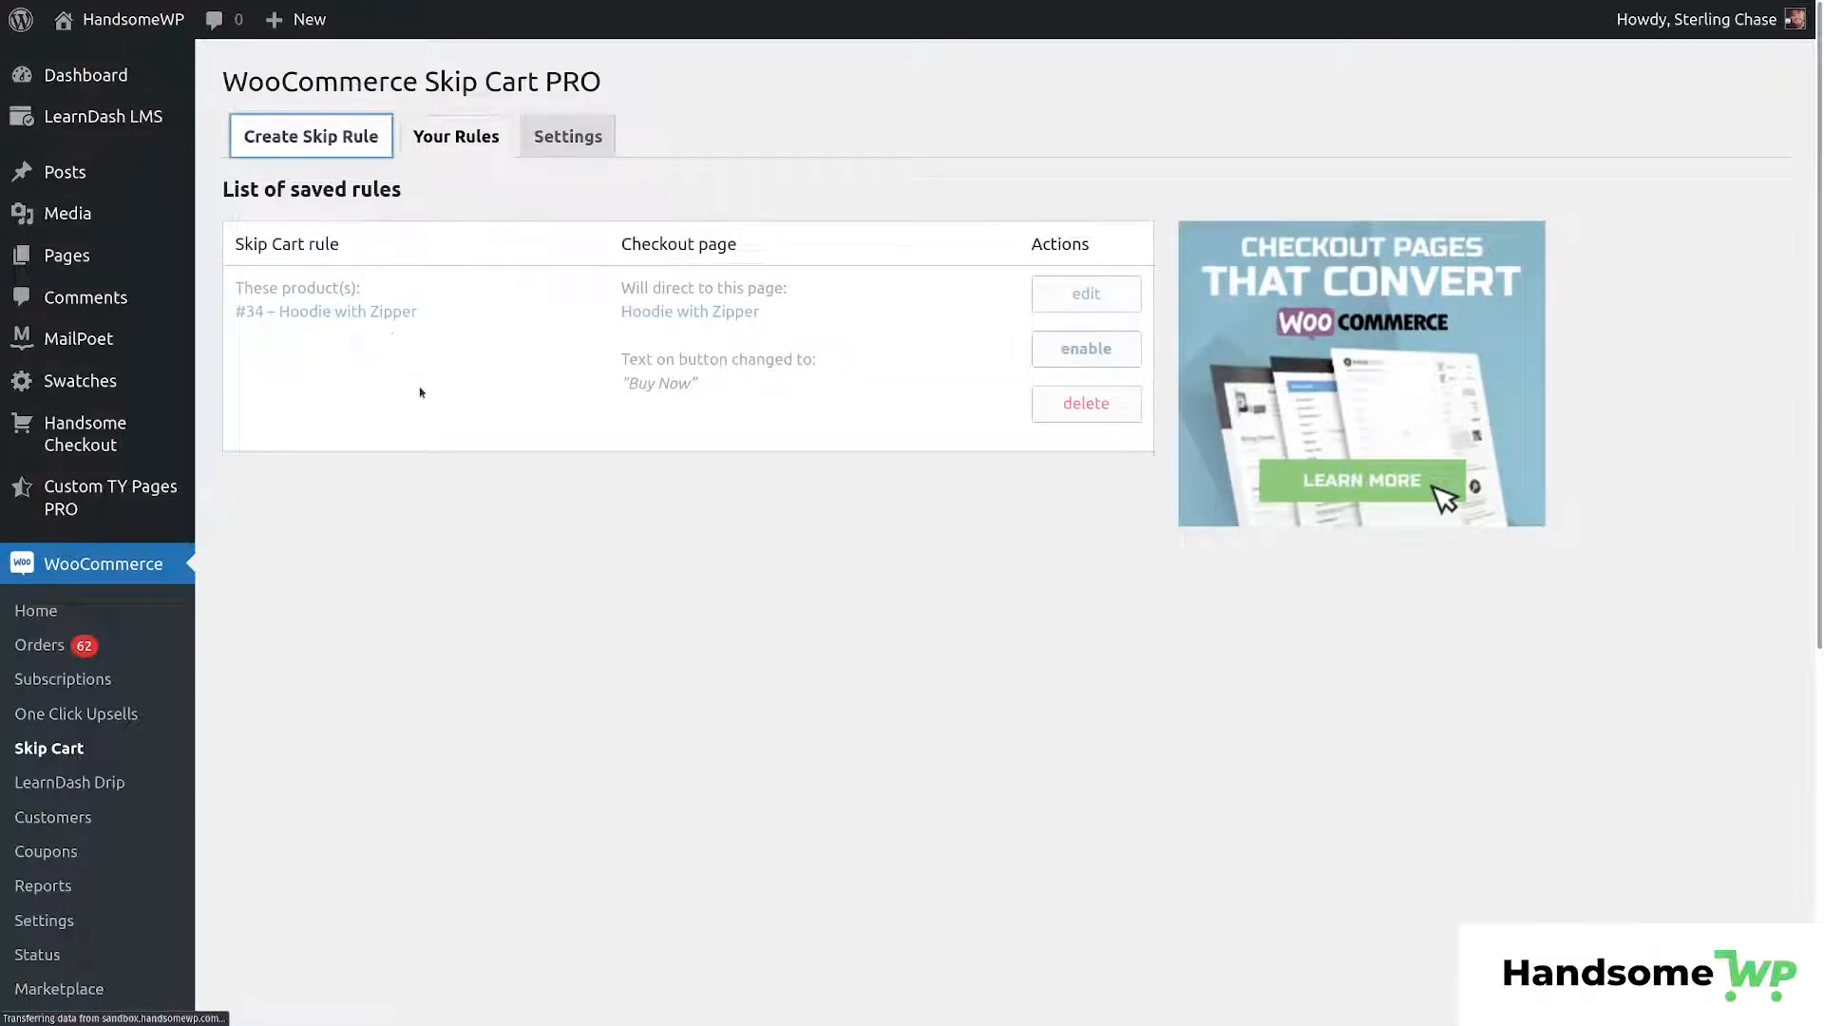
Start a new skip rule, leave Global rule off, and target the Hoodie and Cap products.
left_click(309, 137)
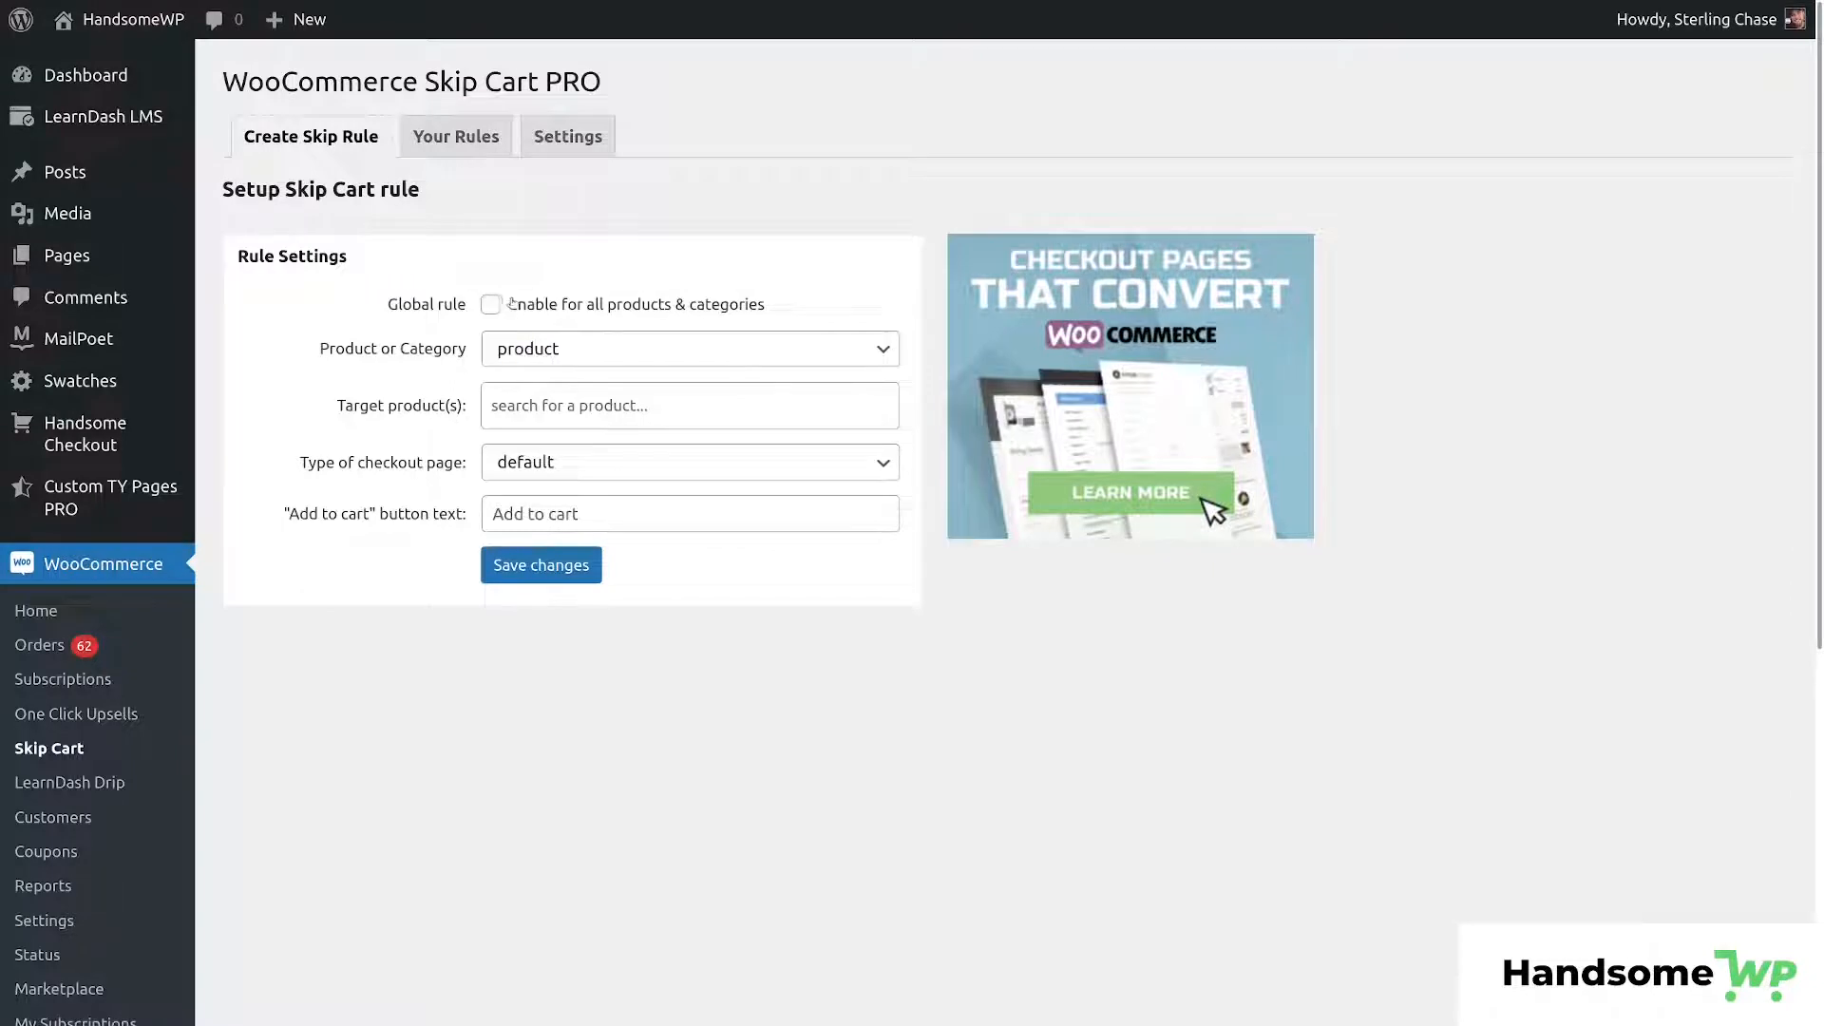
left_click(490, 304)
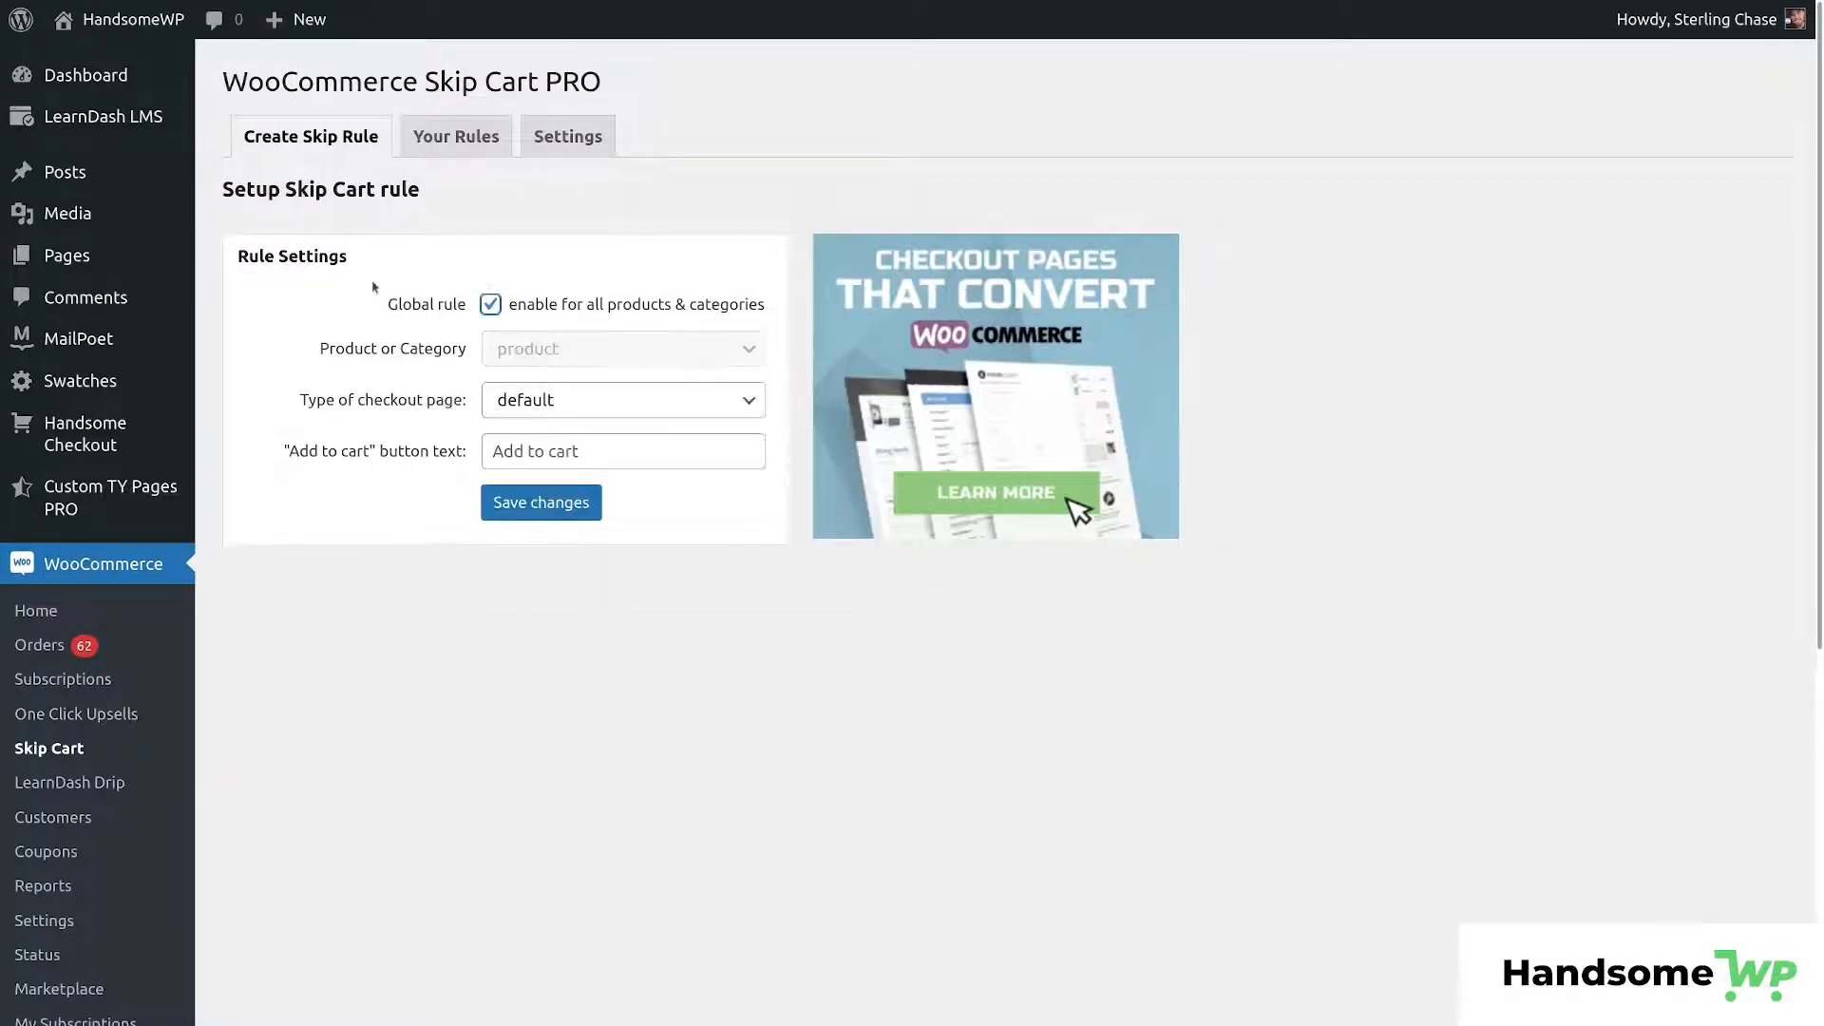
left_click(490, 304)
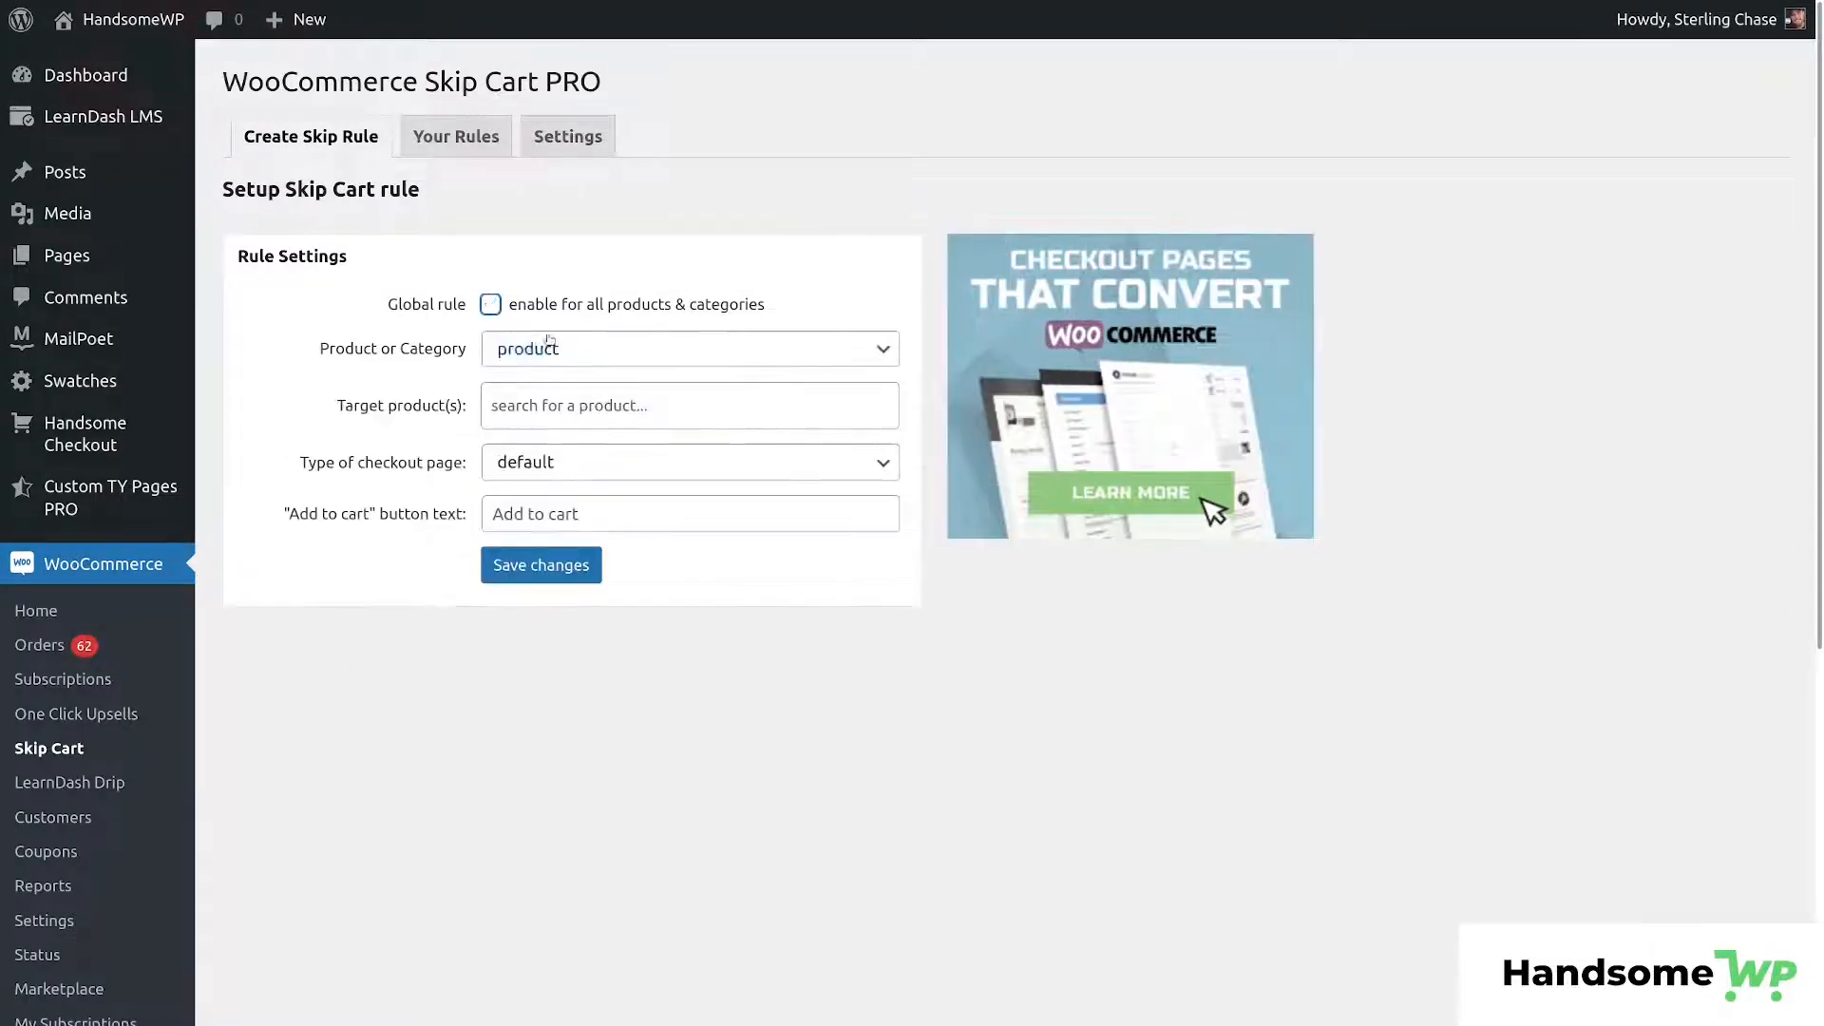
mouse_move(876, 690)
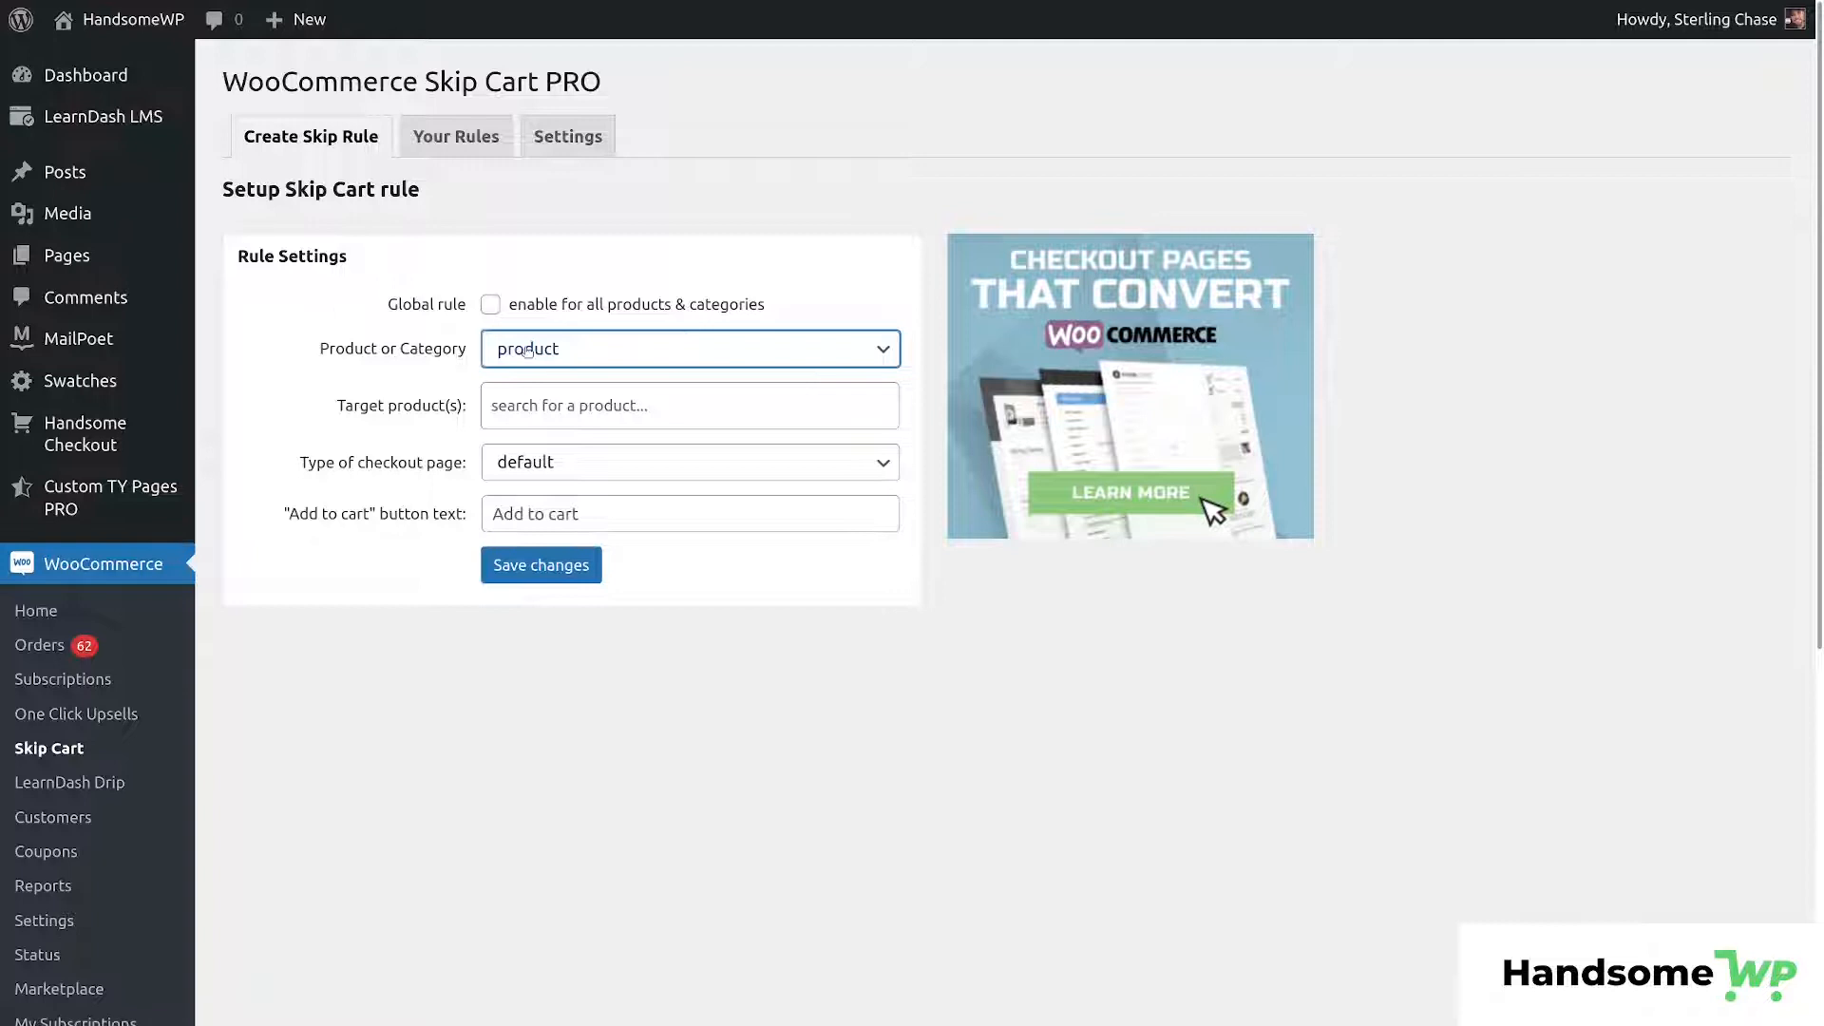
left_click(687, 347)
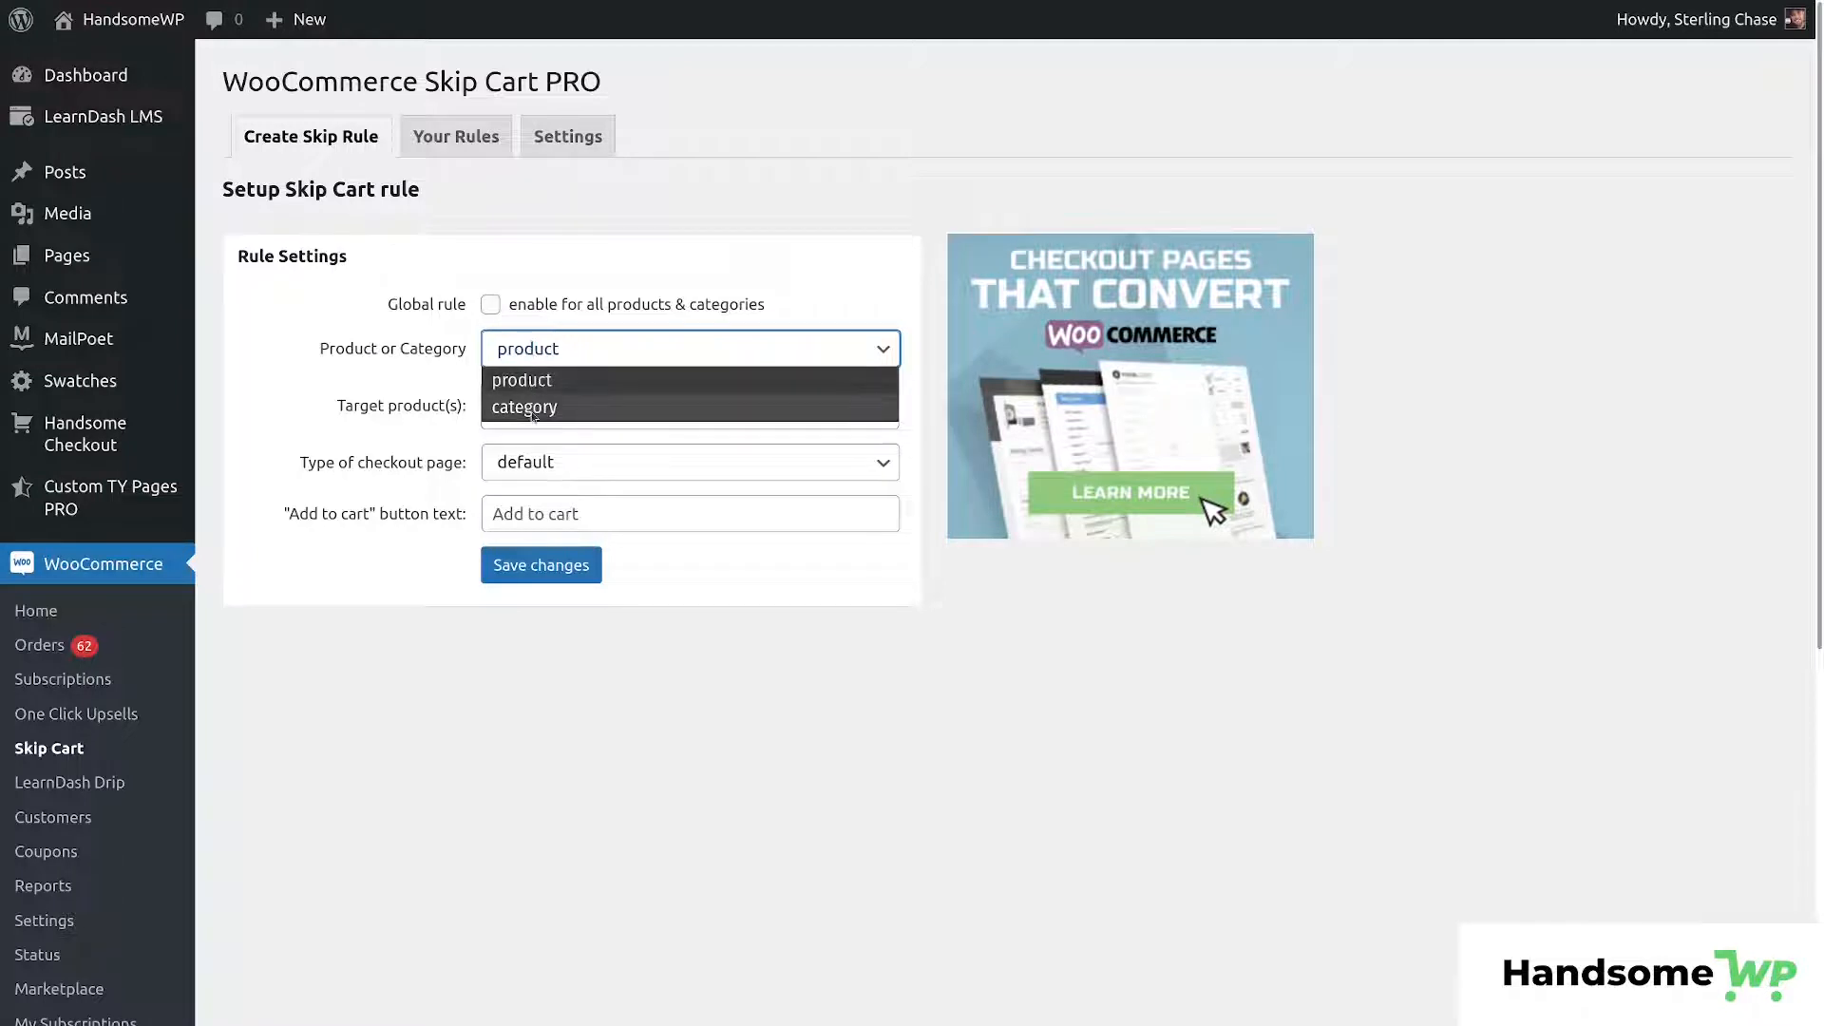
left_click(522, 380)
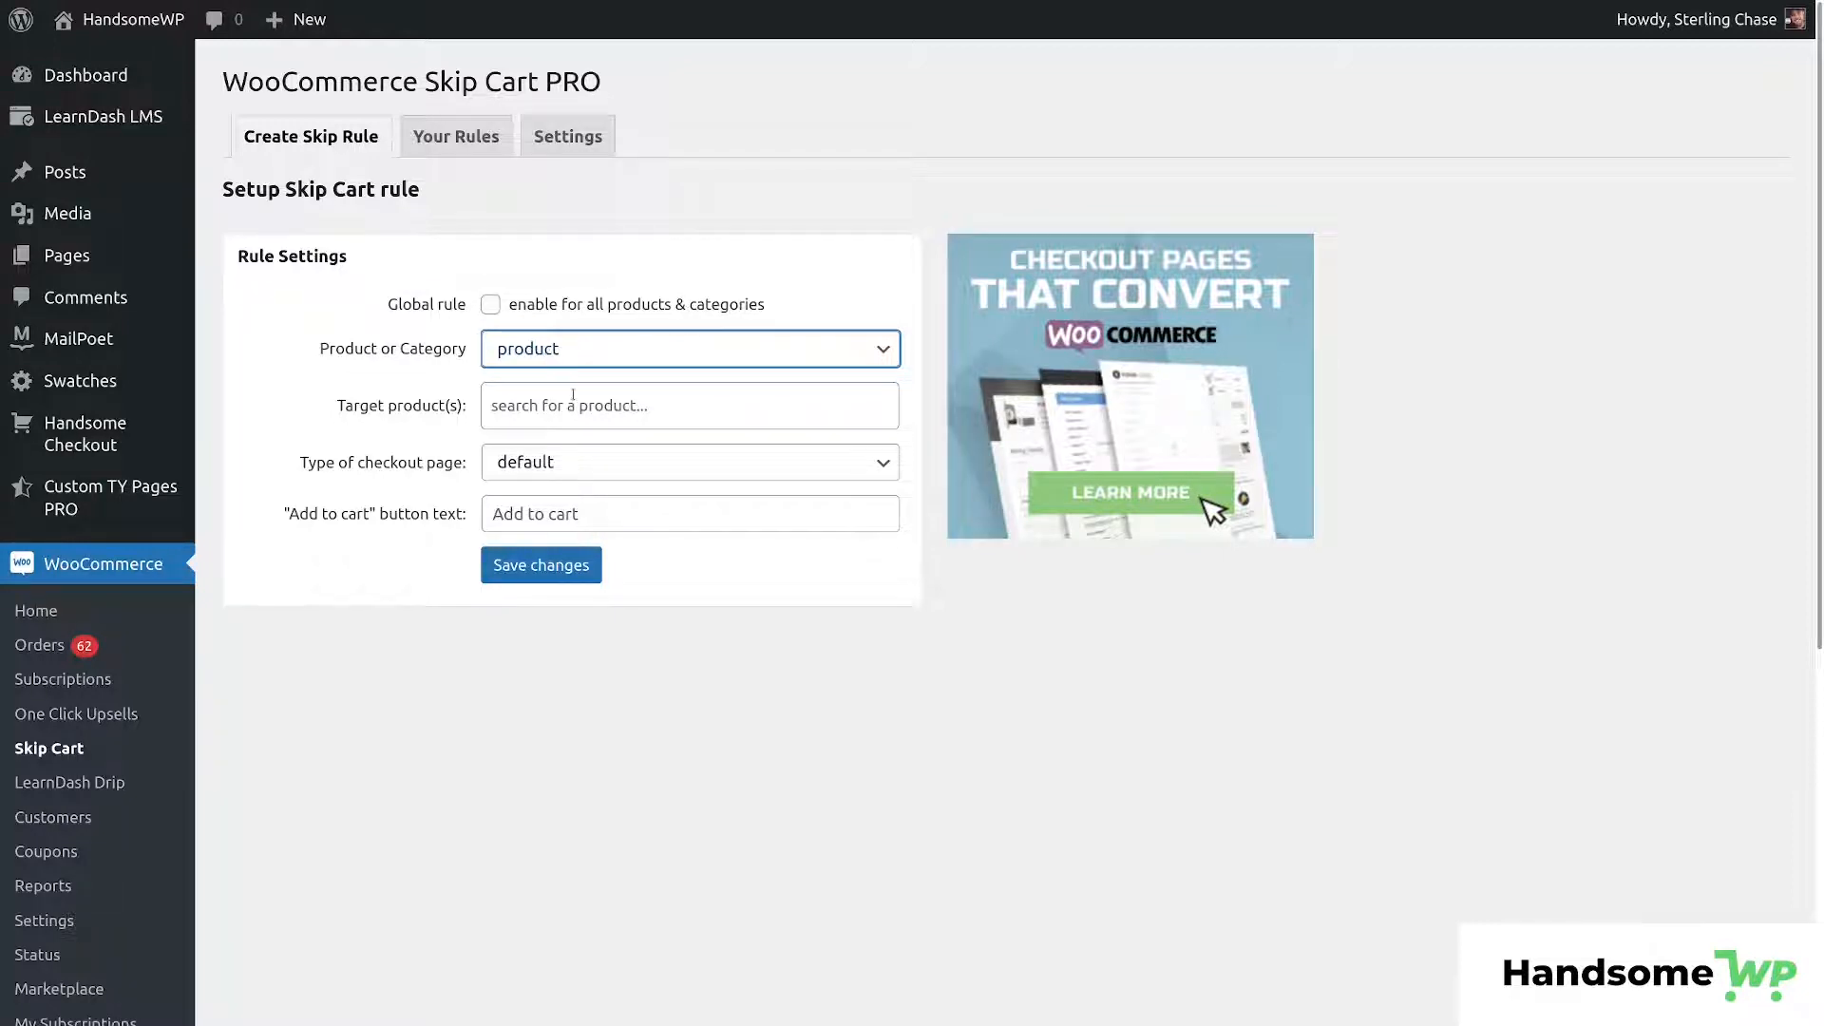
left_click(688, 405)
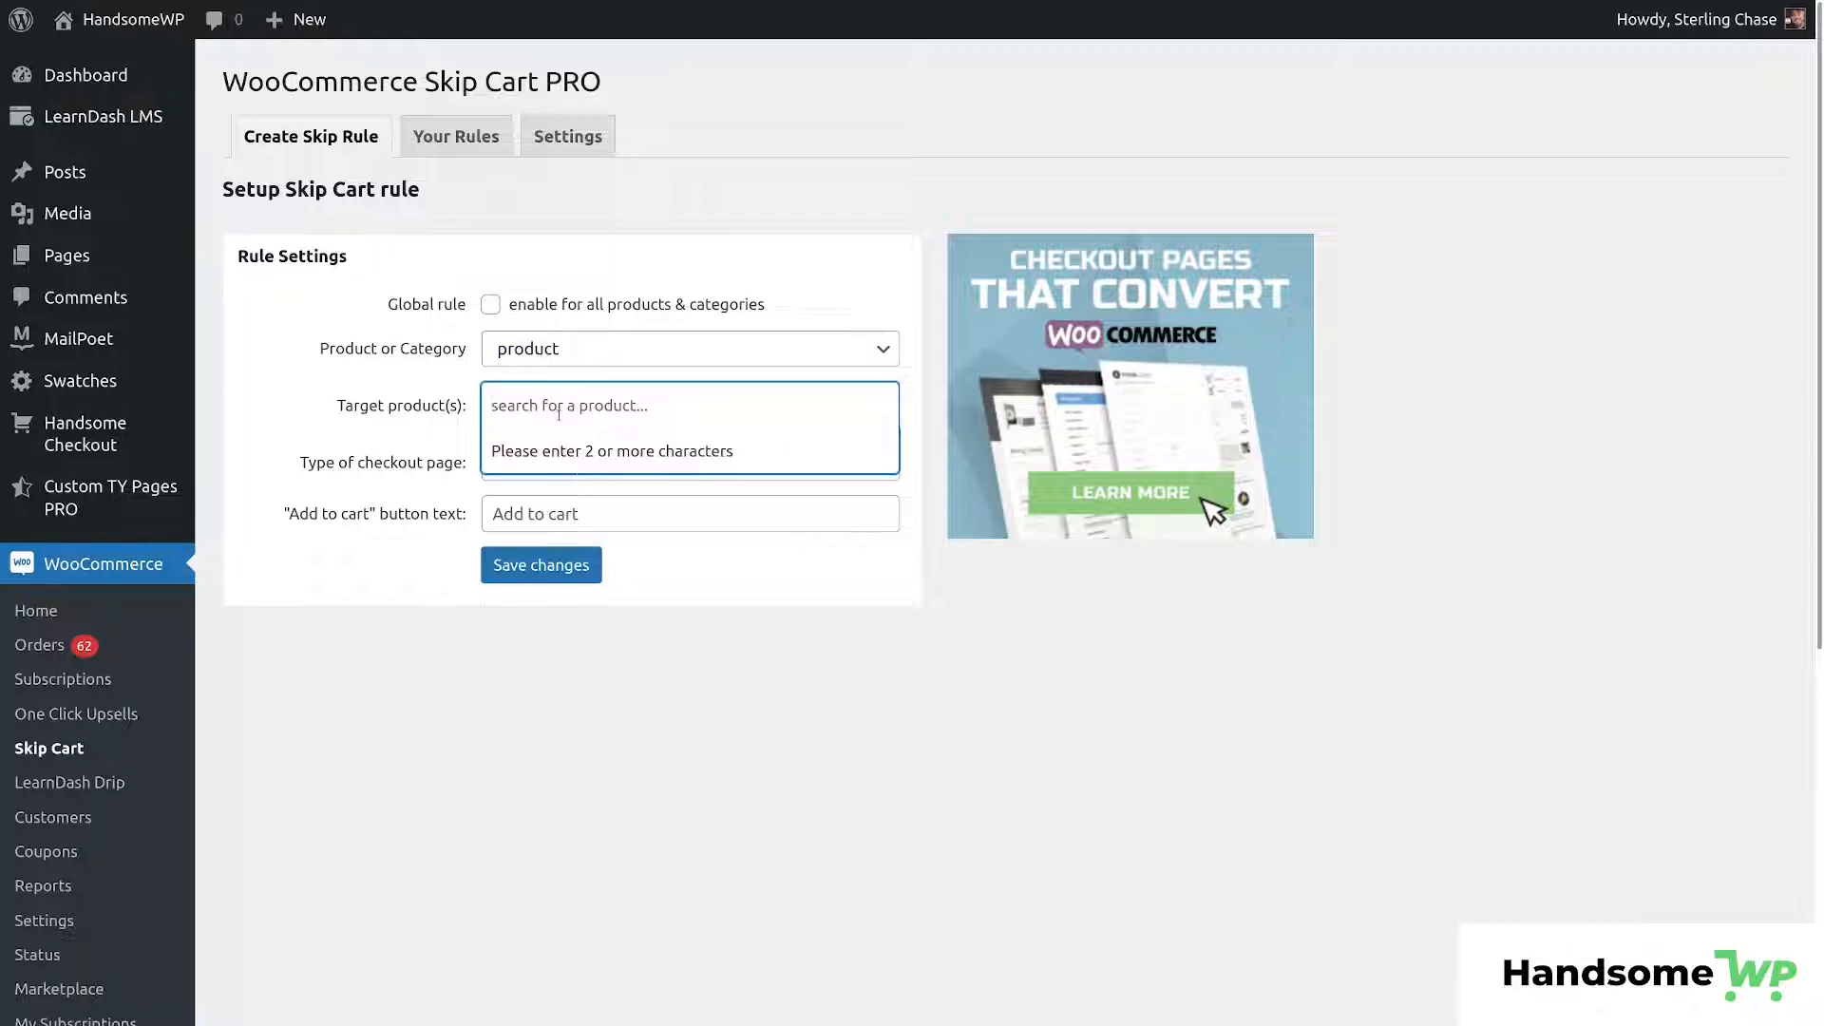
type("hoodie ×Cap")
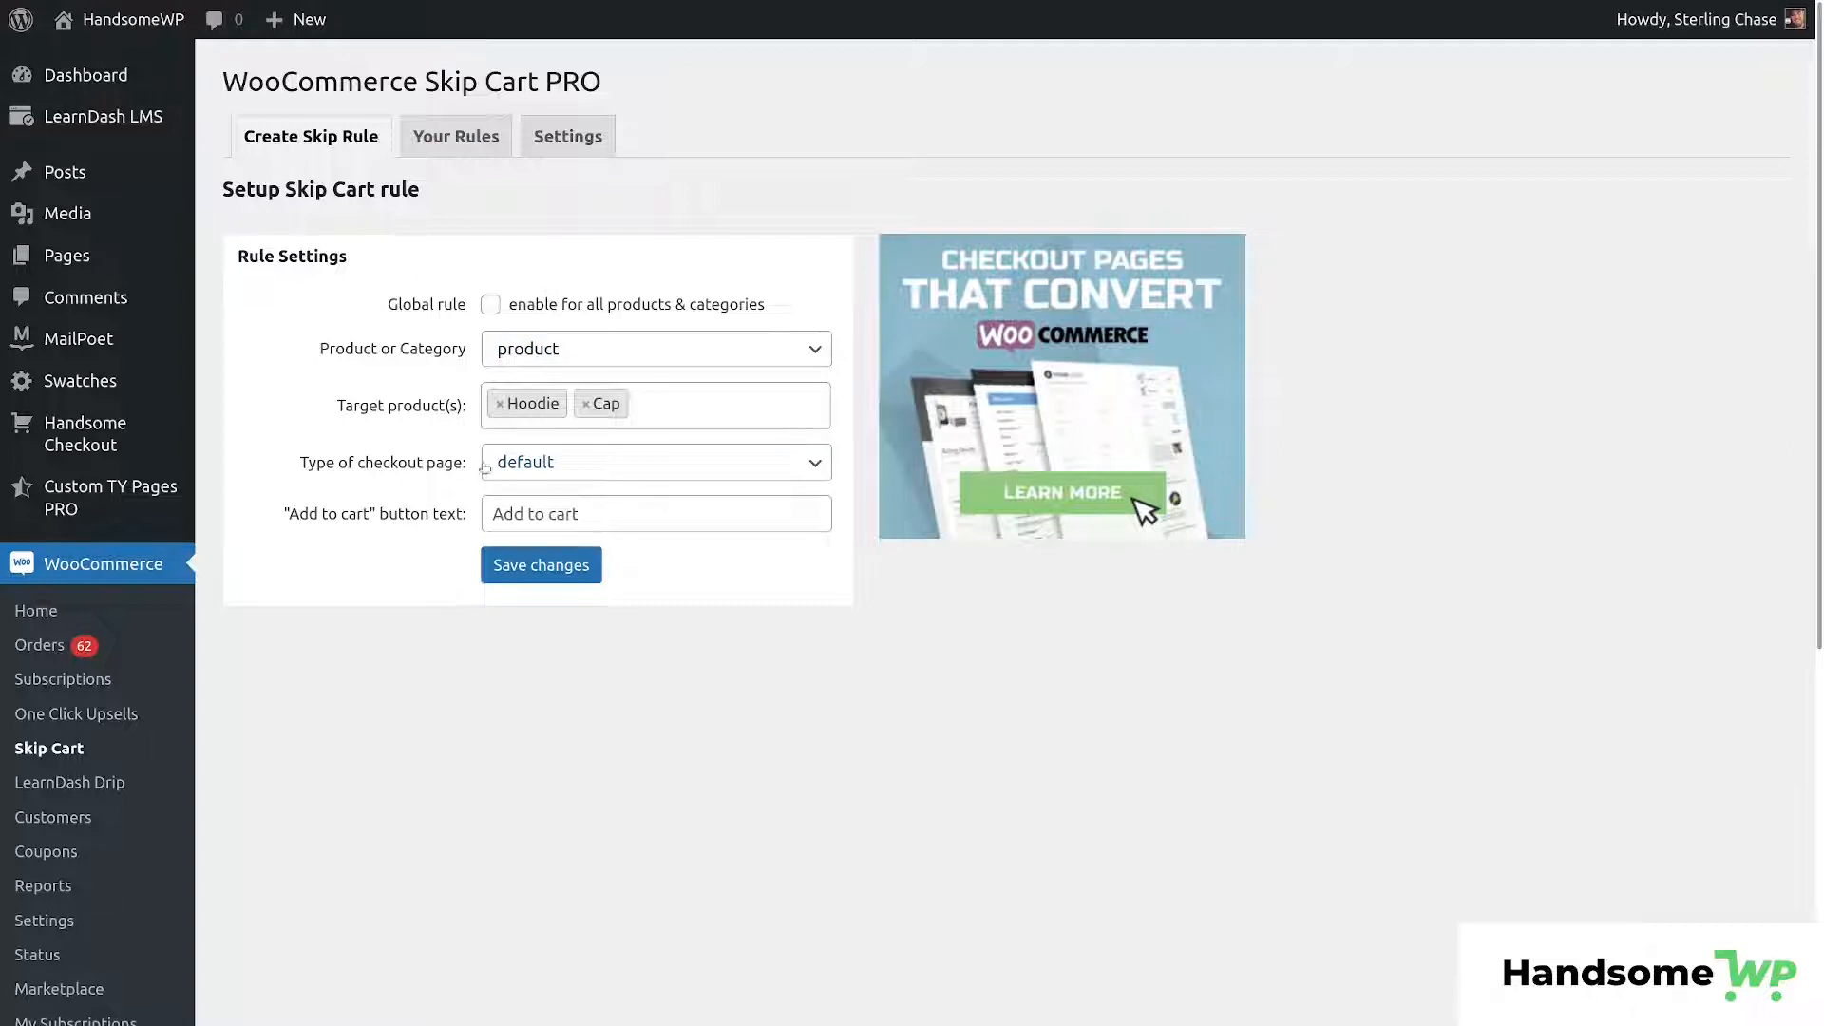
Try the Handsome Checkout page type, then keep the default checkout page.
double_click(373, 462)
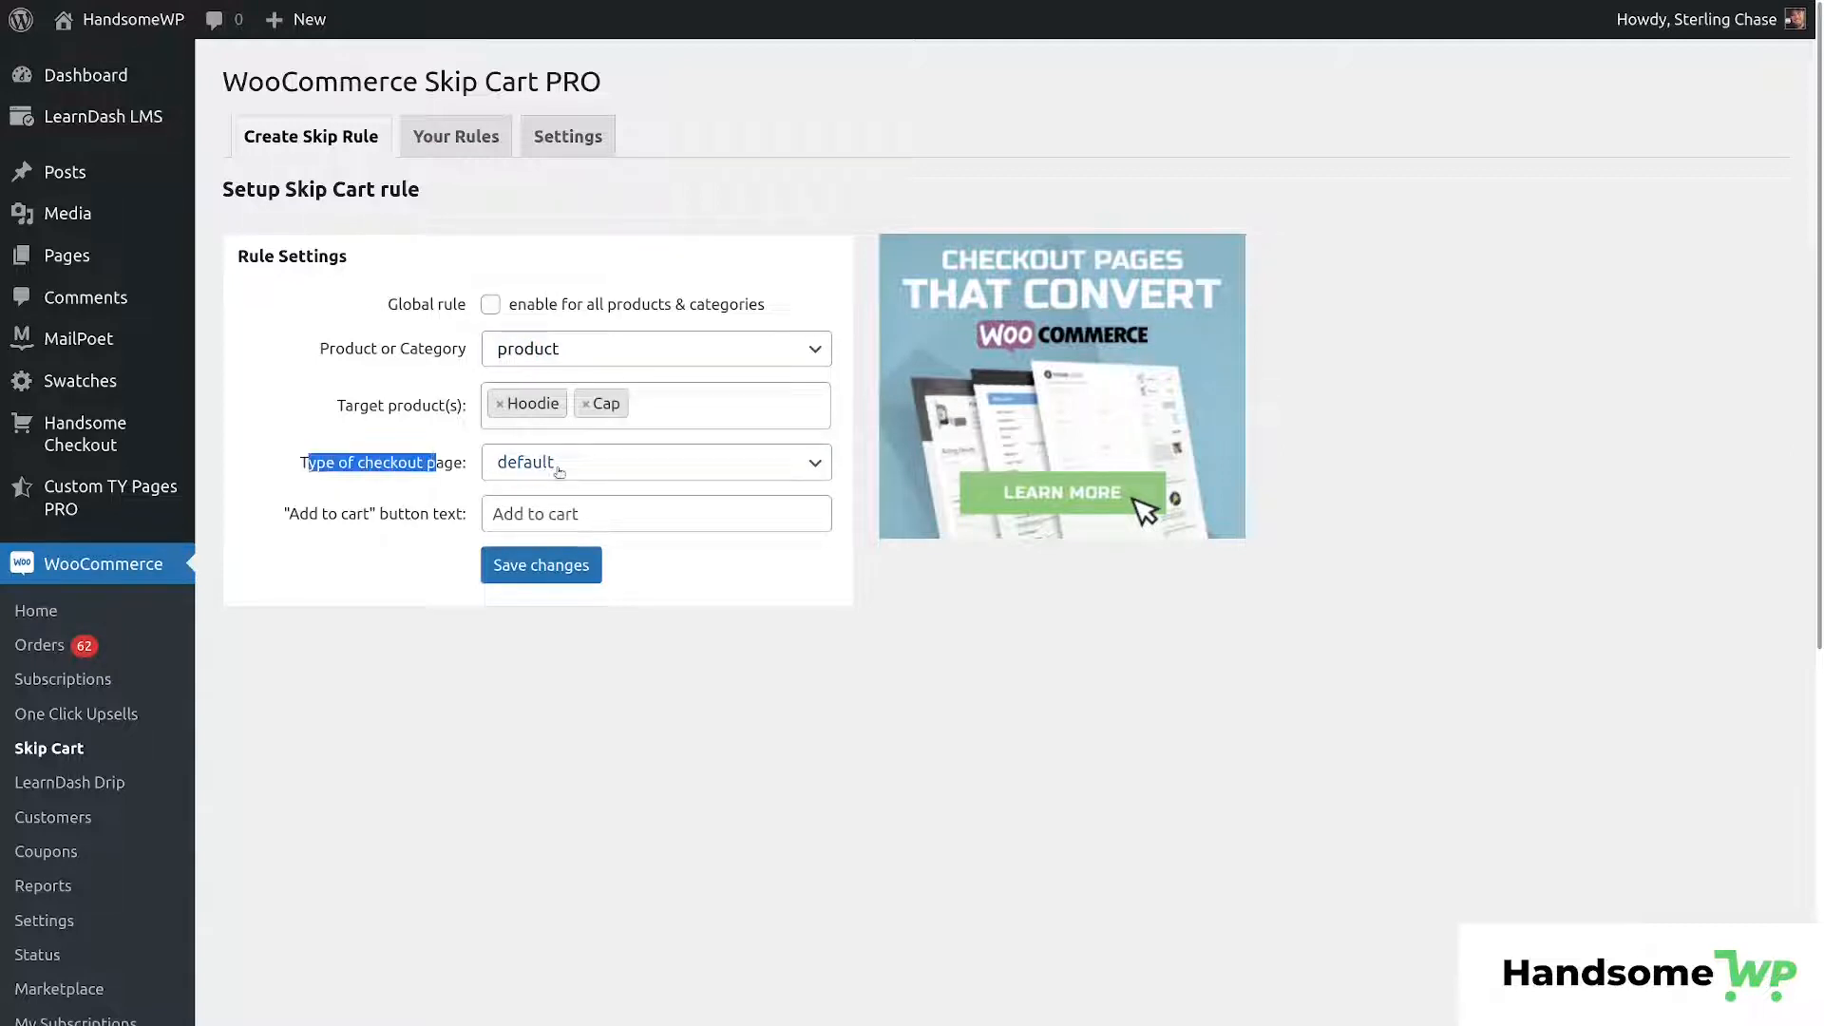
left_click(655, 462)
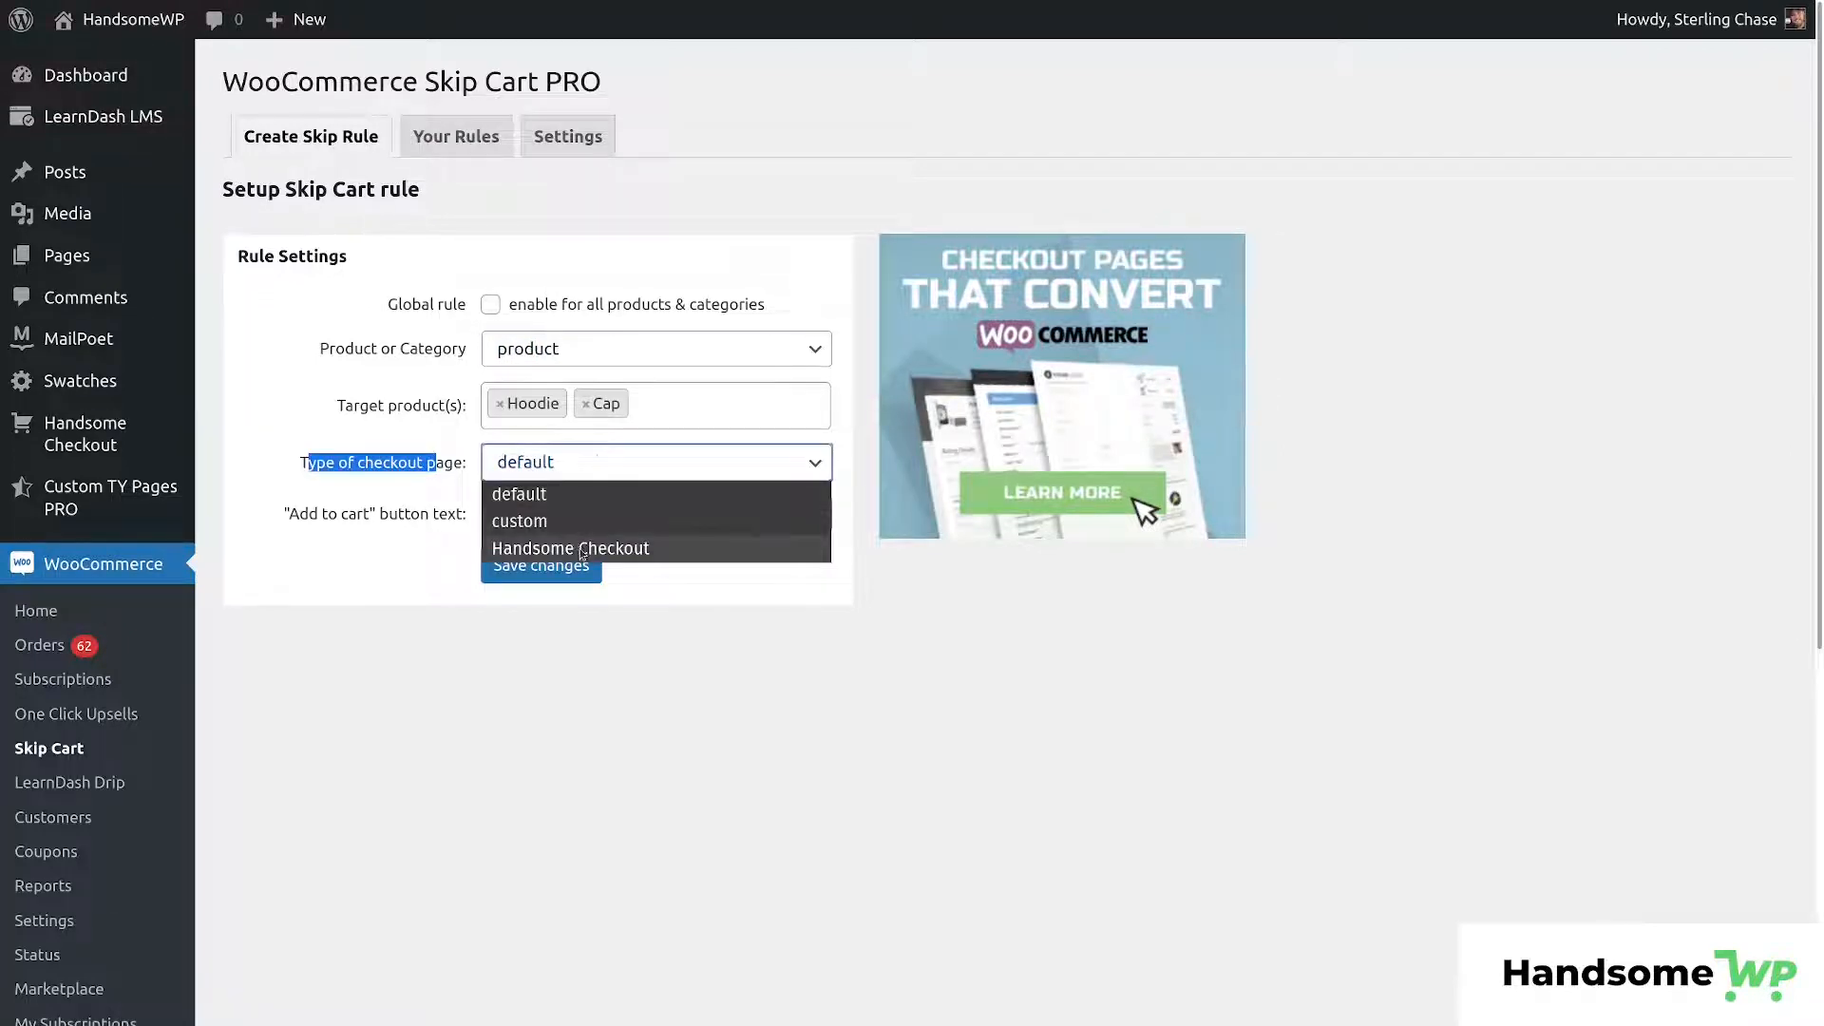
left_click(569, 547)
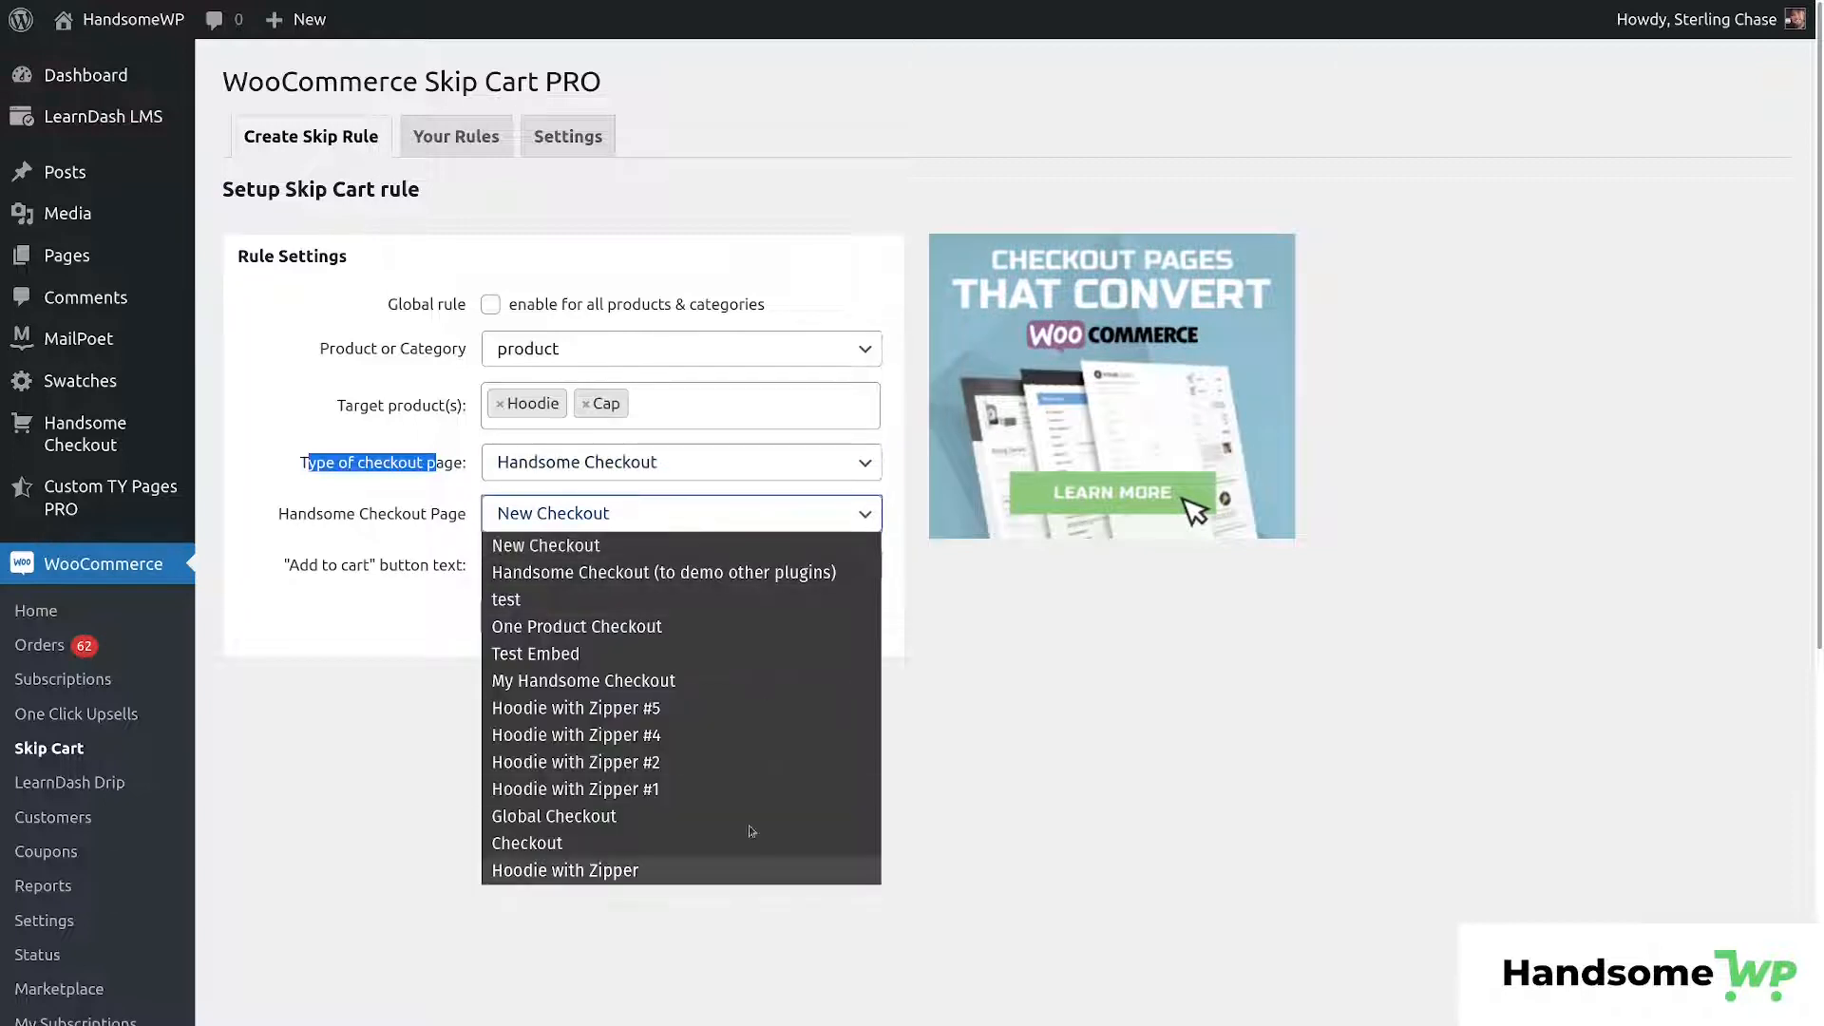
mouse_move(749, 863)
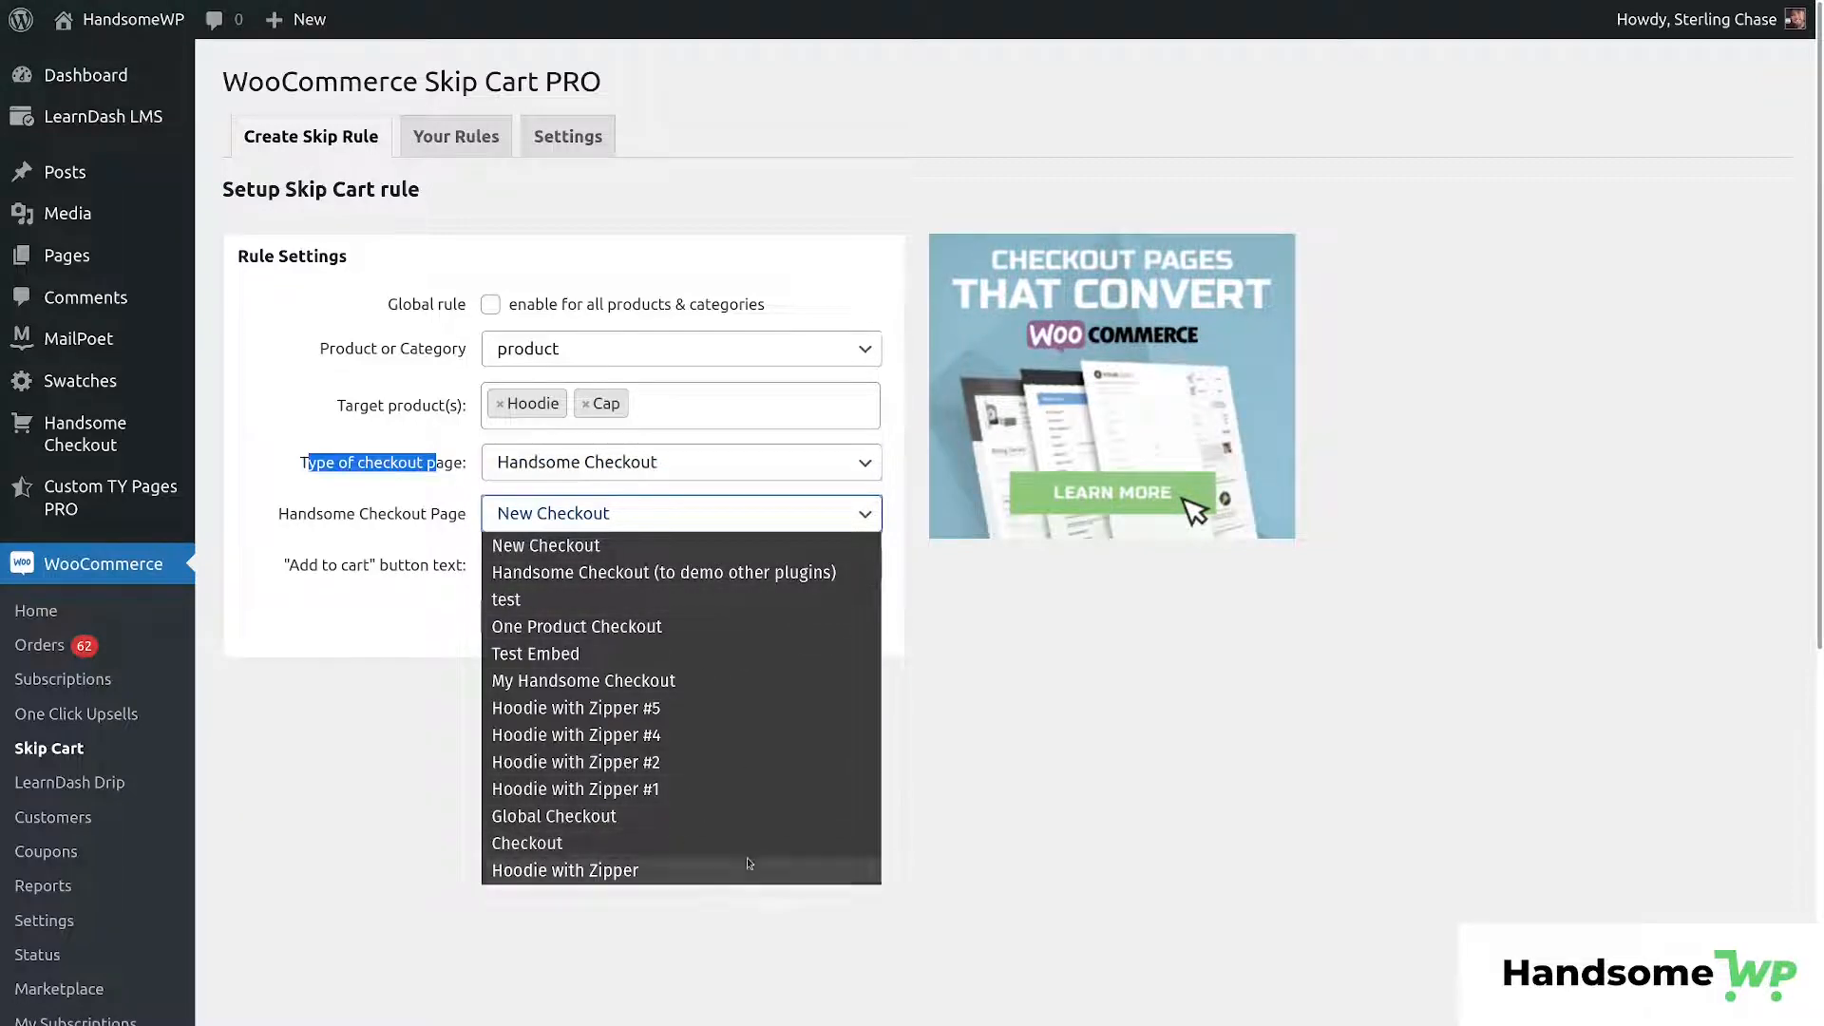
left_click(545, 545)
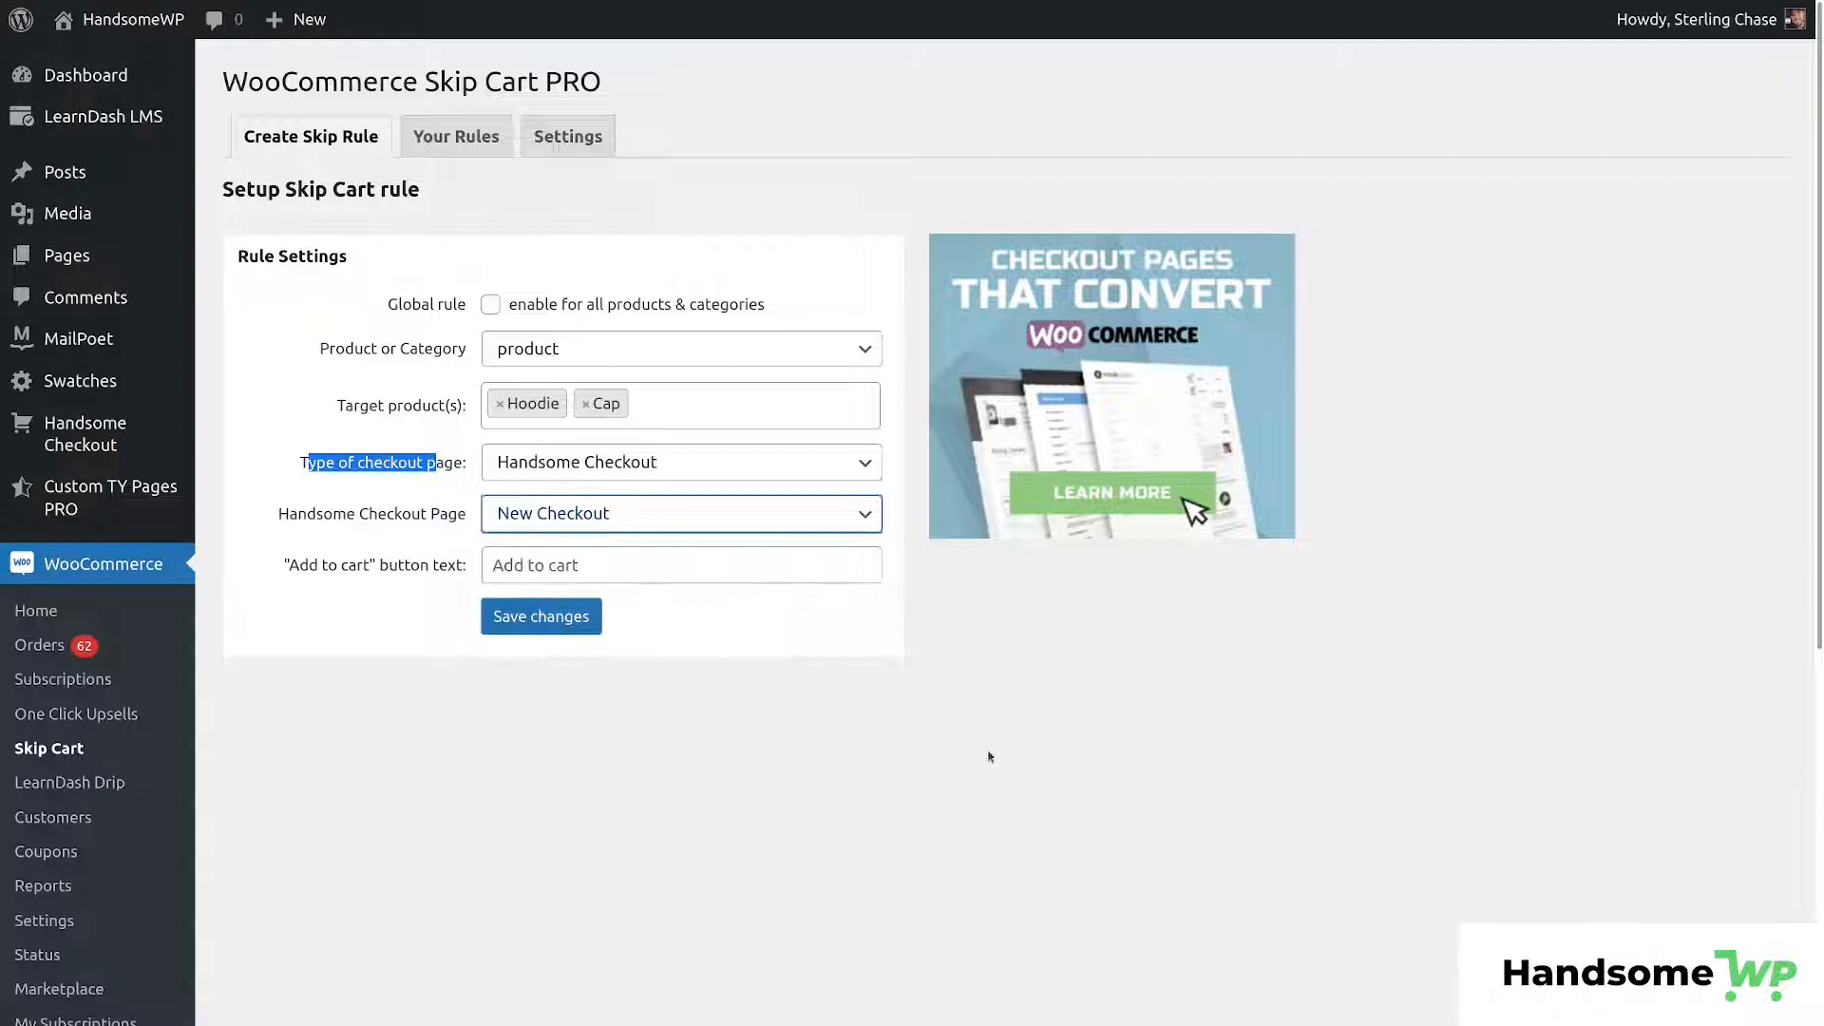
left_click(680, 462)
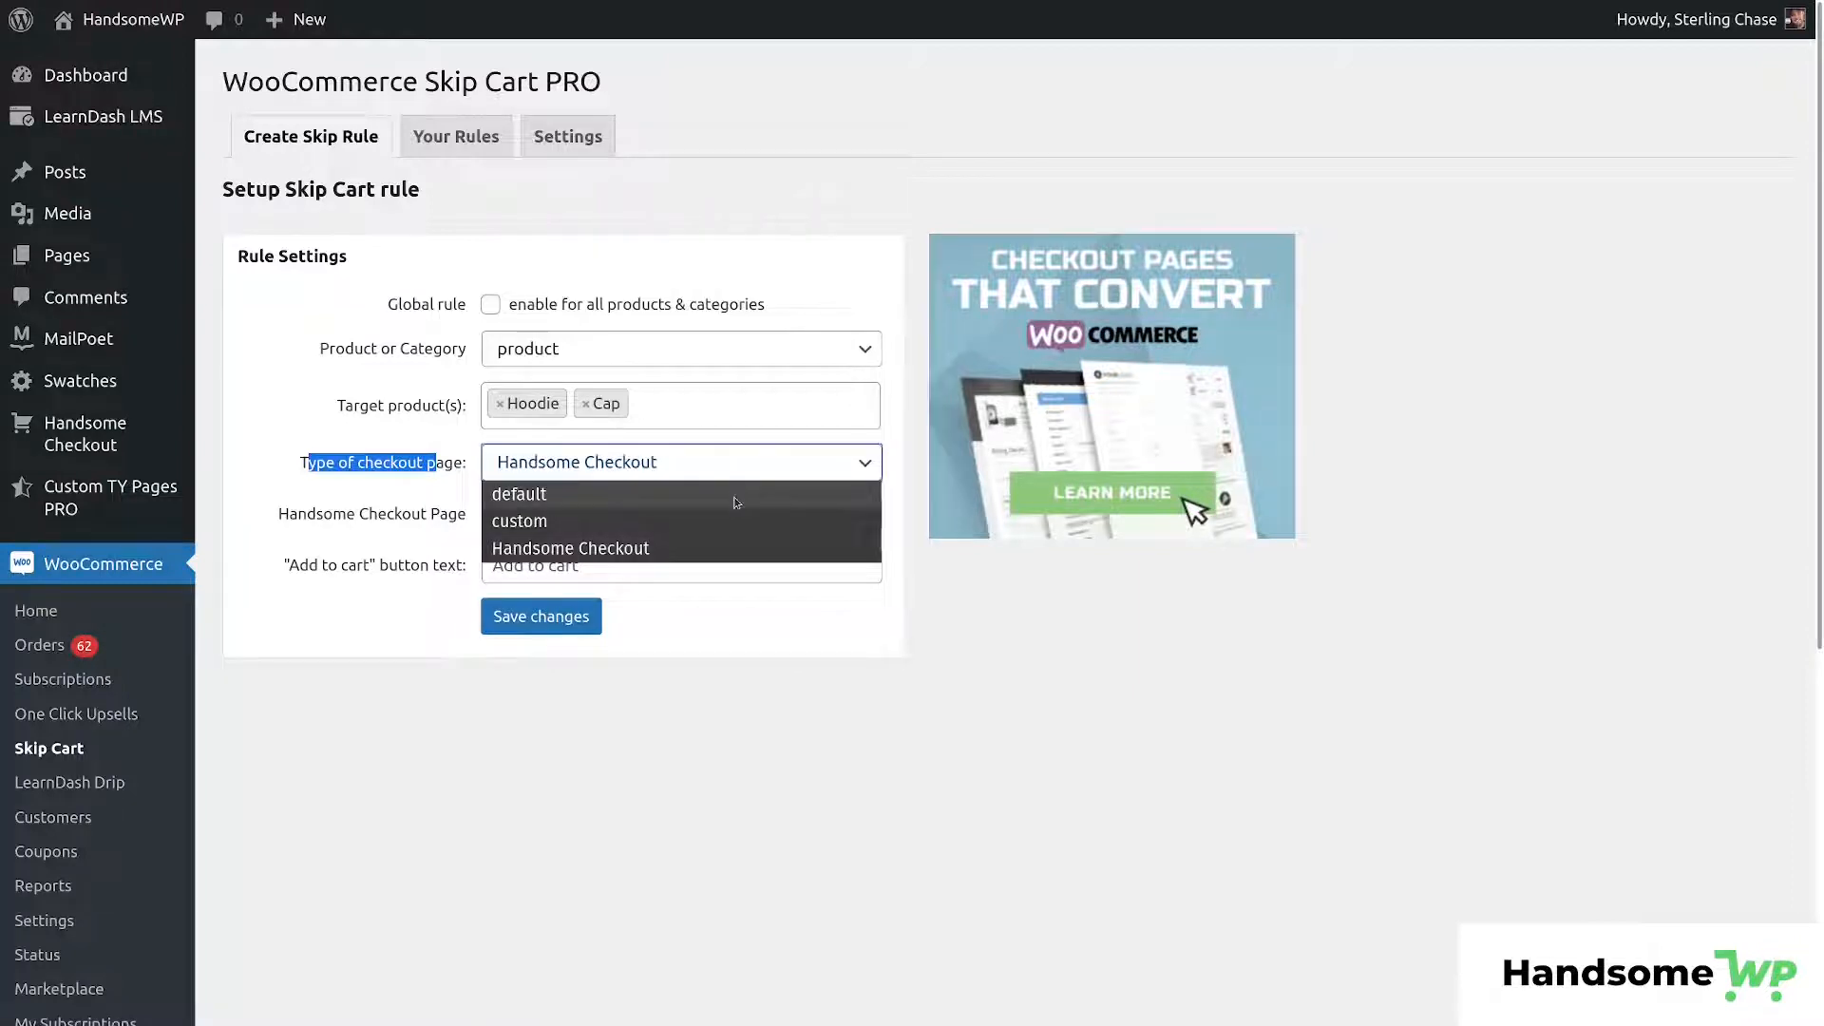
left_click(518, 494)
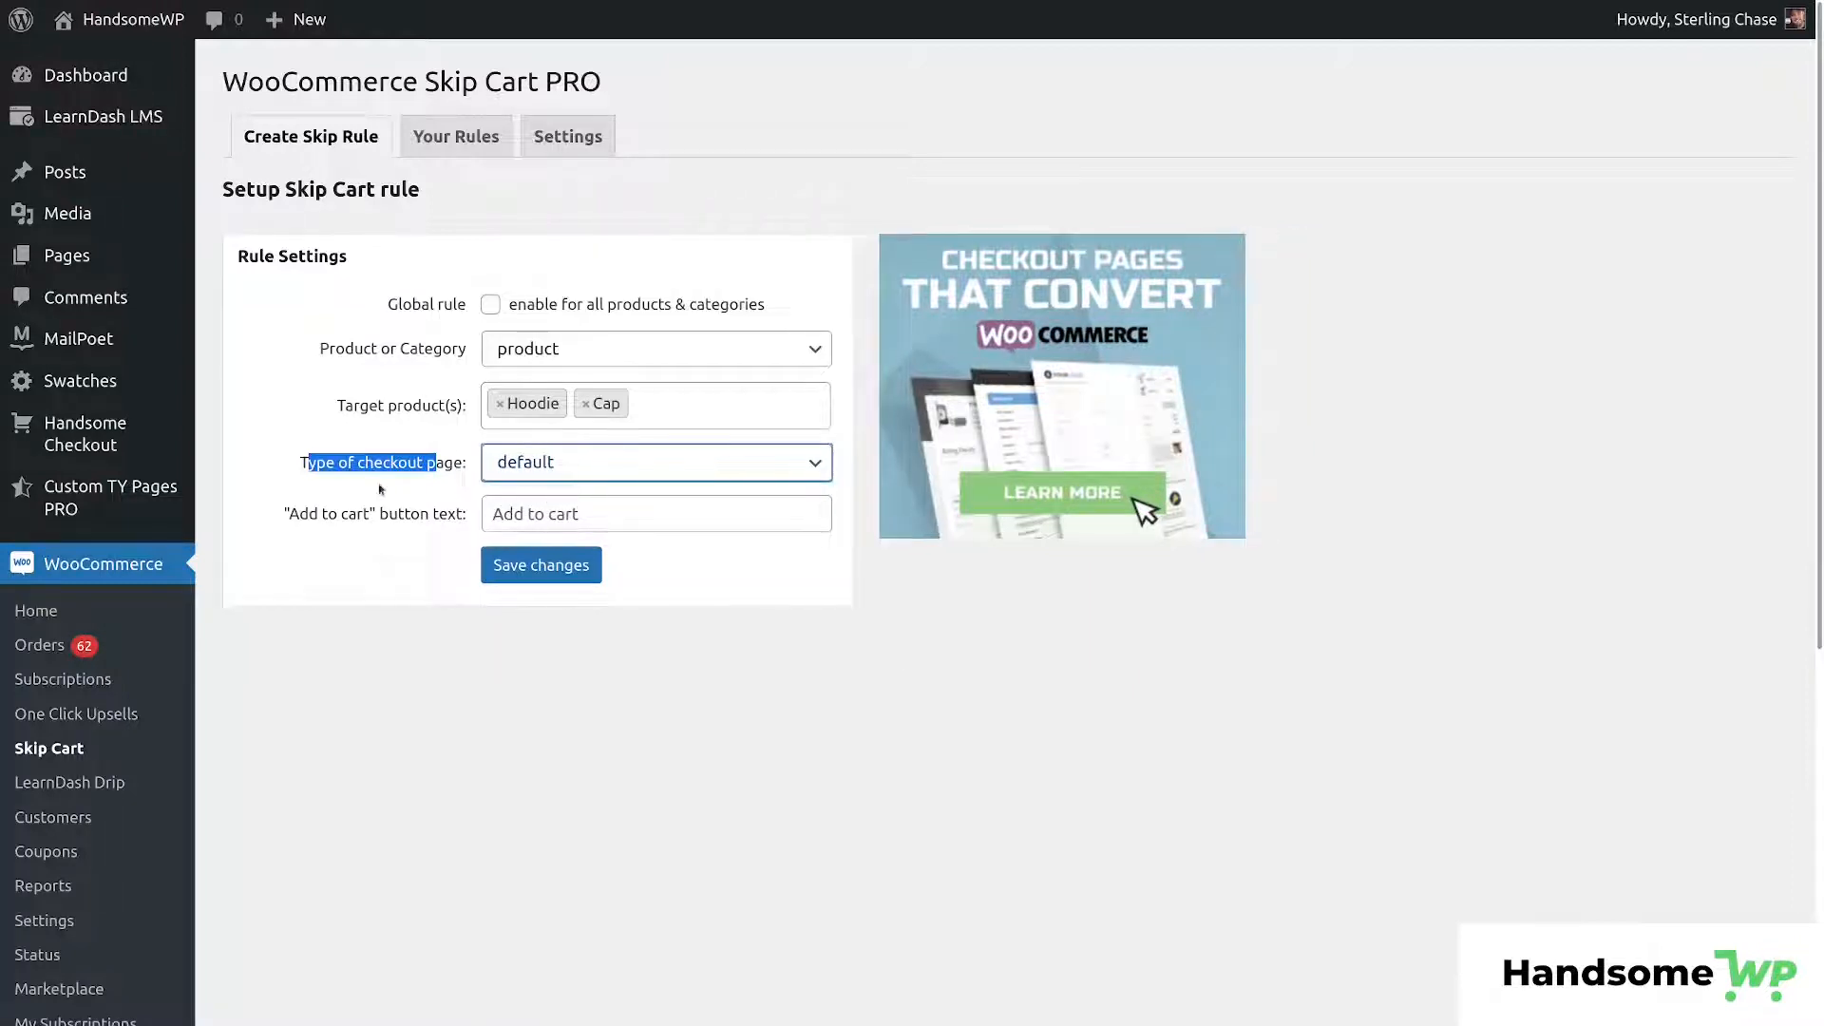
Set the rule's Add to cart button text to 'Head To Checkout'.
left_click(655, 513)
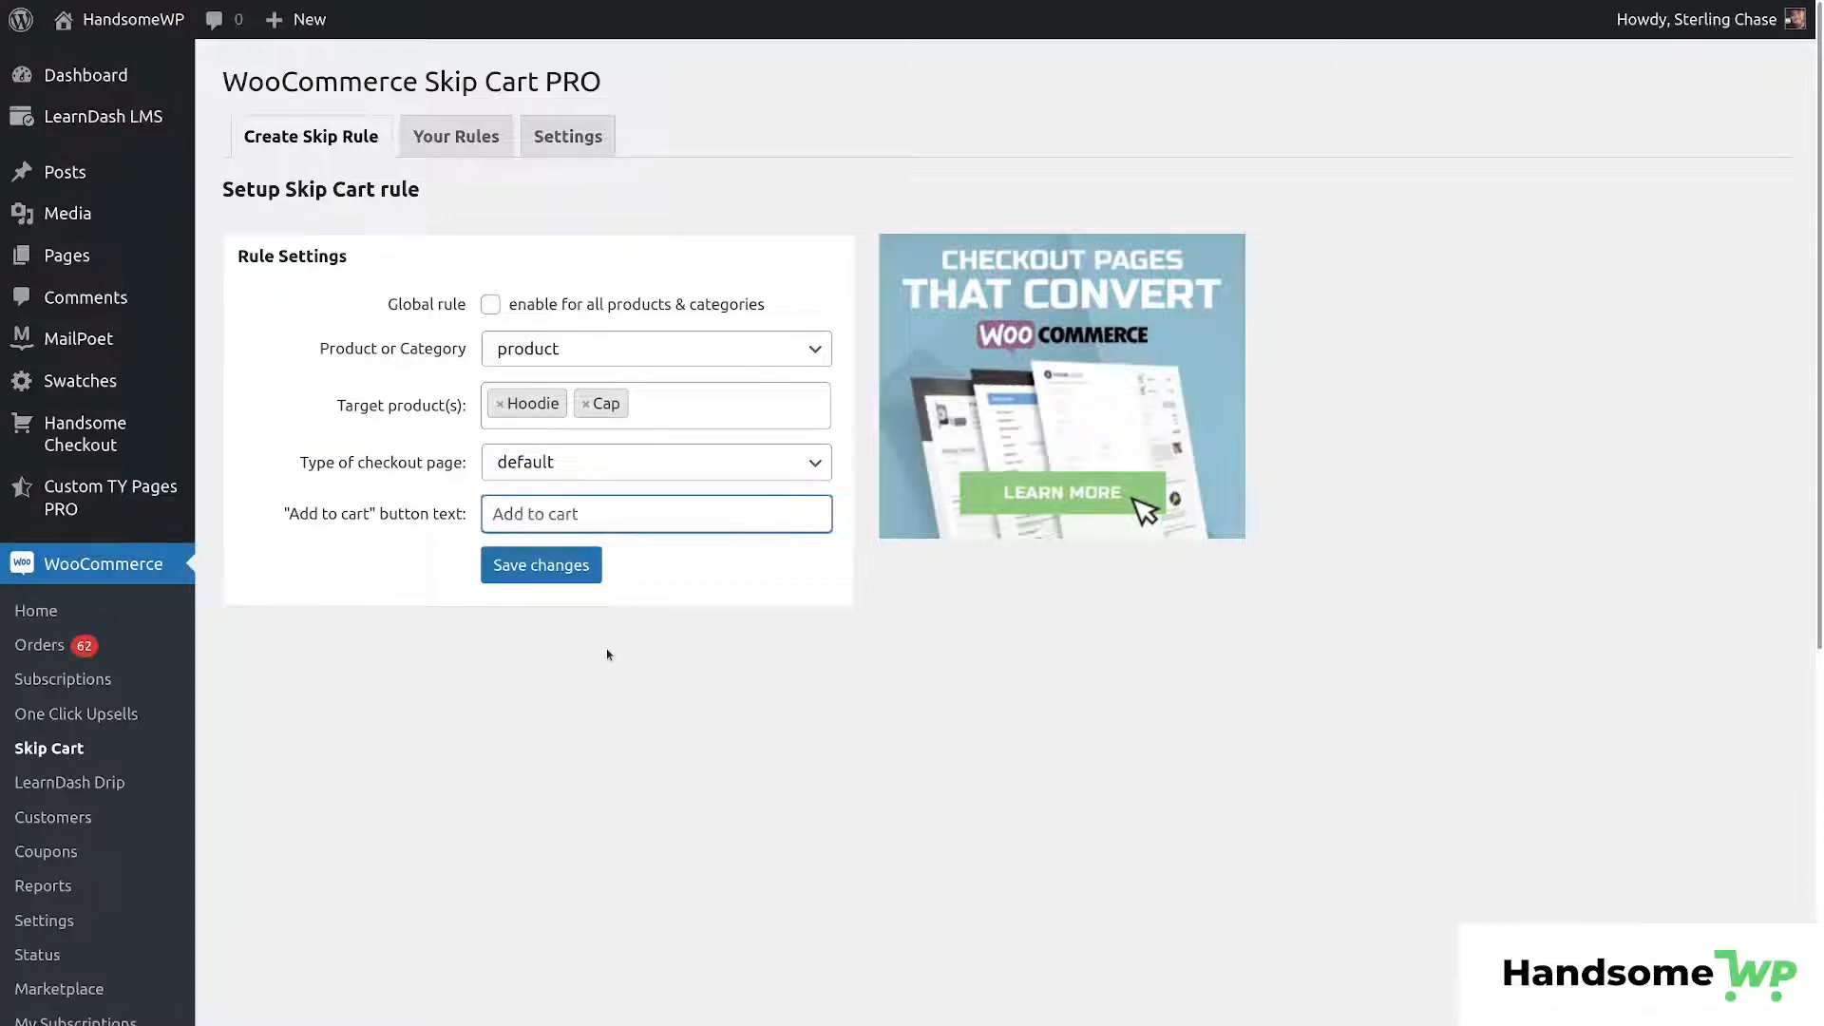
type("C")
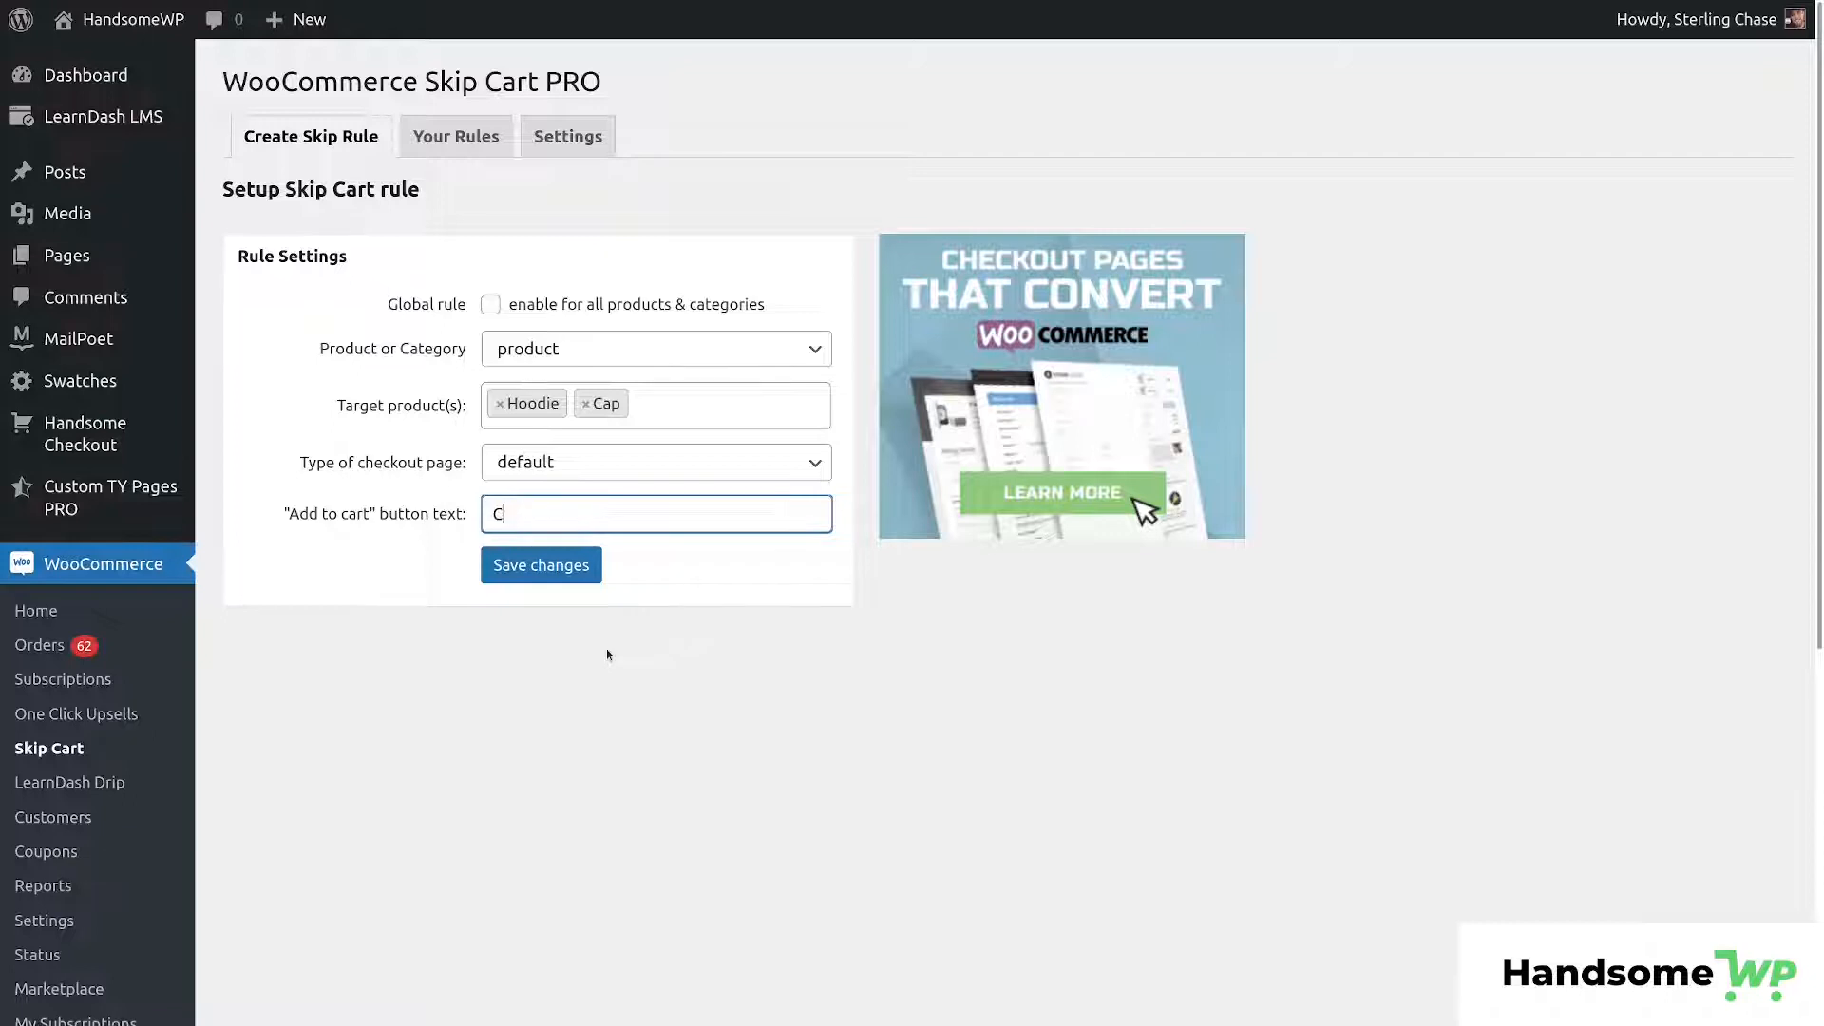
type("h")
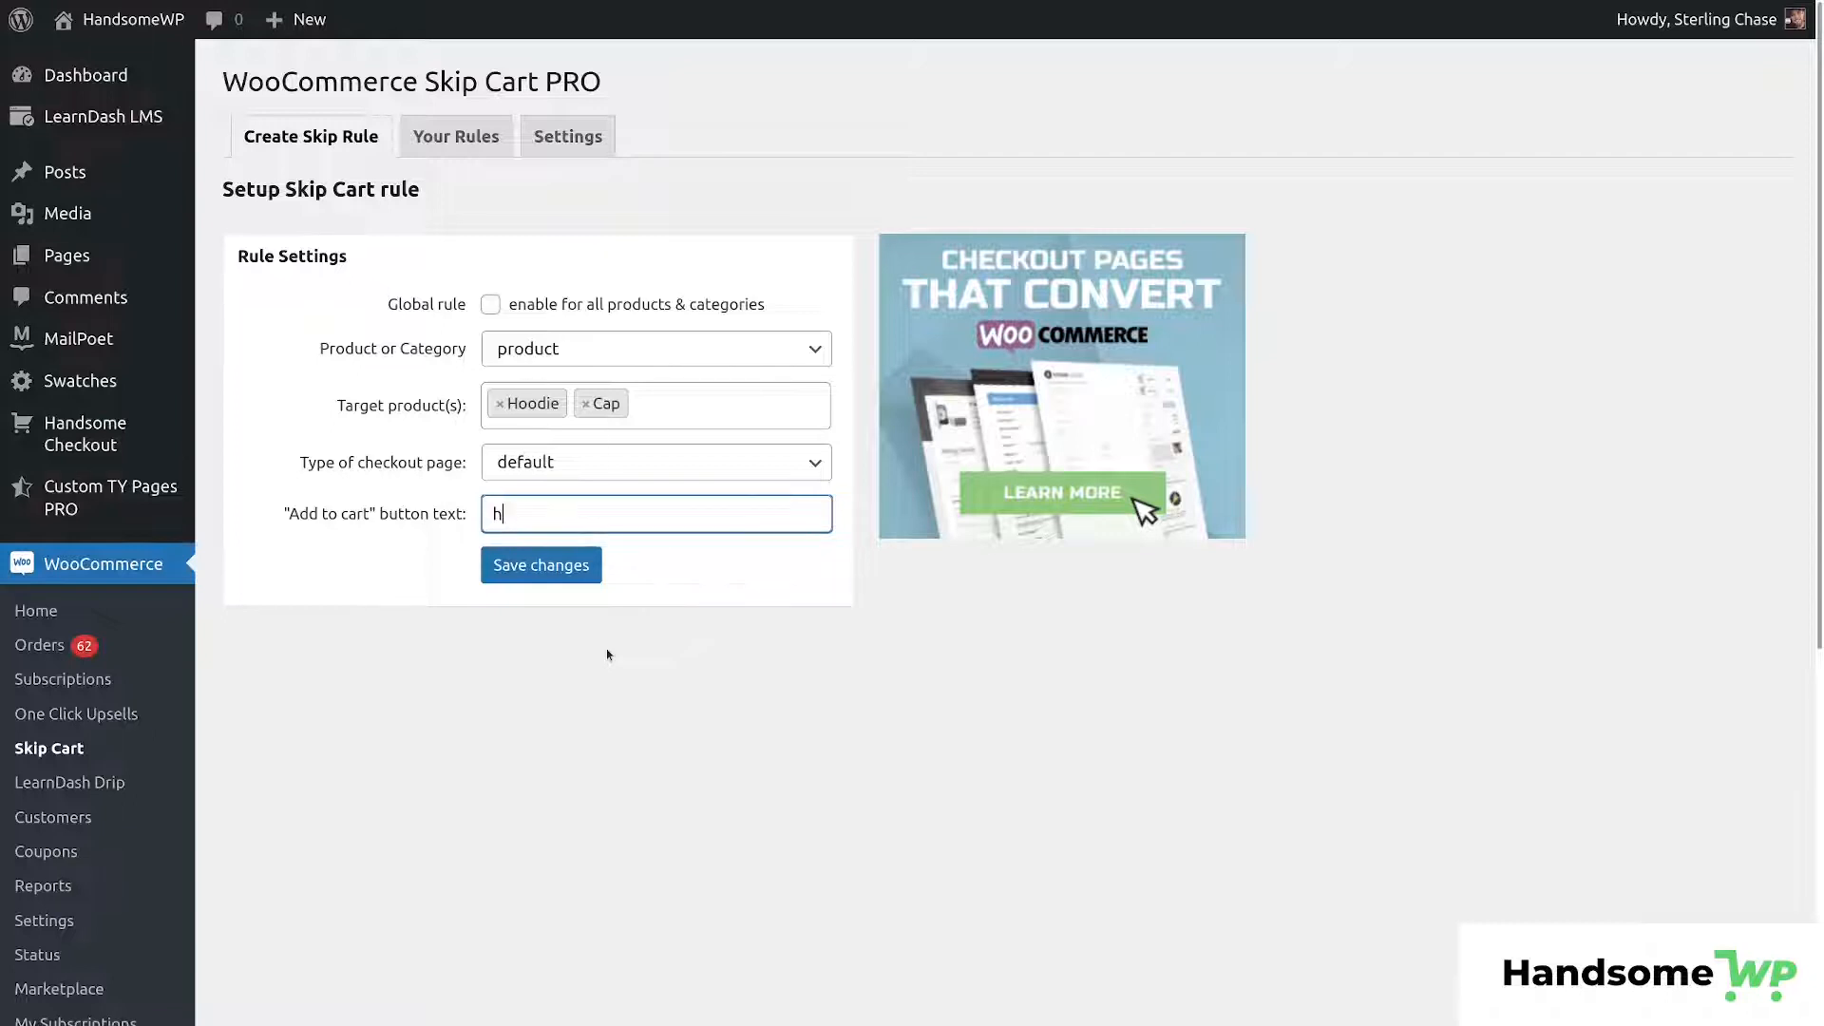
type("Head To C")
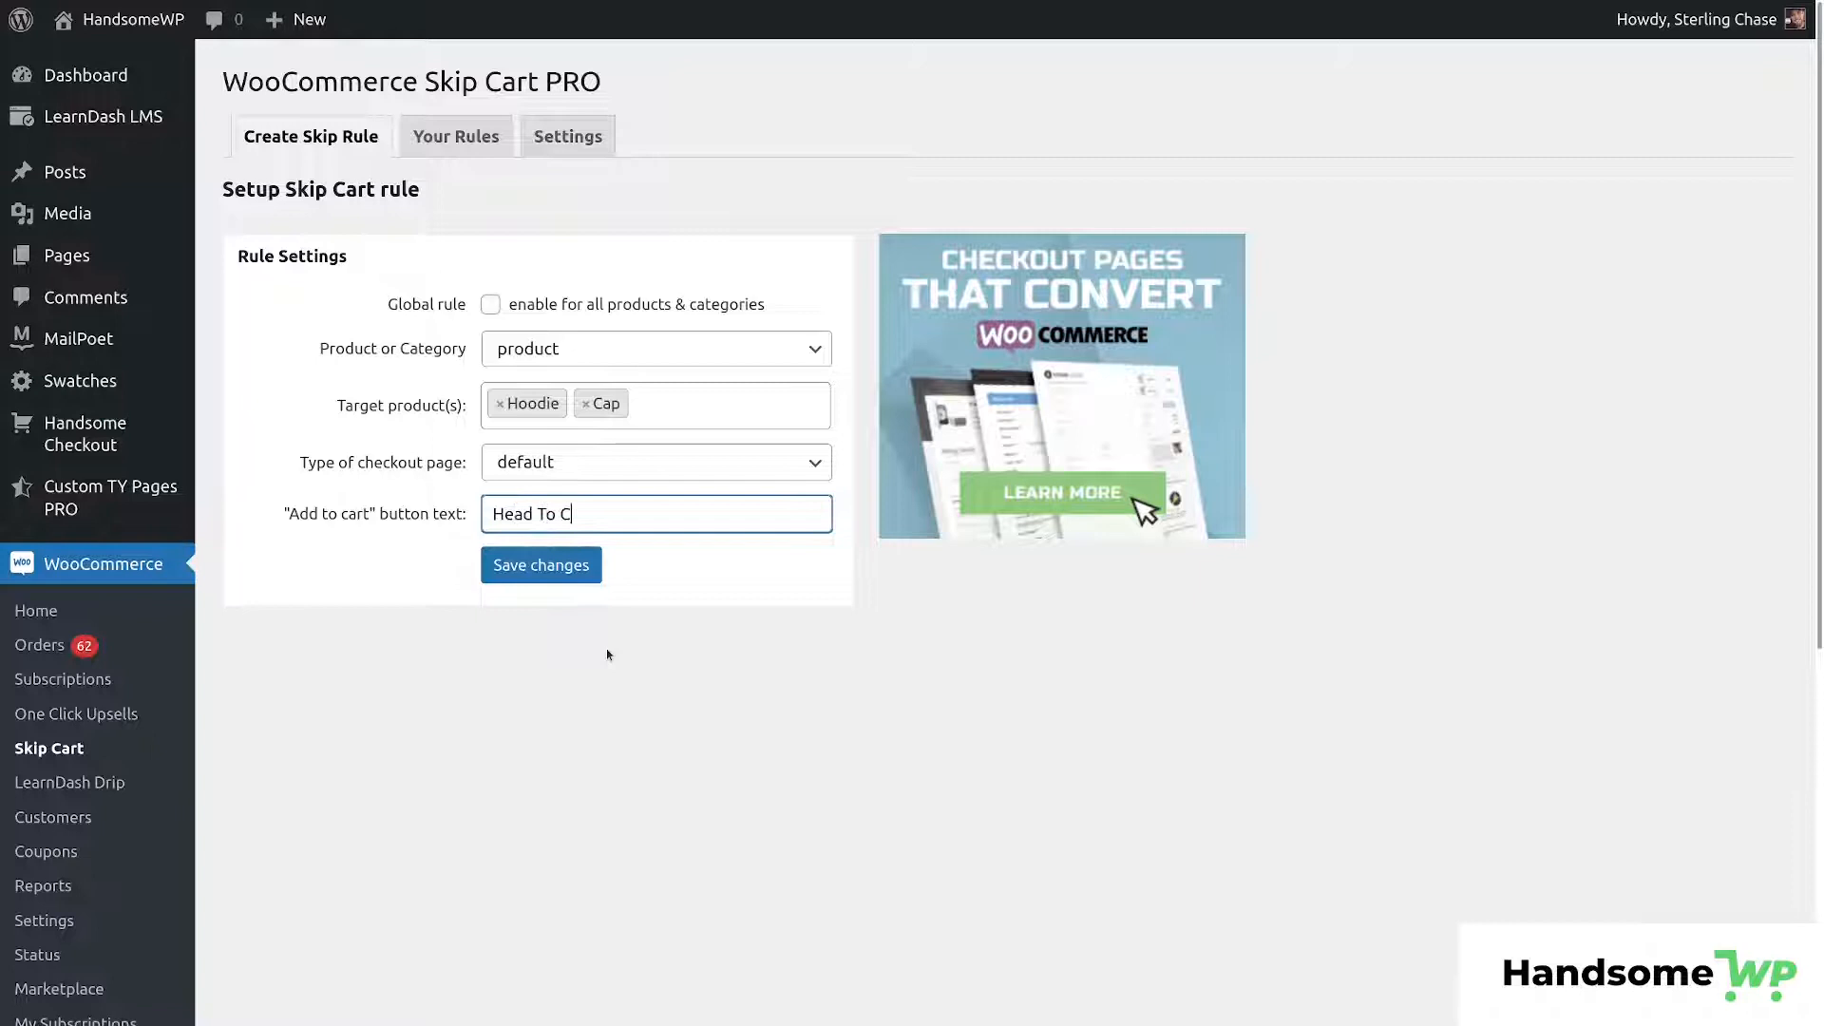
type("heckout")
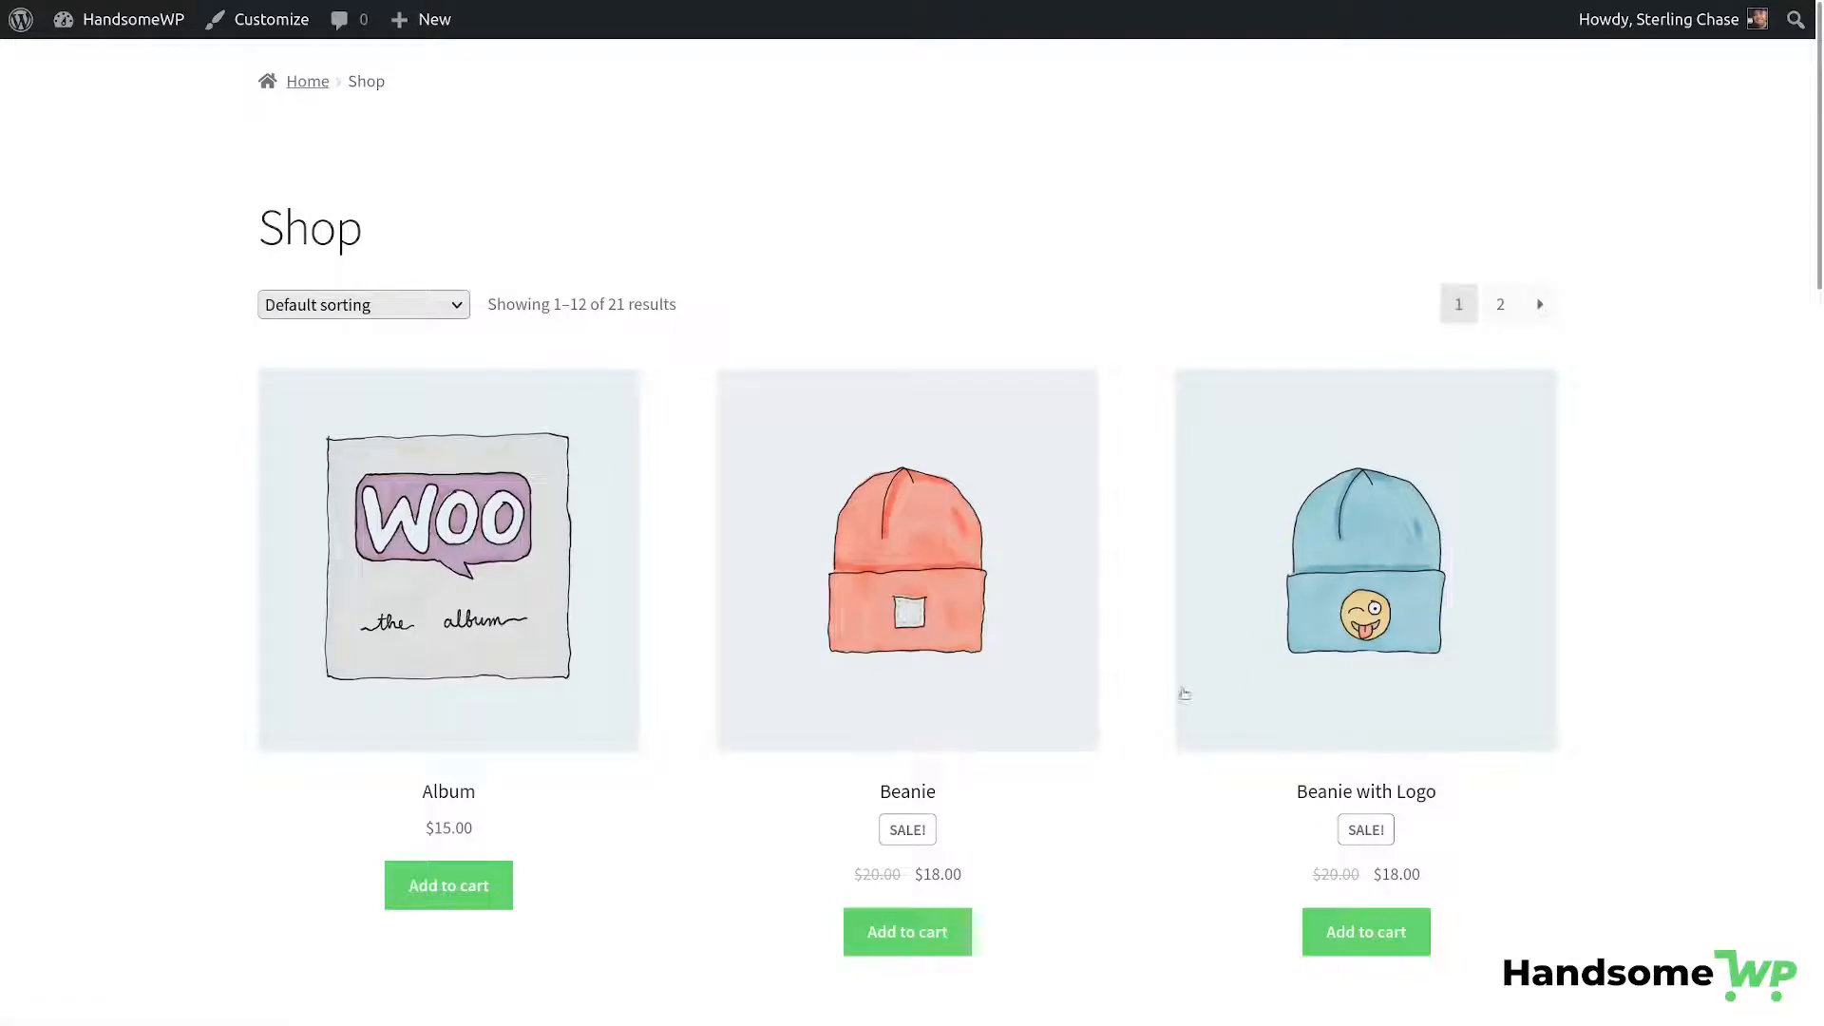
Choose a Green, no-logo Hoodie and use Head To Checkout to reach the default checkout at $55.00.
scroll("down", 3)
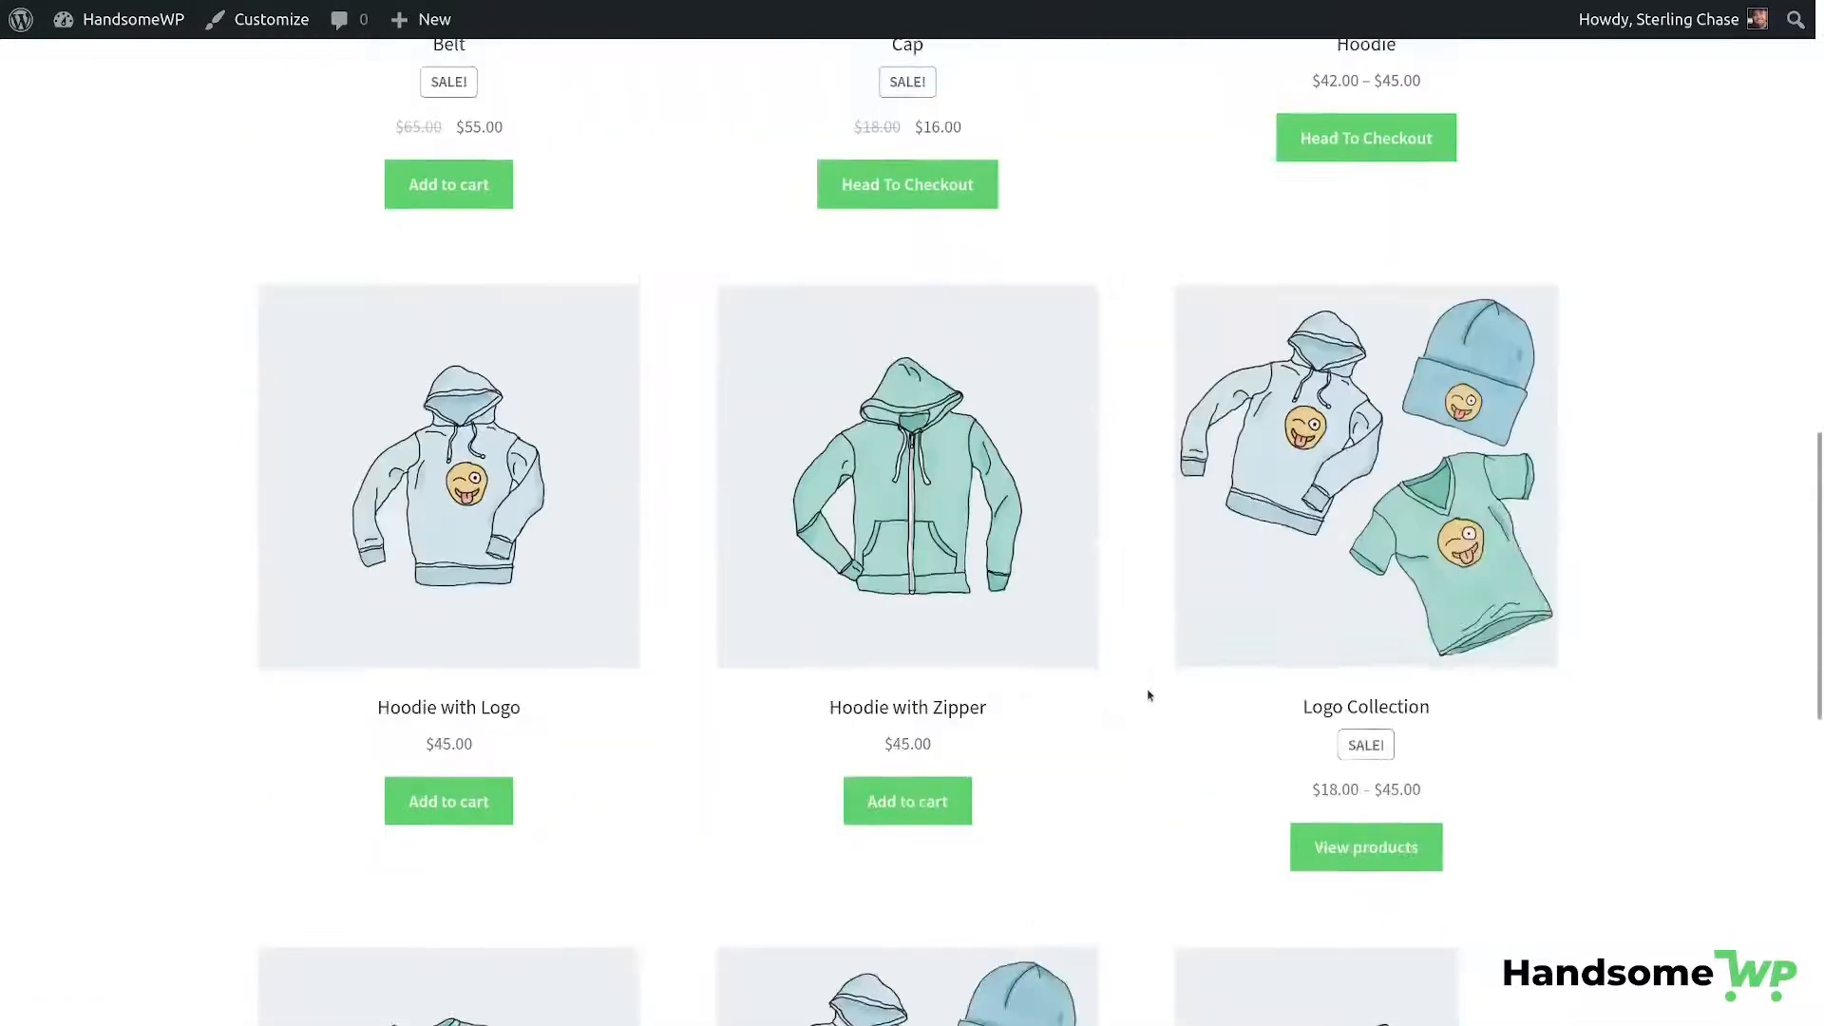
scroll("up", 3)
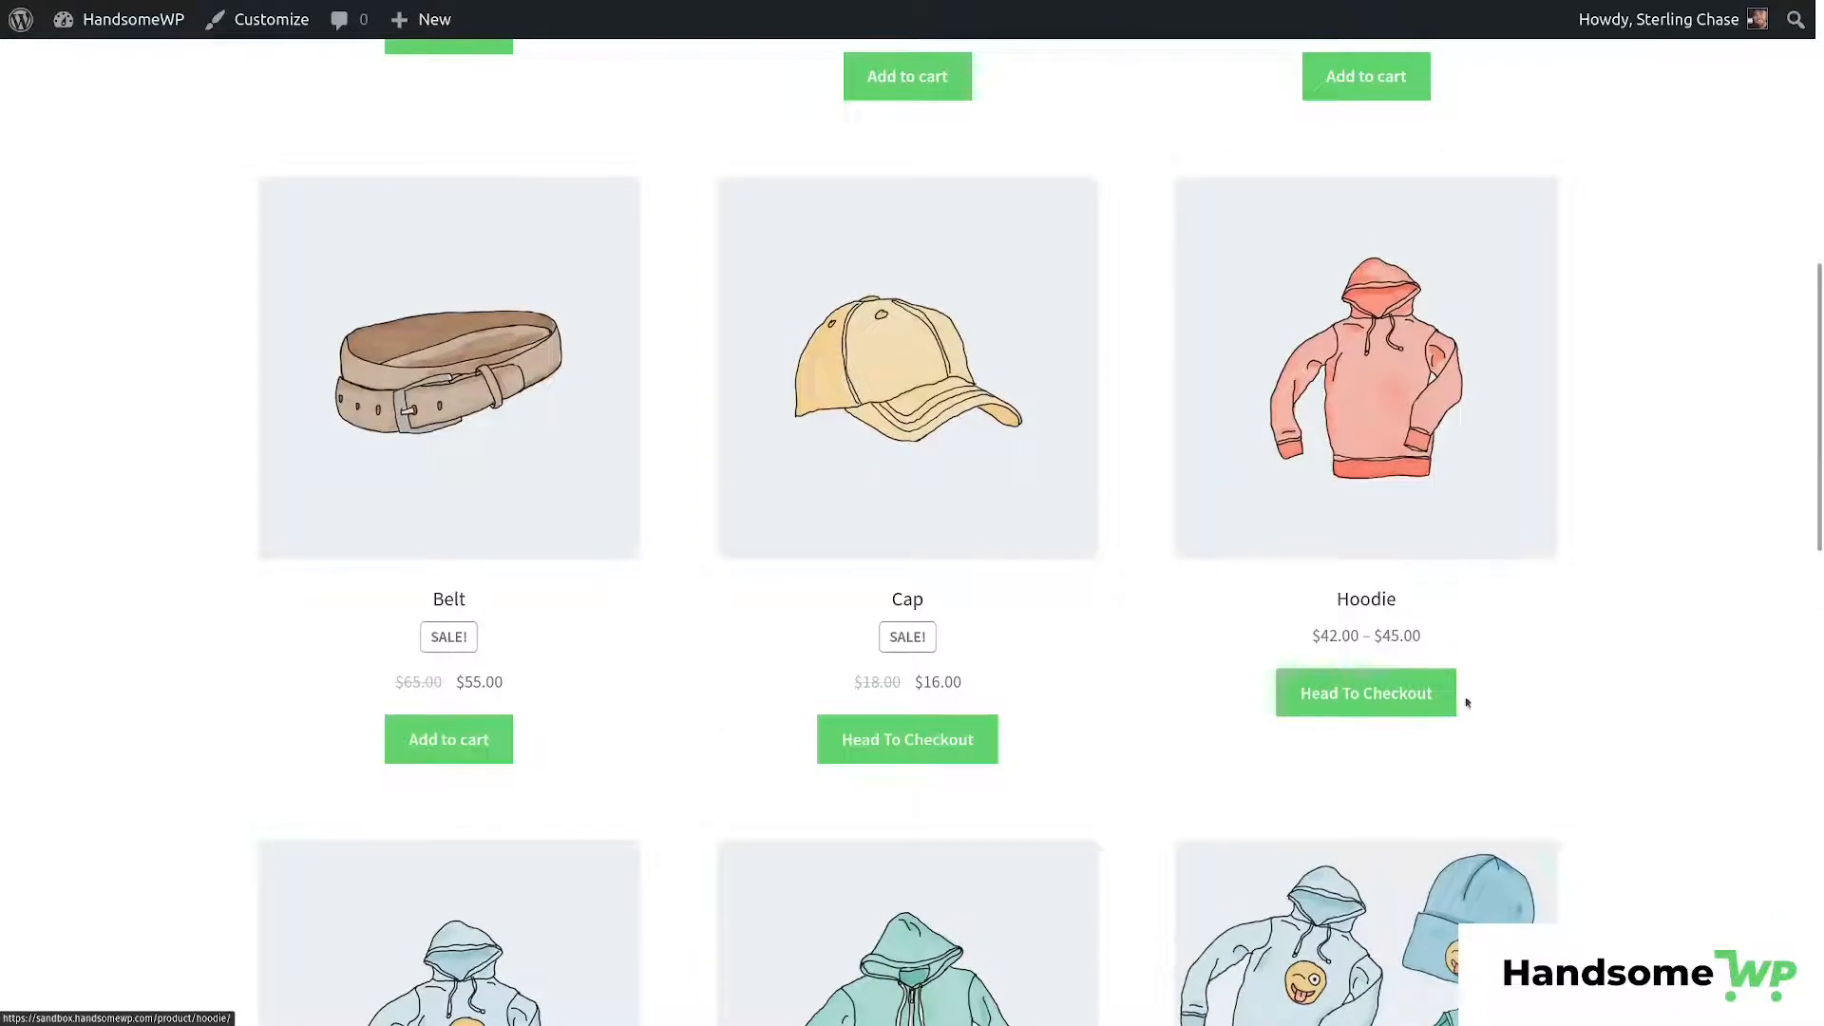
mouse_move(1297, 697)
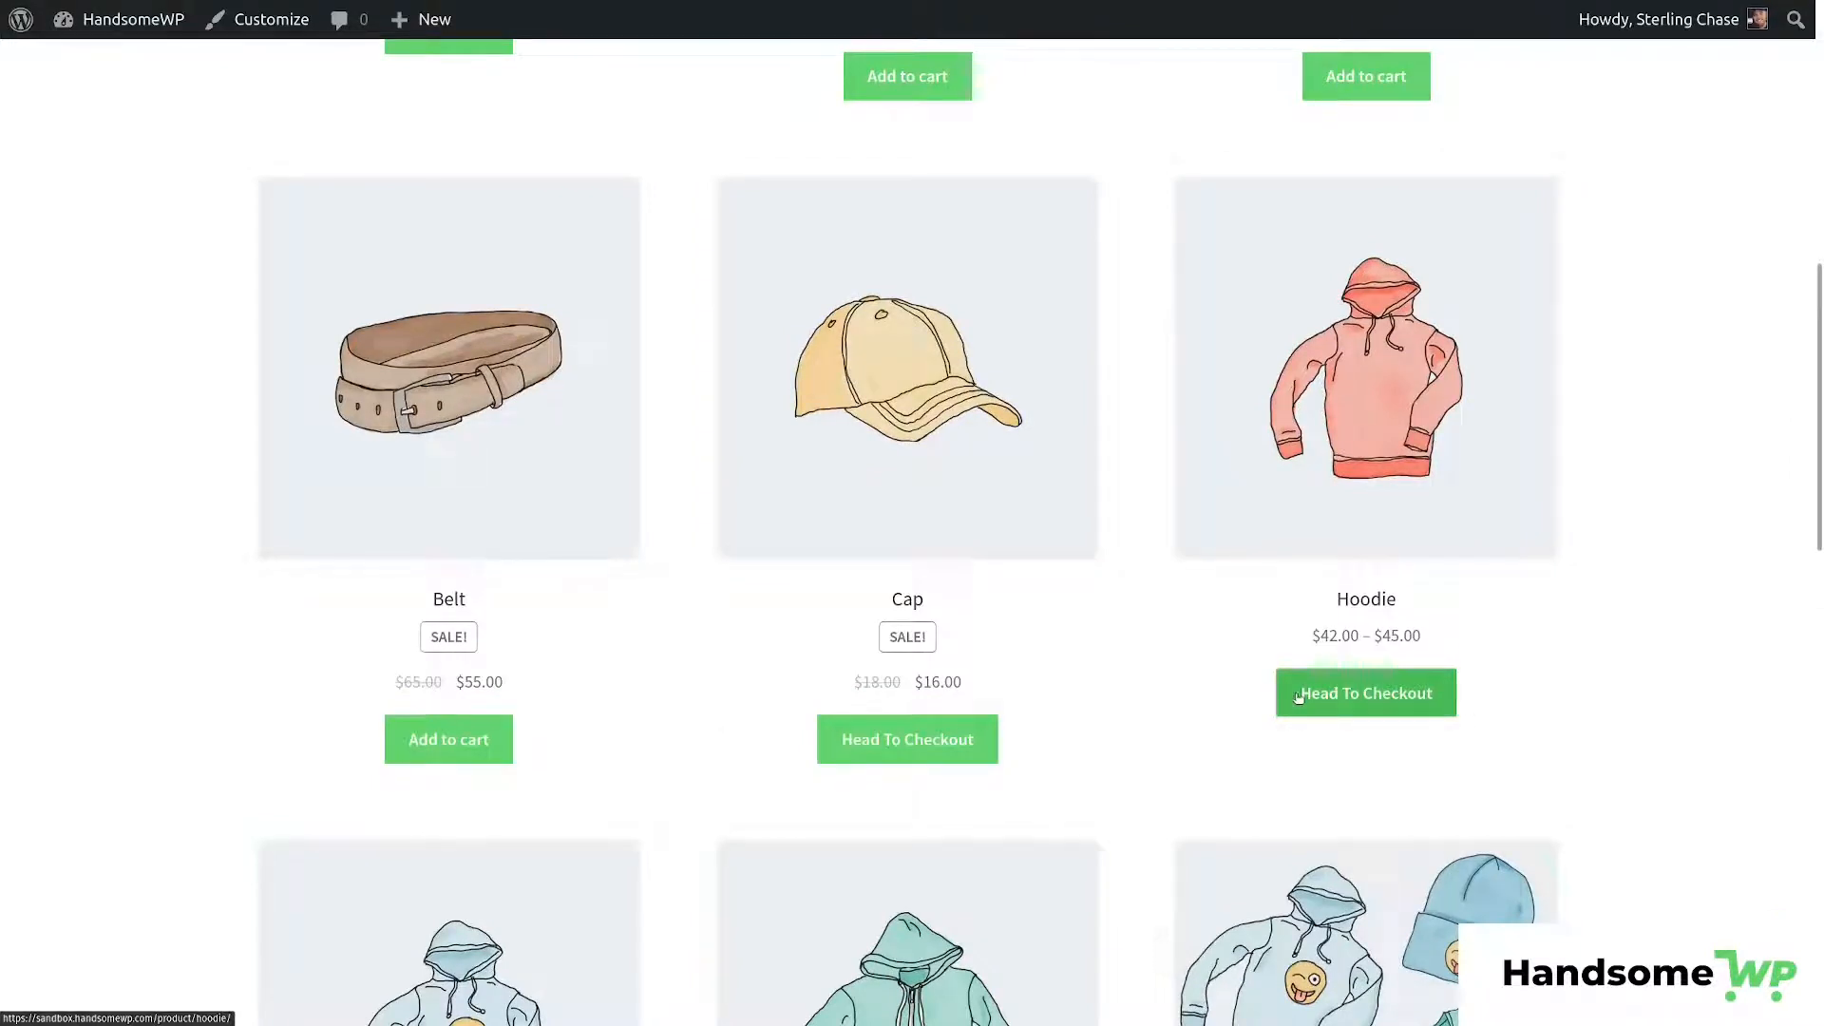
mouse_move(1365, 661)
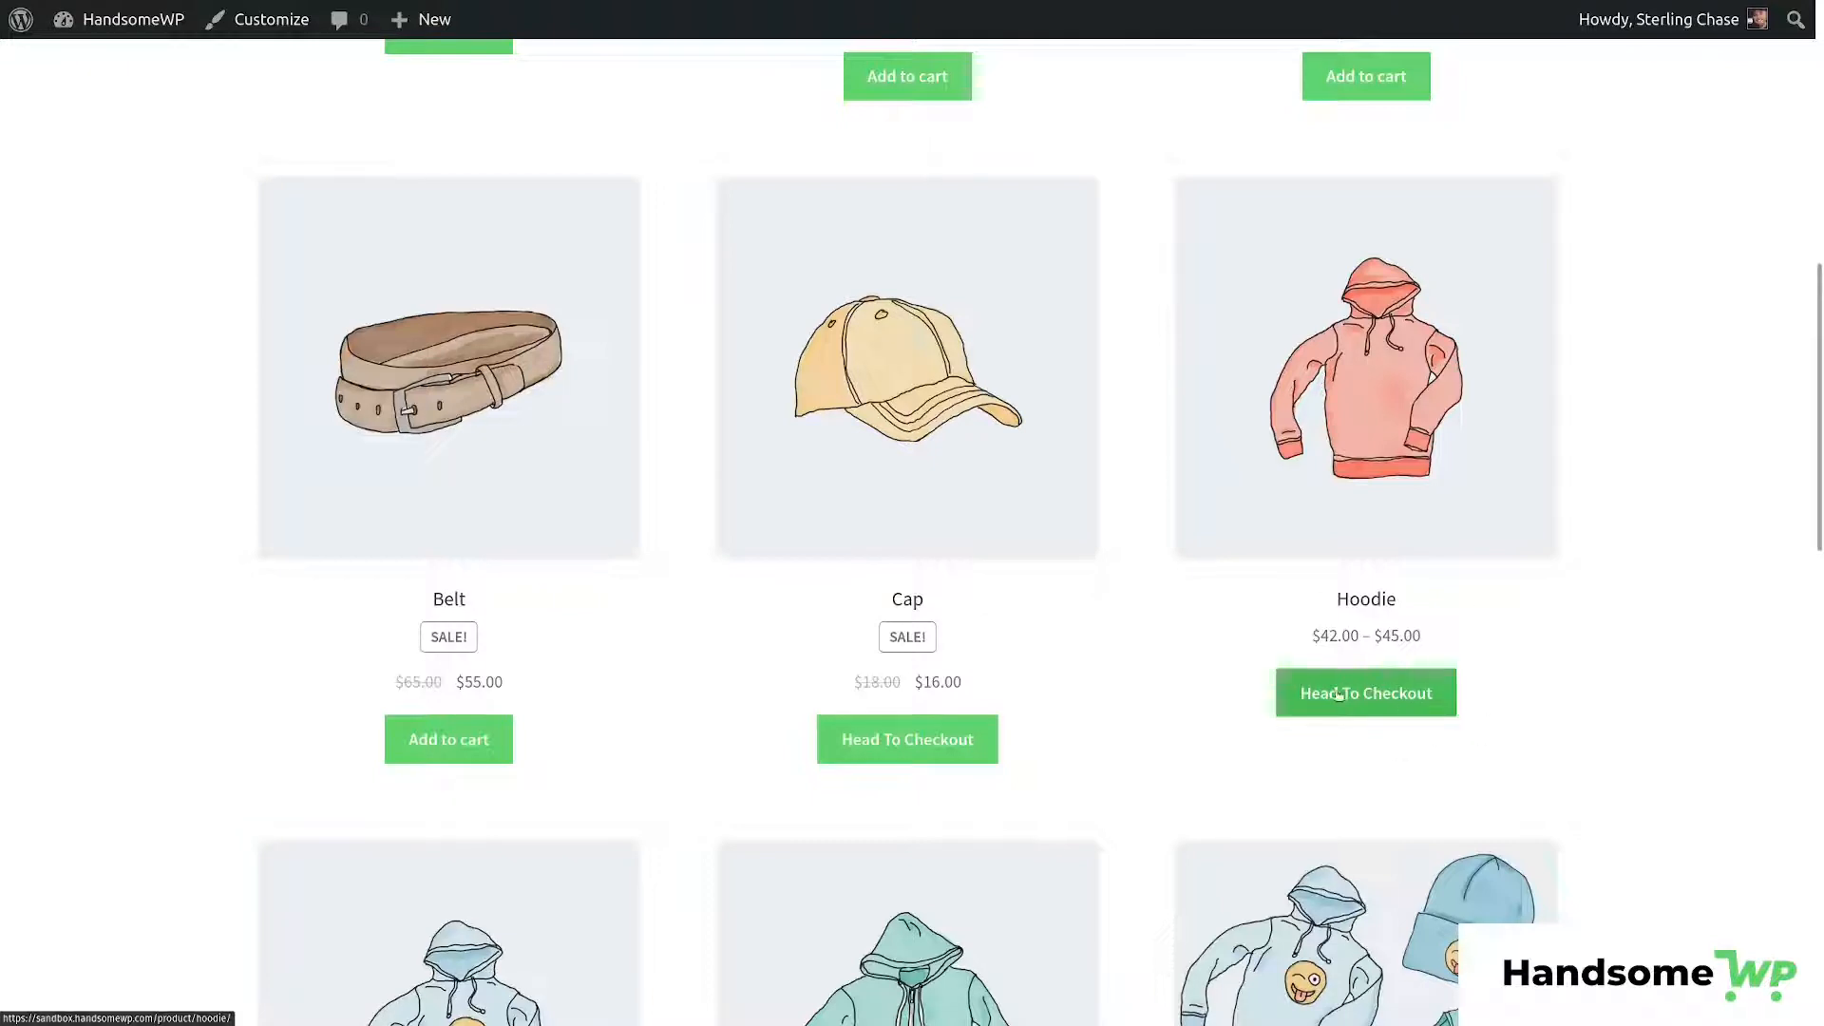
mouse_move(1333, 752)
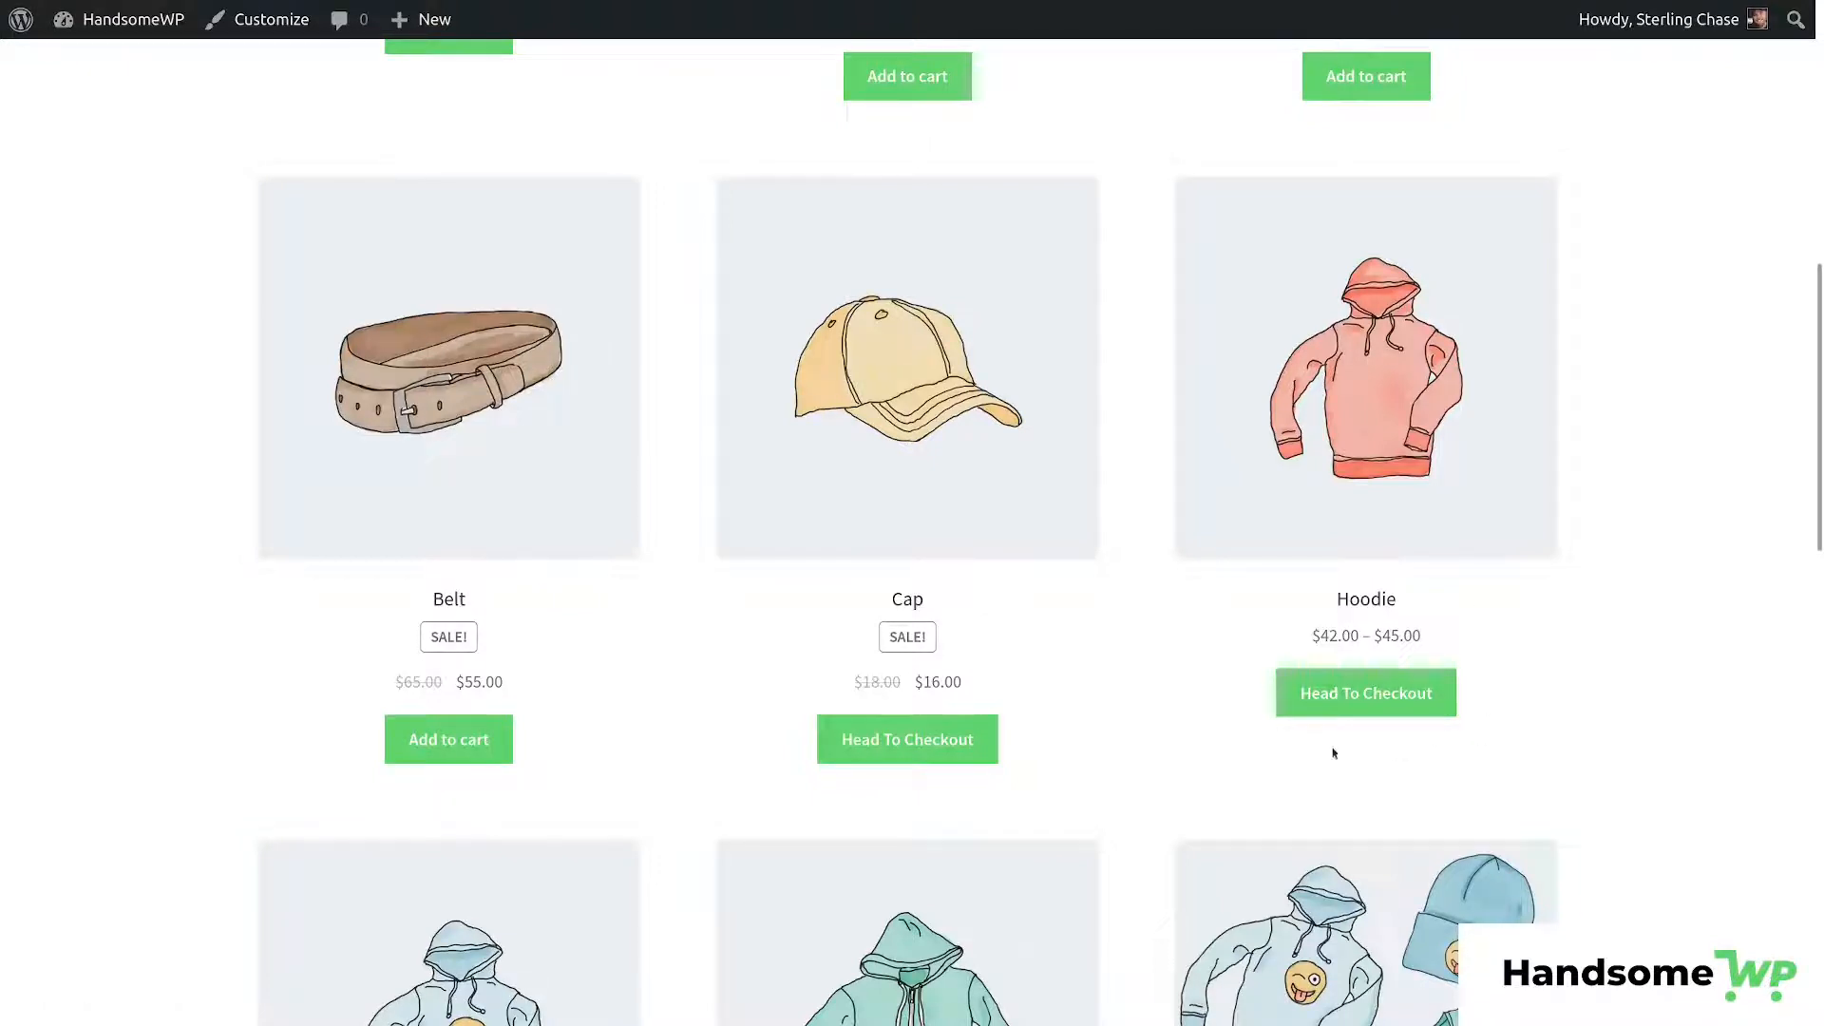
mouse_move(1366, 691)
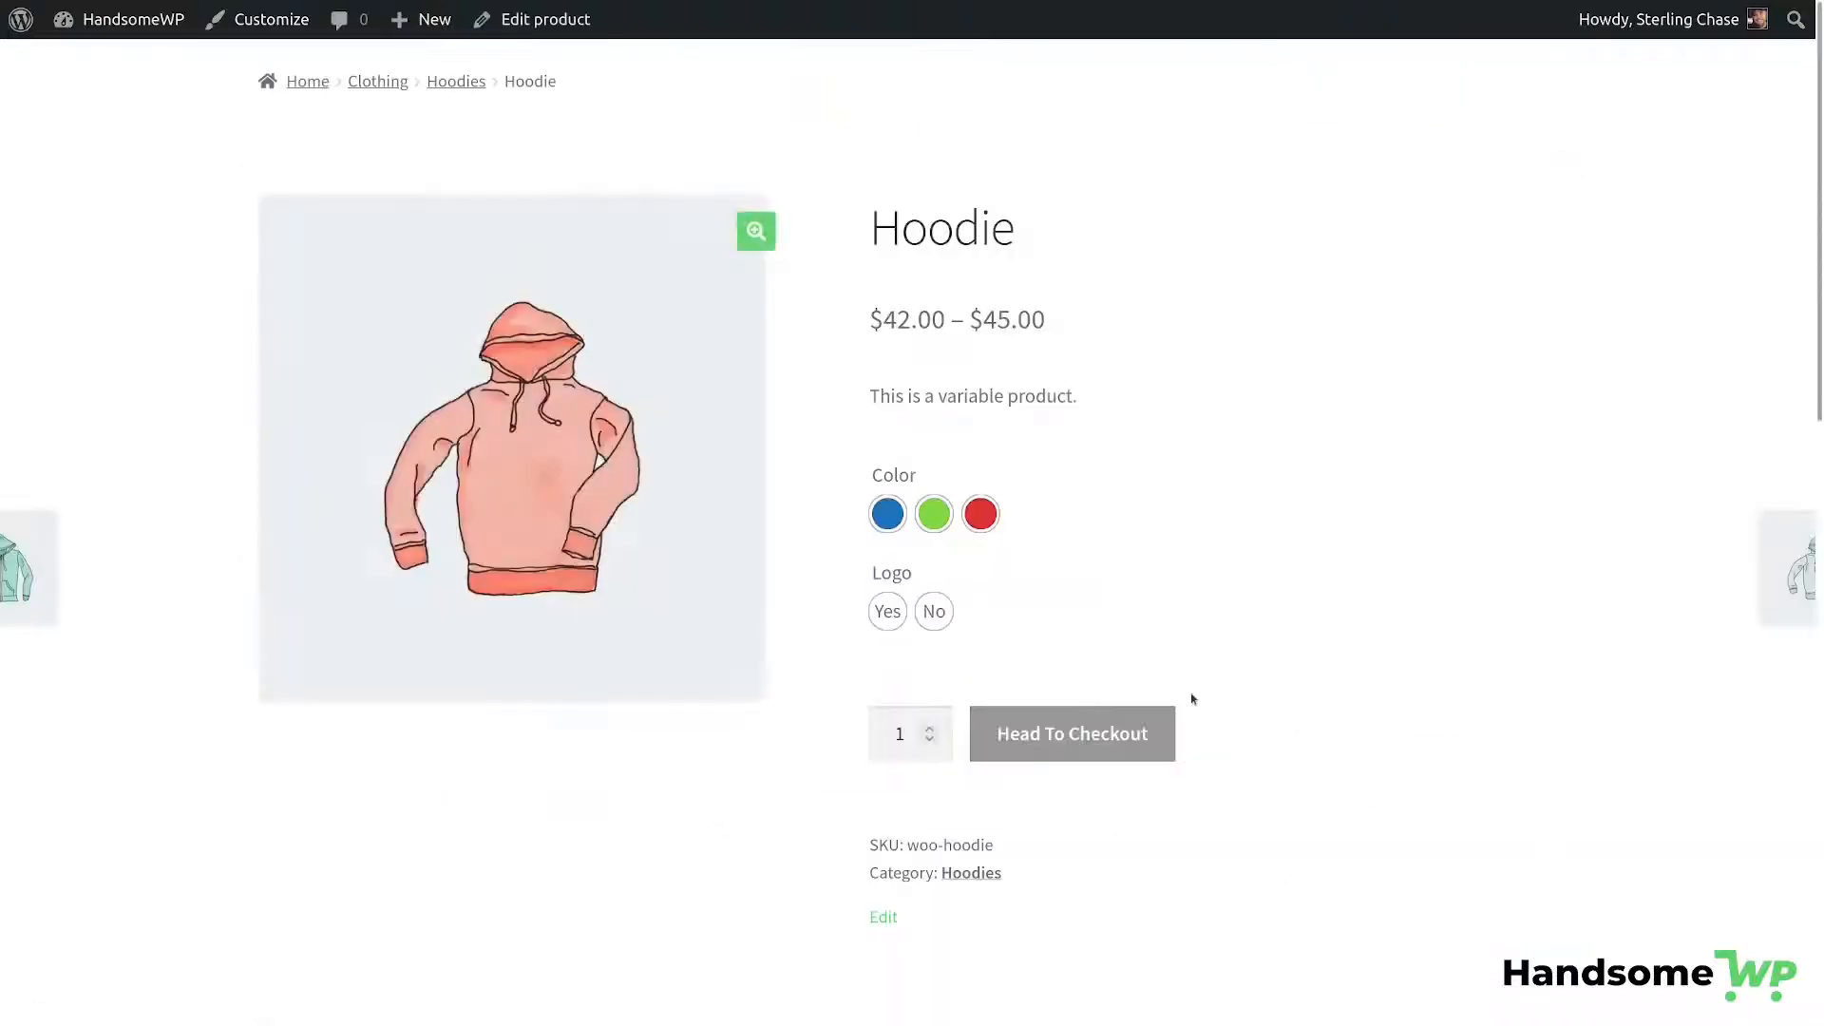
left_click(933, 512)
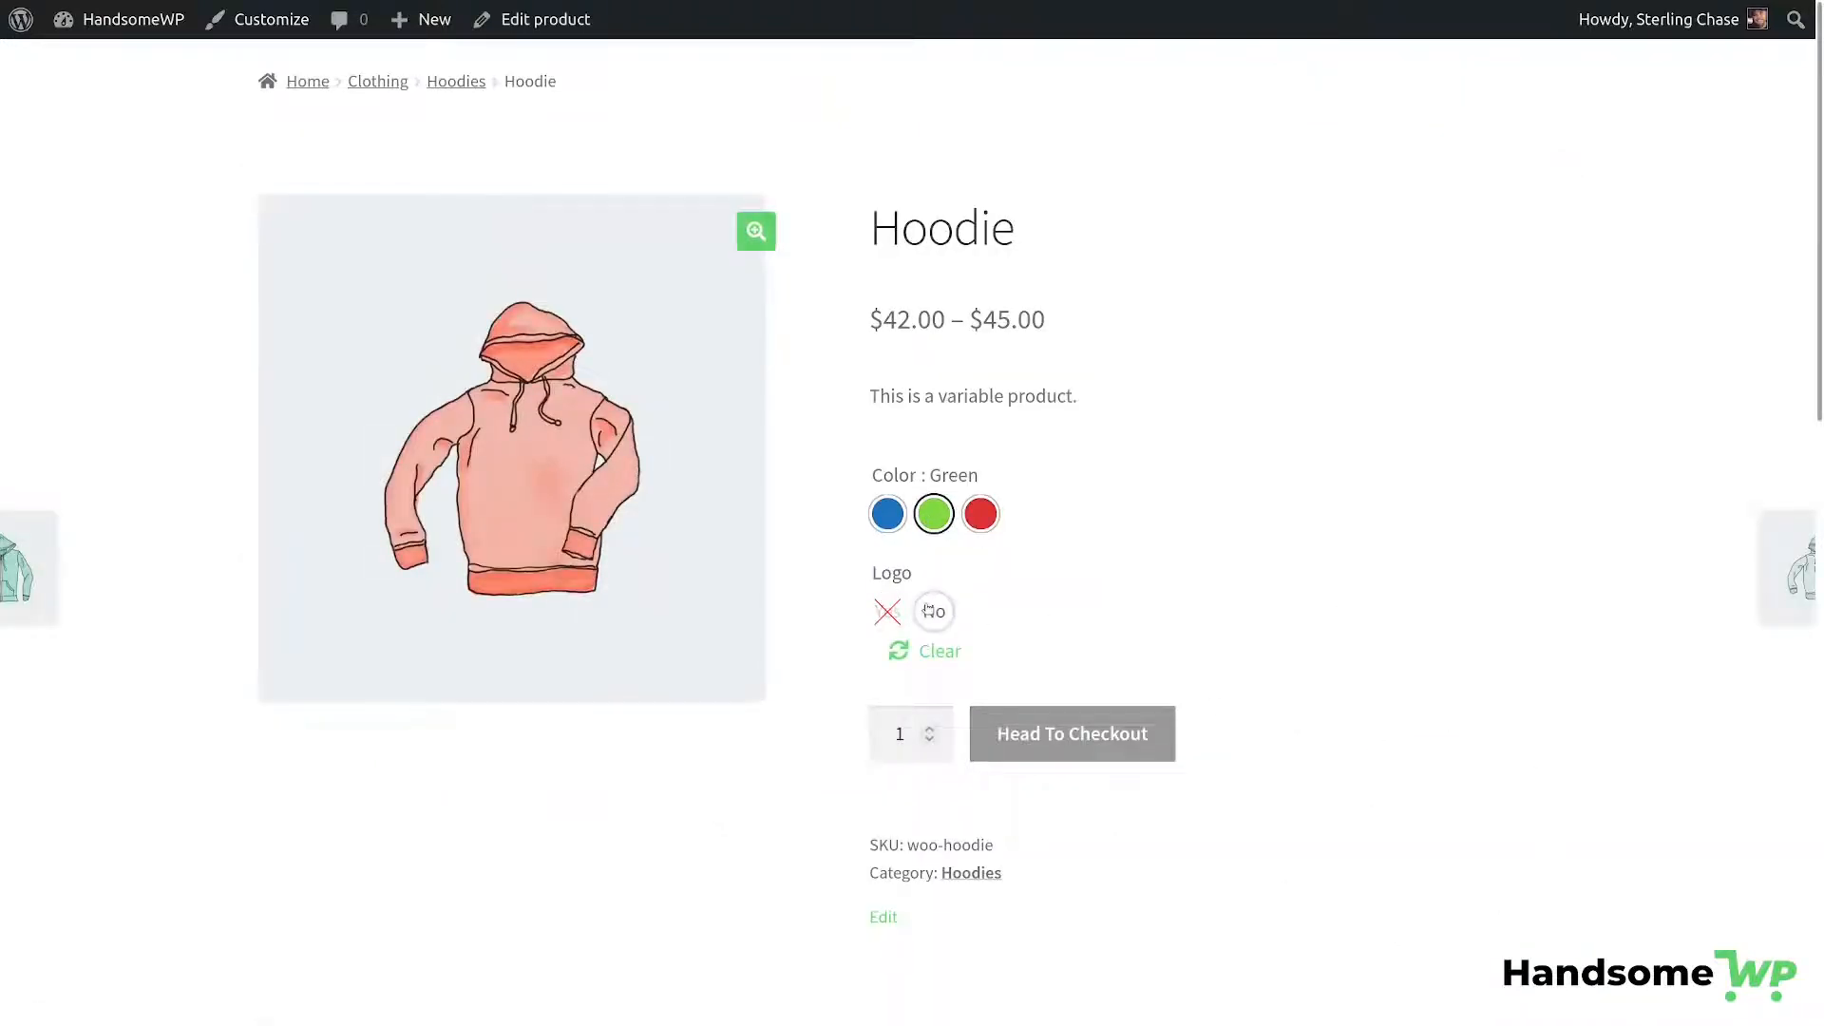
scroll("down", 3)
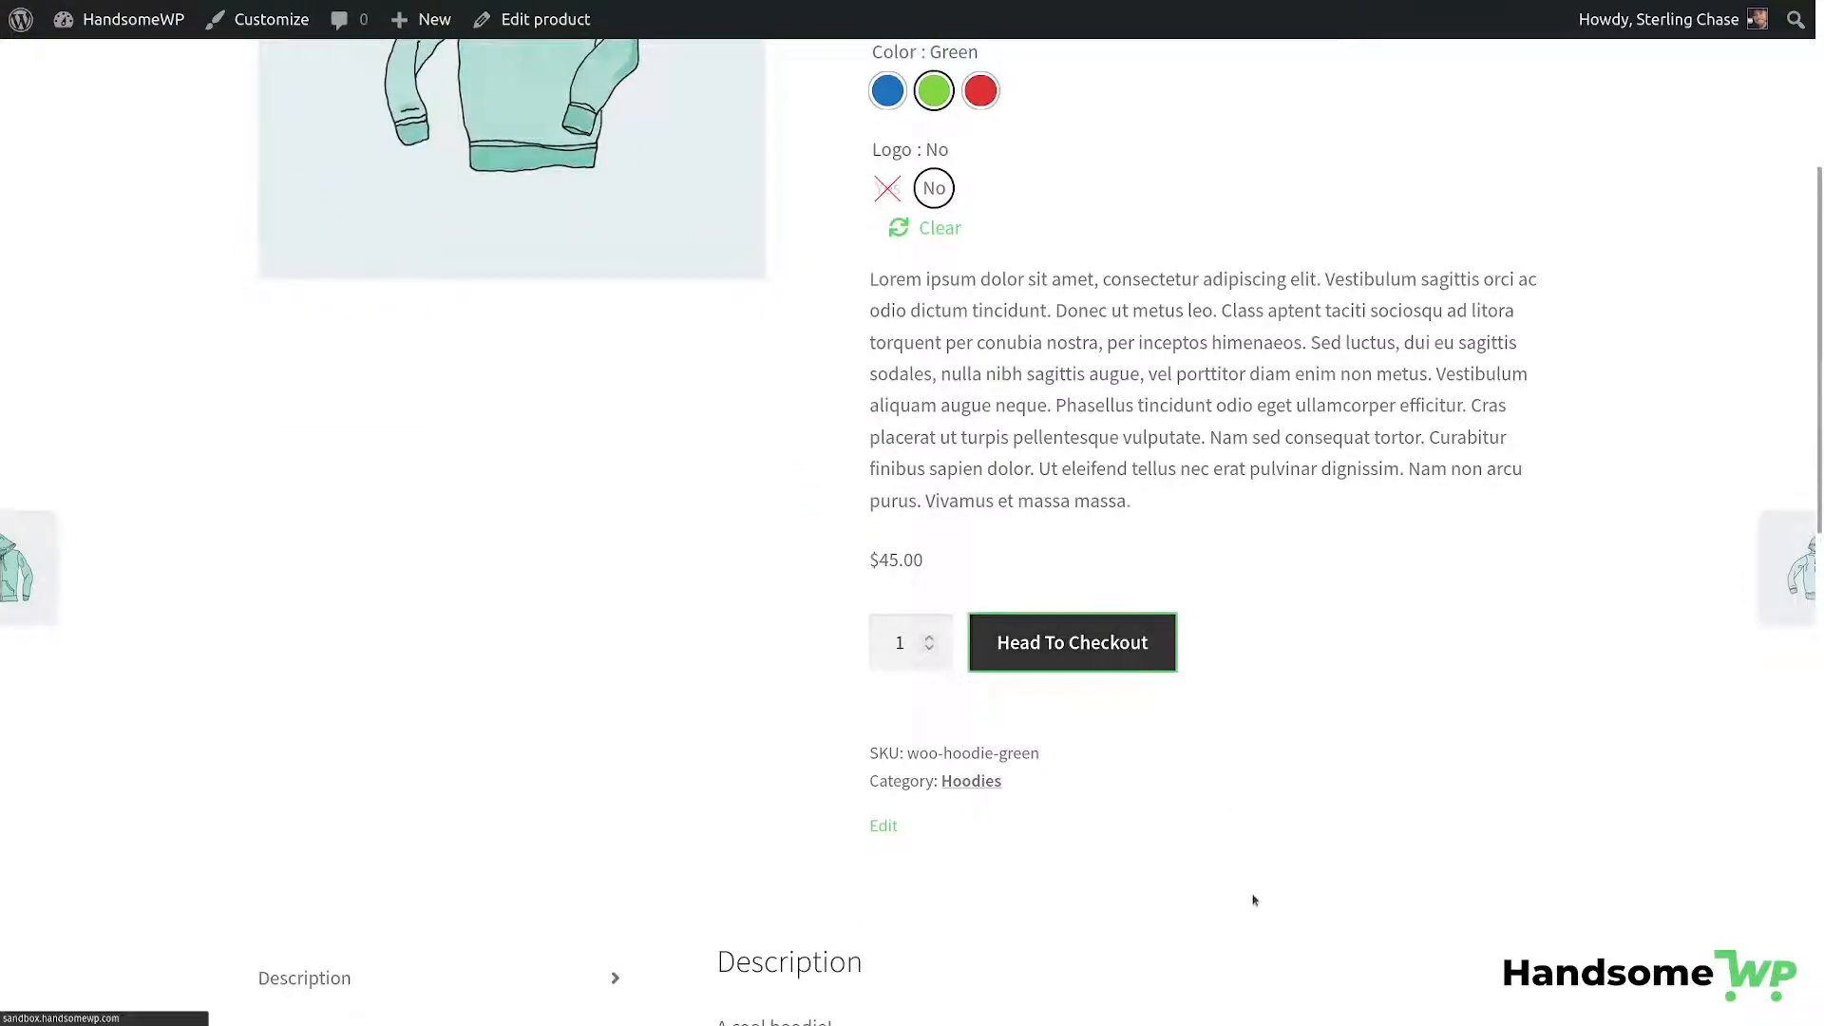
left_click(1071, 642)
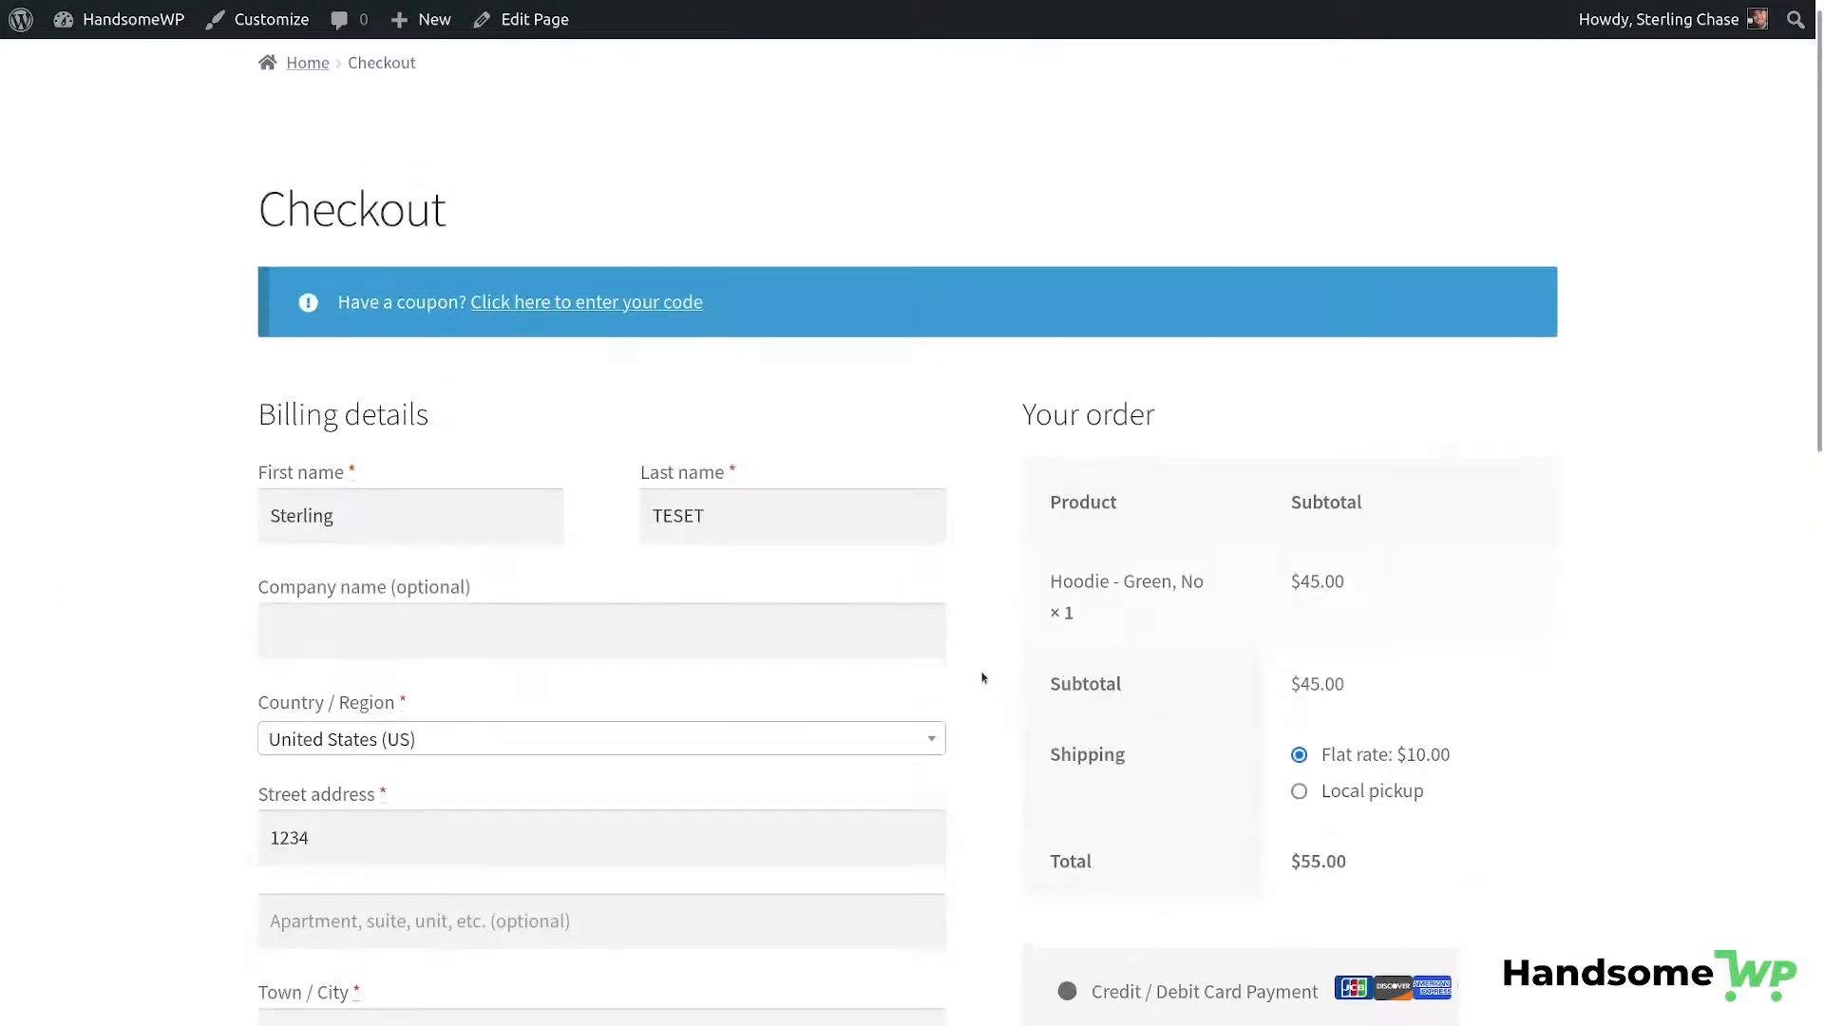
mouse_move(1058, 469)
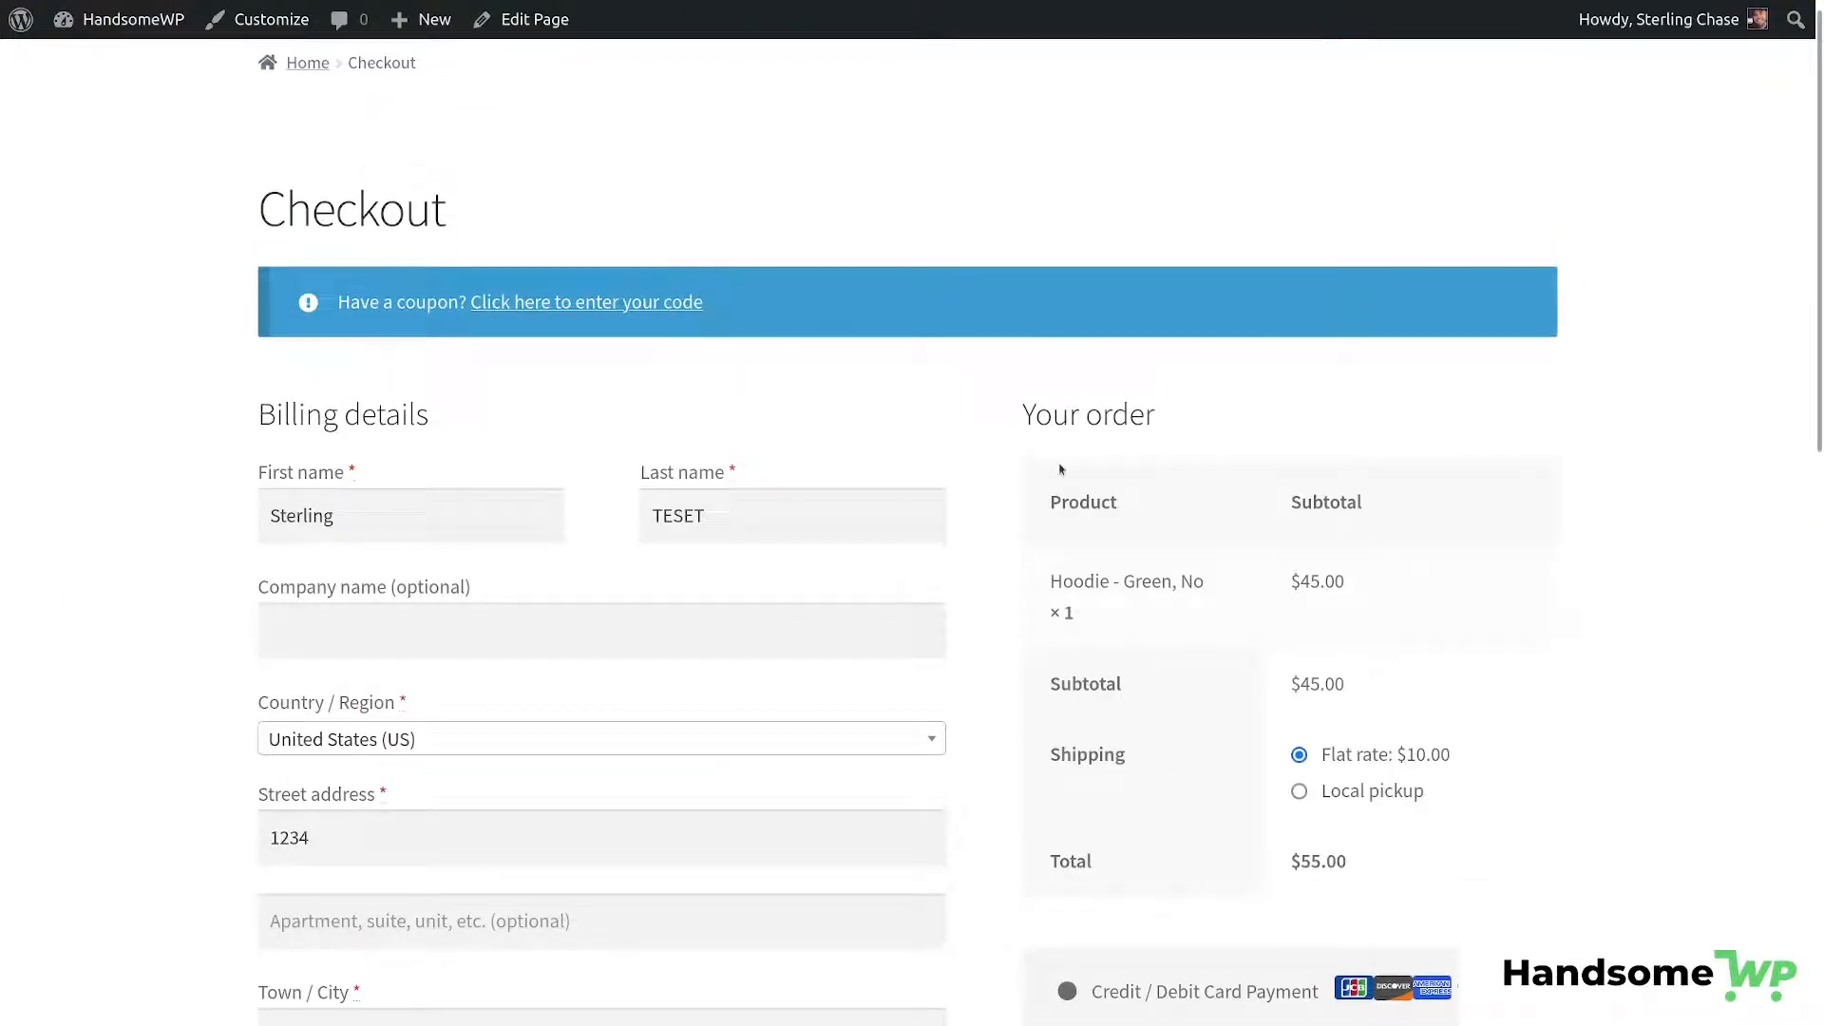
scroll("down", 3)
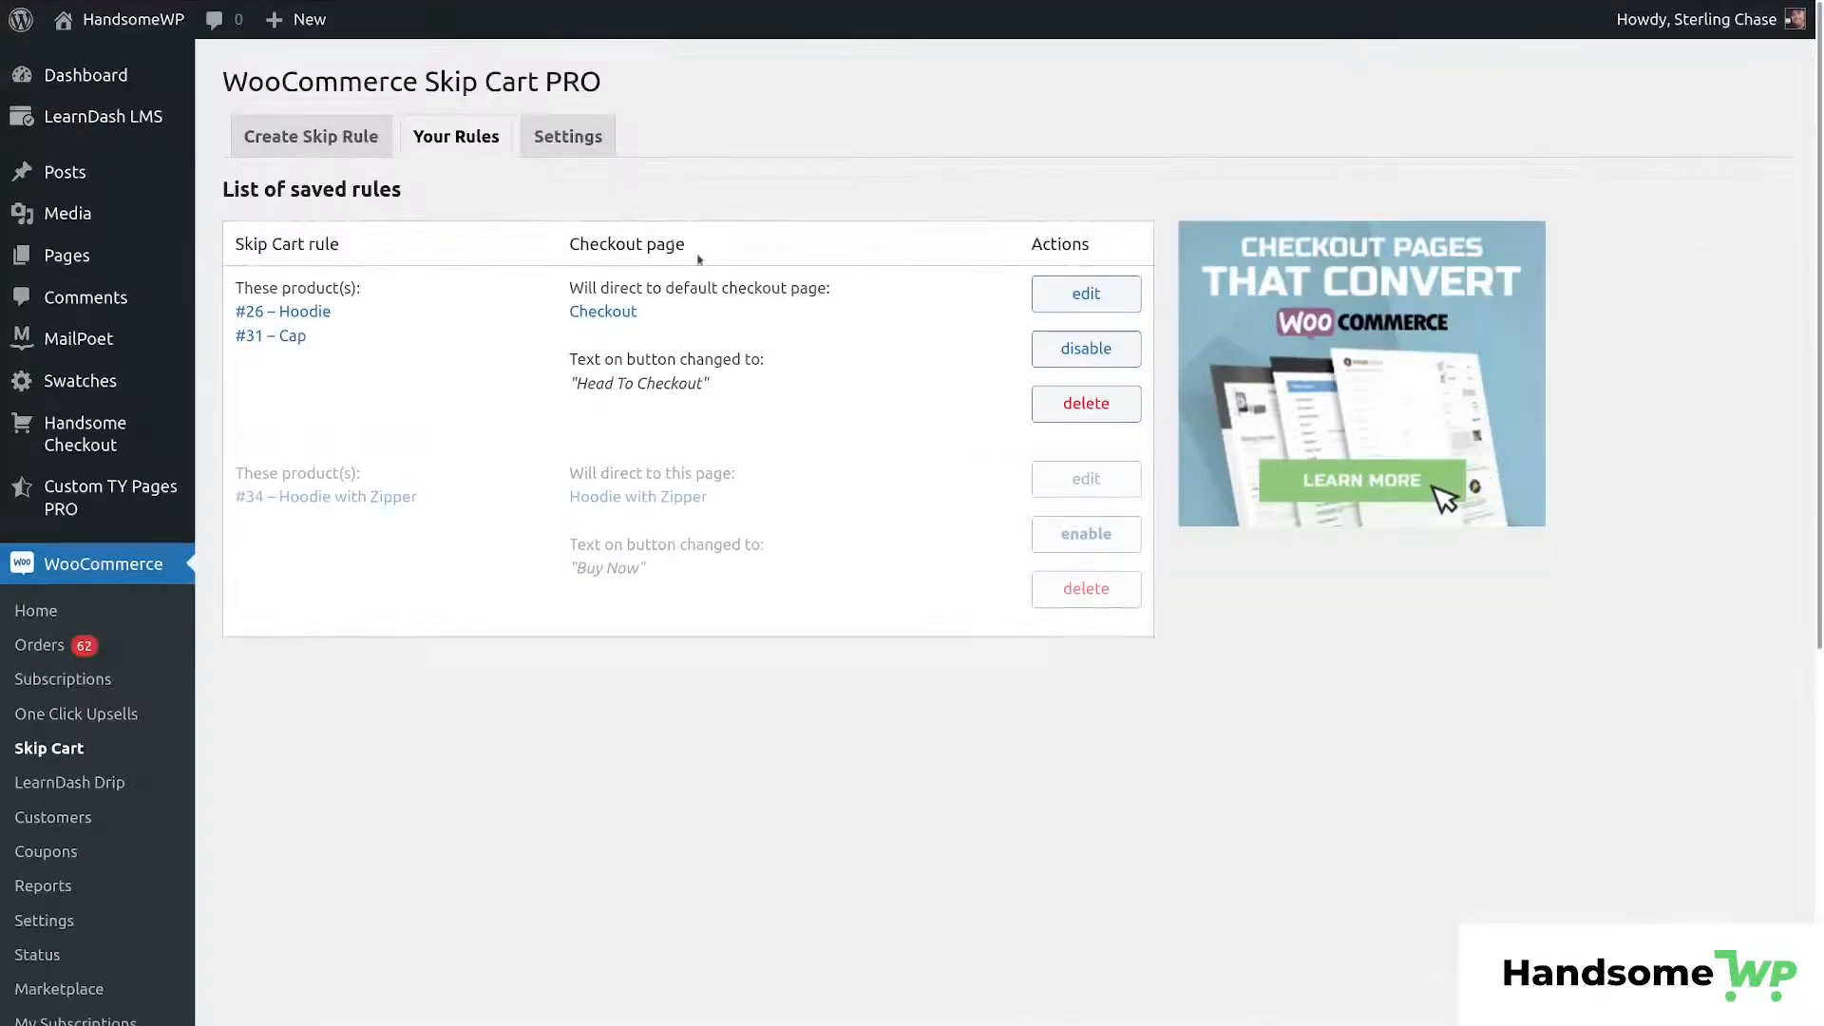
mouse_move(1018, 224)
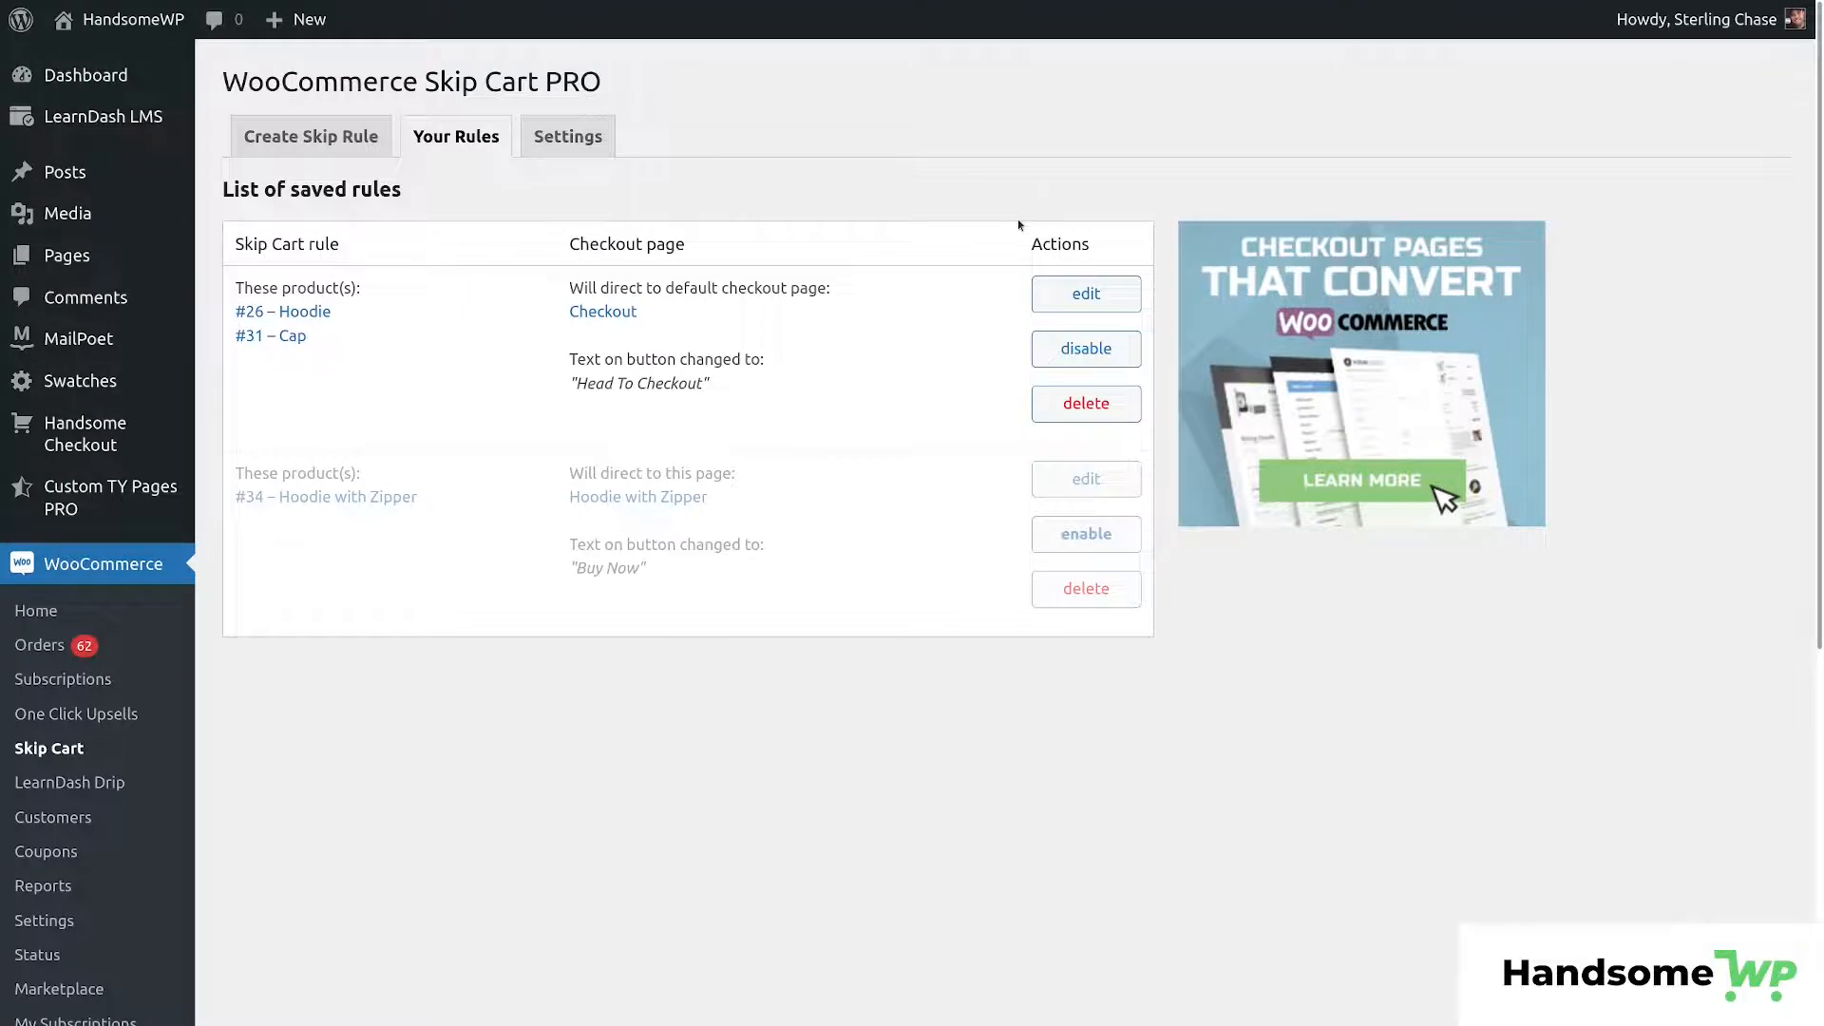
mouse_move(384, 497)
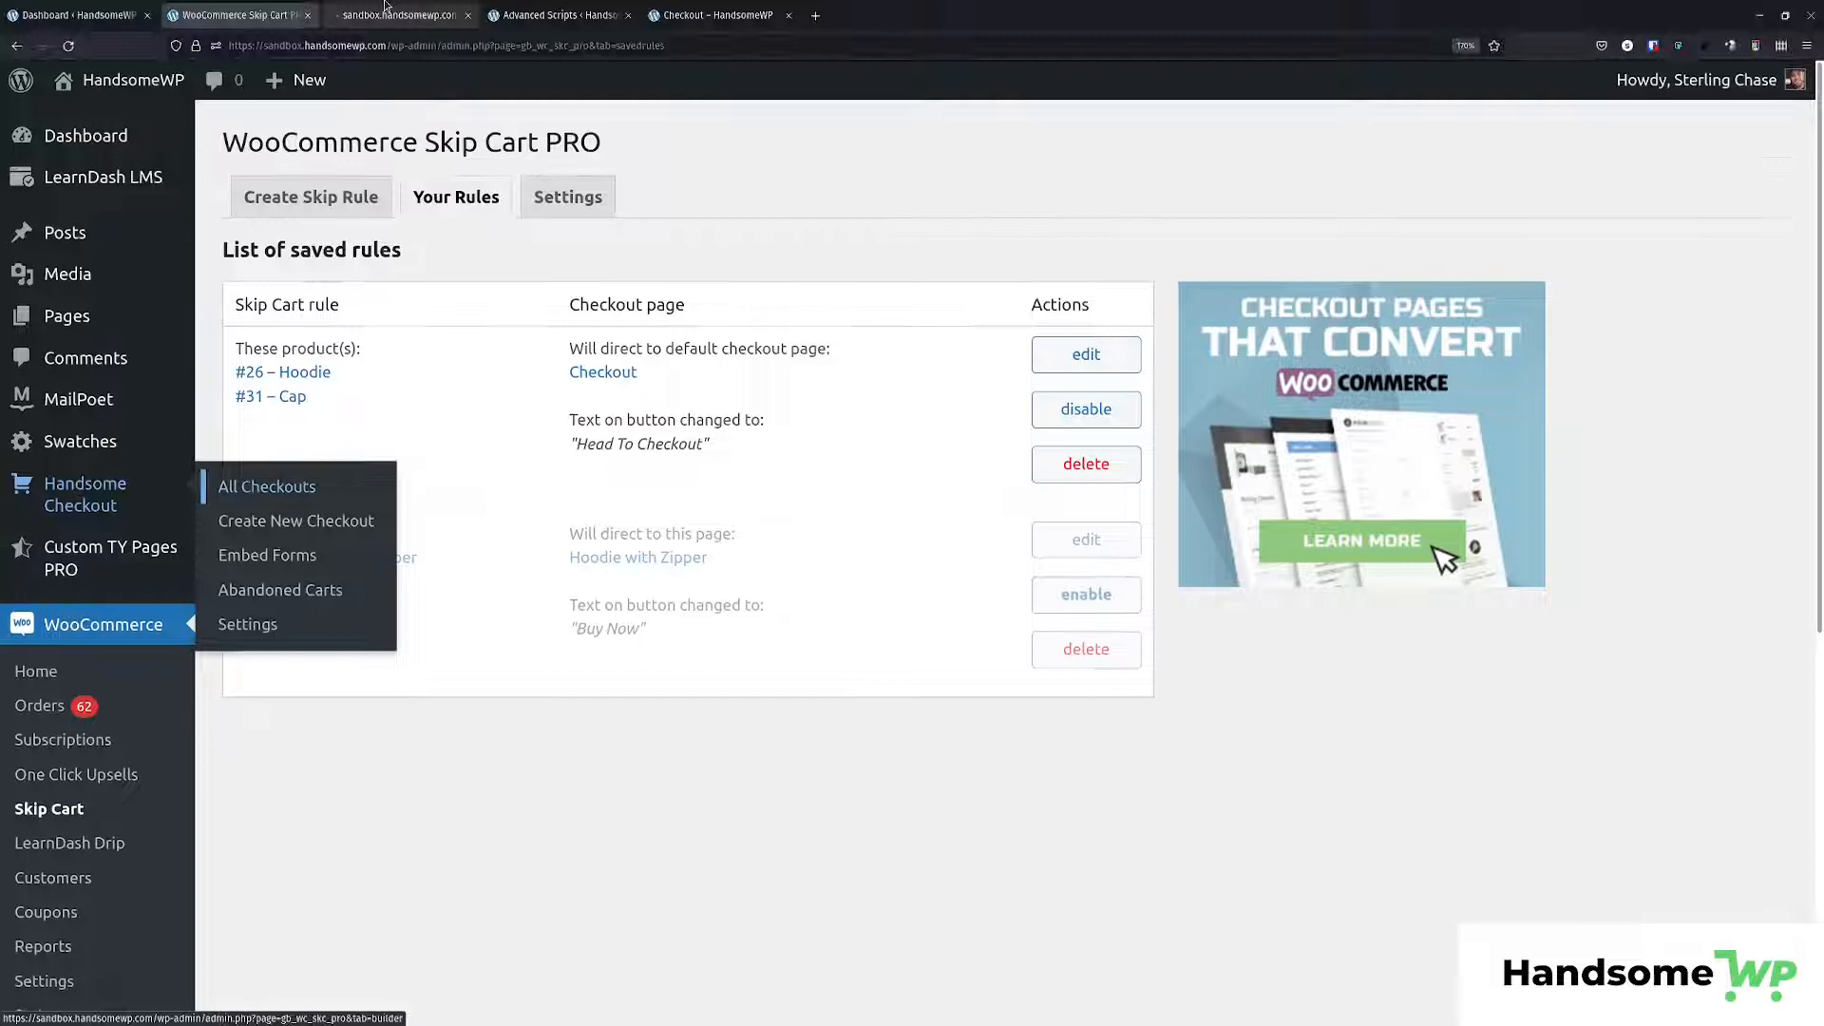
Preview the My Handsome Checkout page through its payment step, then return to All Checkouts.
left_click(266, 487)
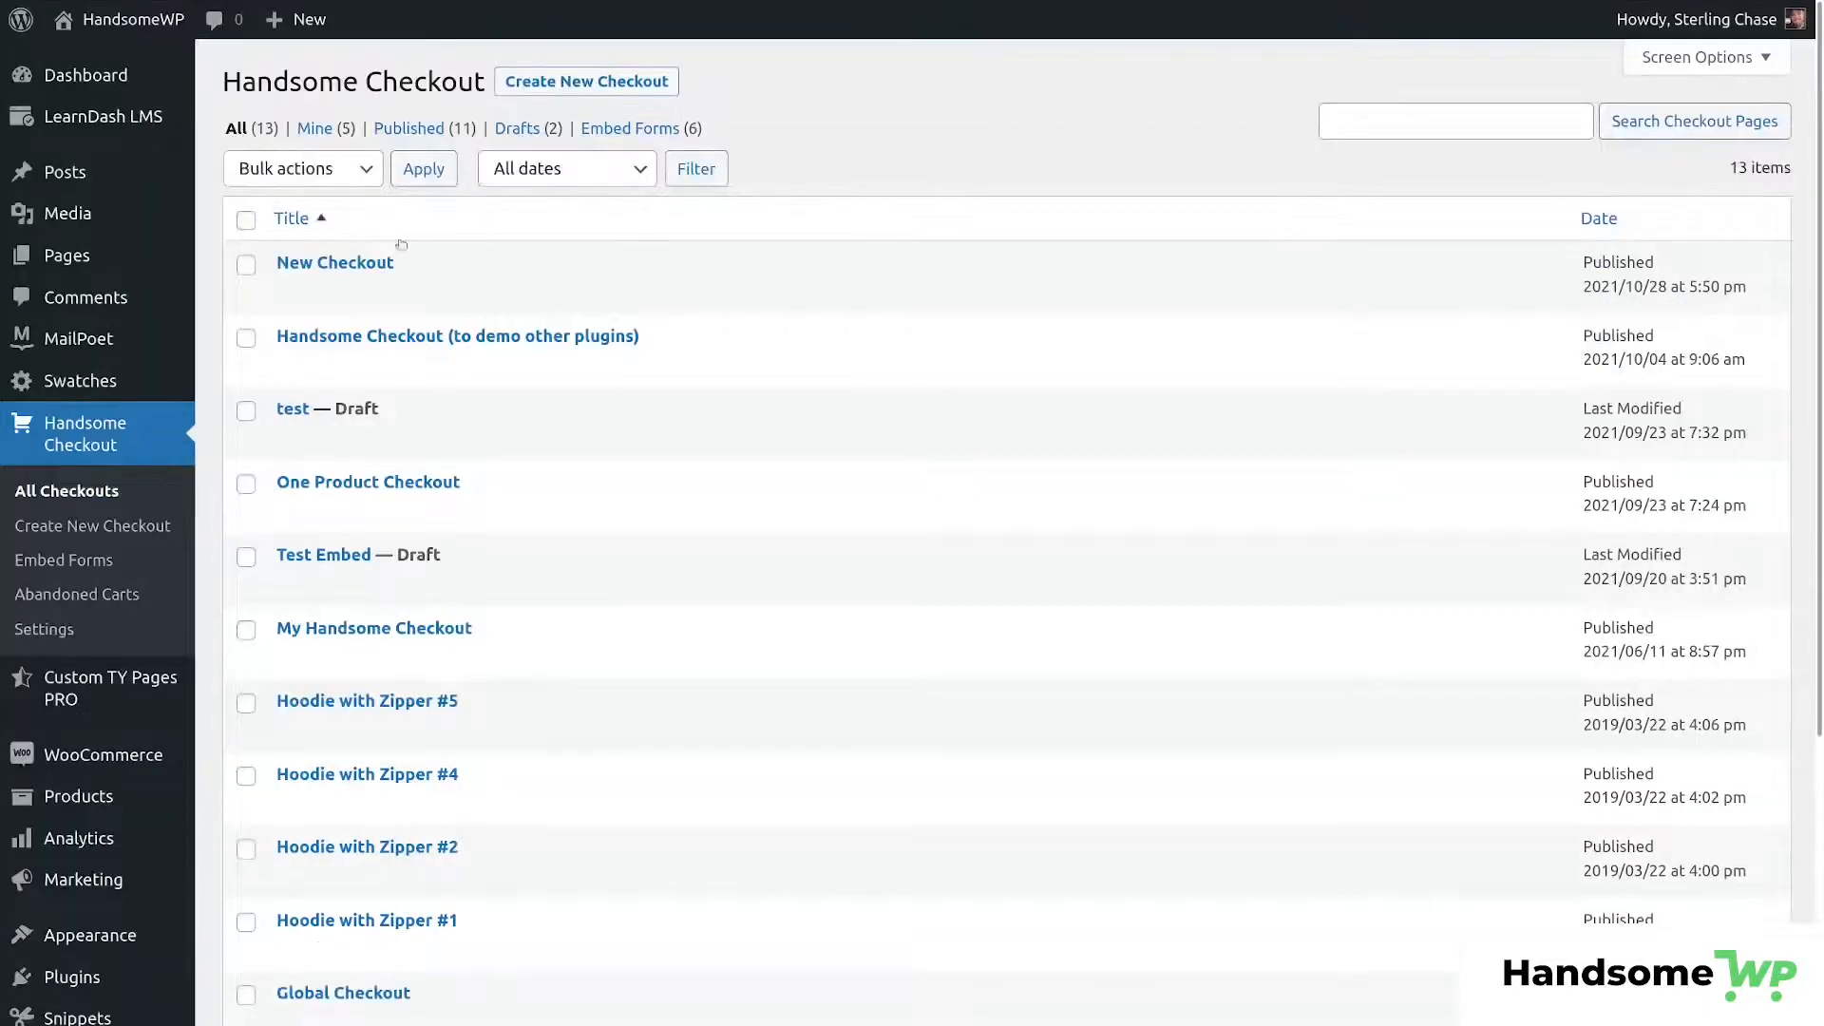
scroll("down", 3)
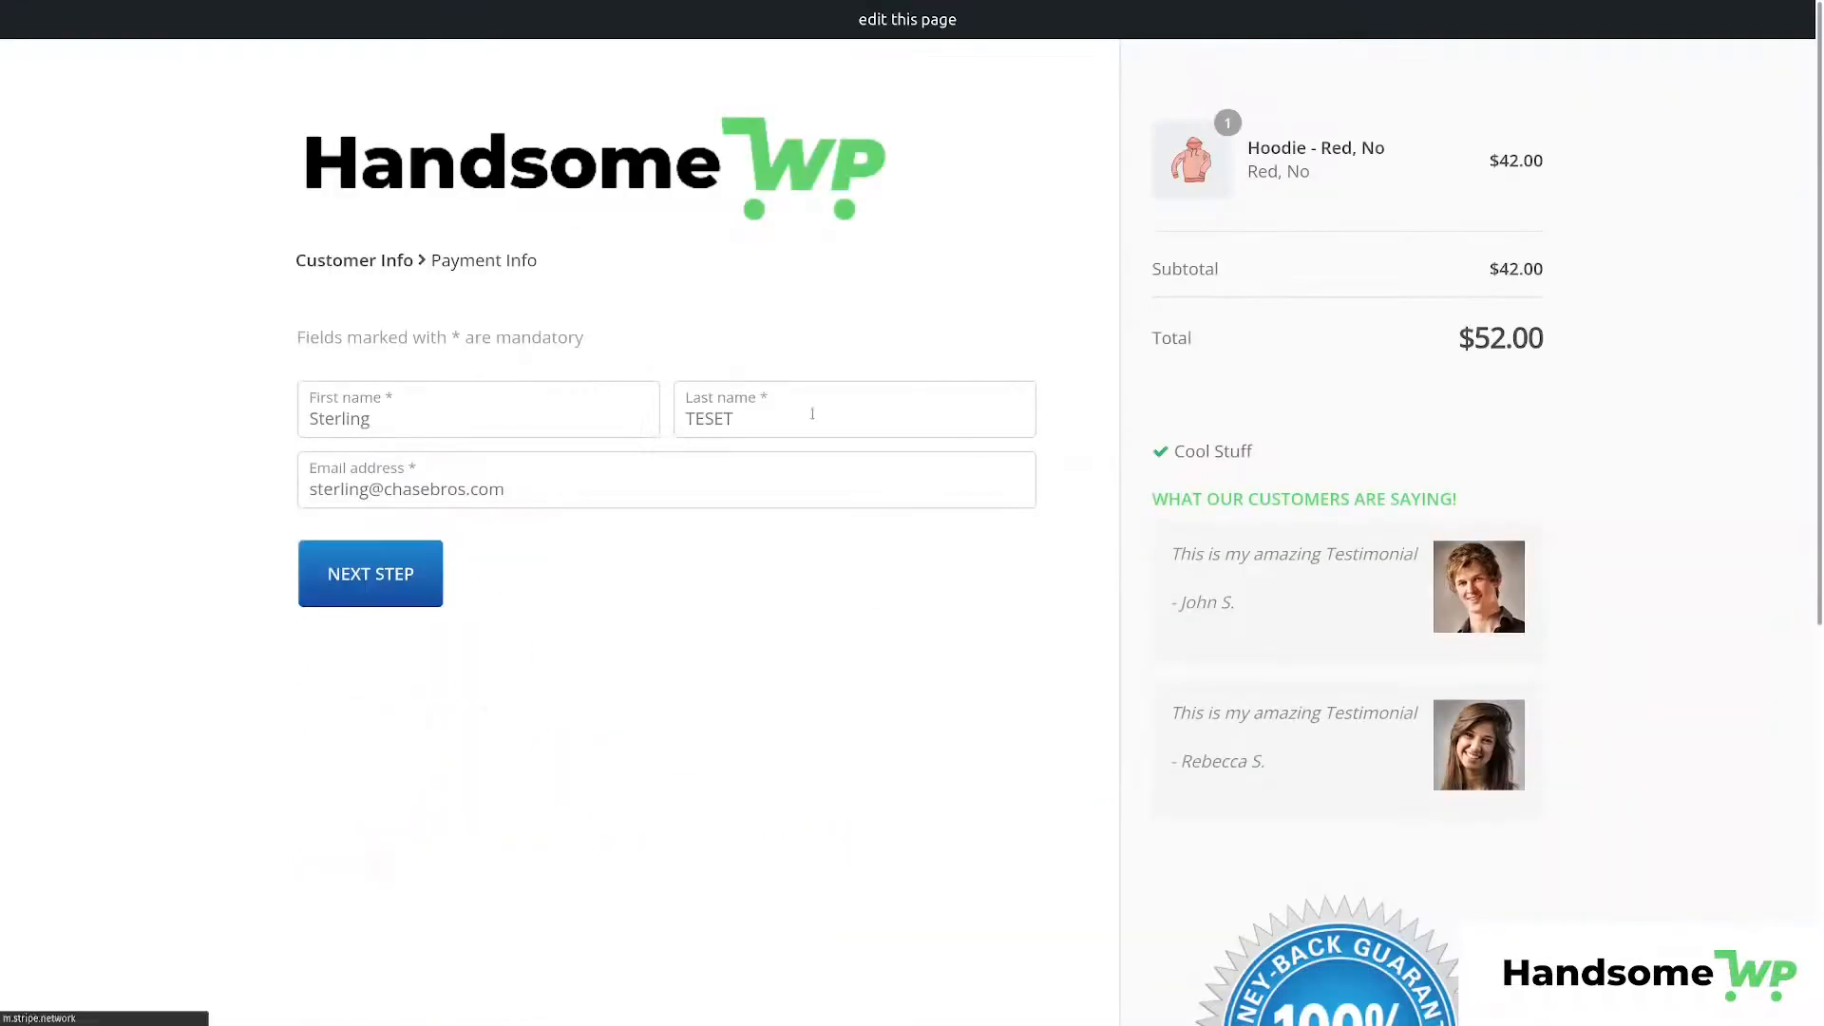
left_click(368, 574)
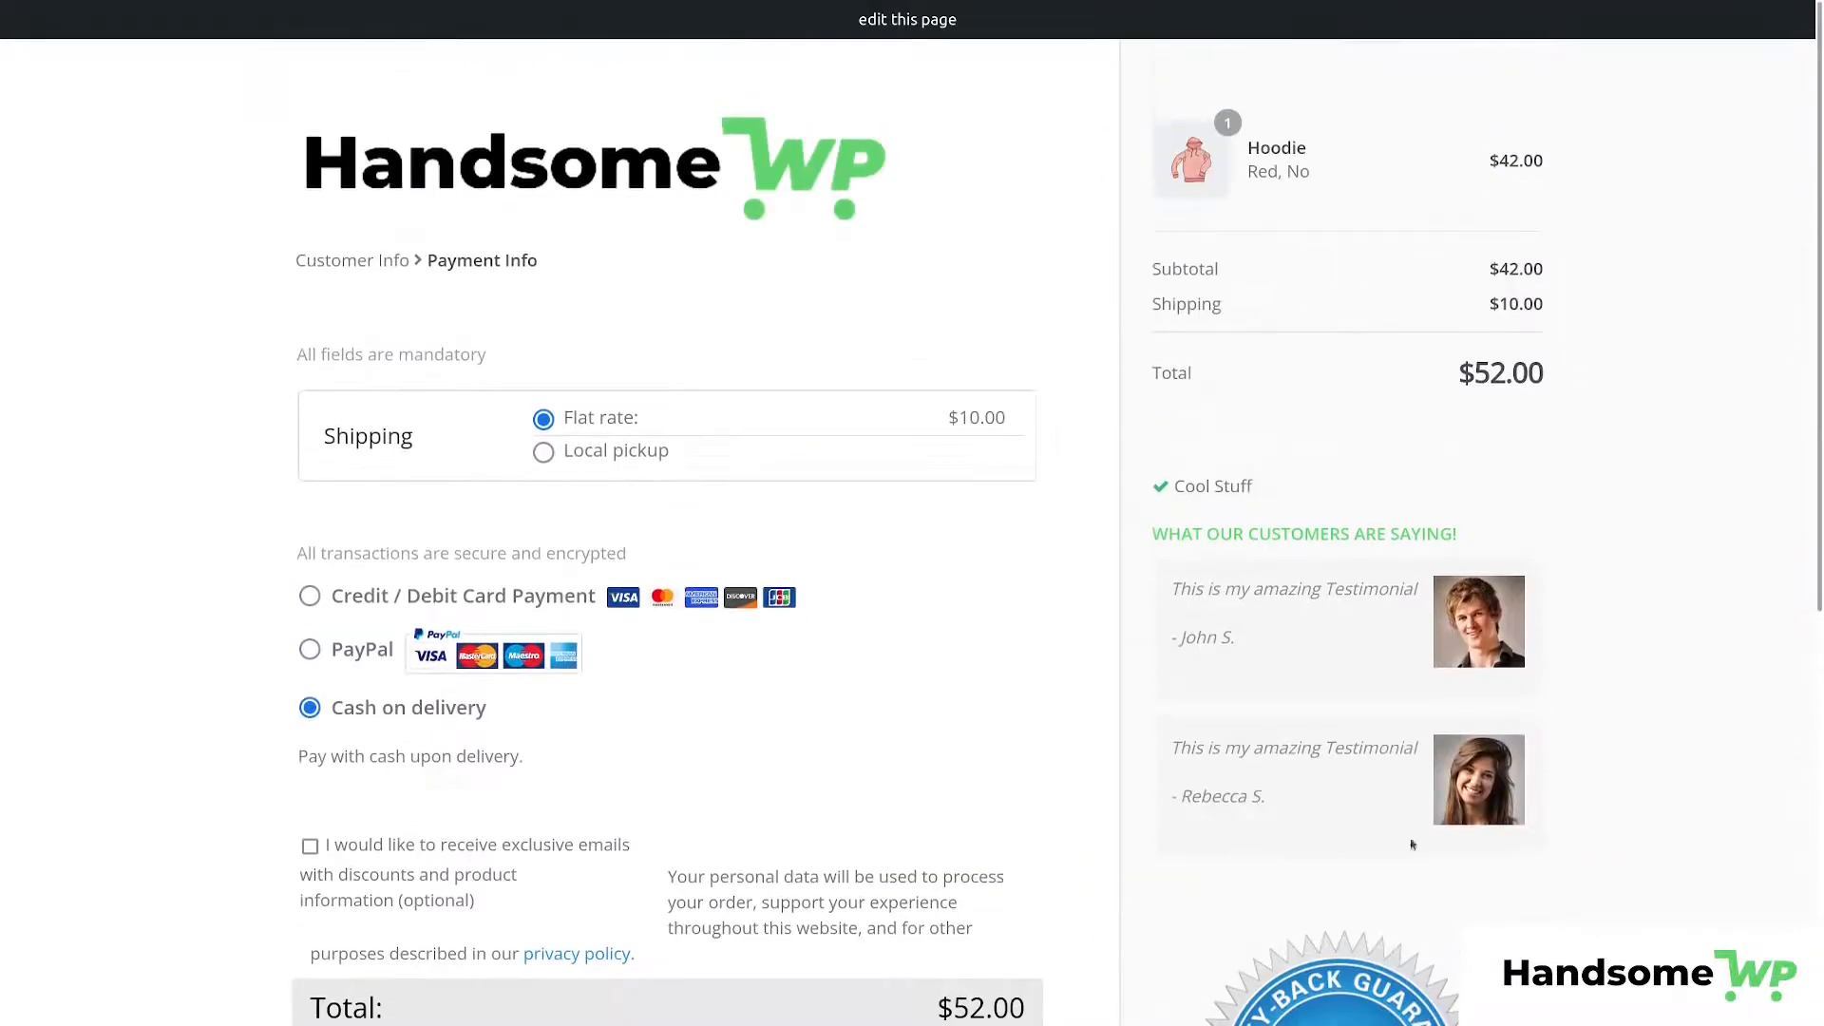
mouse_move(972, 733)
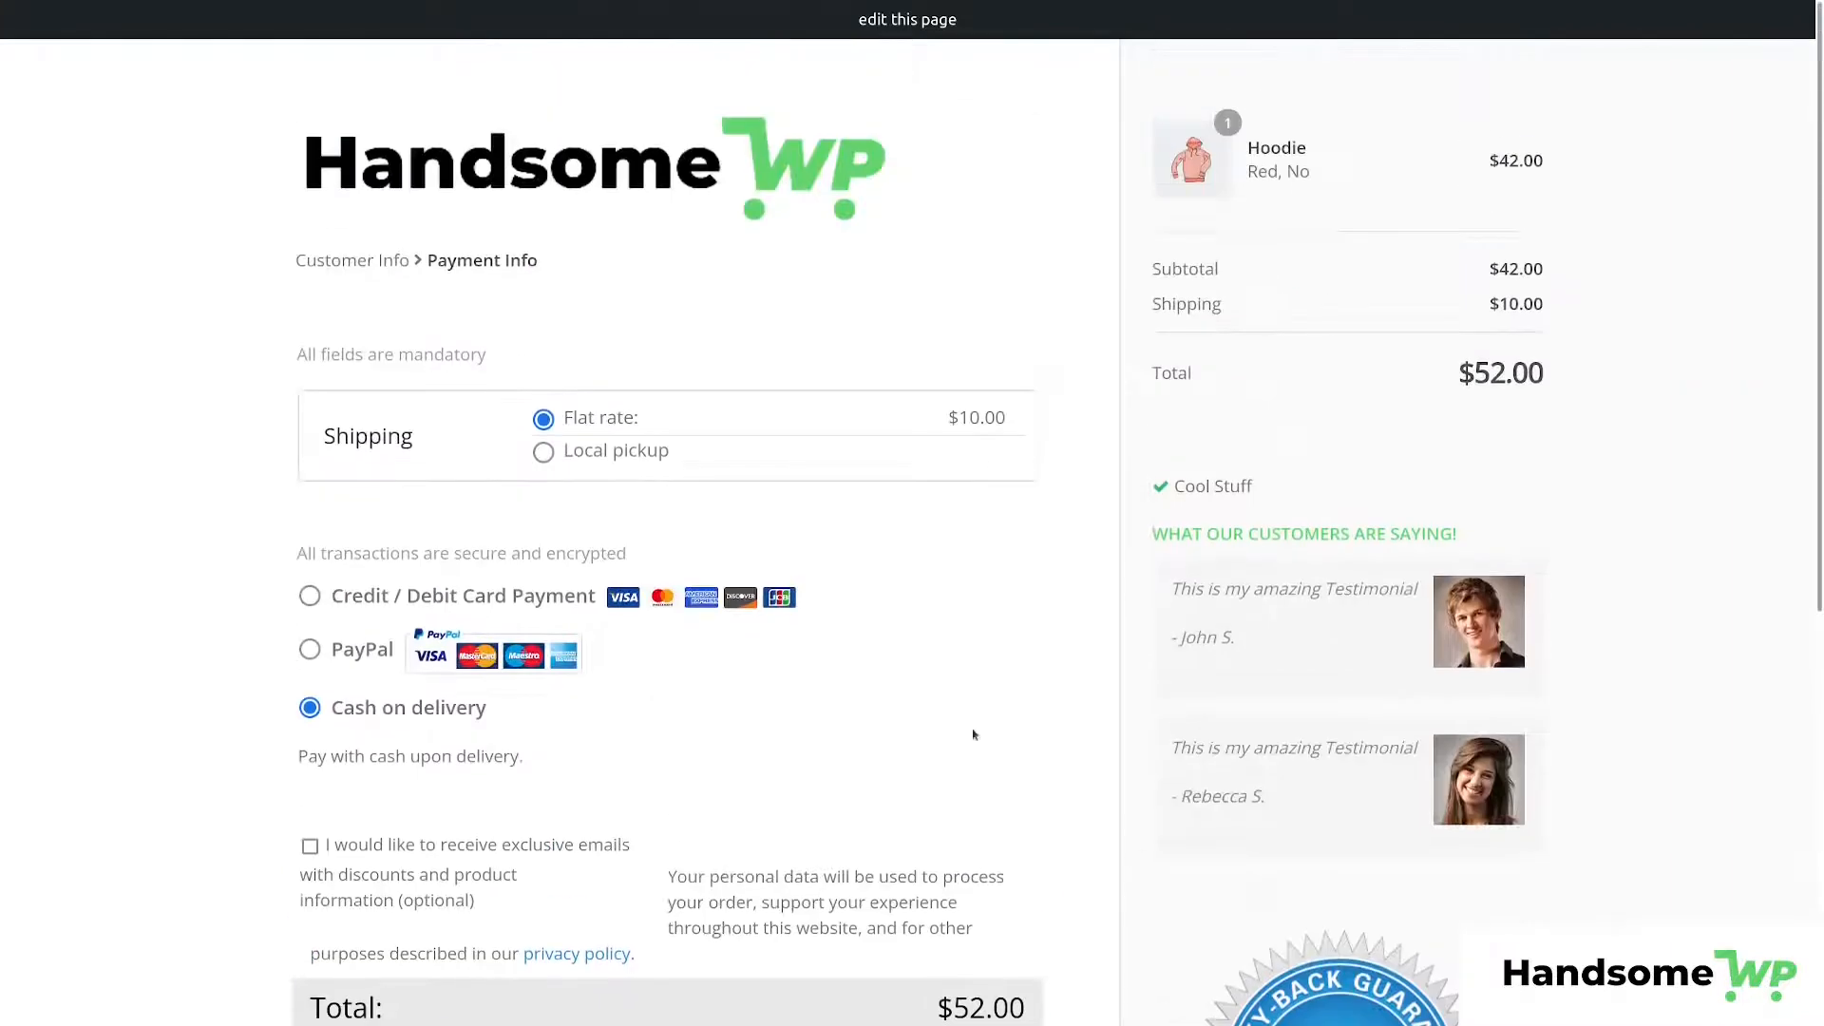
scroll("down", 3)
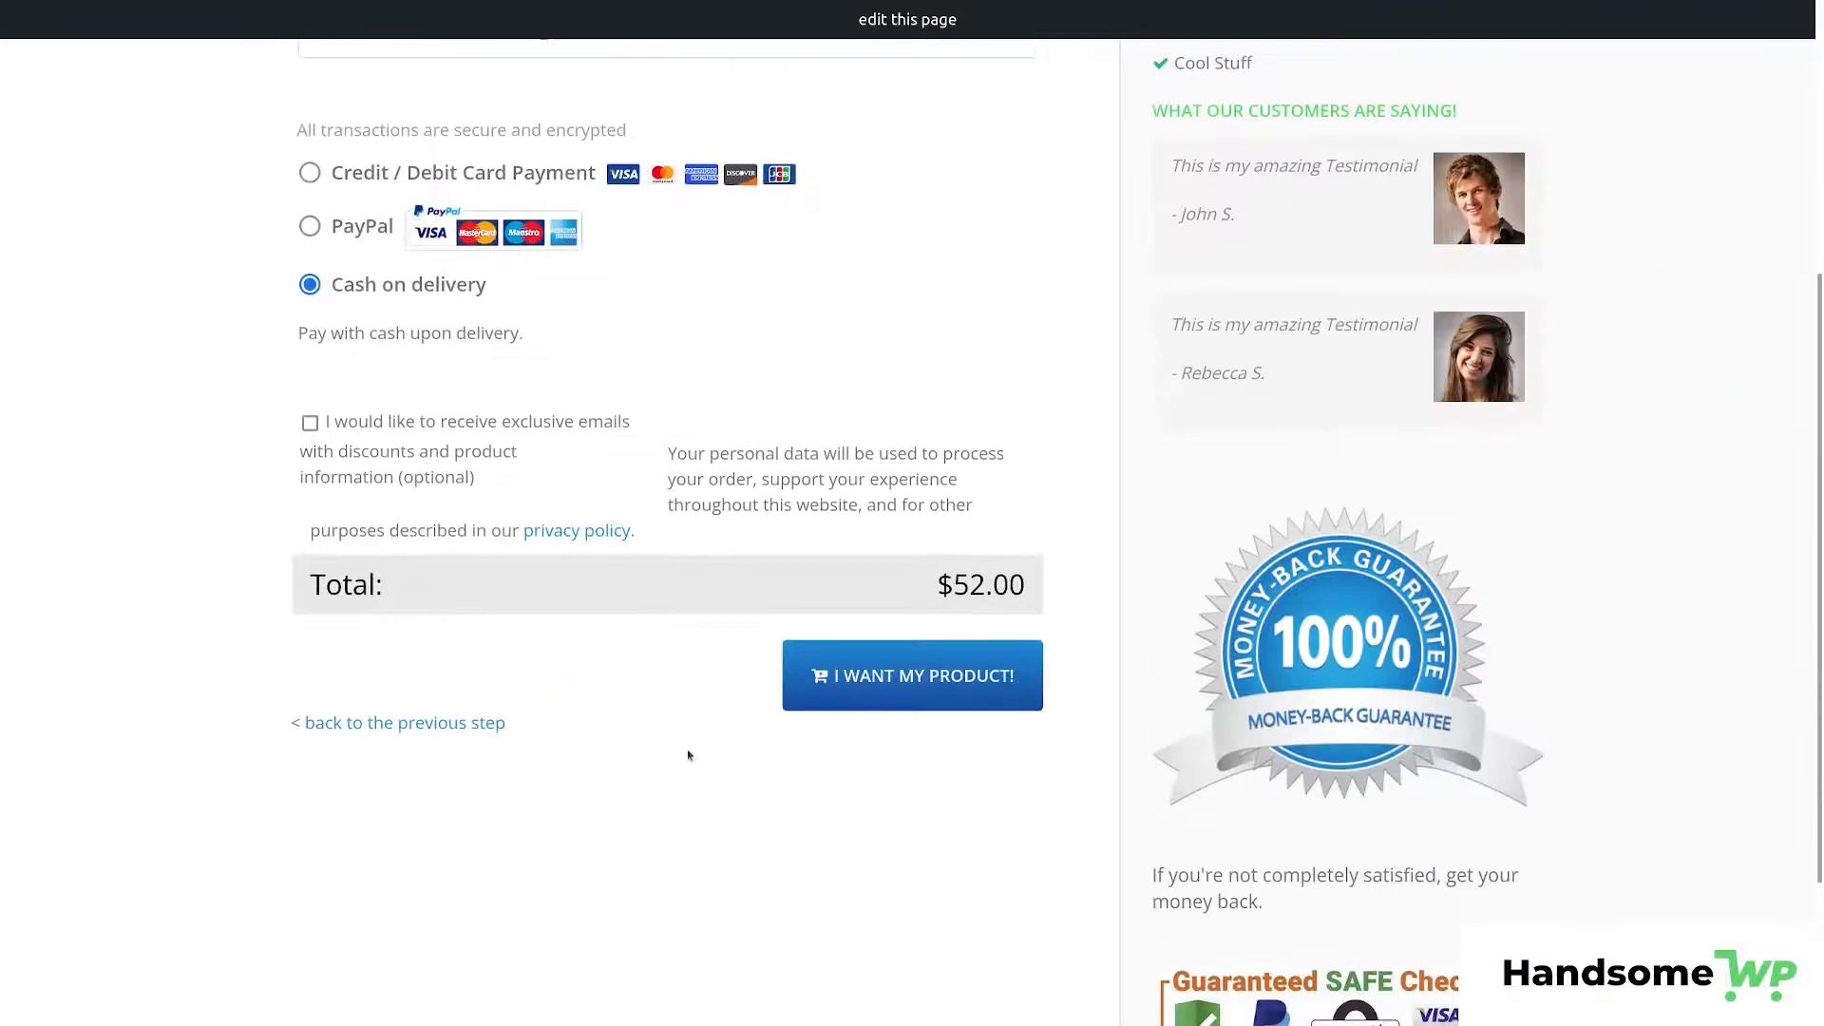
left_click(397, 722)
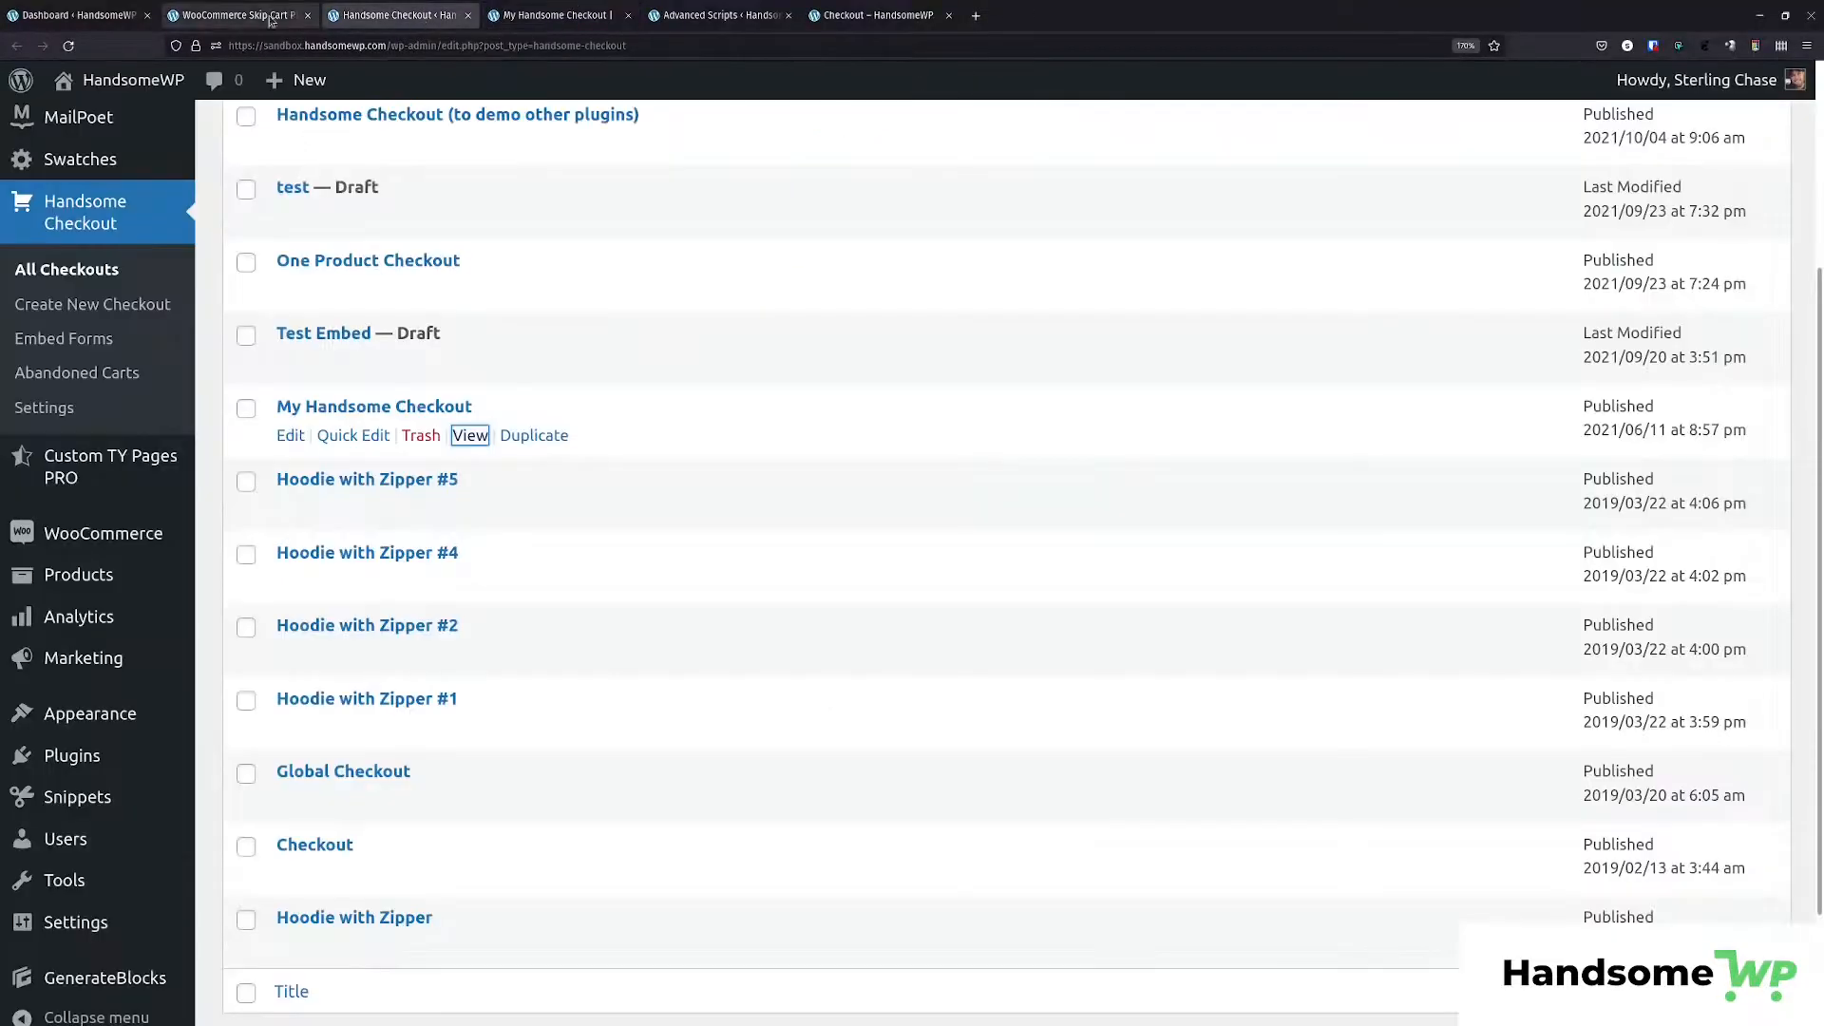
Edit the rule to target only Hoodie, send to My Handsome Checkout with button text 'Purchase', and save.
left_click(232, 15)
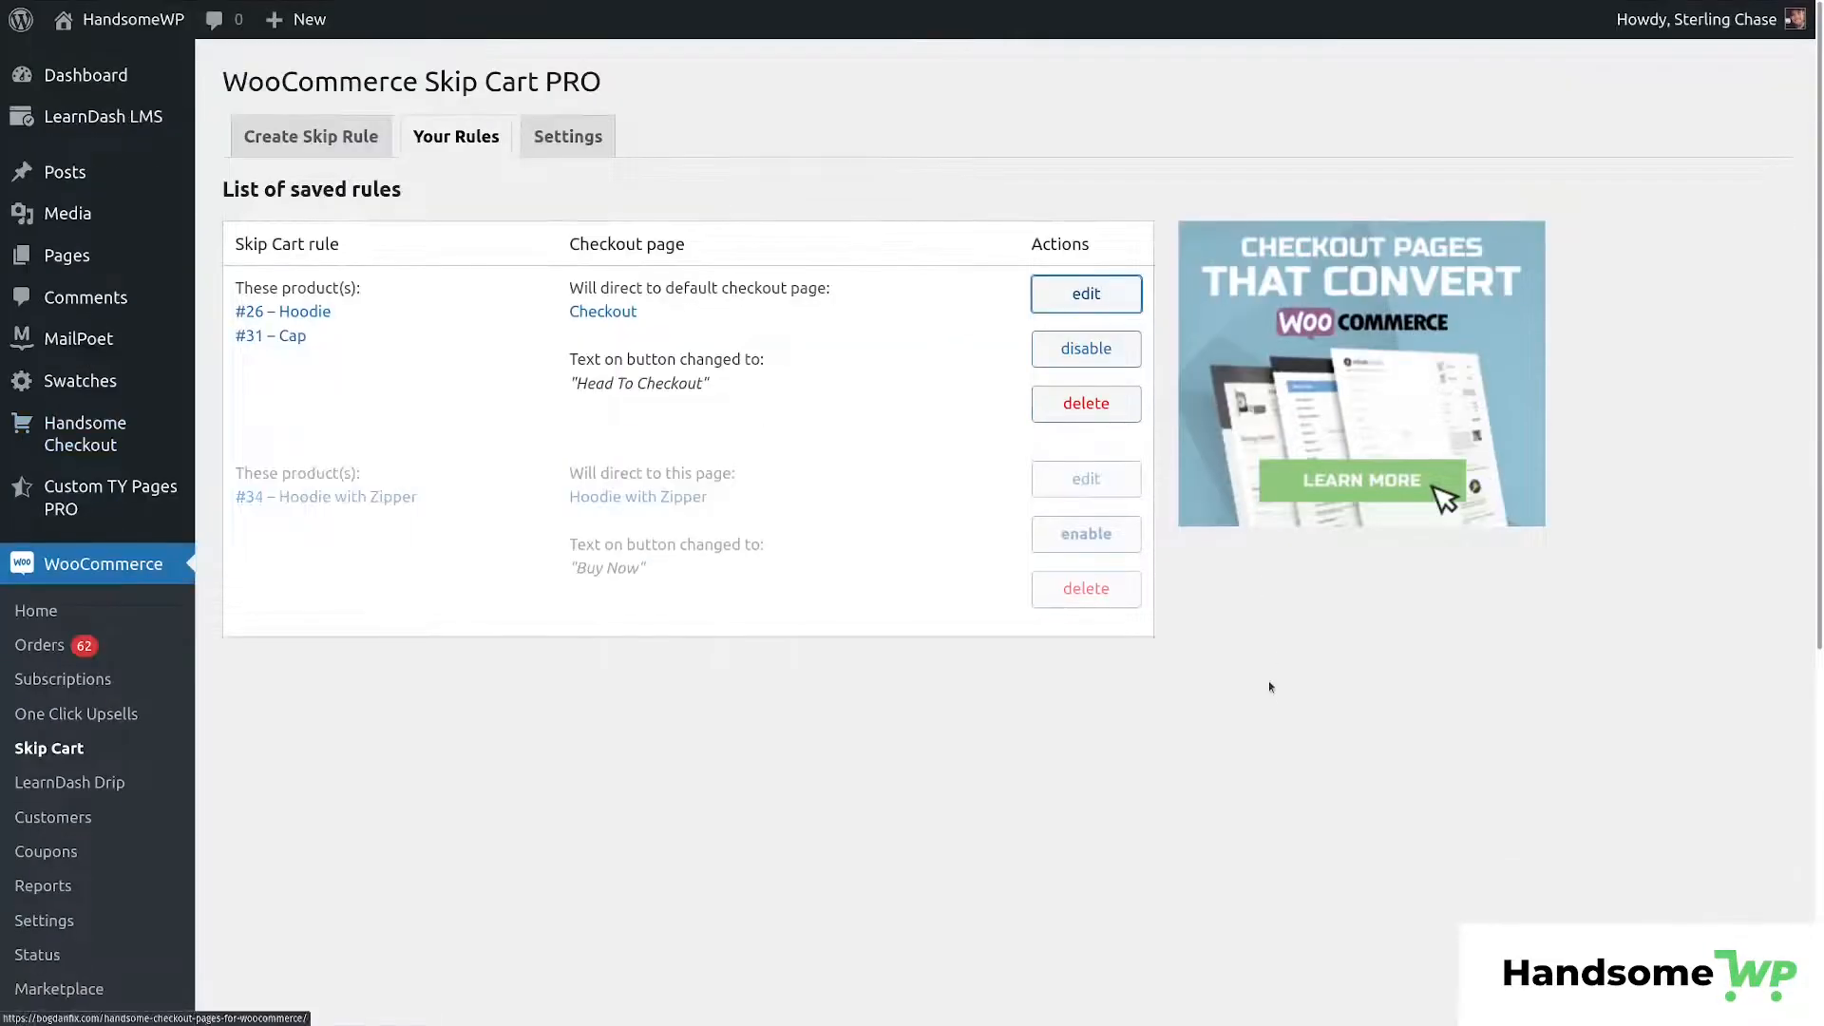
left_click(1083, 293)
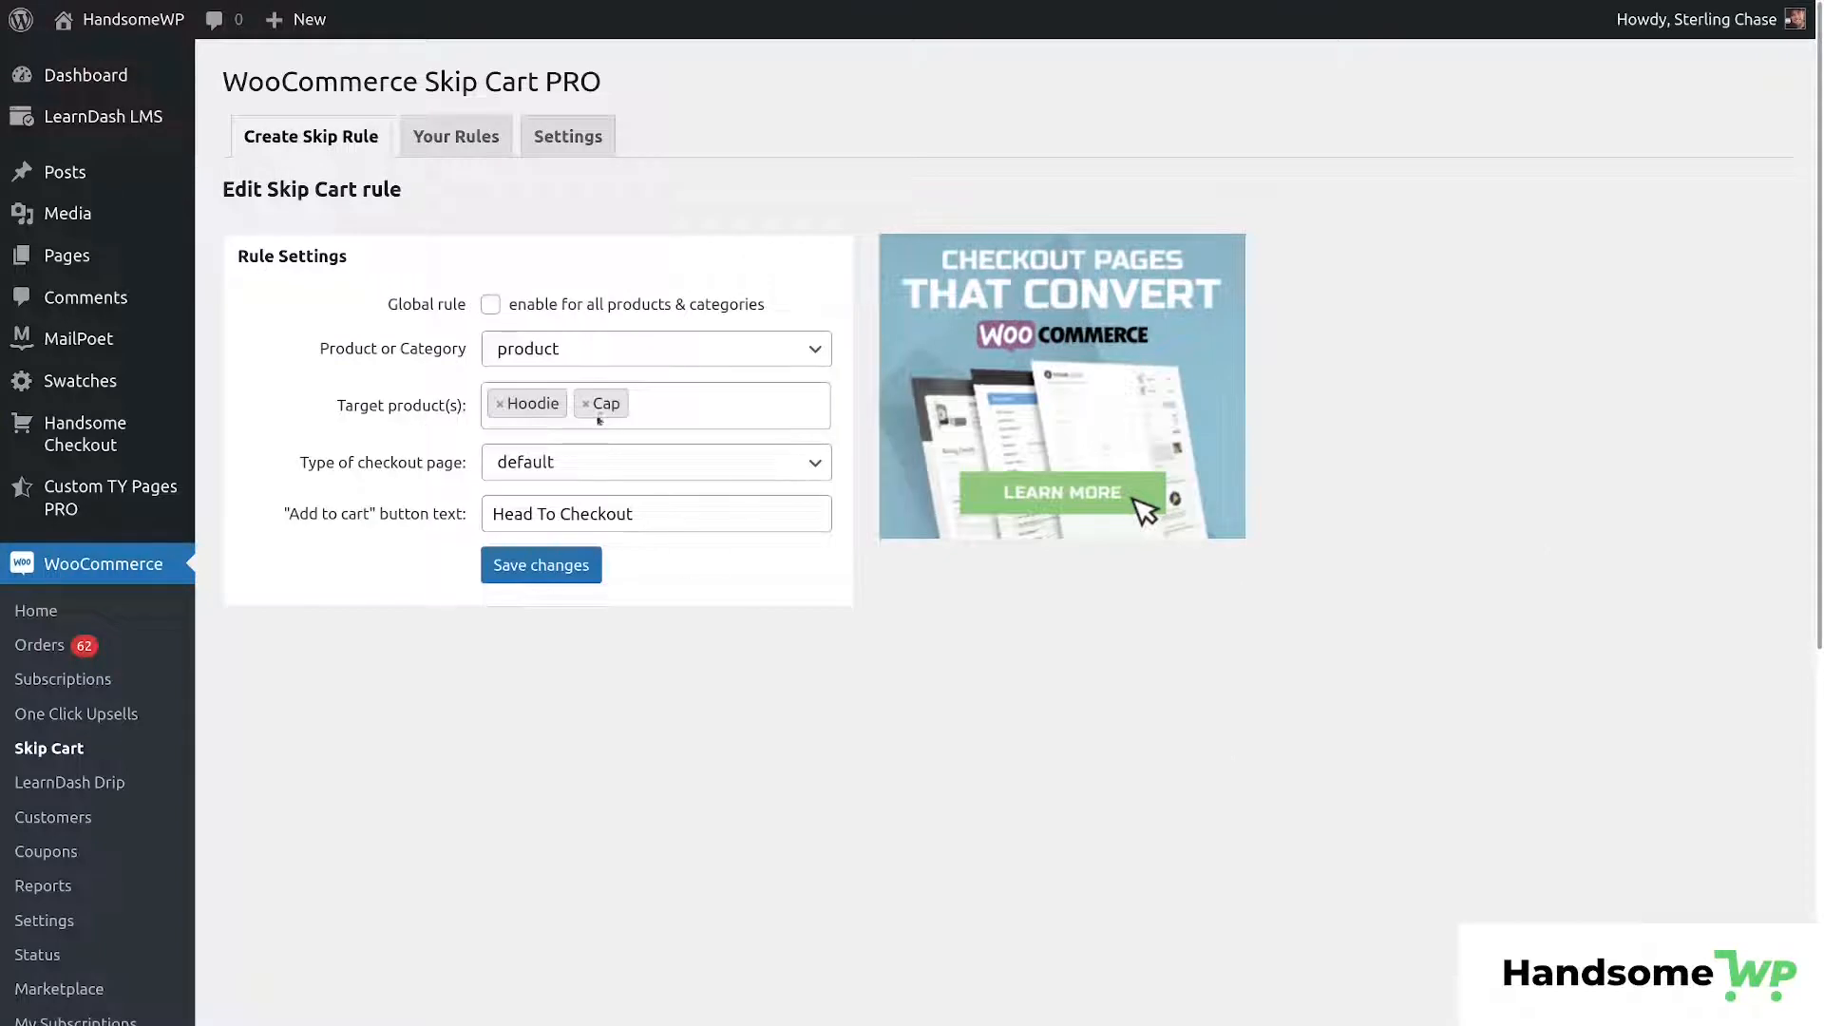
left_click(591, 403)
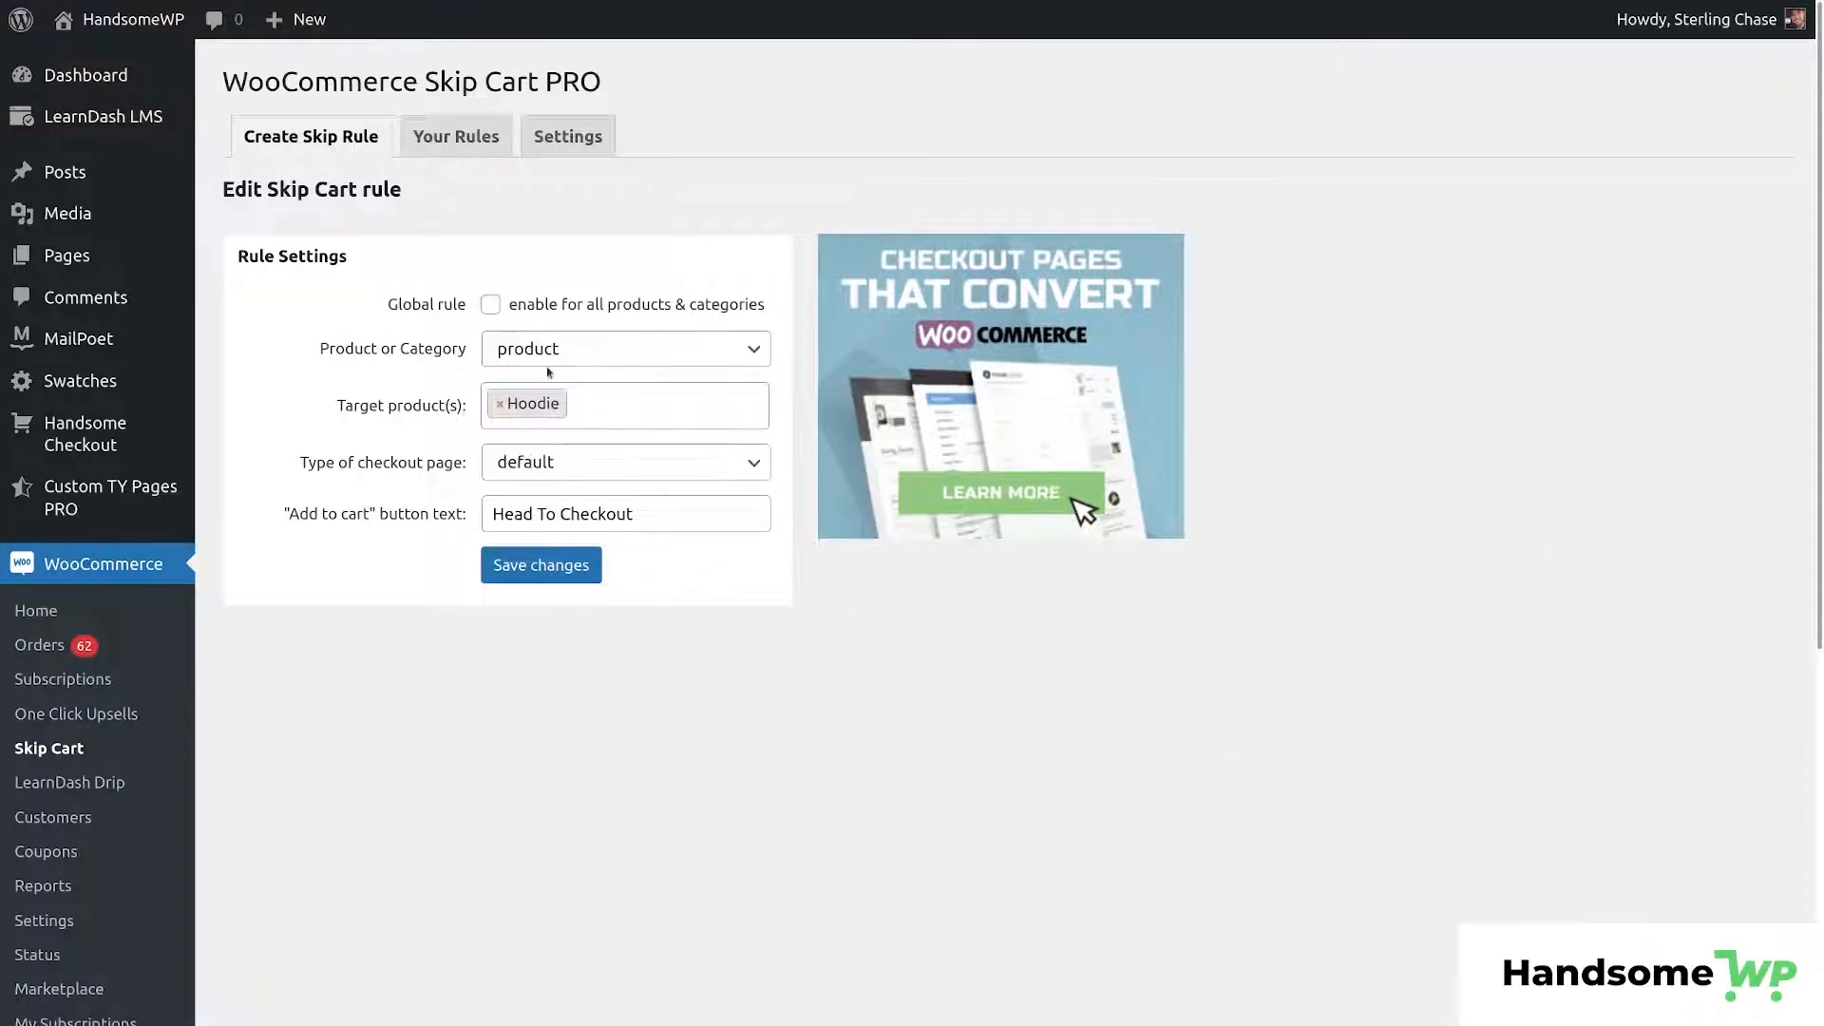
left_click(623, 462)
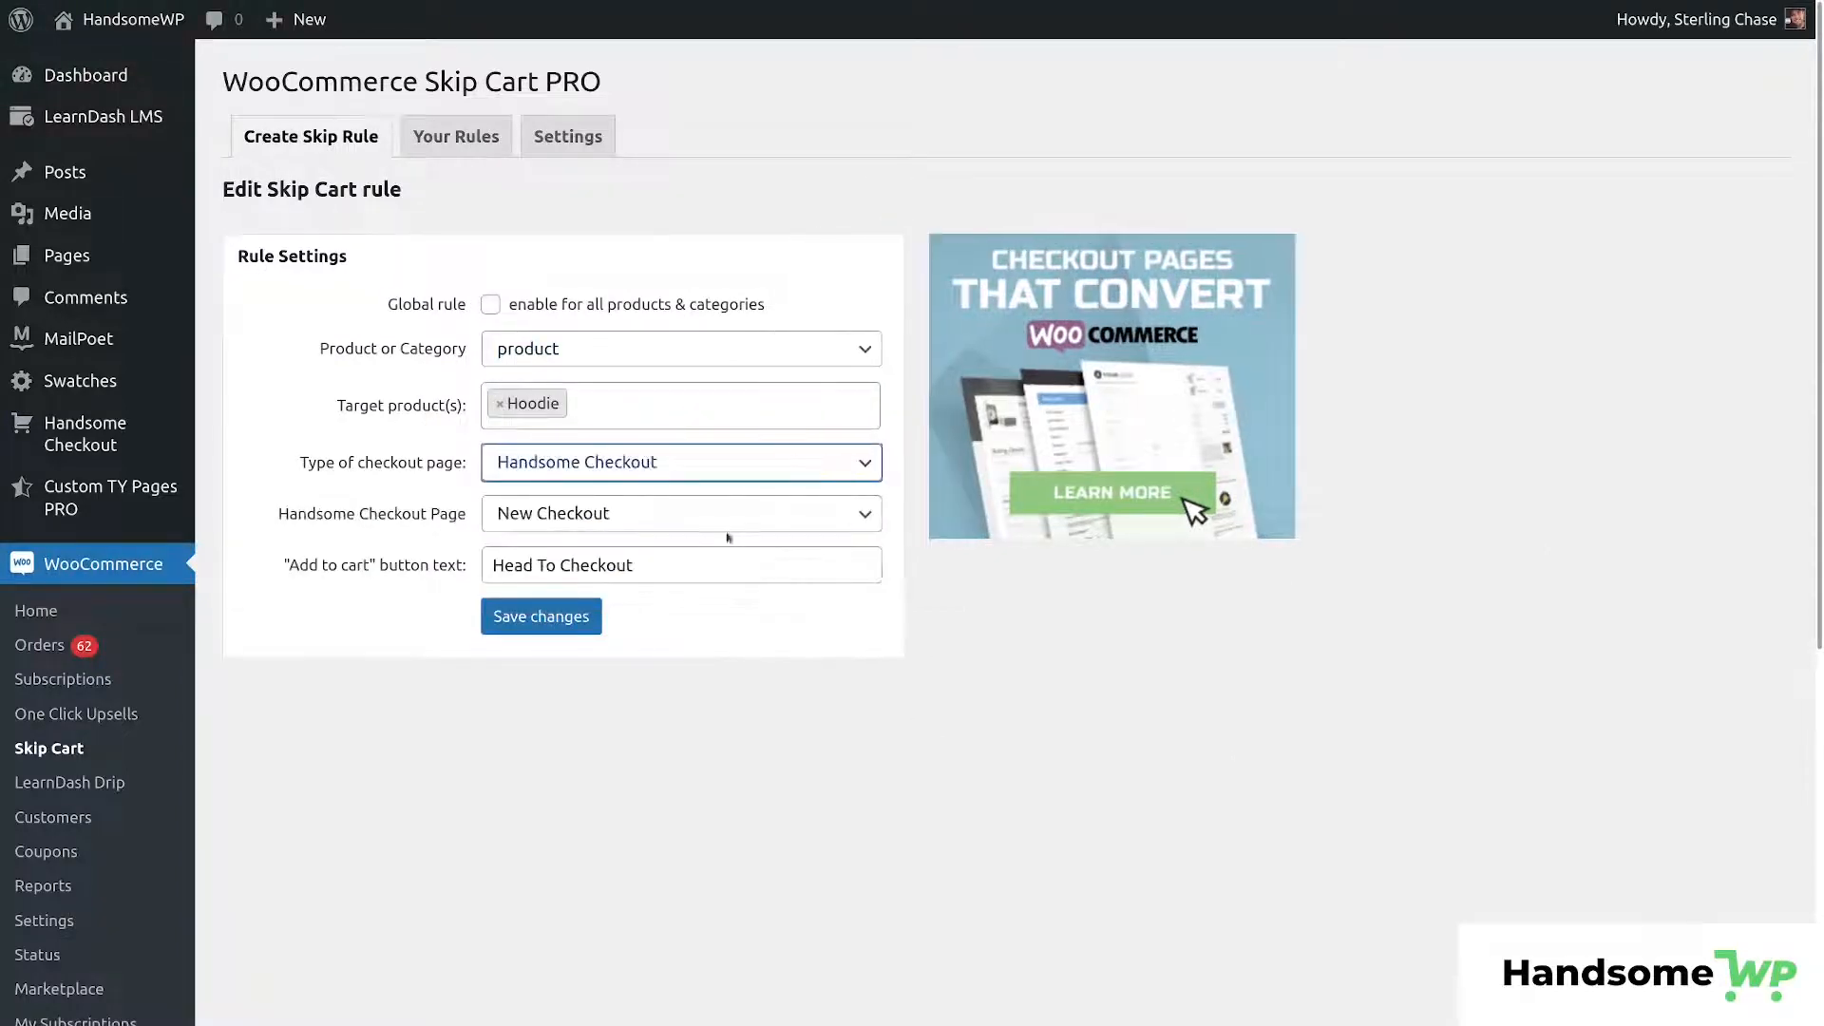
left_click(680, 512)
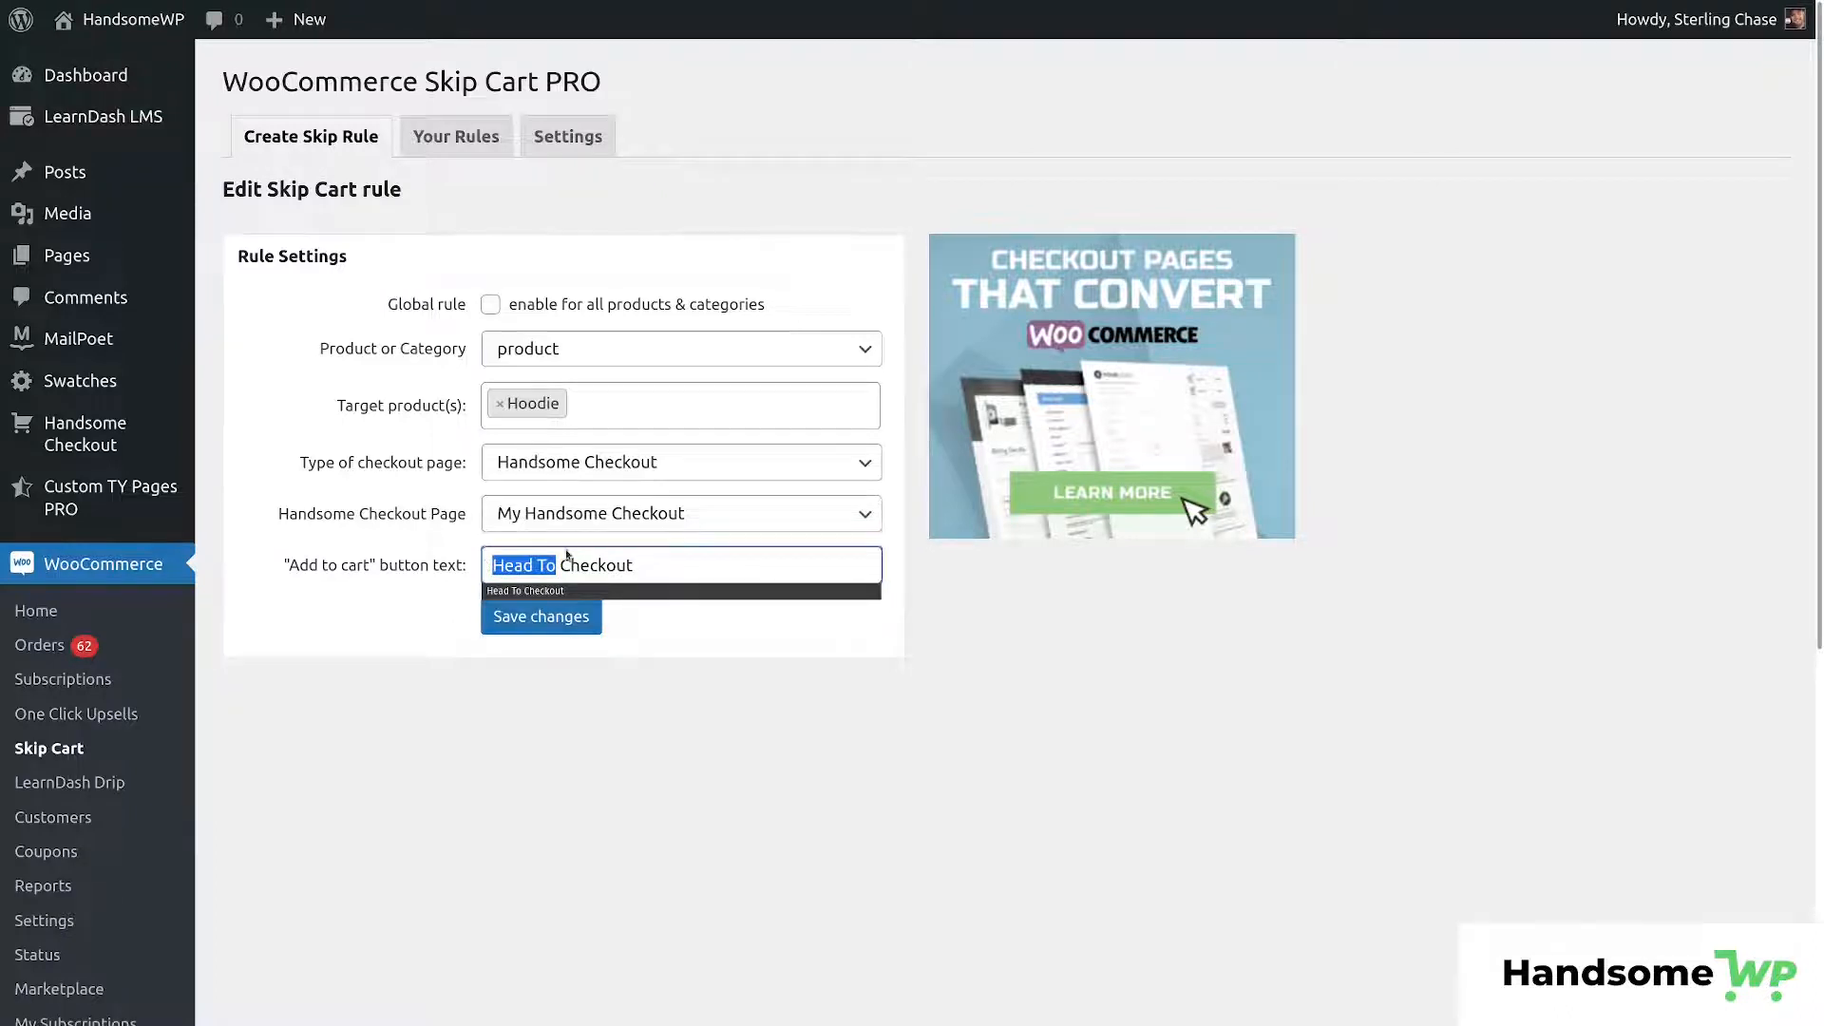
type("Purchase")
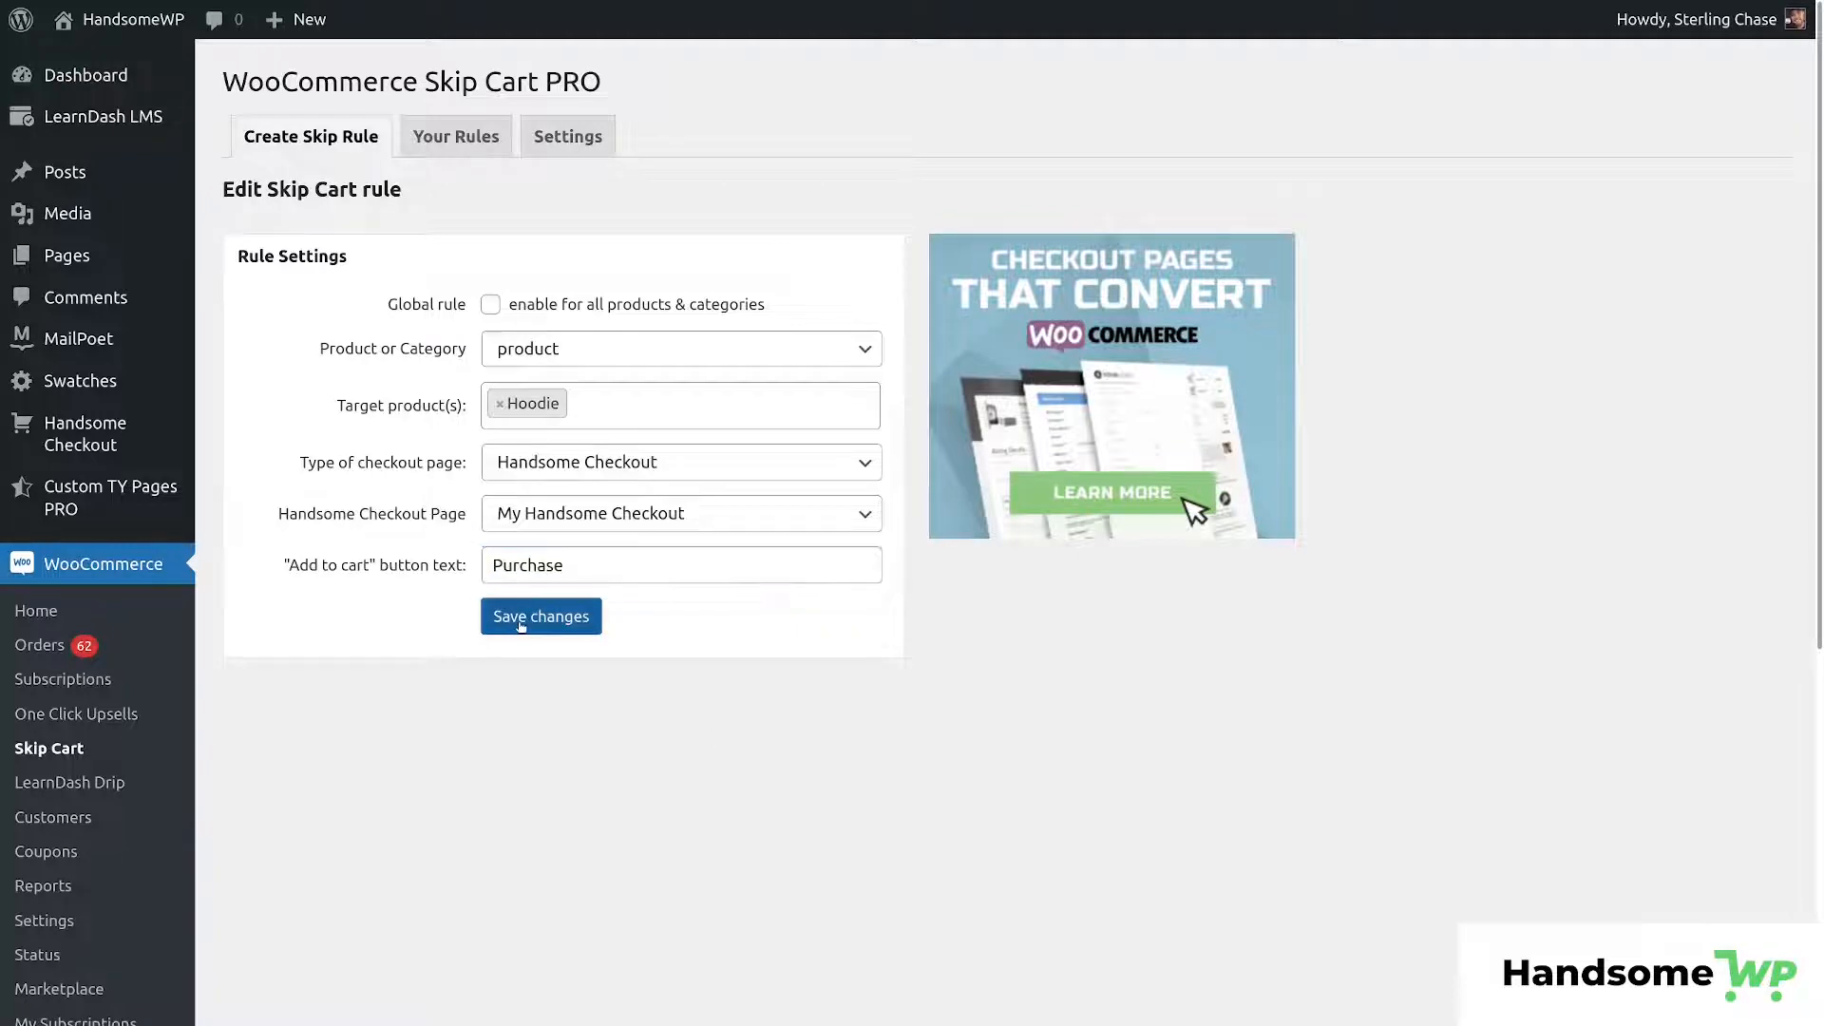
left_click(540, 616)
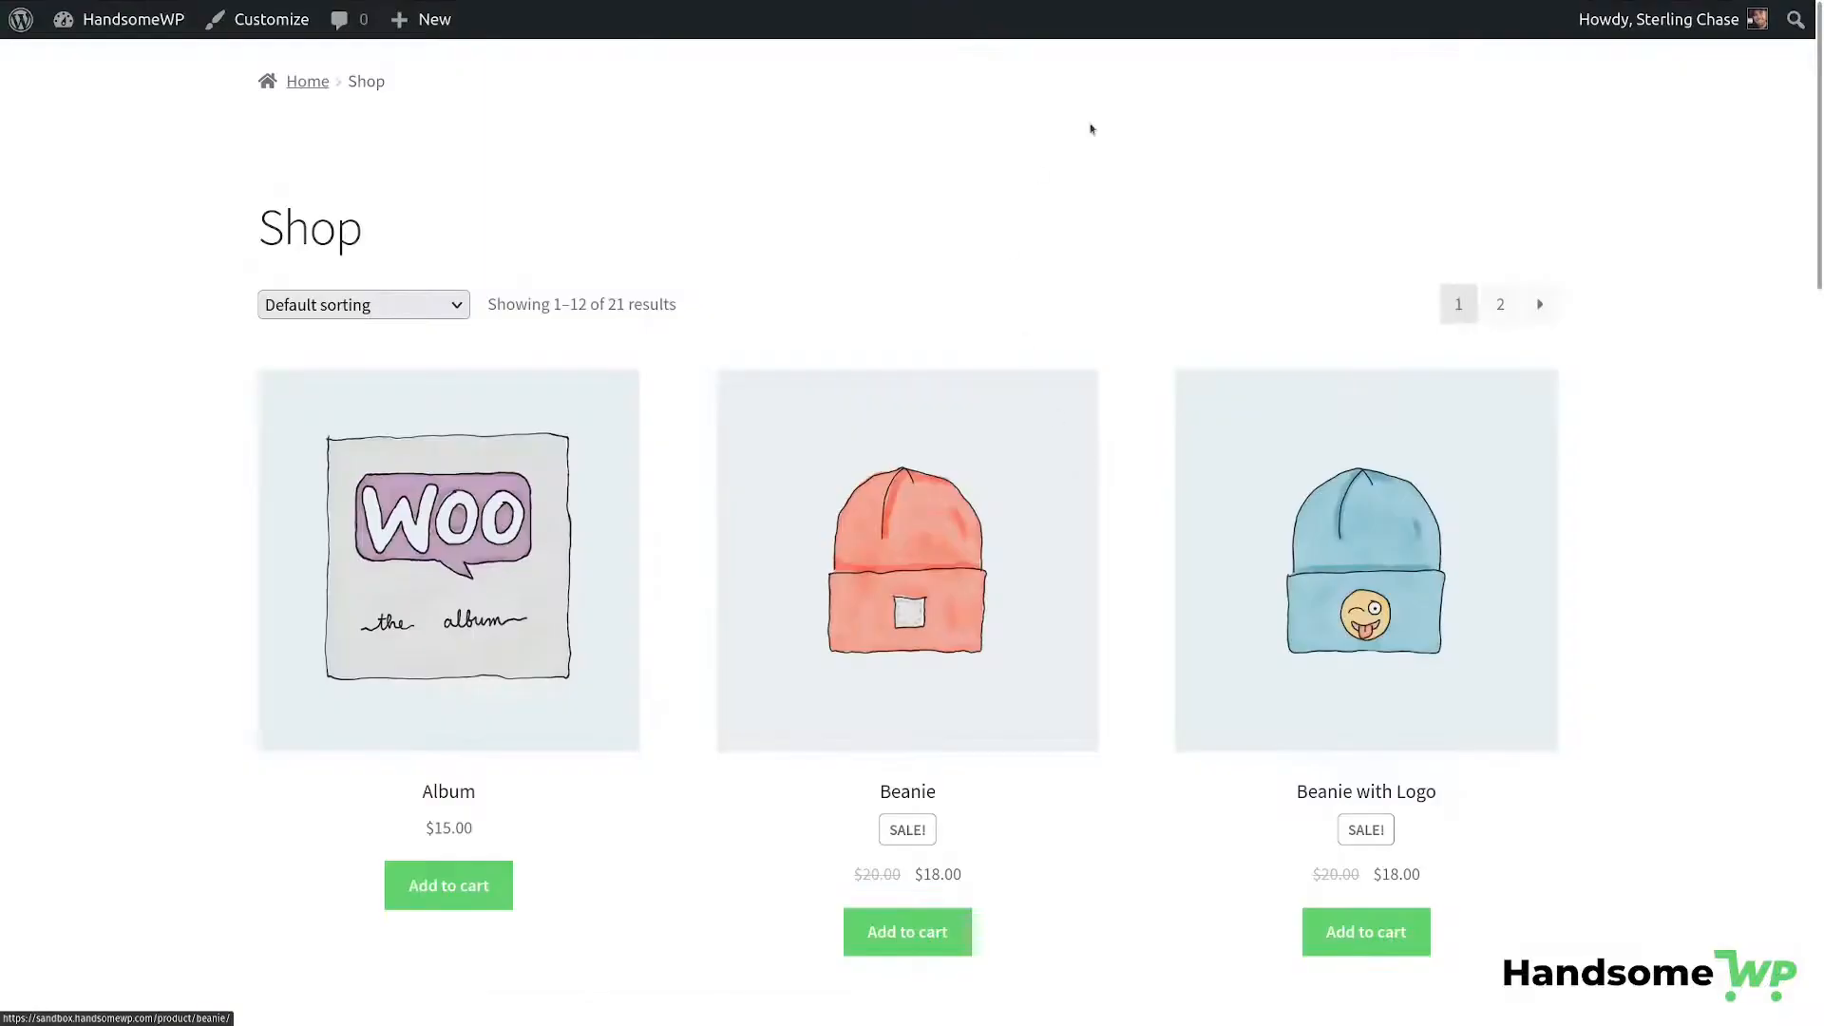
Buy a Green, no-logo Hoodie via Purchase, landing on My Handsome Checkout's payment step at $52.00.
scroll("down", 3)
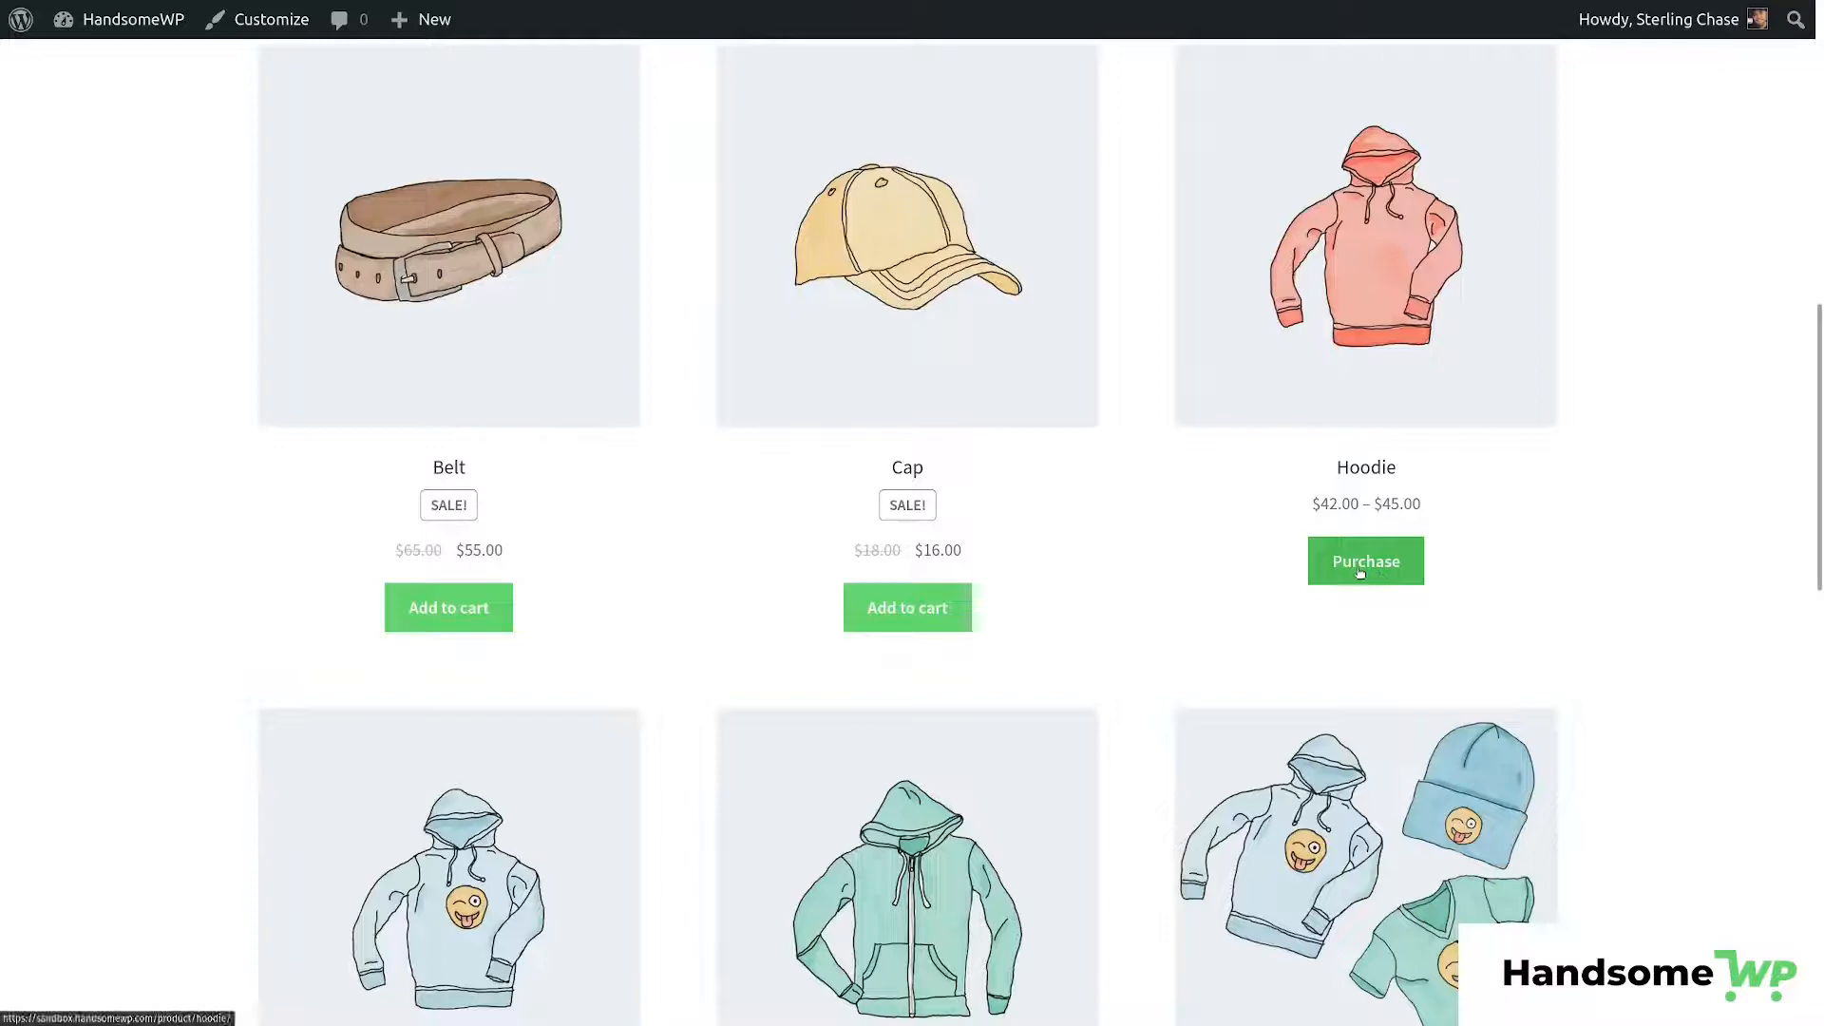
left_click(1364, 561)
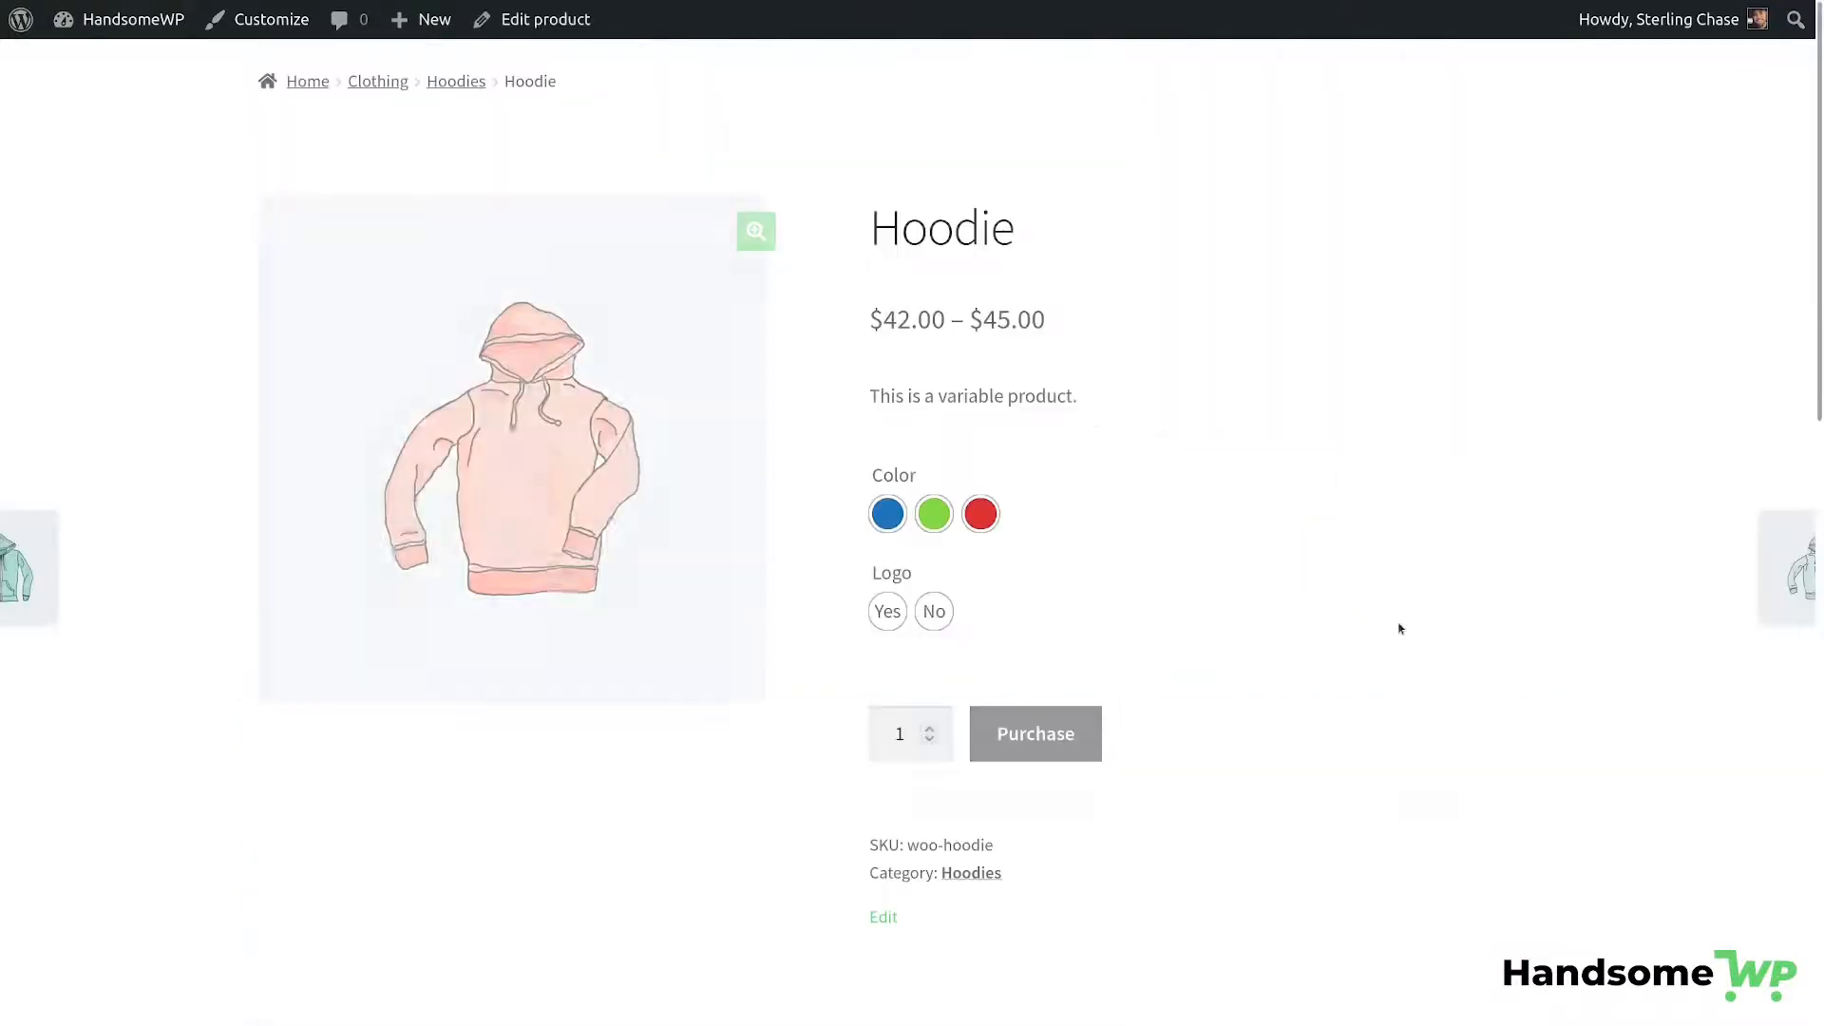
left_click(933, 513)
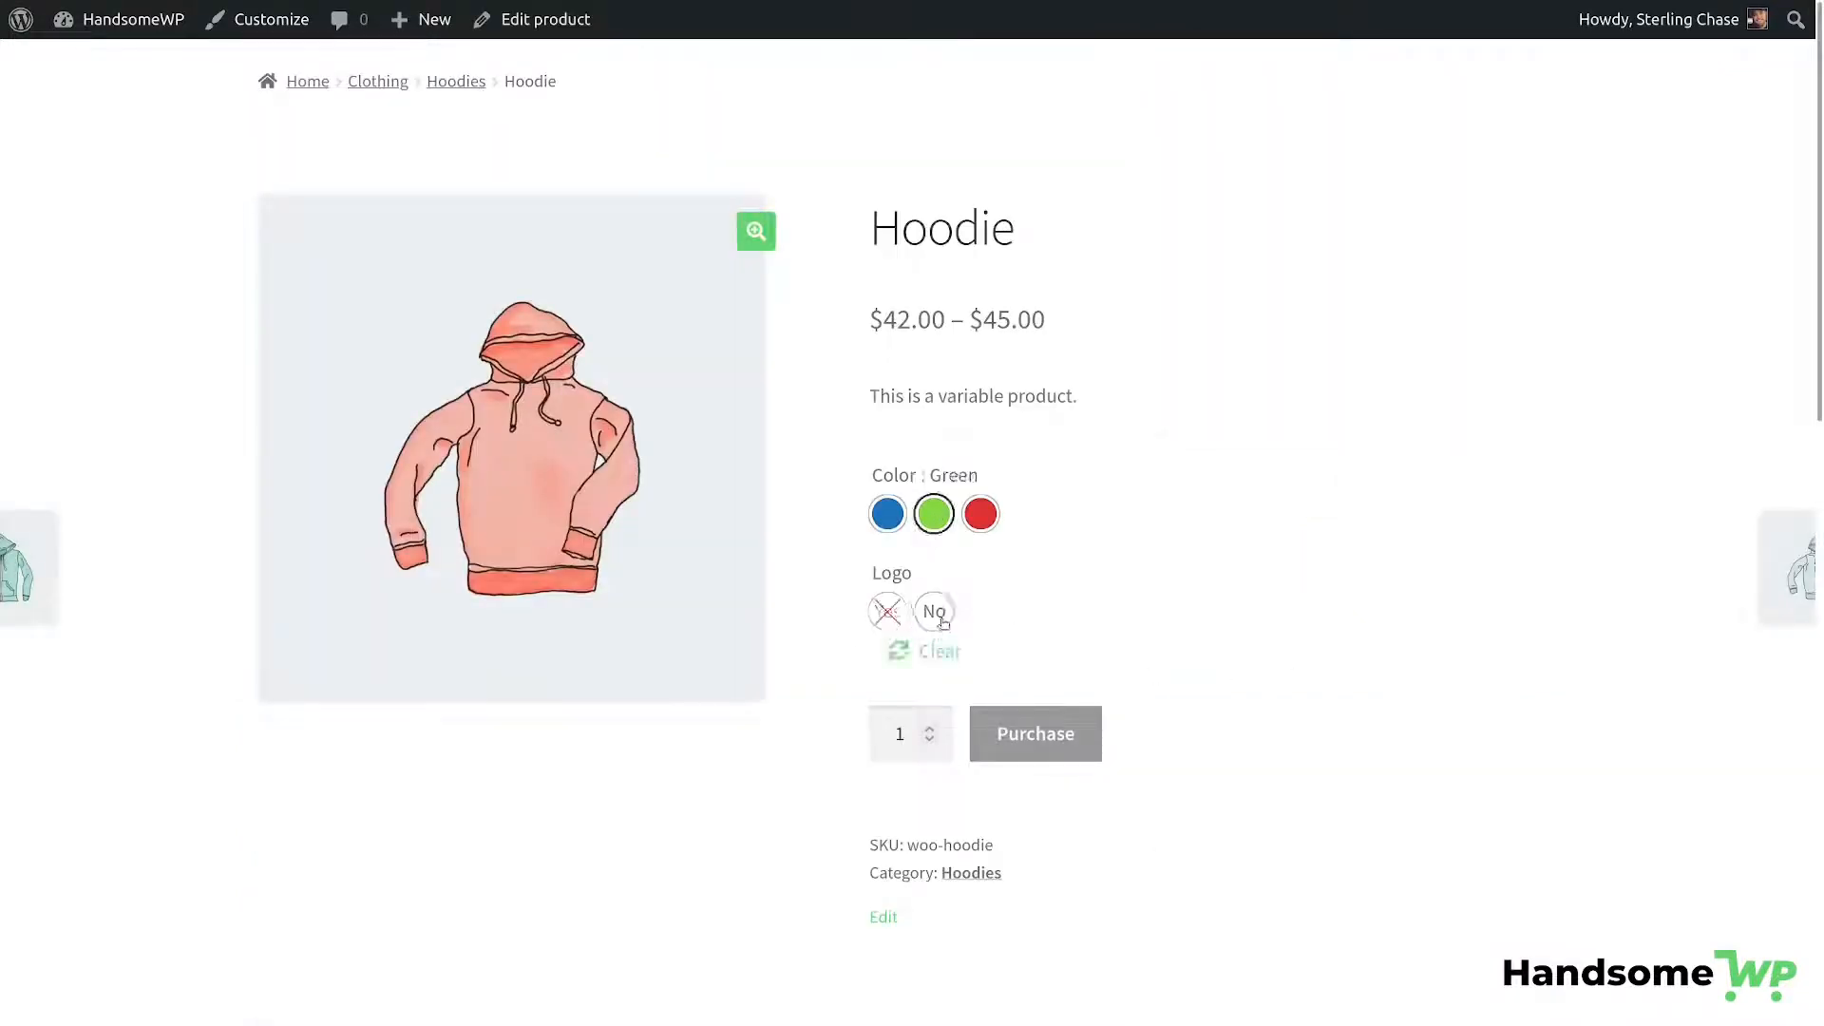
scroll("down", 3)
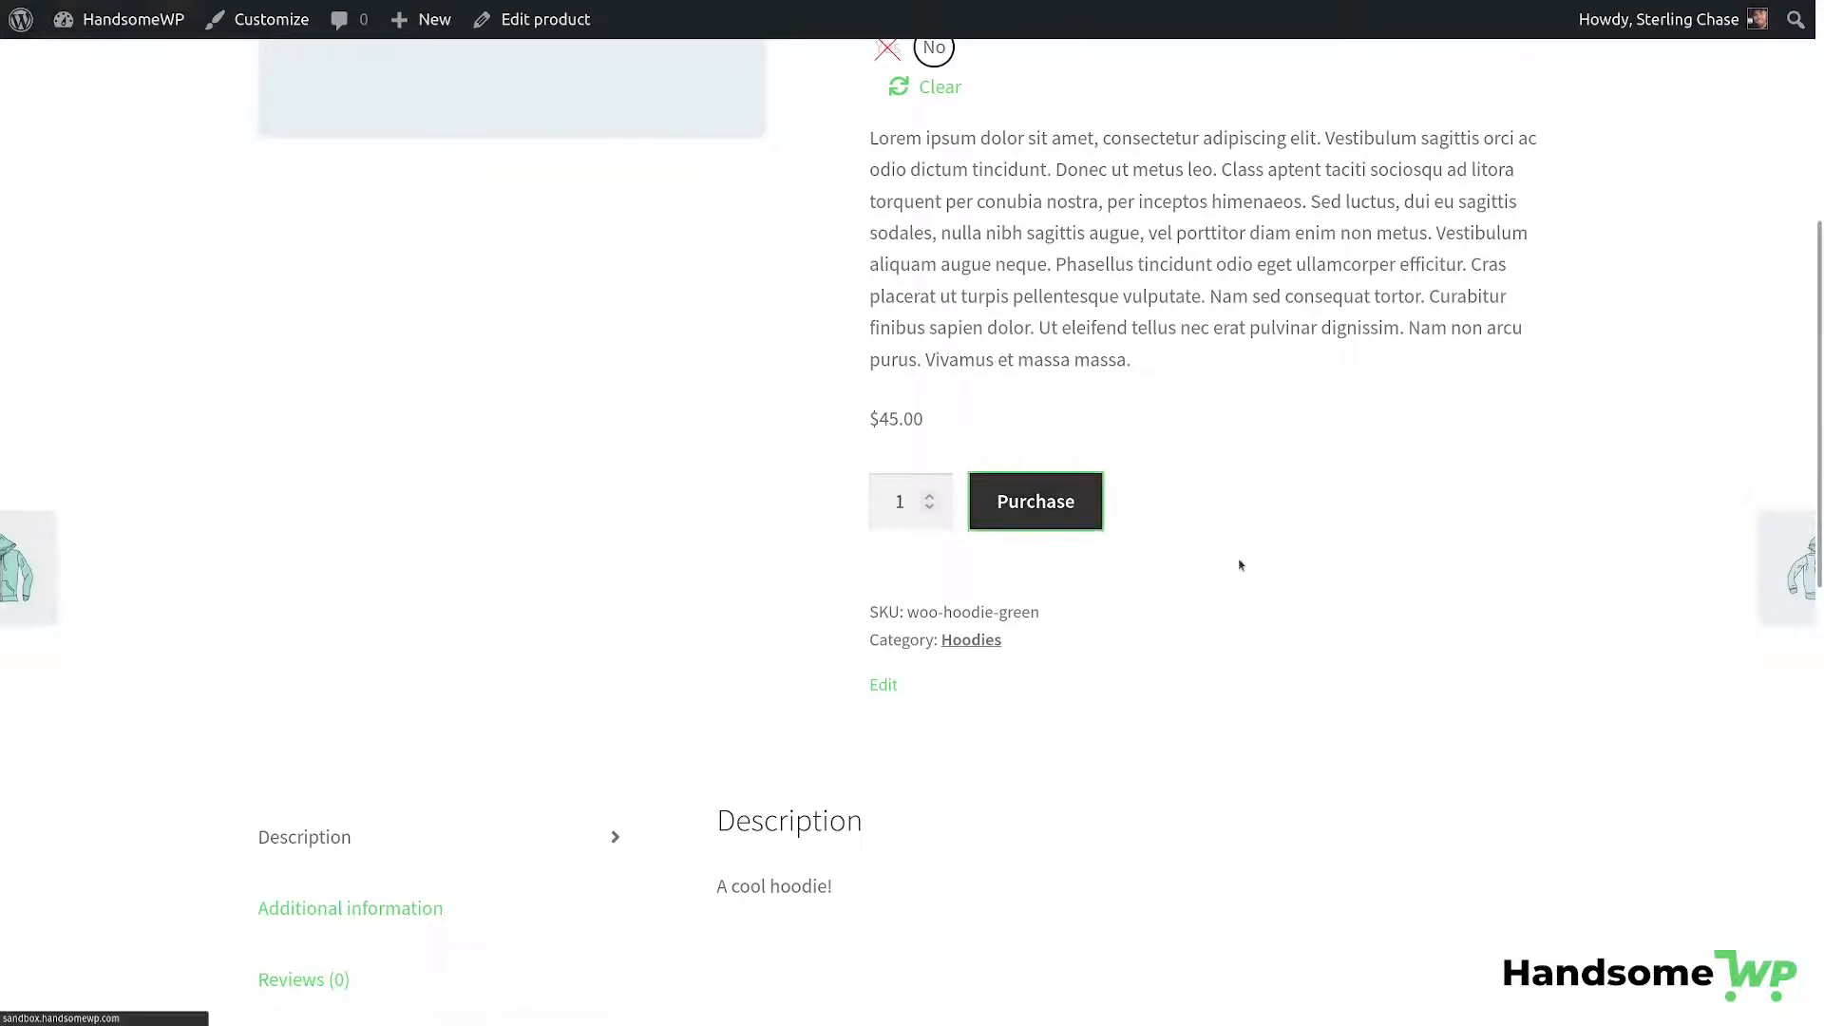
left_click(1033, 501)
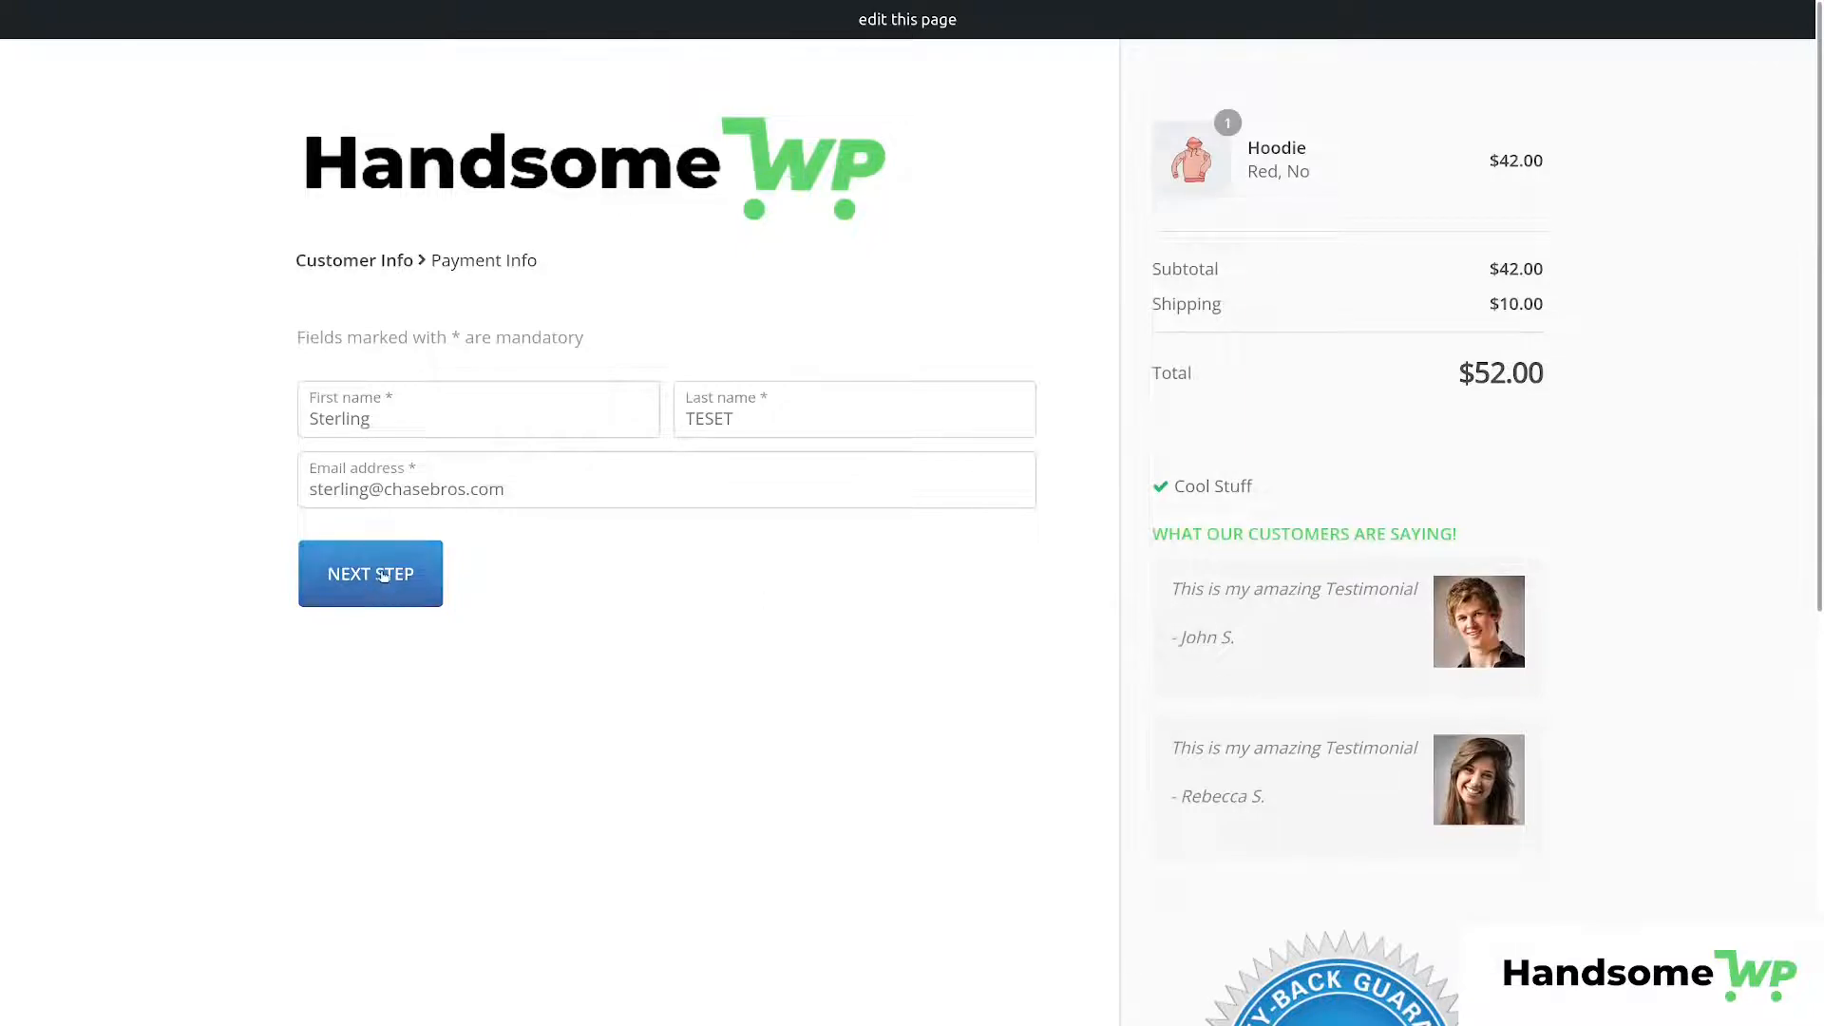
left_click(368, 574)
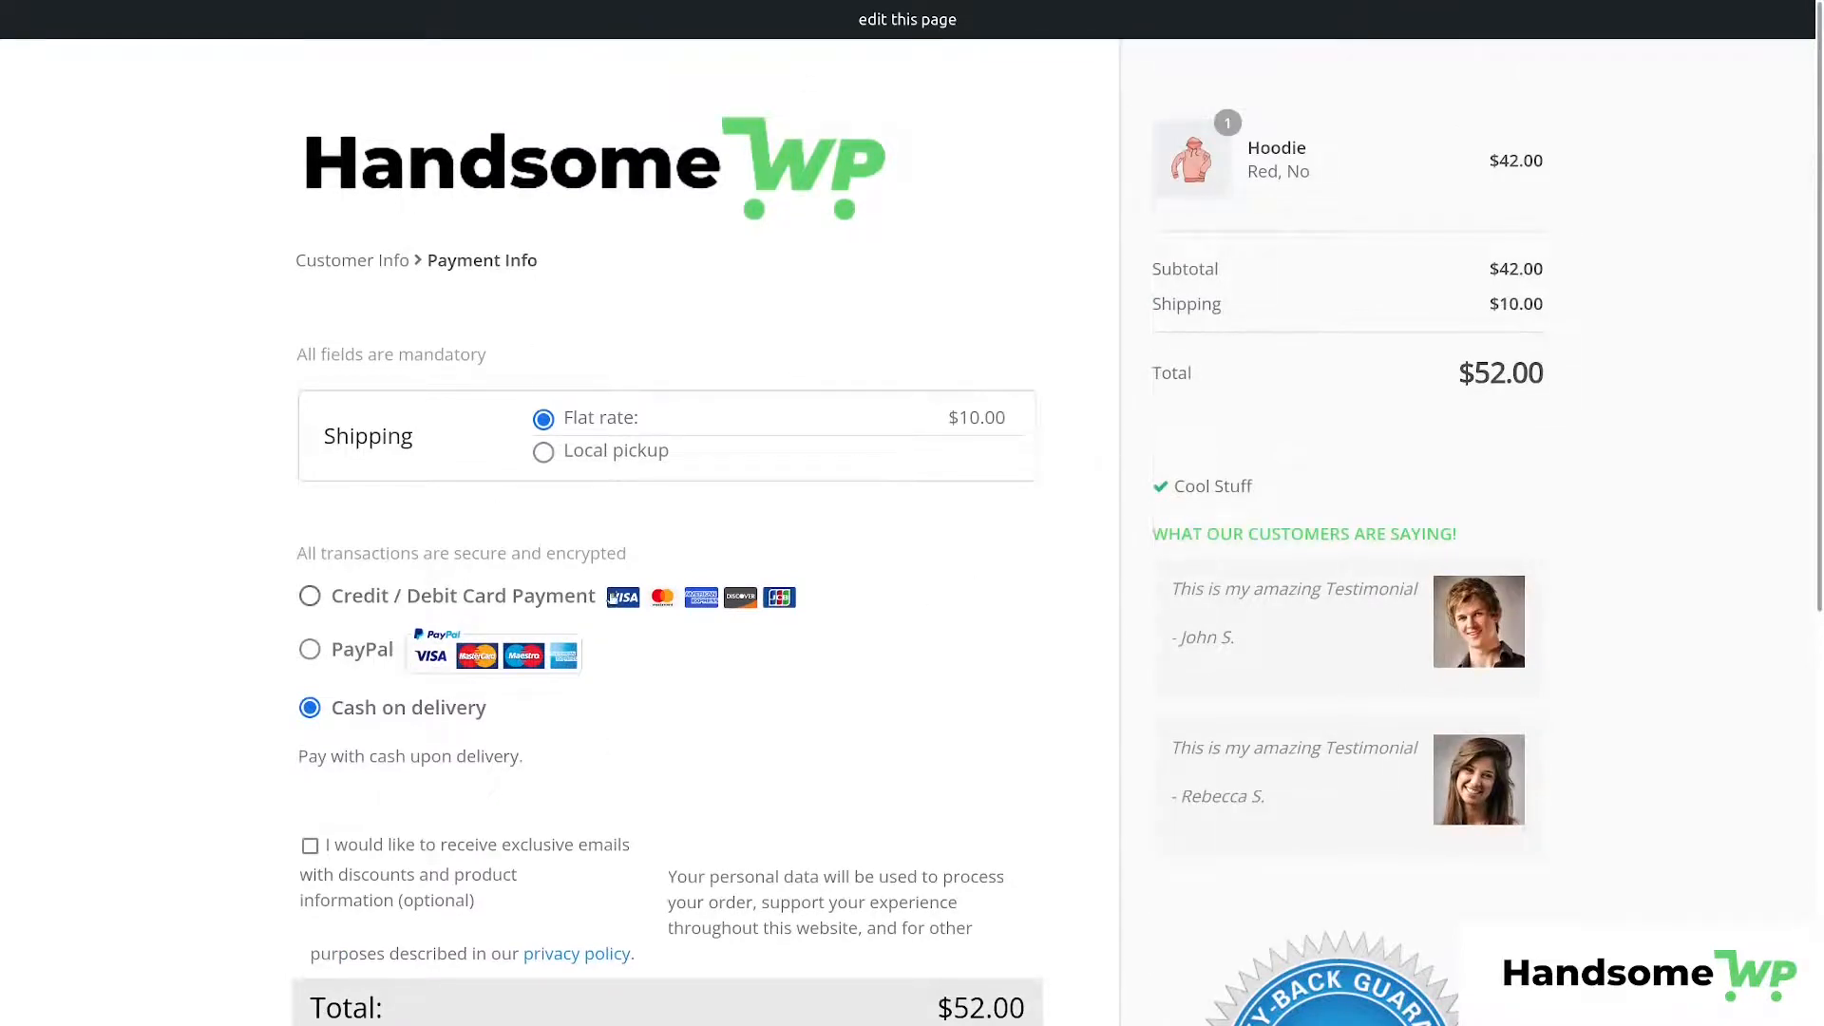
mouse_move(593, 371)
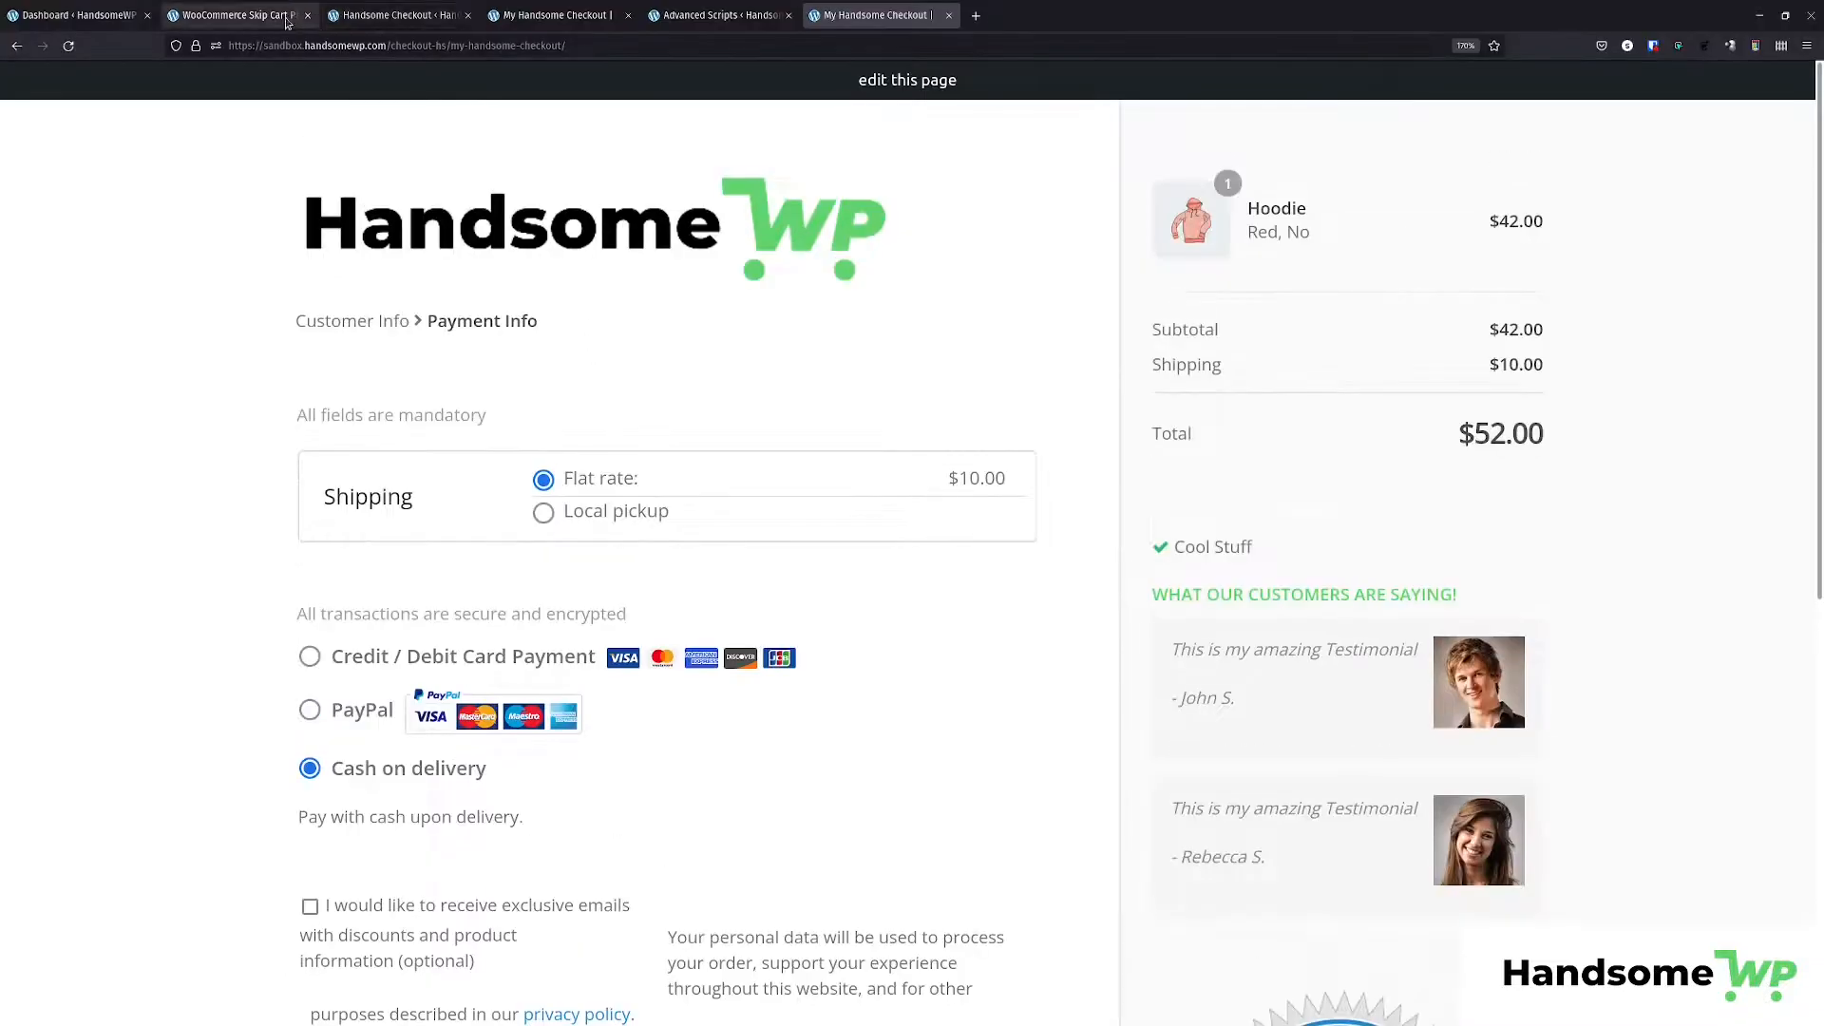
scroll("down", 3)
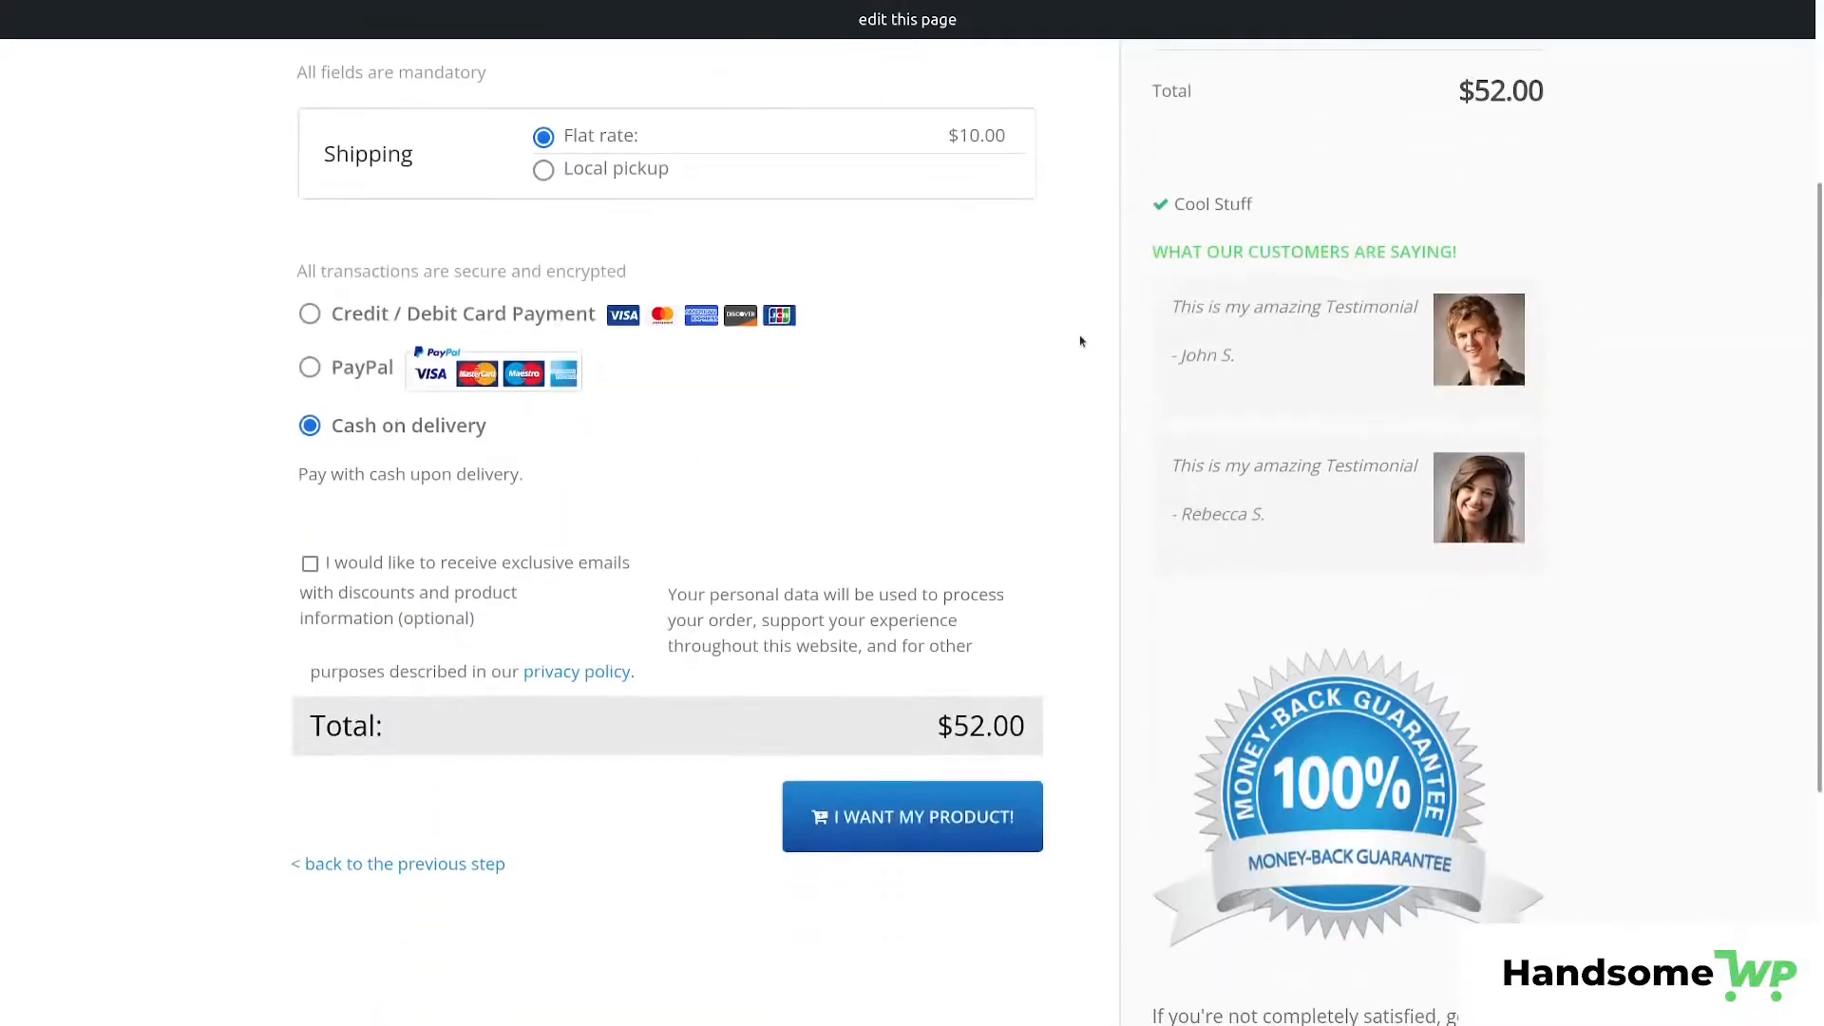
scroll("up", 3)
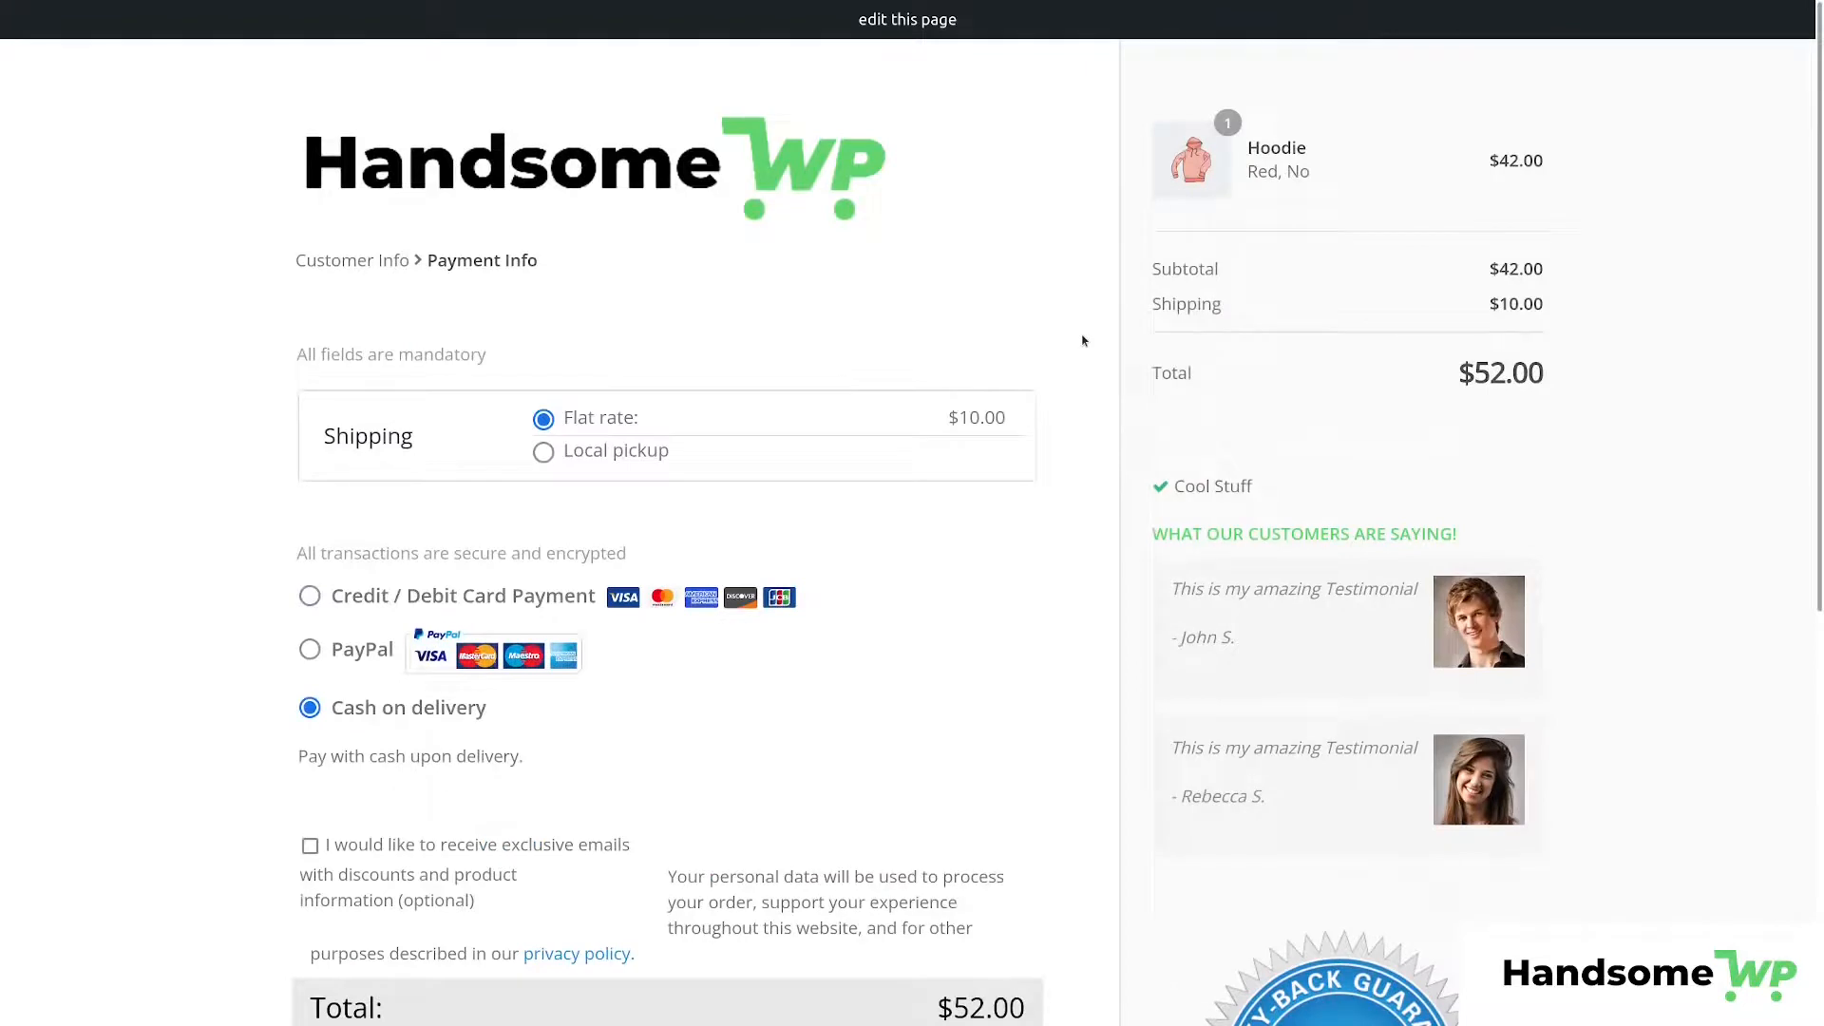